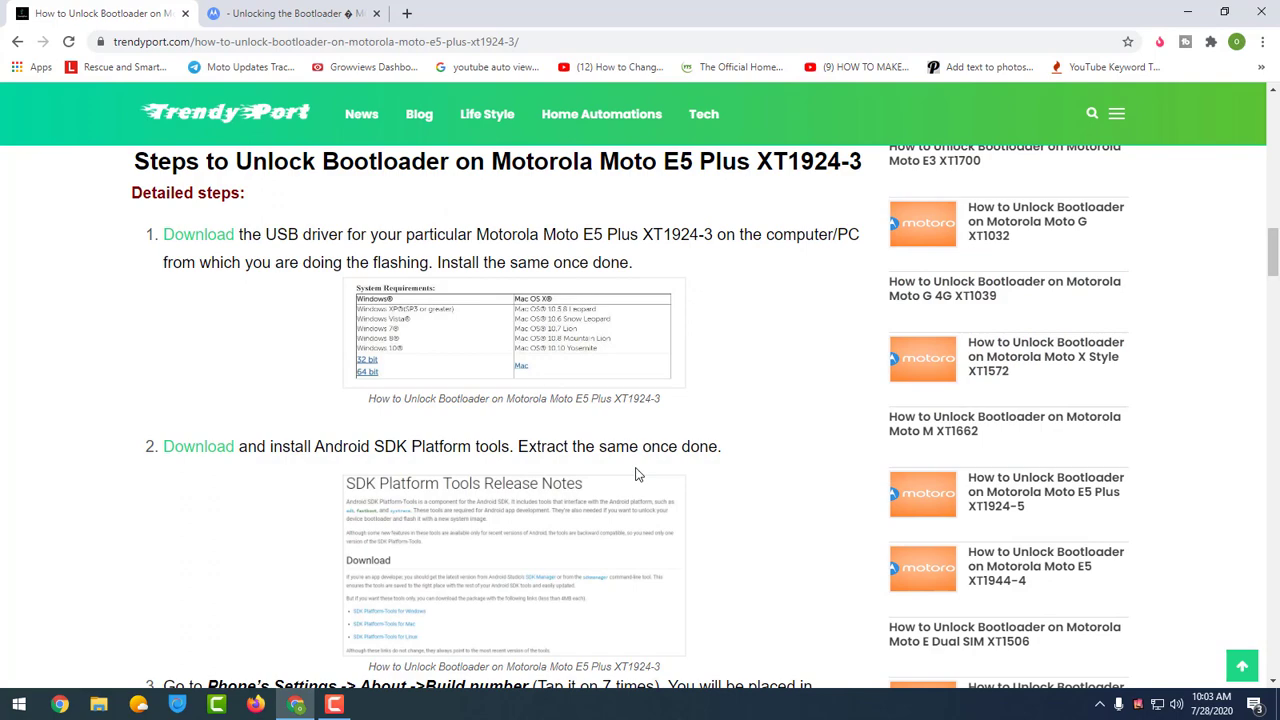
Scroll the TrendyPort bootloader tutorial back up toward its title and introduction.
scroll("up", 3)
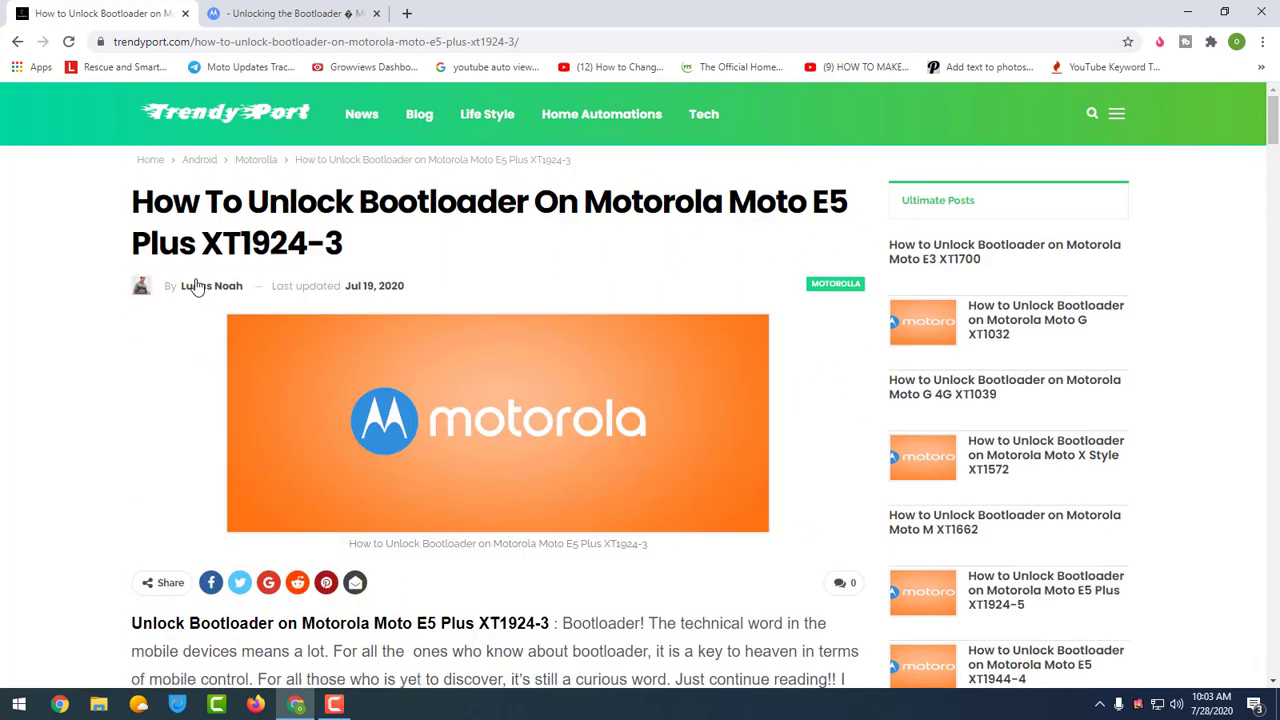
mouse_move(490, 294)
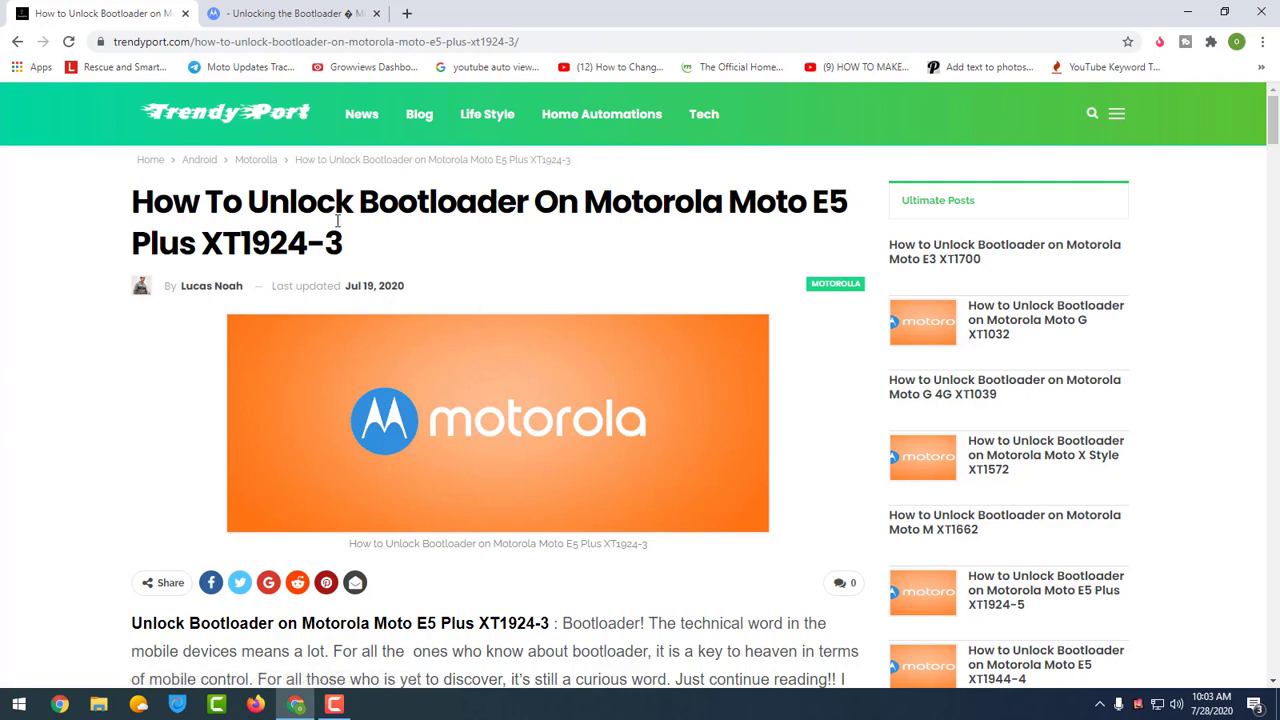
mouse_move(584, 252)
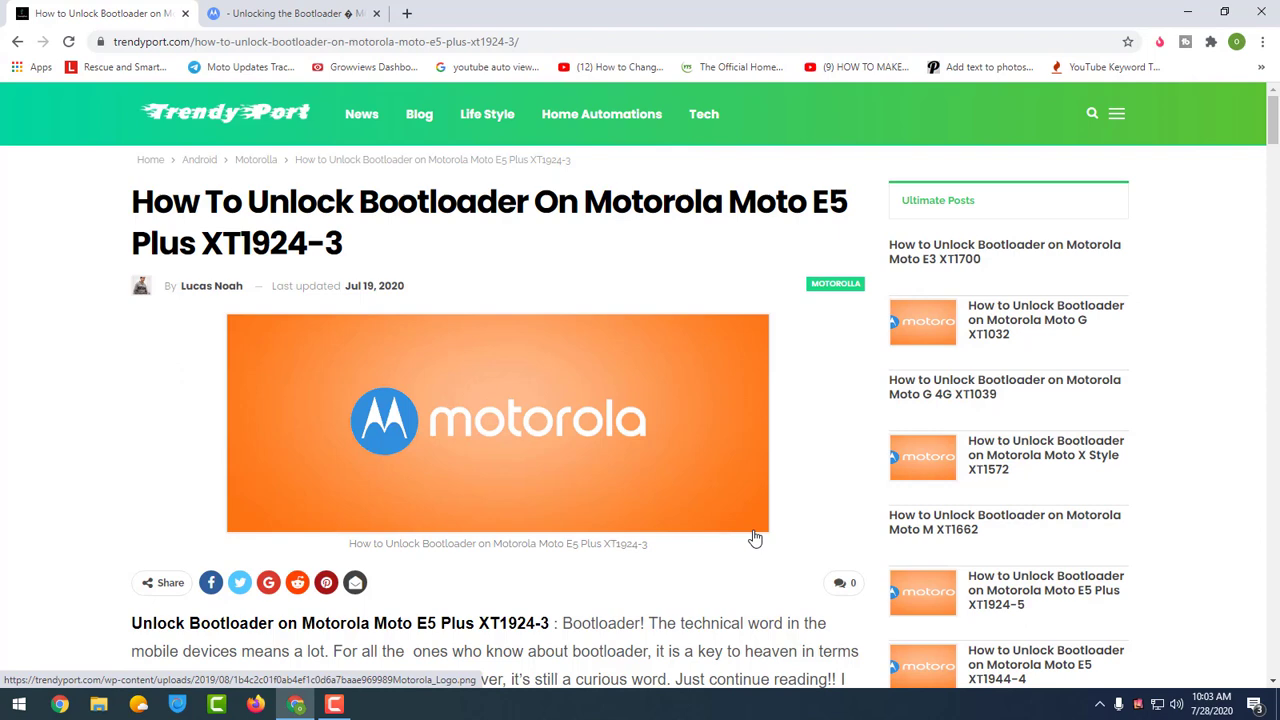
mouse_move(24, 188)
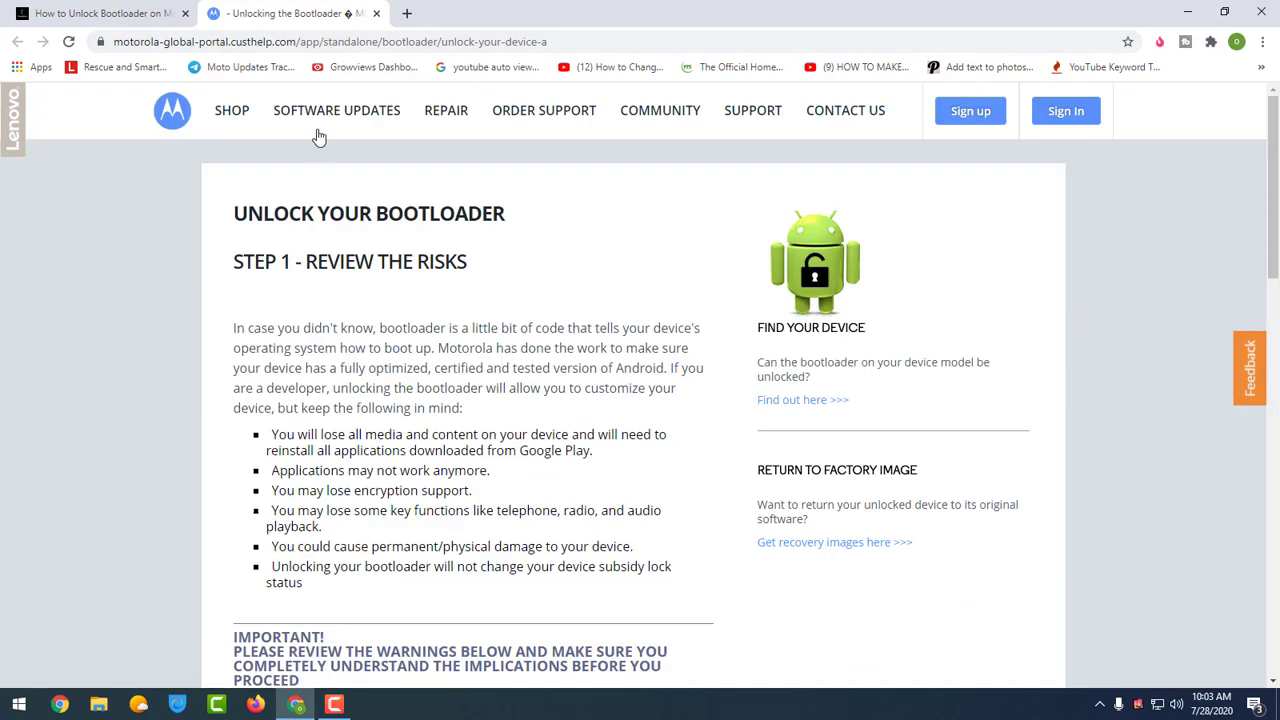
mouse_move(872, 344)
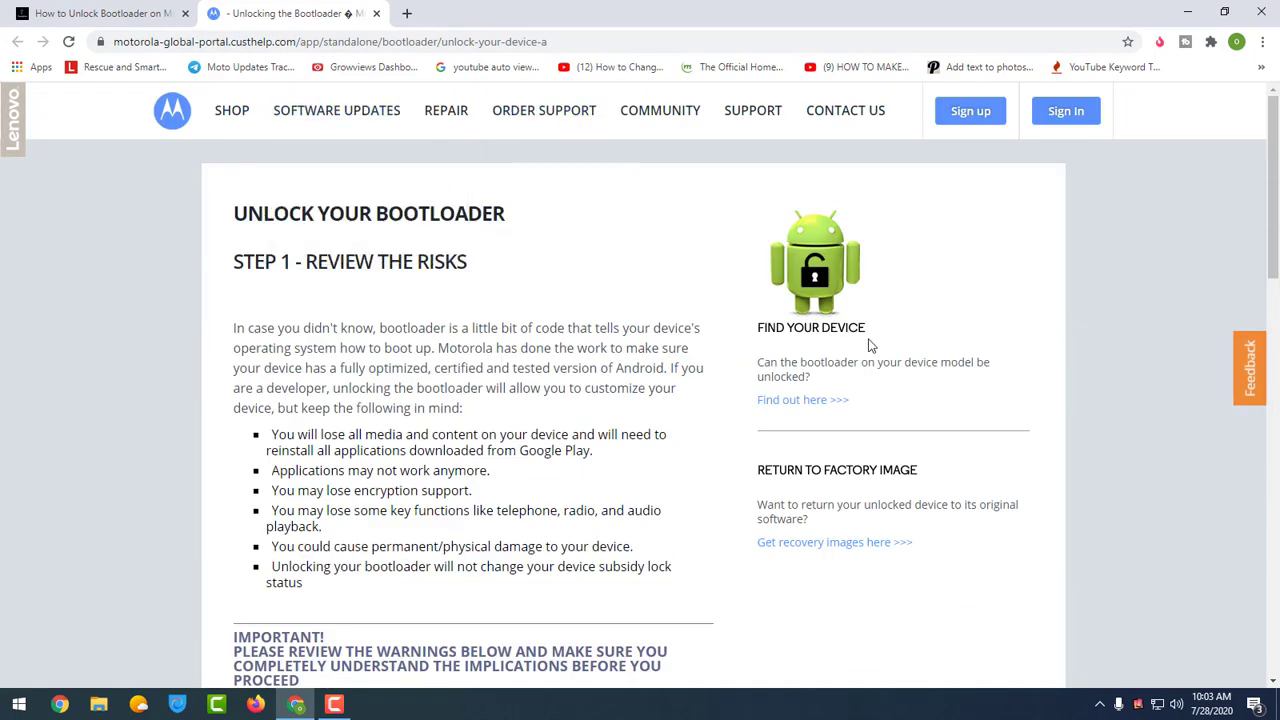
mouse_move(428, 362)
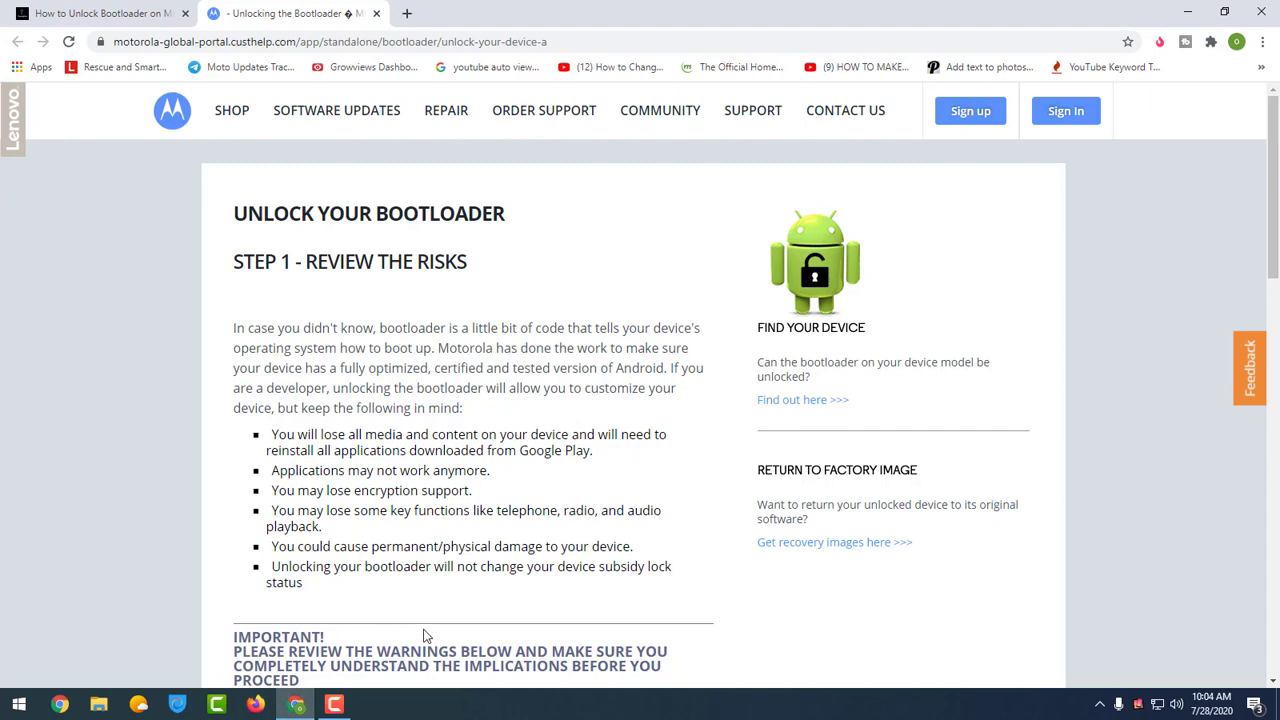
mouse_move(290, 12)
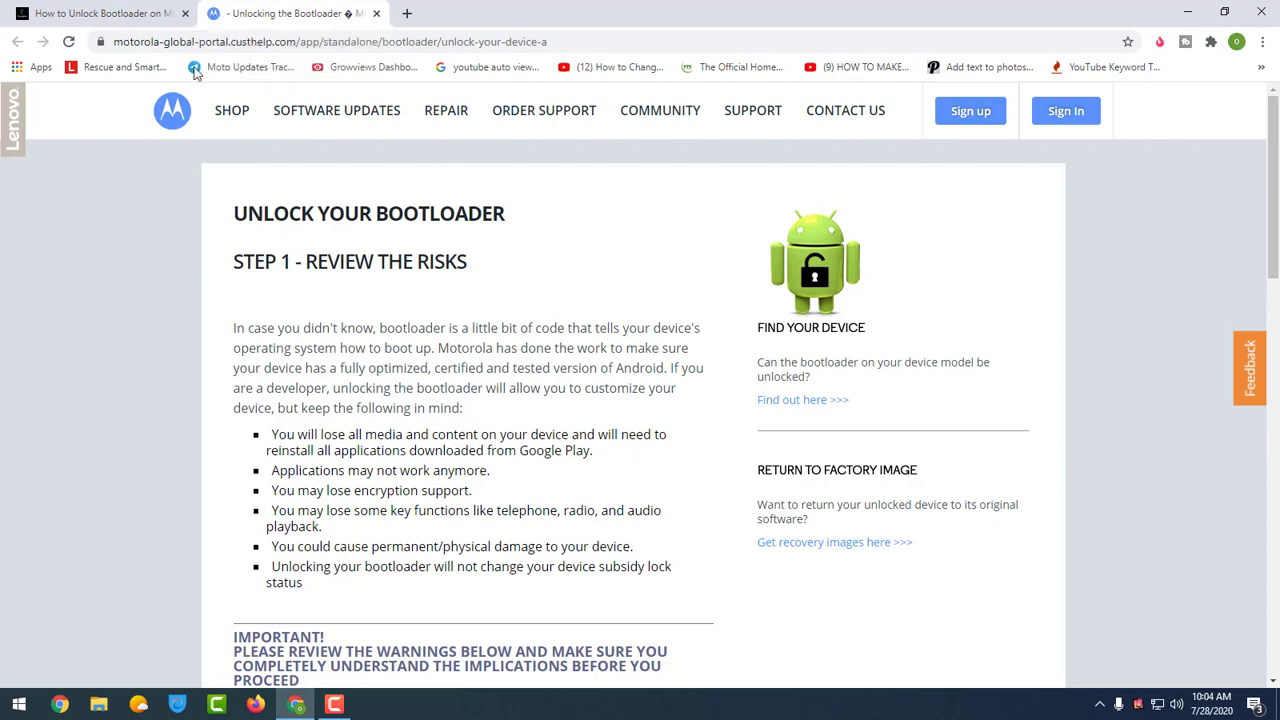
mouse_move(100, 12)
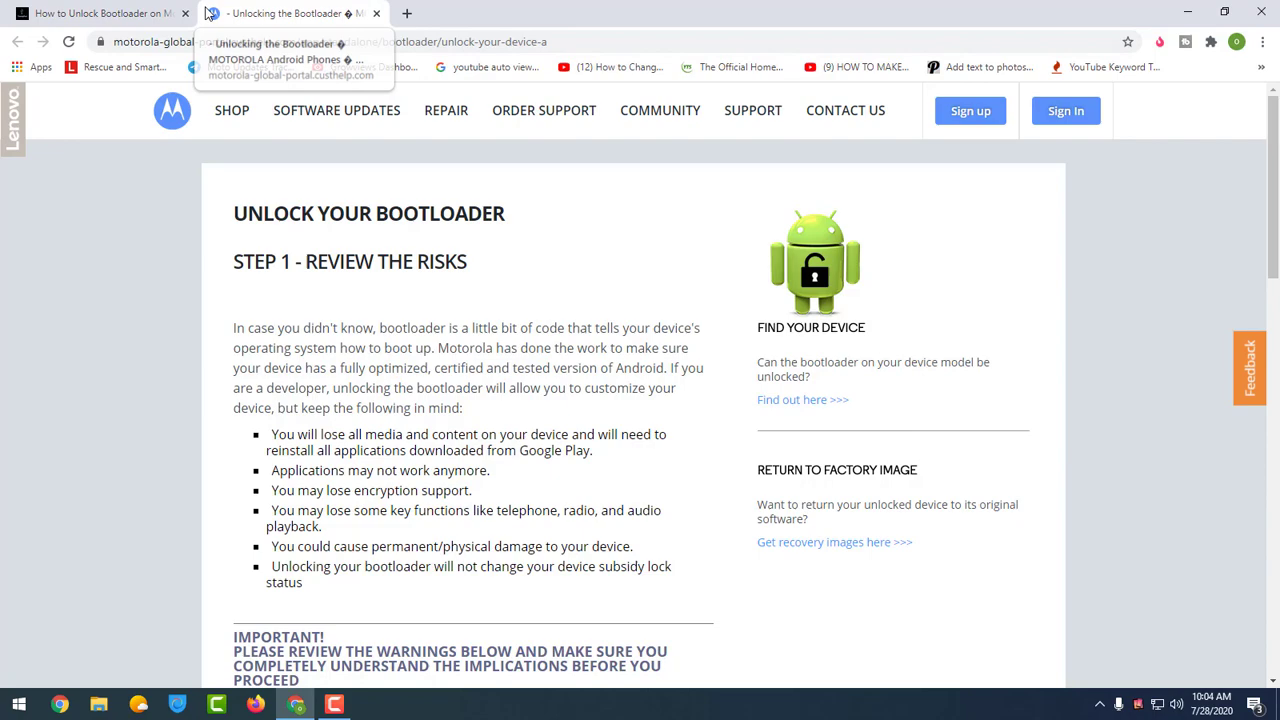
From the tutorial's USB driver link, download the 64-bit Motorola USB driver installer.
left_click(100, 12)
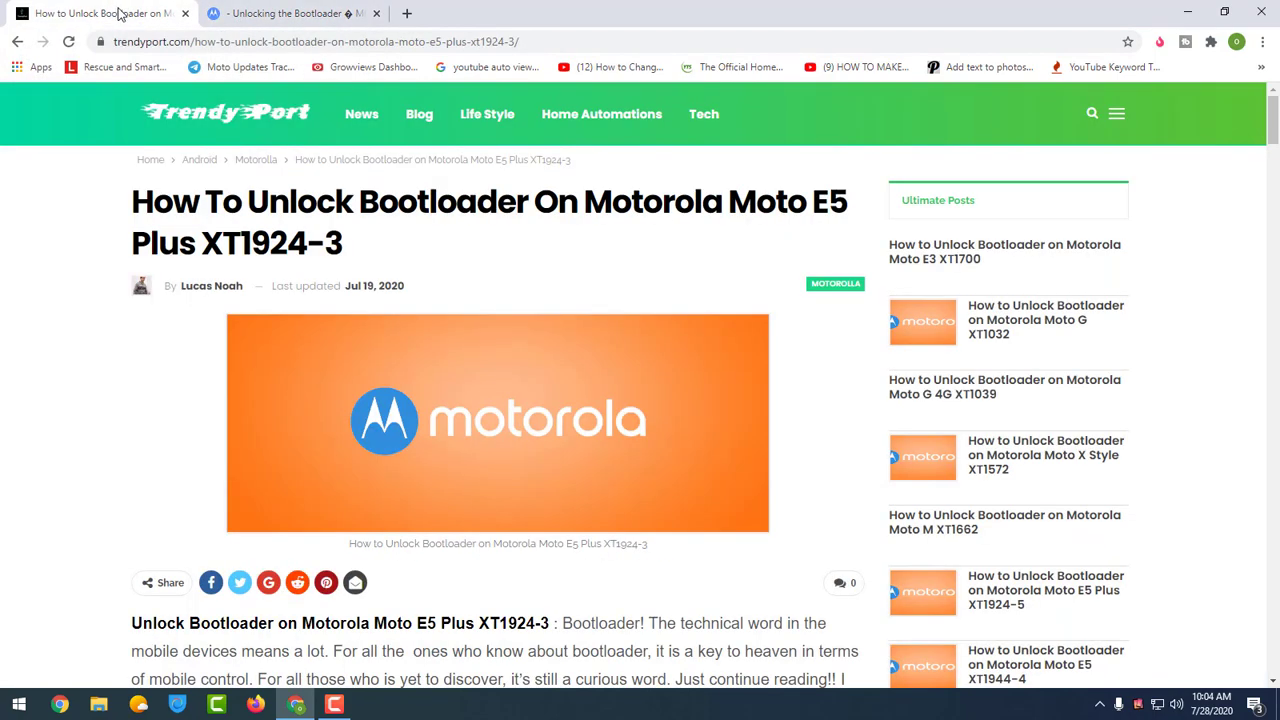
scroll("down", 3)
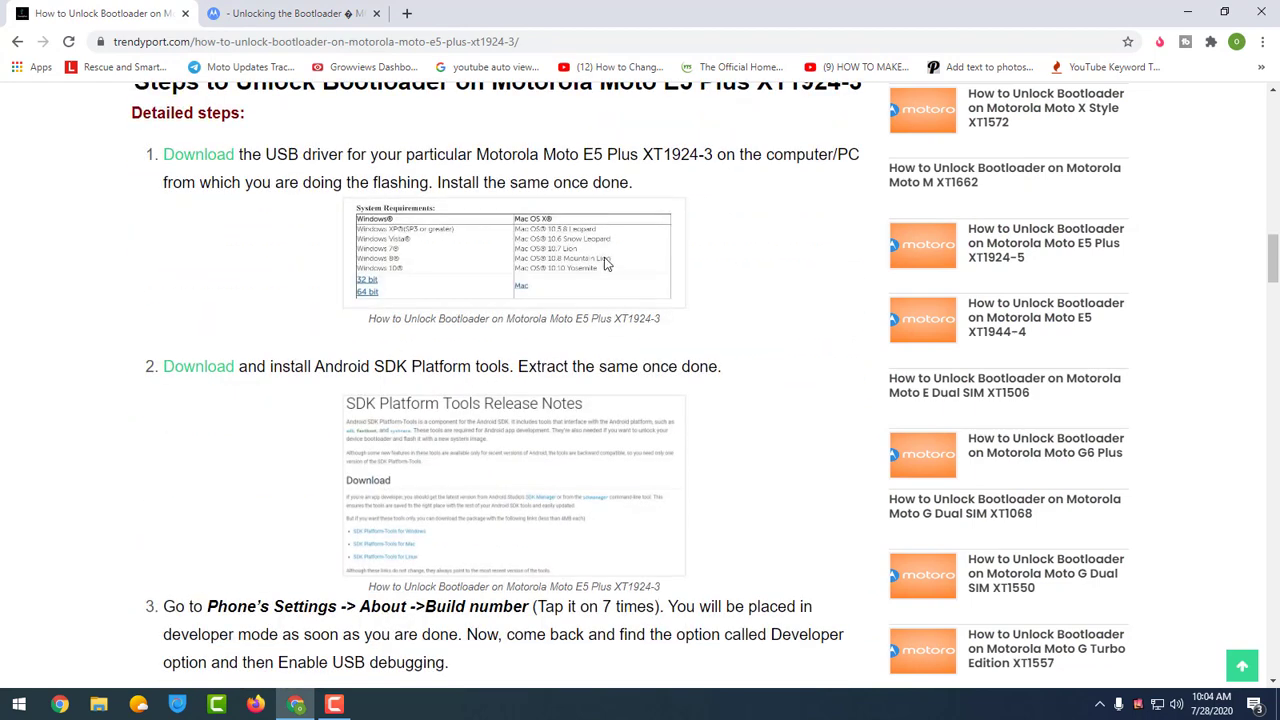
left_click(198, 154)
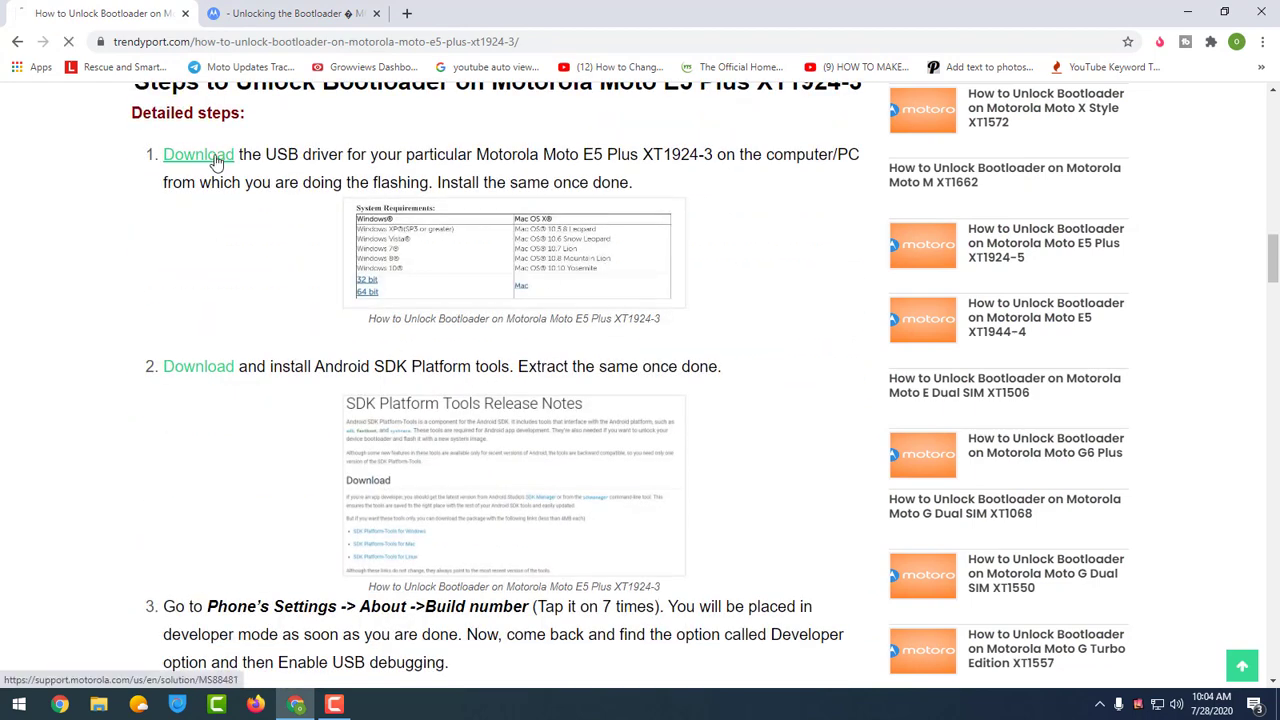
left_click(198, 154)
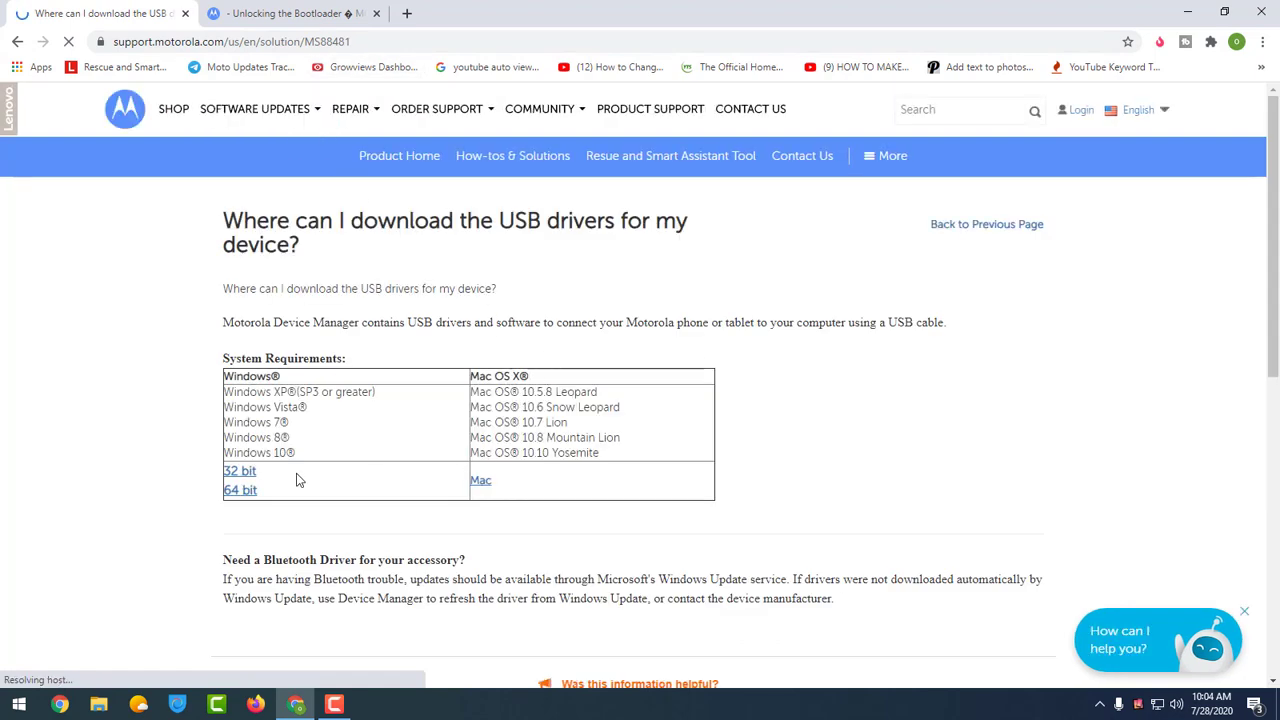
left_click(240, 488)
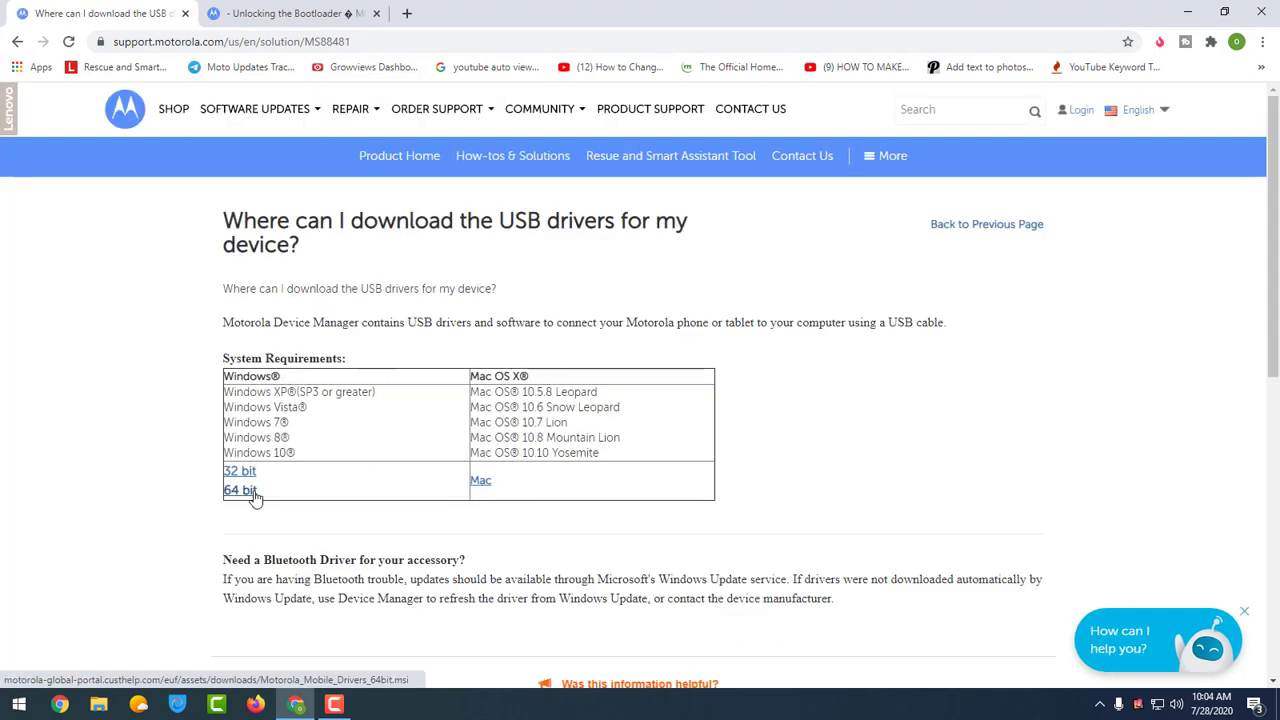
left_click(240, 488)
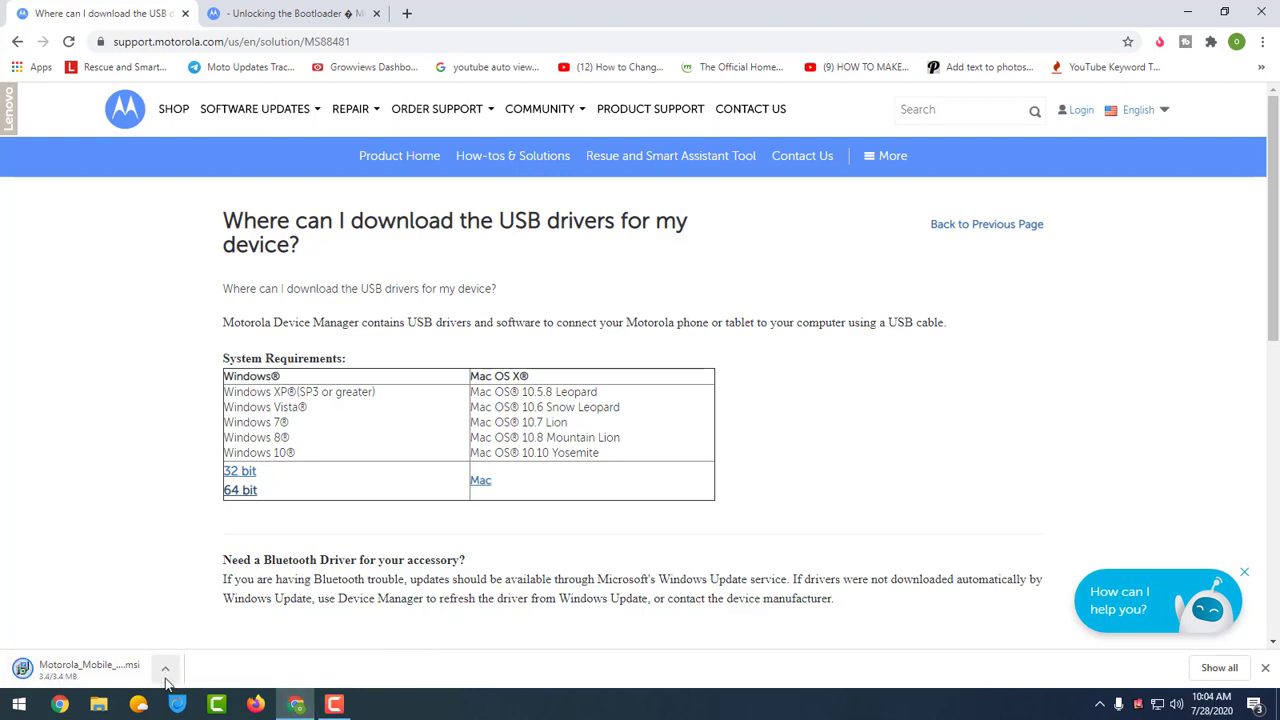
Launch the downloaded driver installer, then cancel its setup wizard and dismiss the notice.
left_click(88, 668)
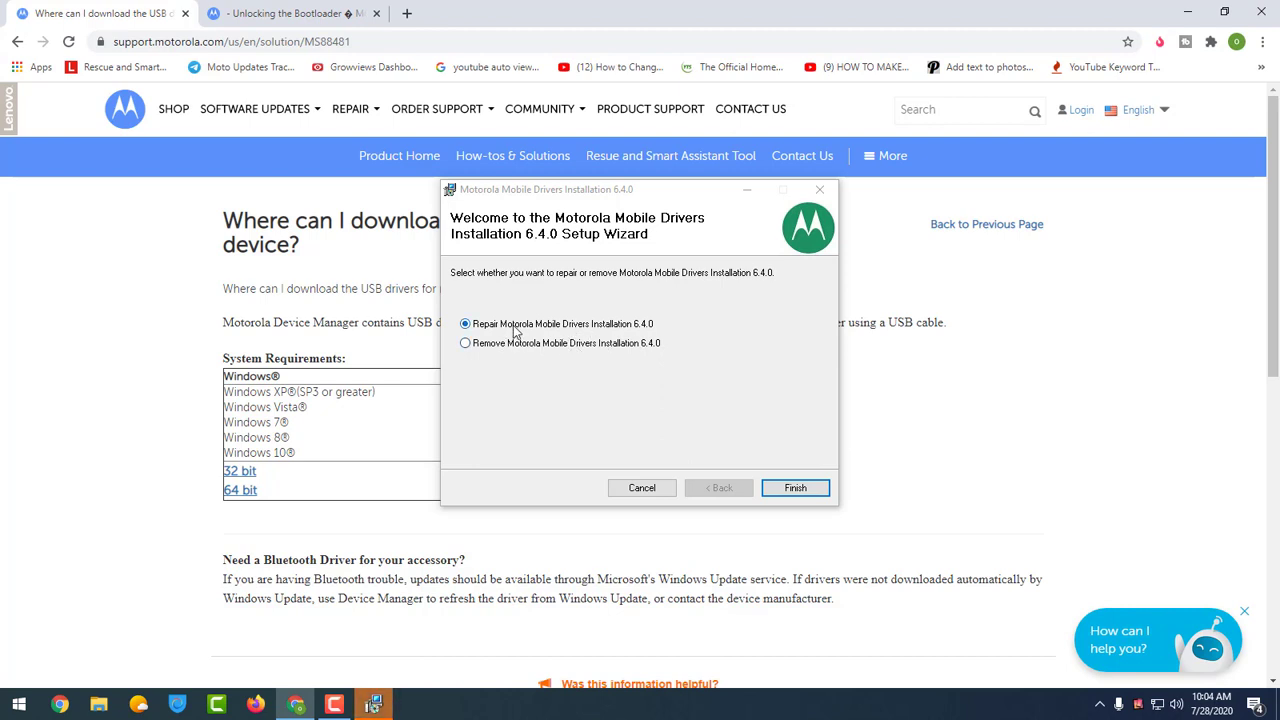
left_click(640, 488)
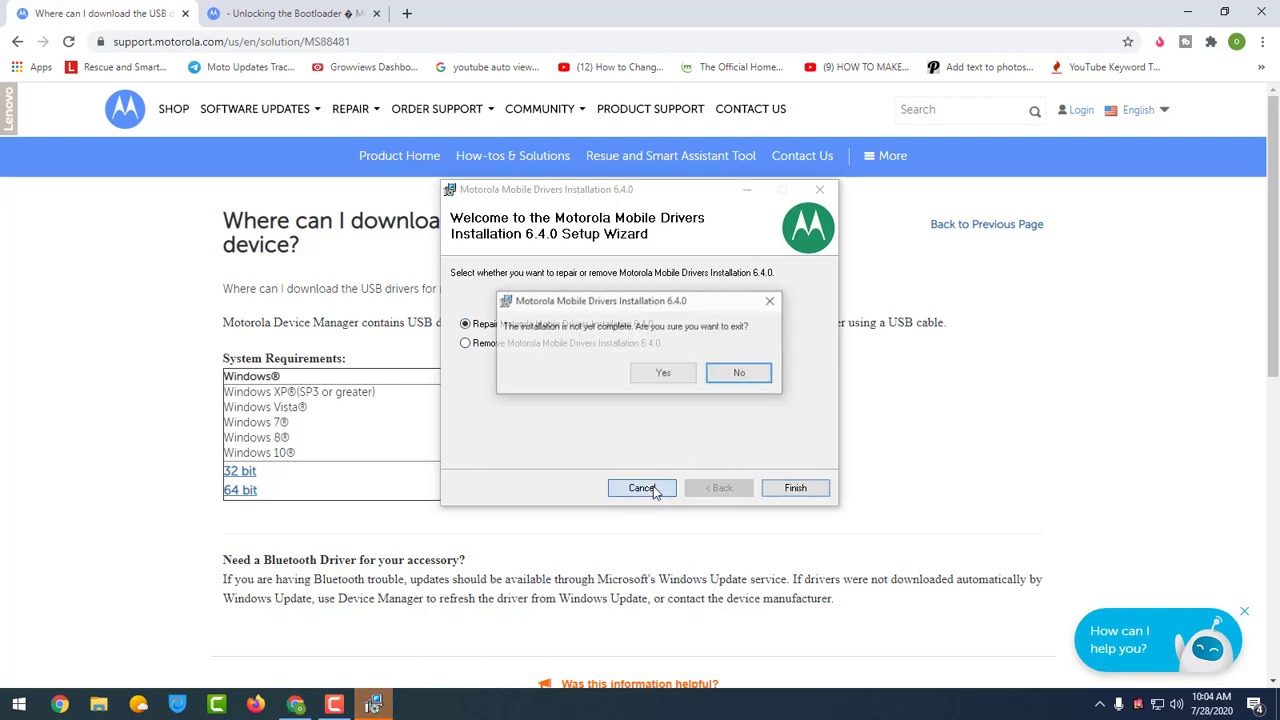
left_click(662, 372)
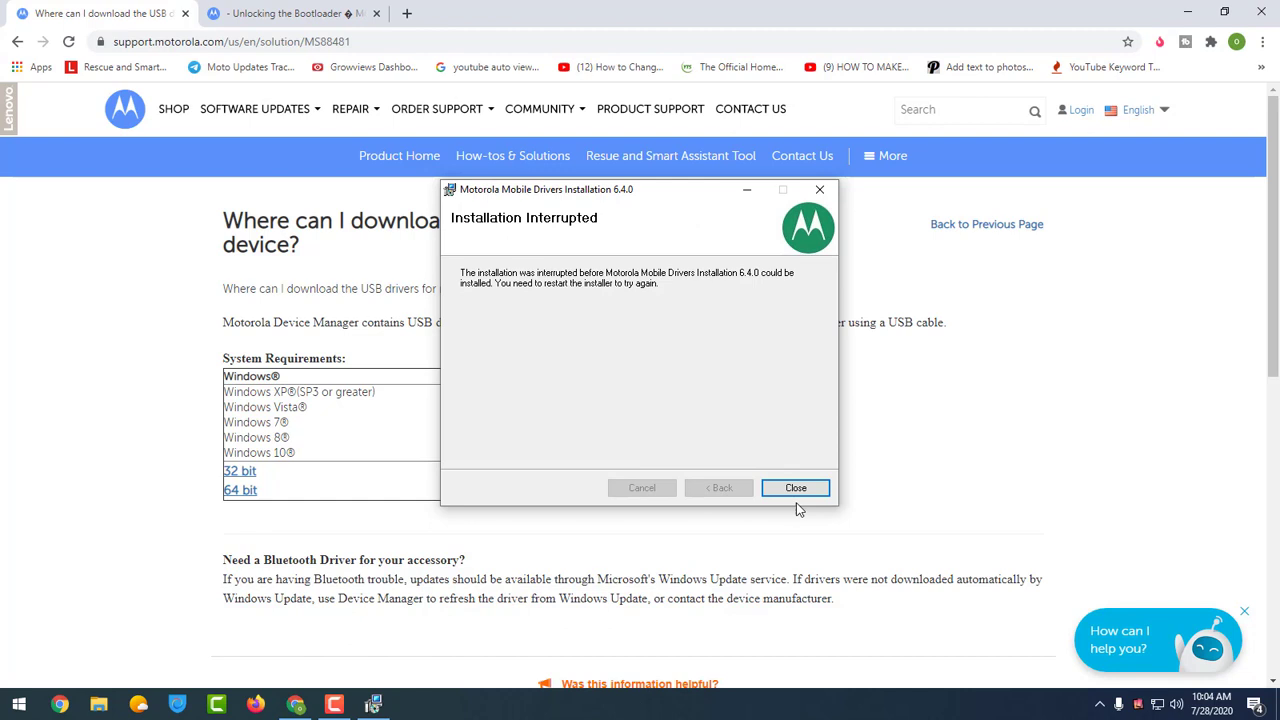
left_click(796, 488)
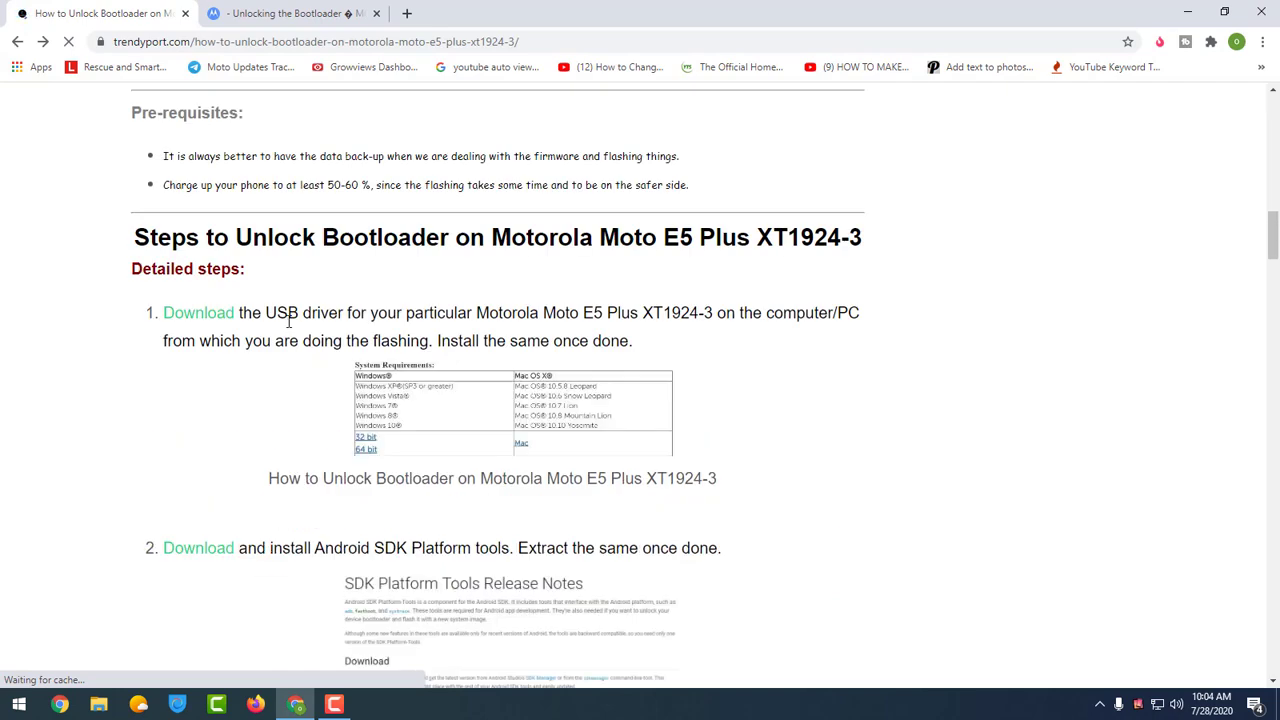
Download SDK Platform-Tools for Windows from Android Developers, accepting the terms, then bring up File Explorer.
scroll("down", 3)
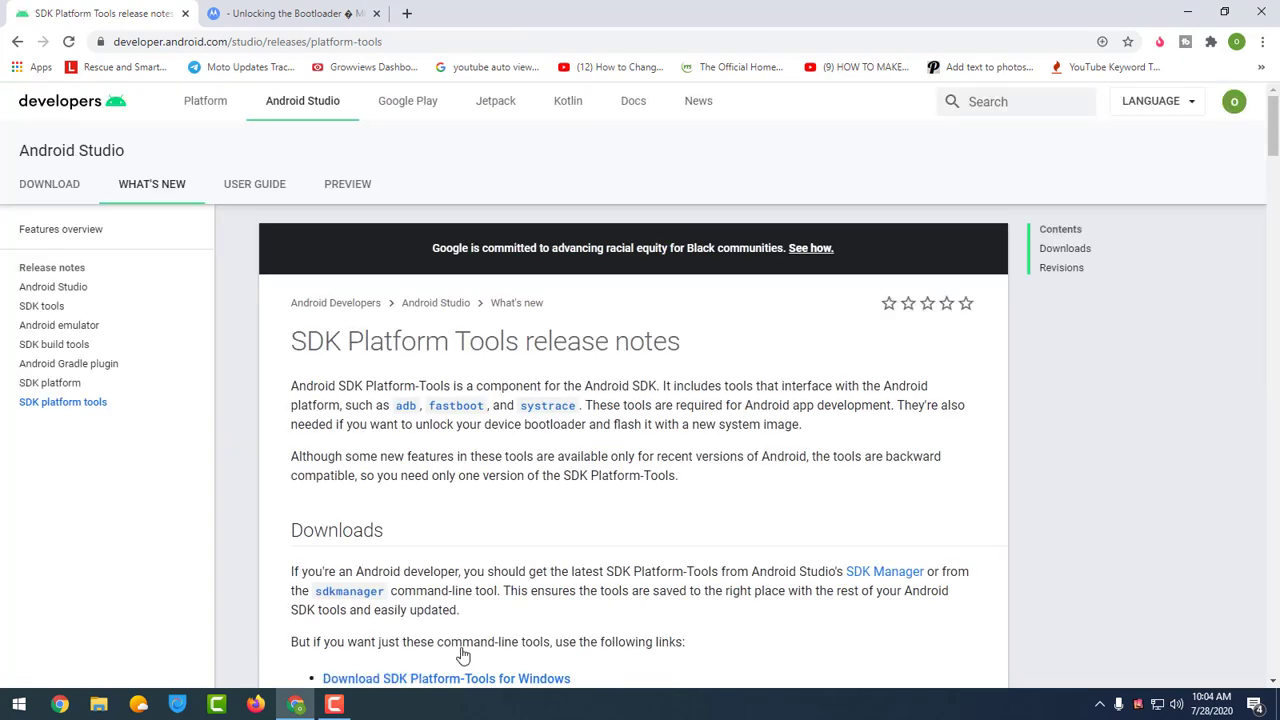
scroll("down", 3)
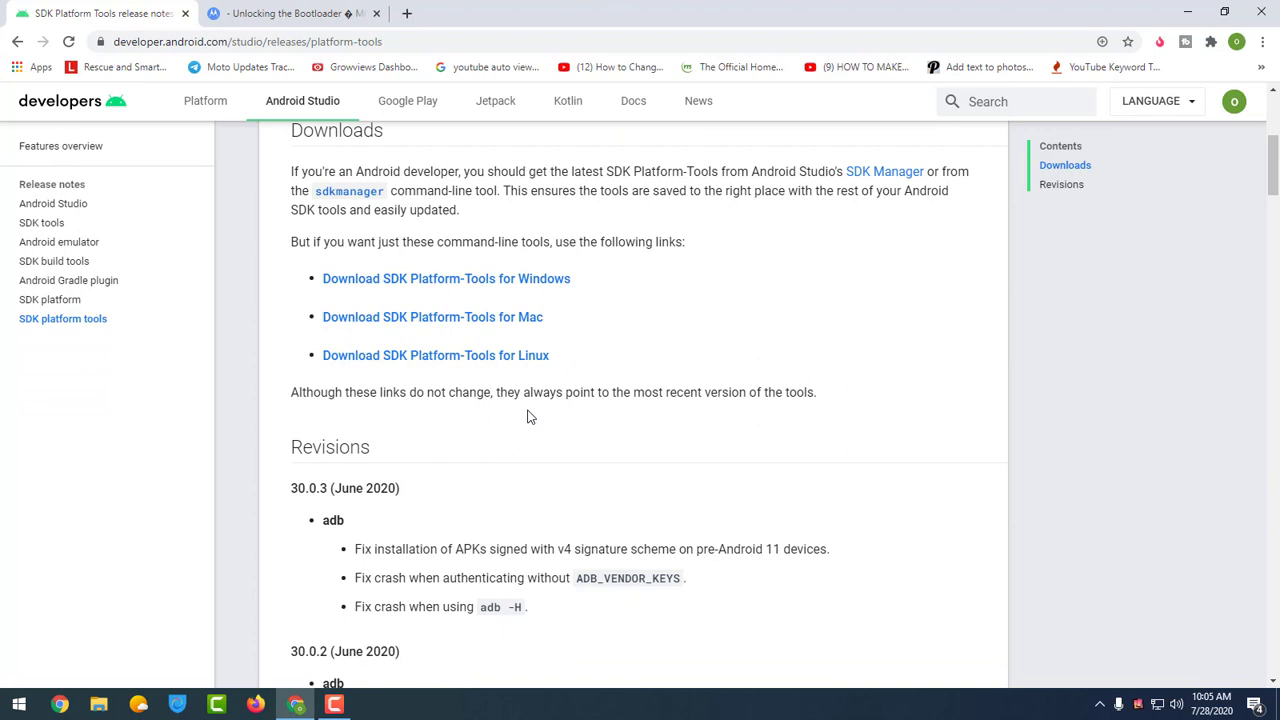
mouse_move(532, 296)
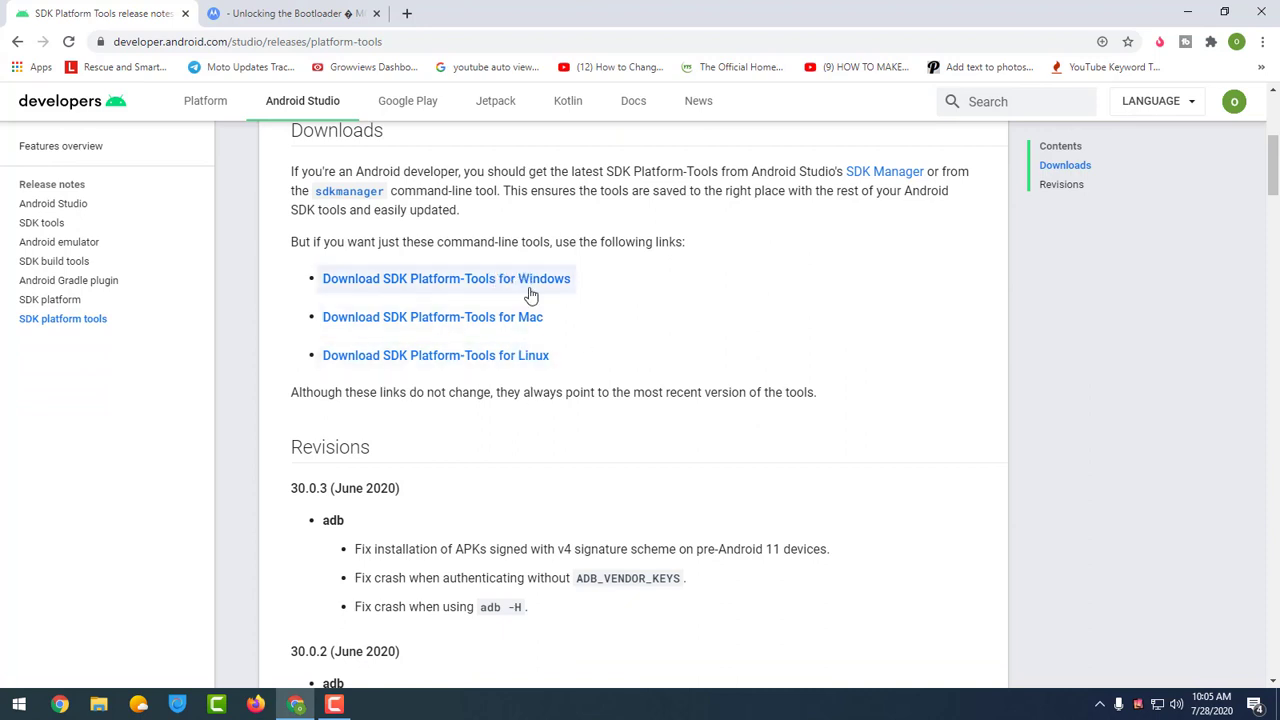
left_click(444, 278)
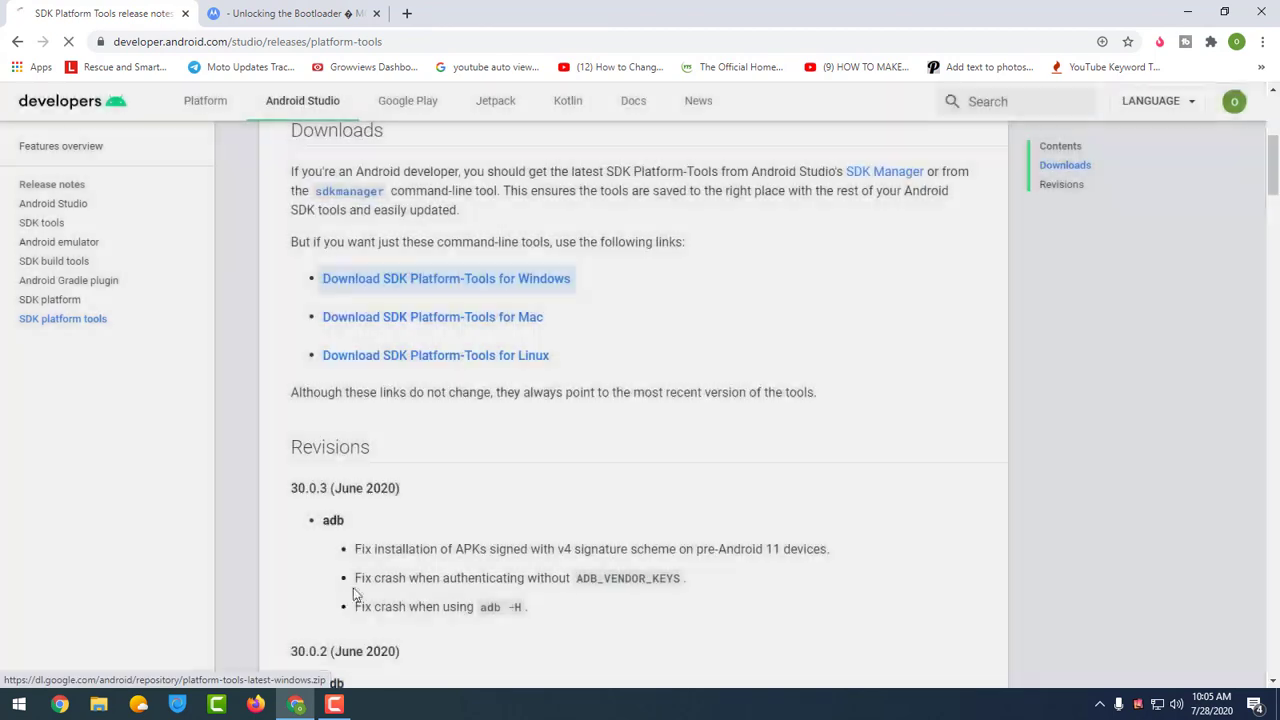
left_click(444, 278)
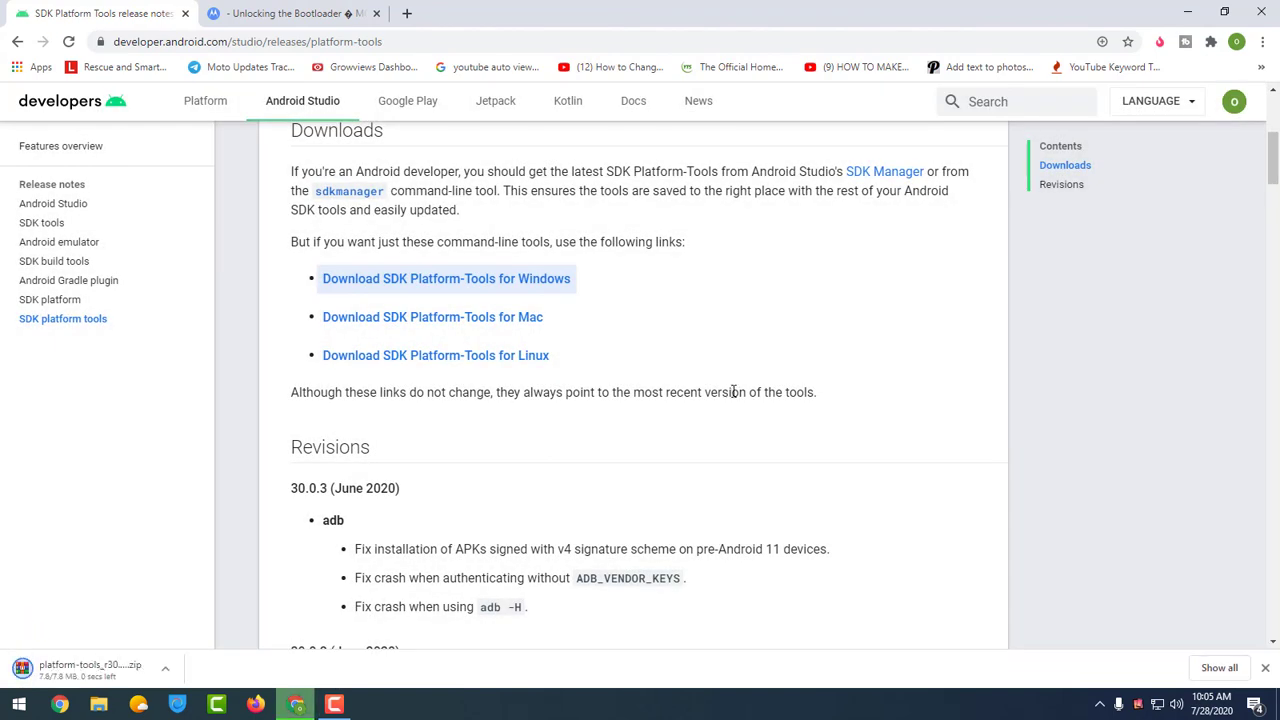
mouse_move(334, 520)
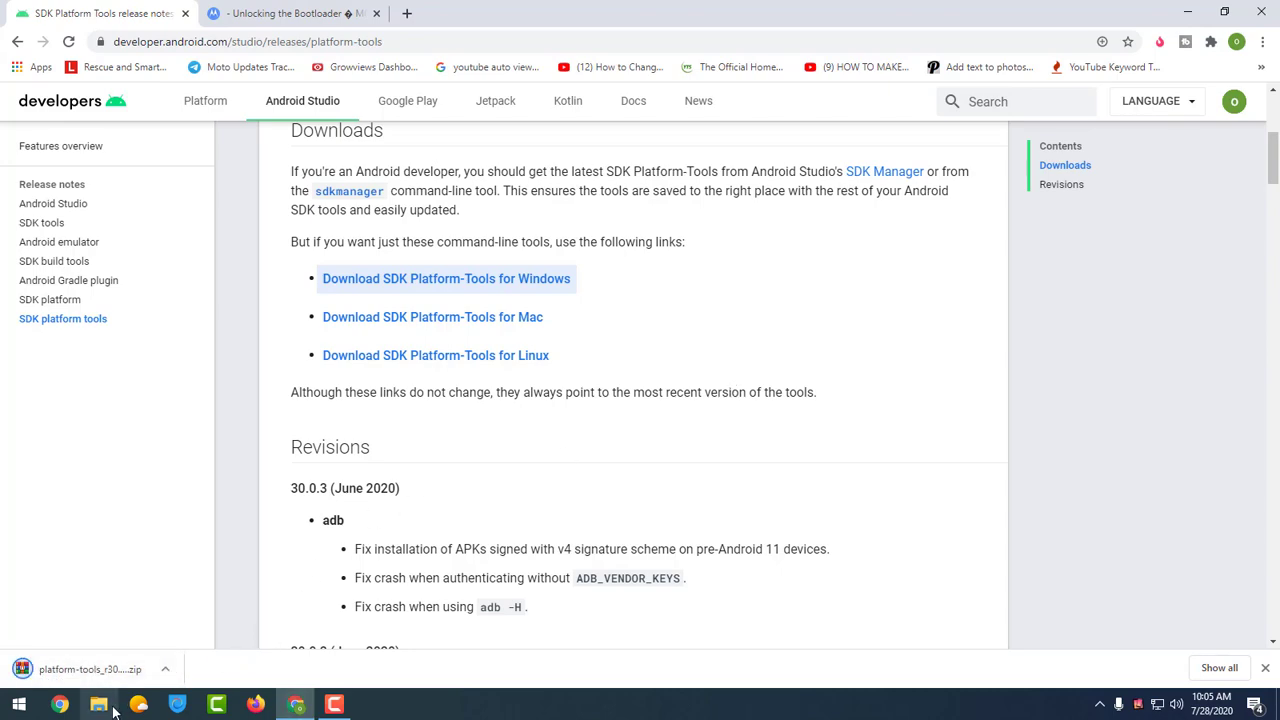
left_click(98, 704)
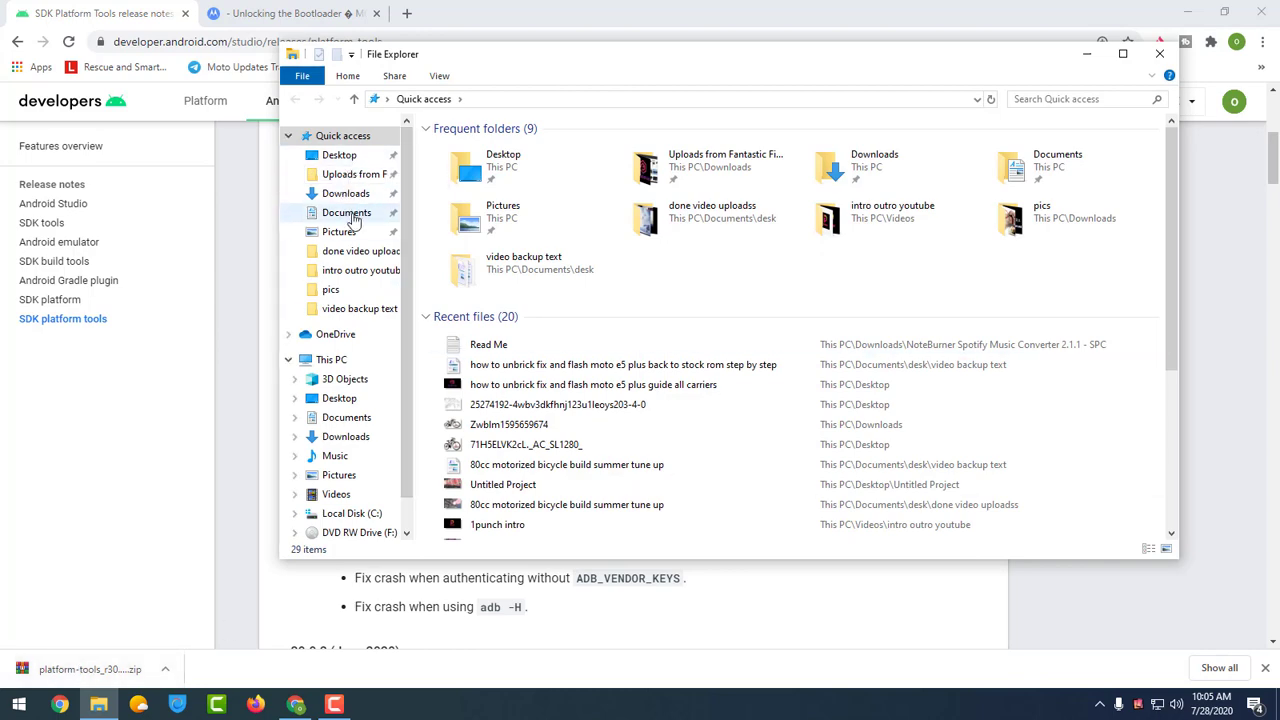
Extract the platform-tools zip in Downloads and open the folder with adb and fastboot.
left_click(344, 192)
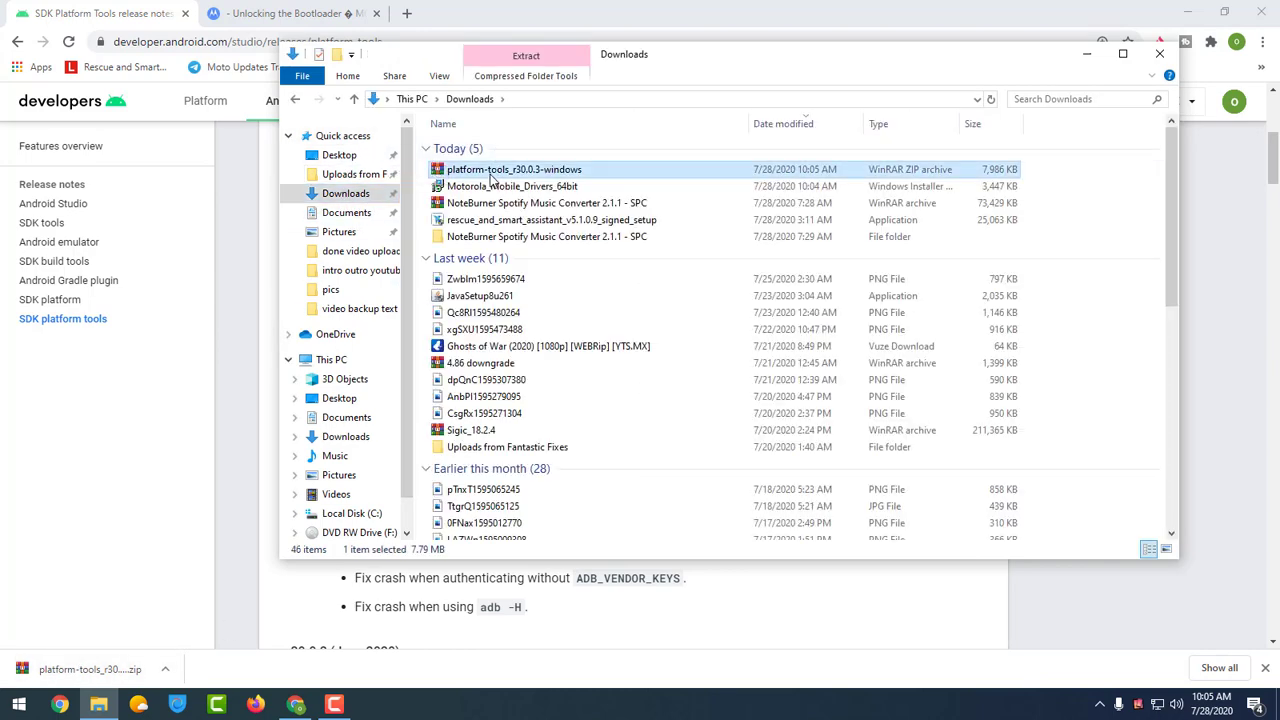
right_click(514, 168)
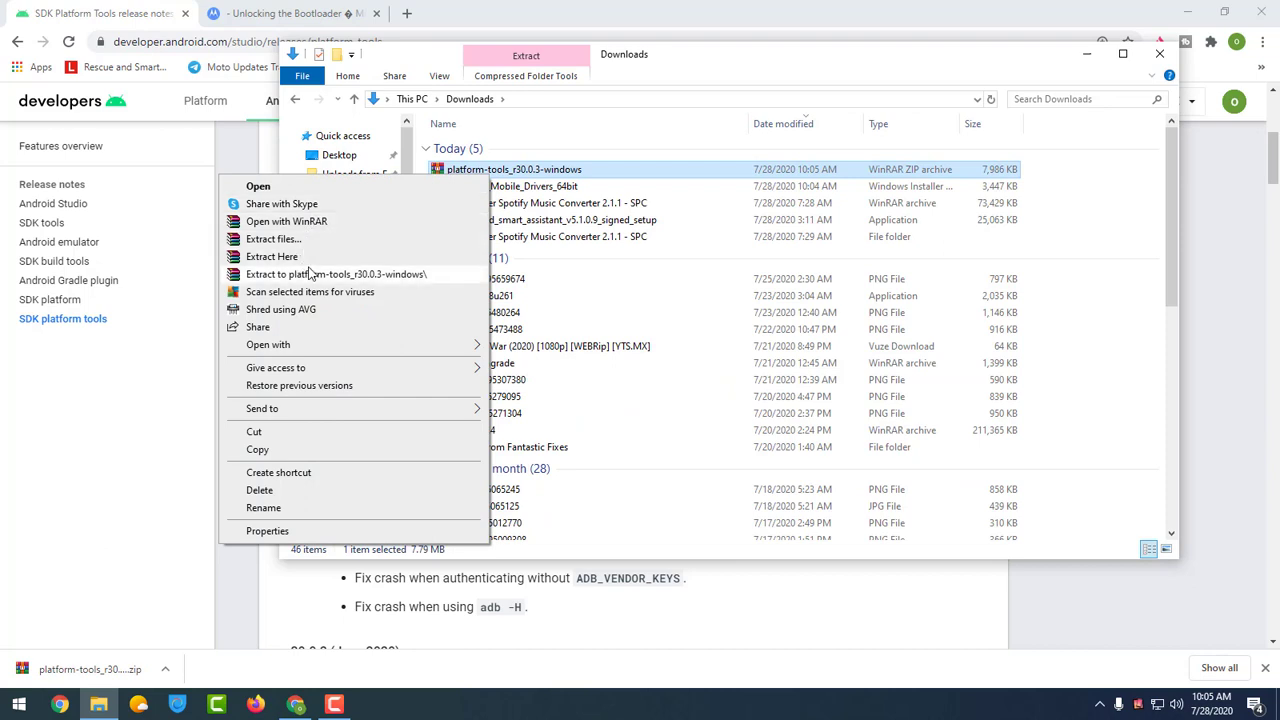
left_click(336, 272)
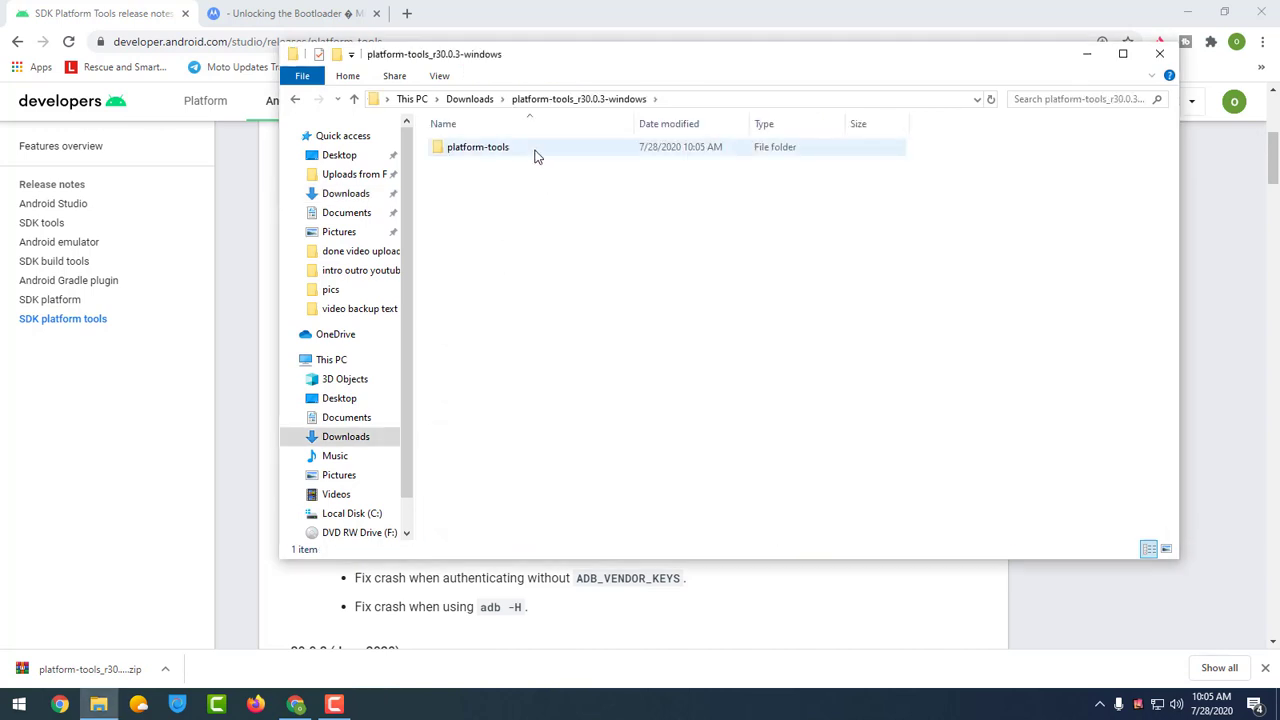
double_click(476, 148)
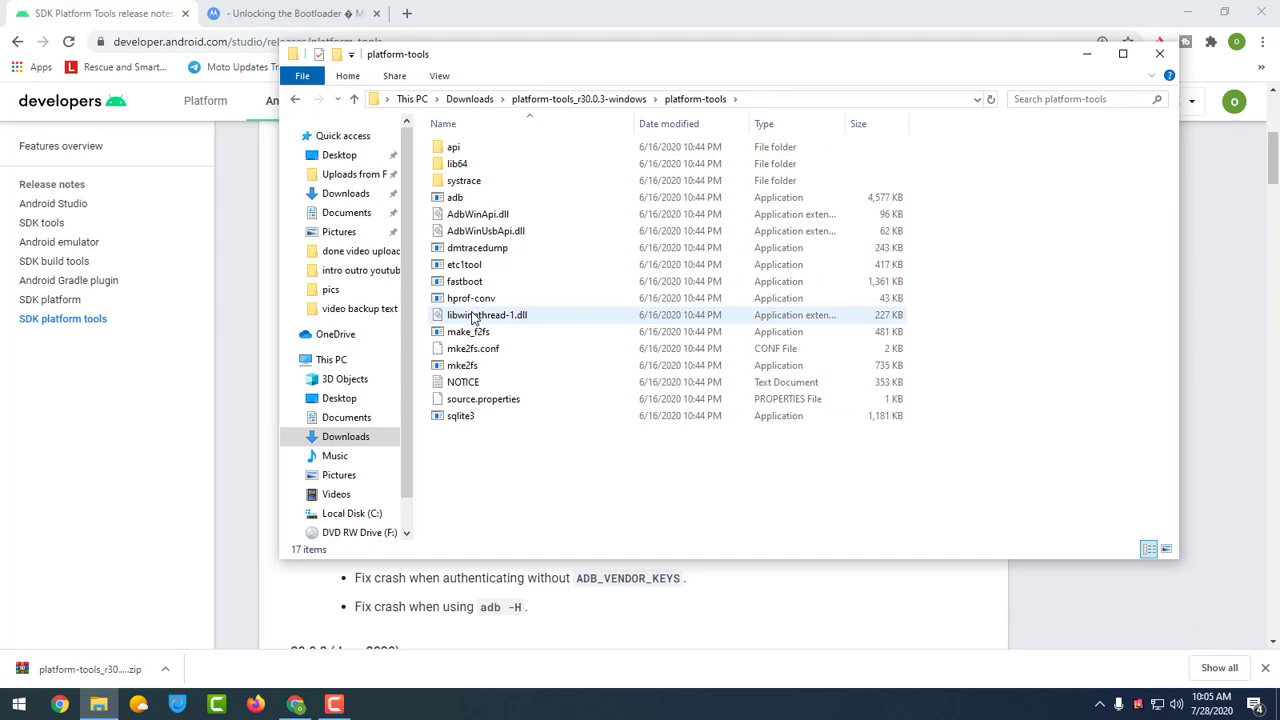
left_click(1160, 52)
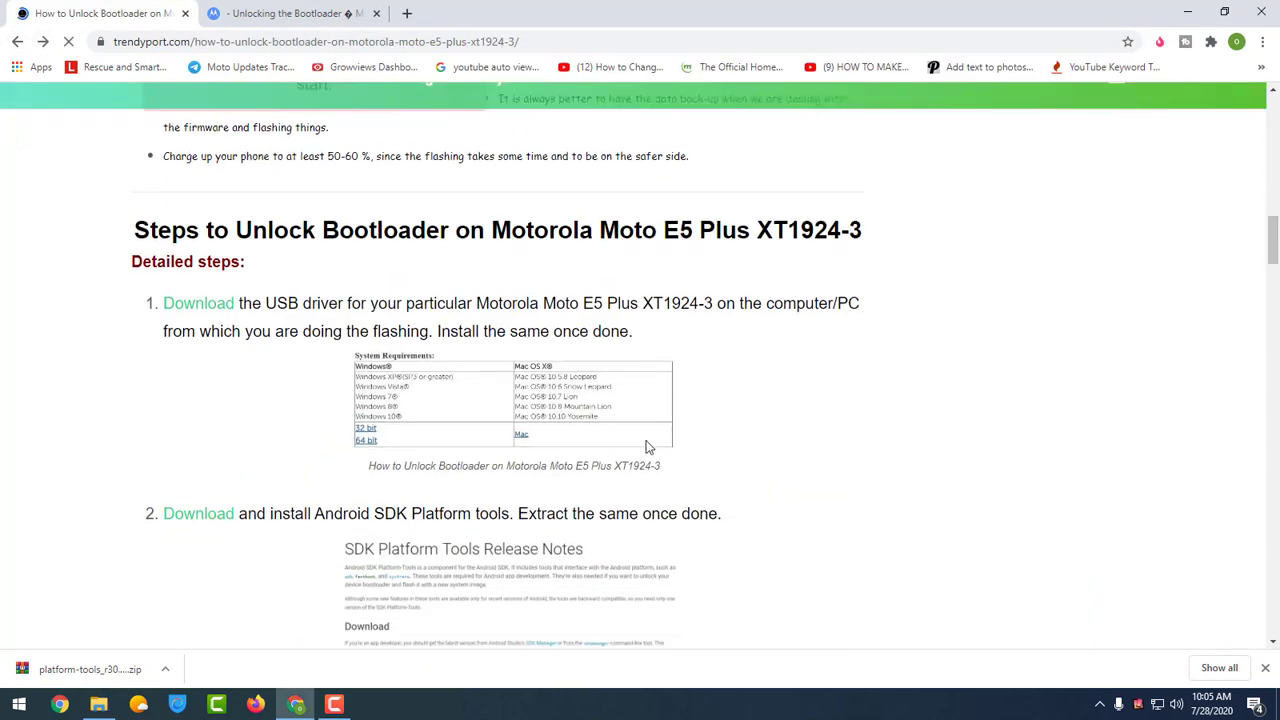
Scroll the guide to 'Steps to Unlock Bootloader on Motorola Moto E5 Plus'.
scroll("down", 3)
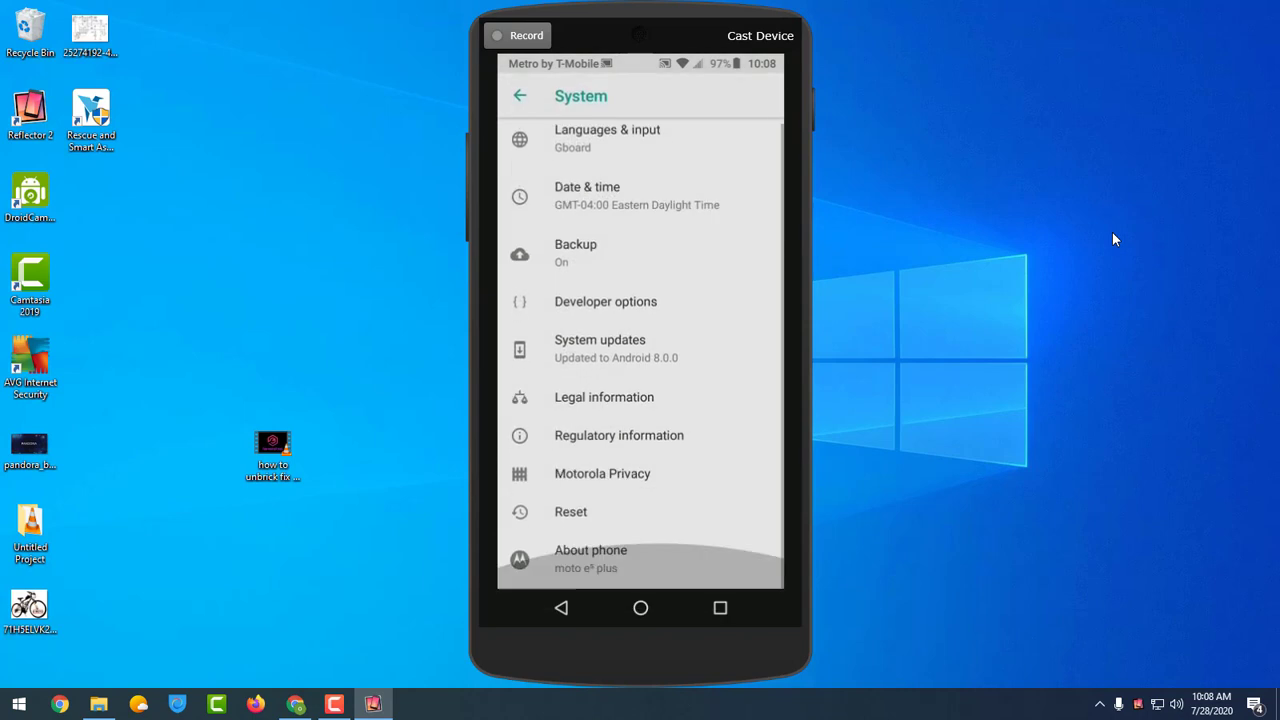
In About phone, tap Build number repeatedly to enable developer mode, then go back to System.
left_click(590, 558)
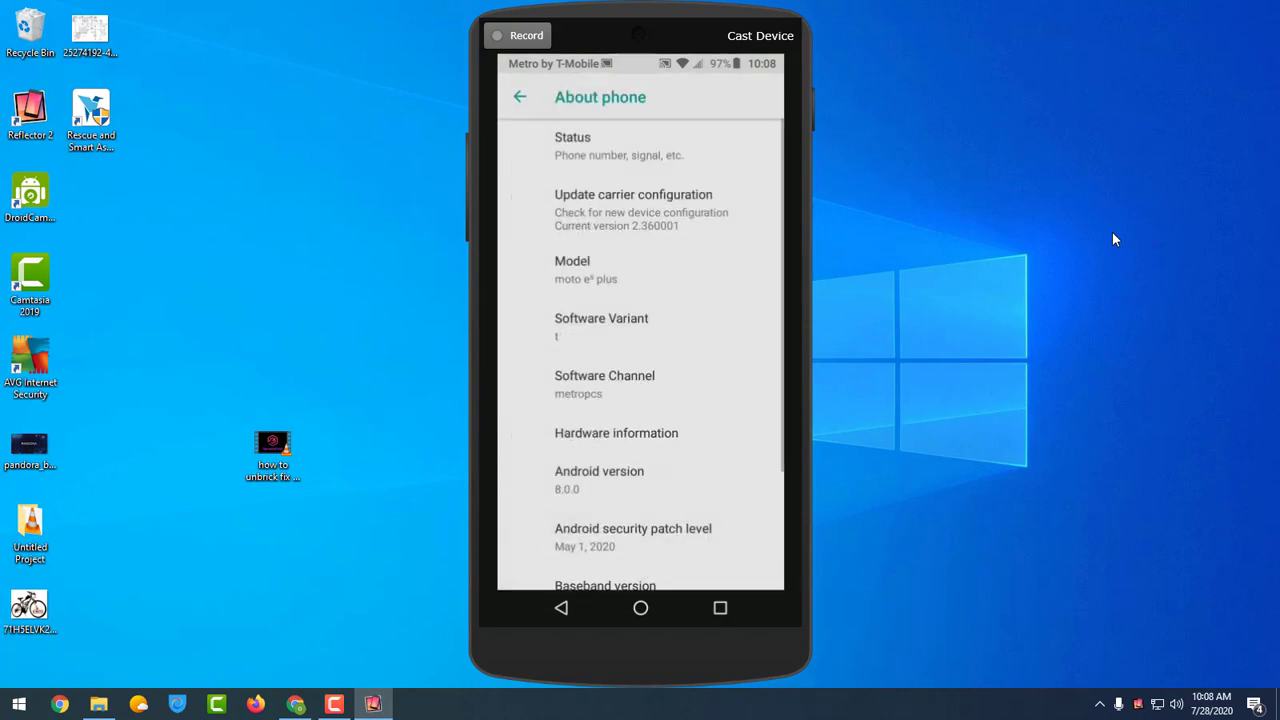
scroll("down", 3)
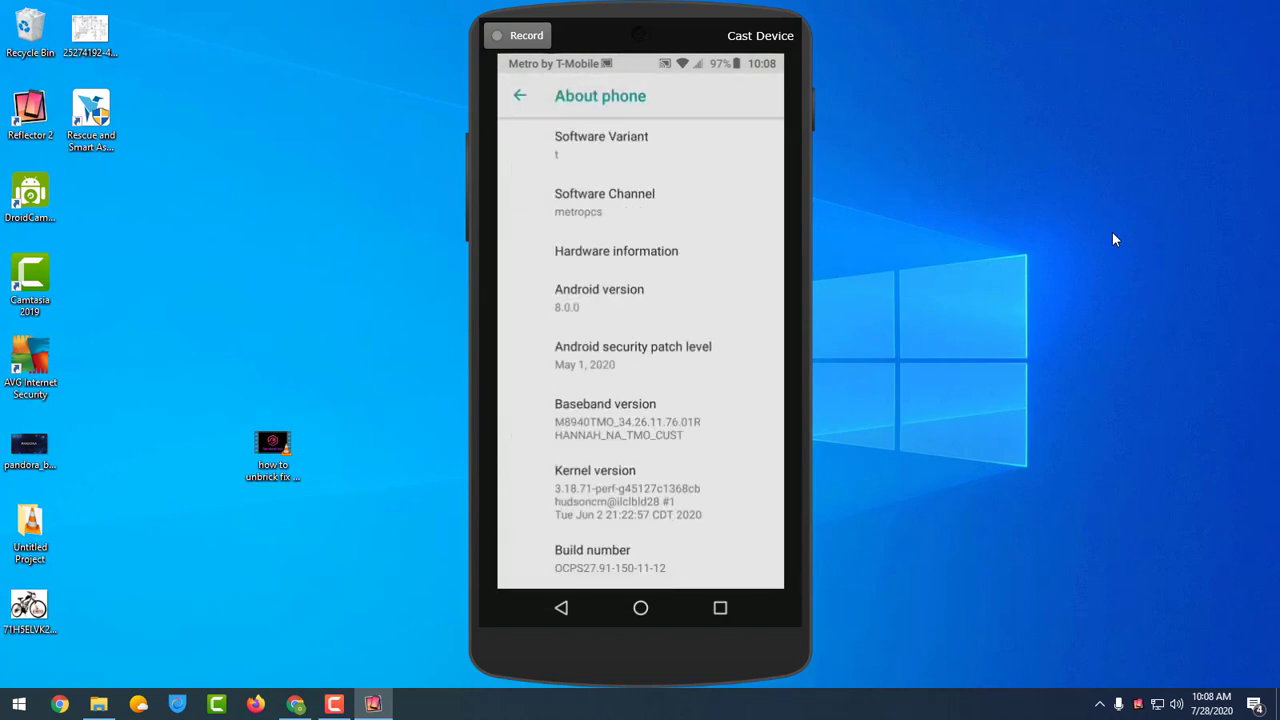
left_click(640, 558)
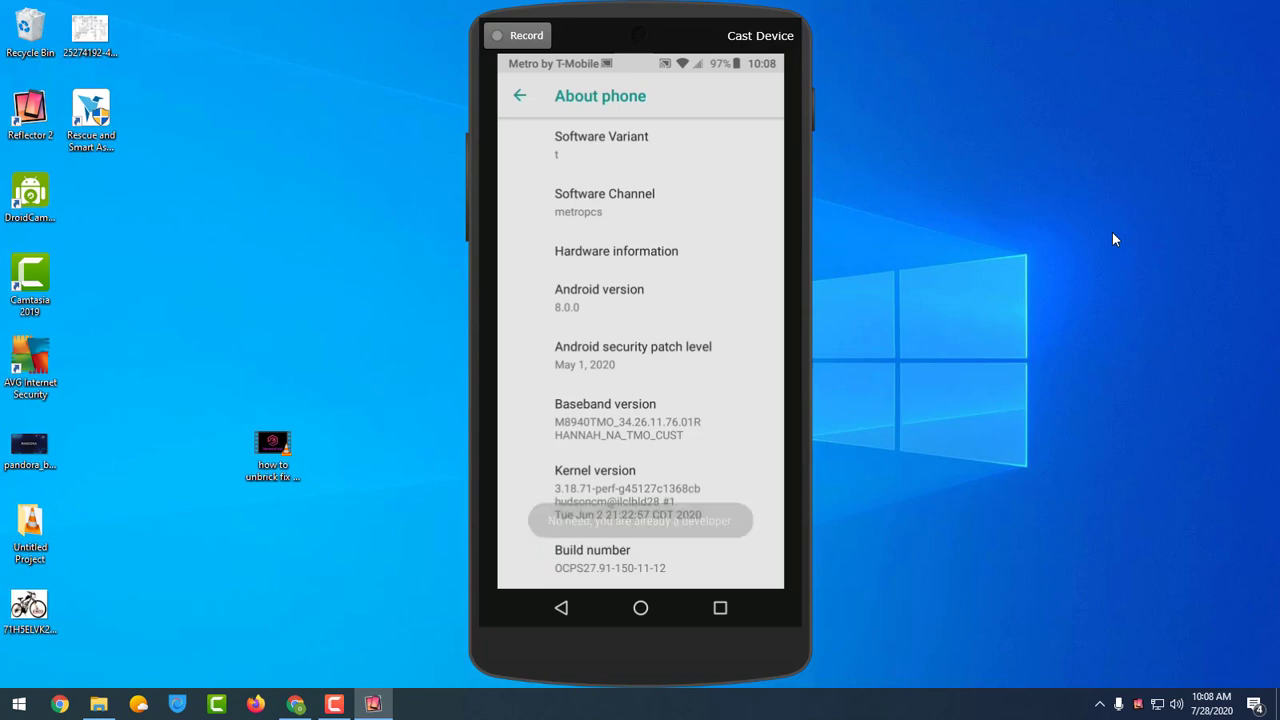
left_click(520, 96)
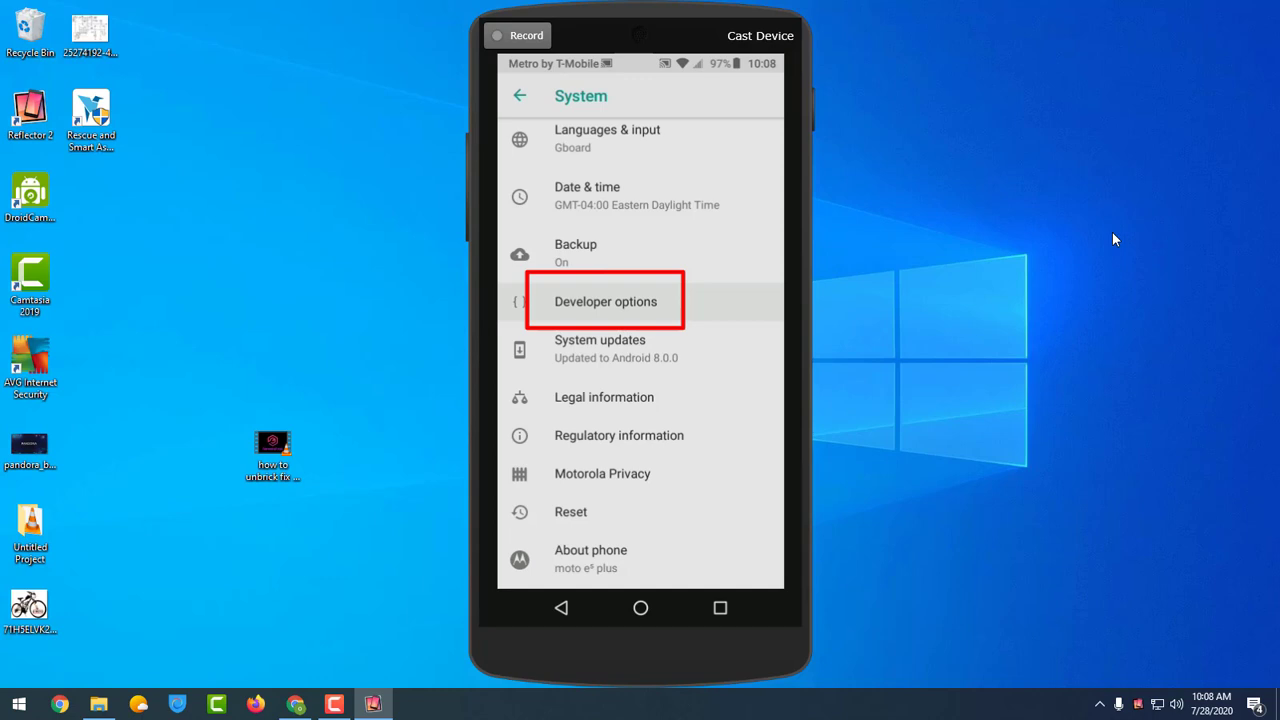
In Developer options, enable OEM unlocking (confirming ENABLE) and turn on USB debugging.
left_click(604, 300)
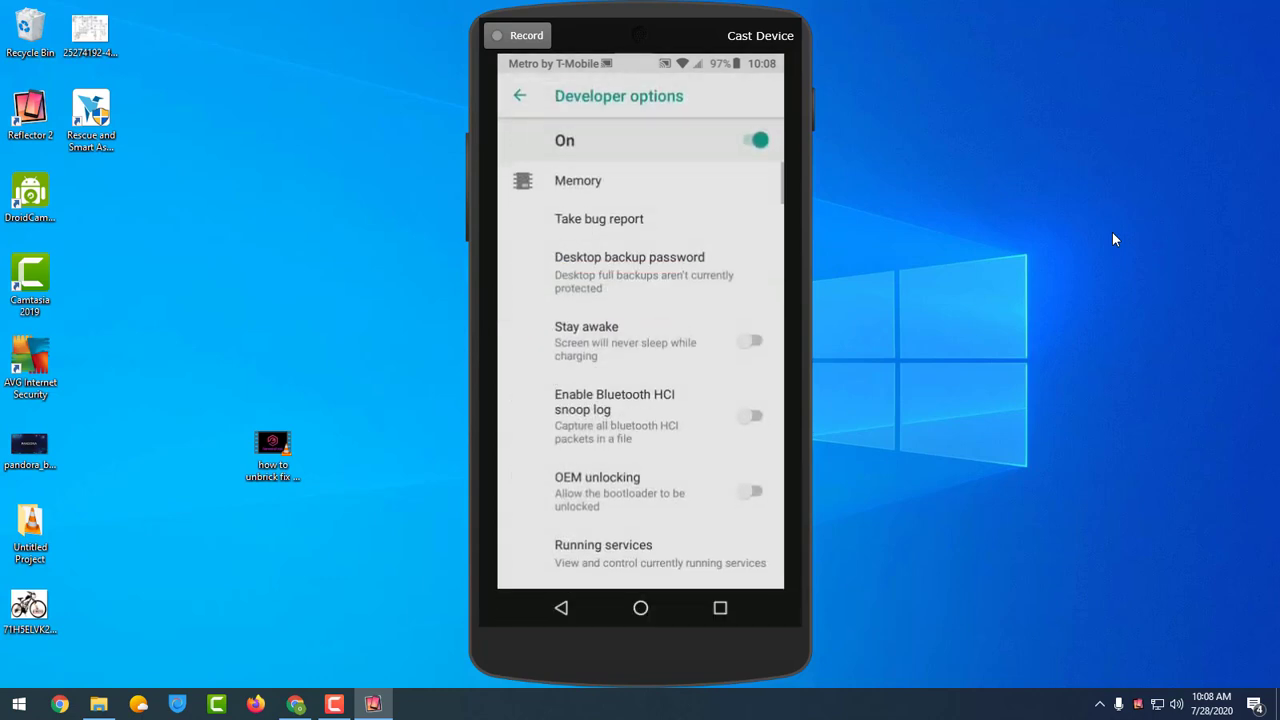
scroll("down", 3)
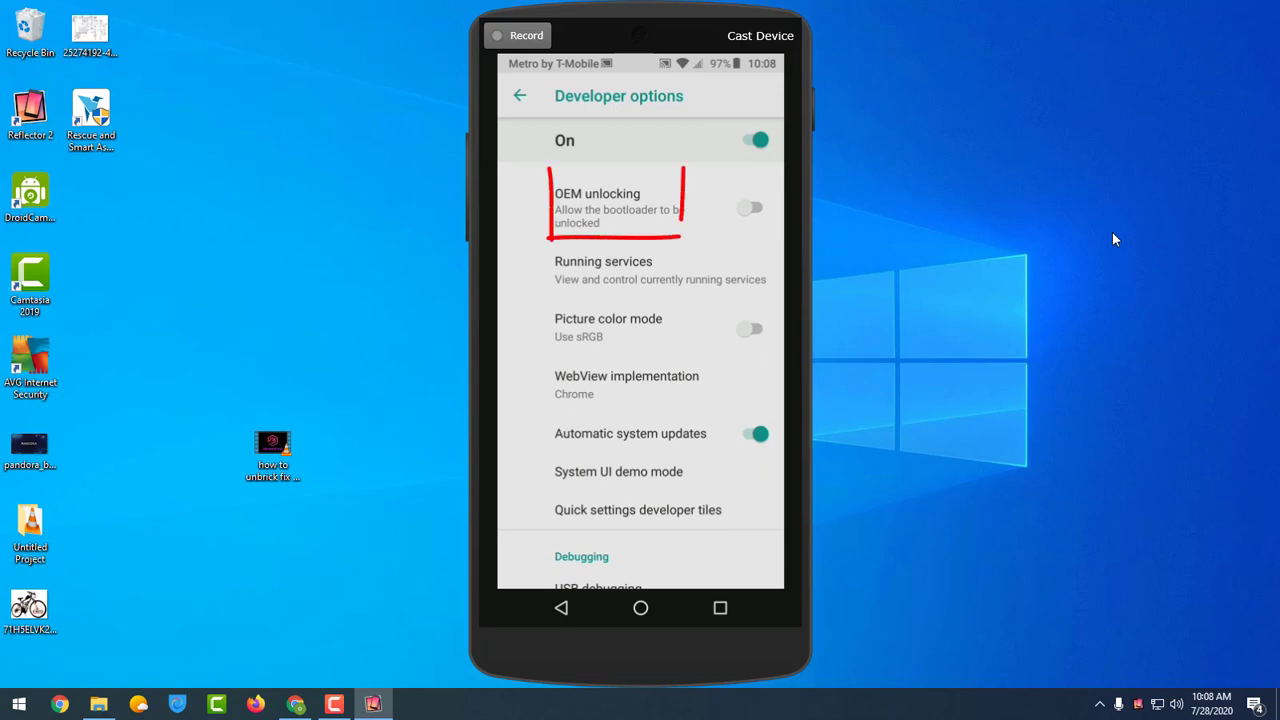
left_click(752, 206)
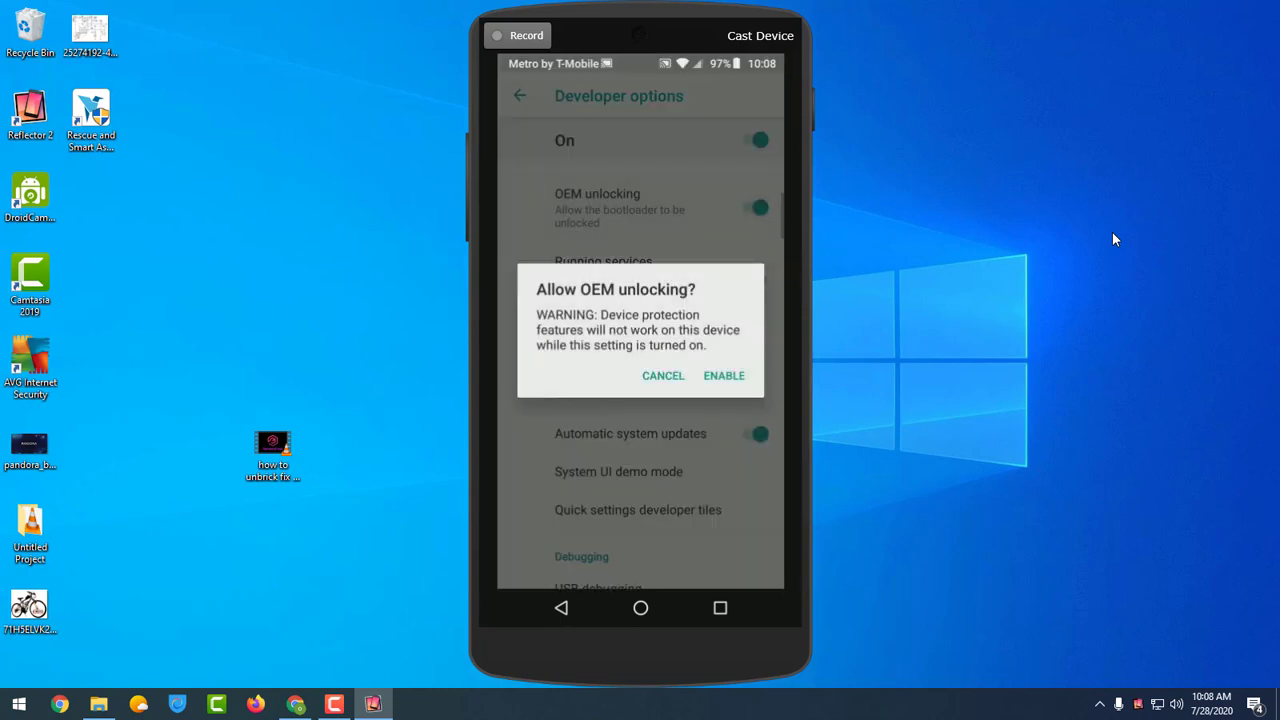
left_click(724, 376)
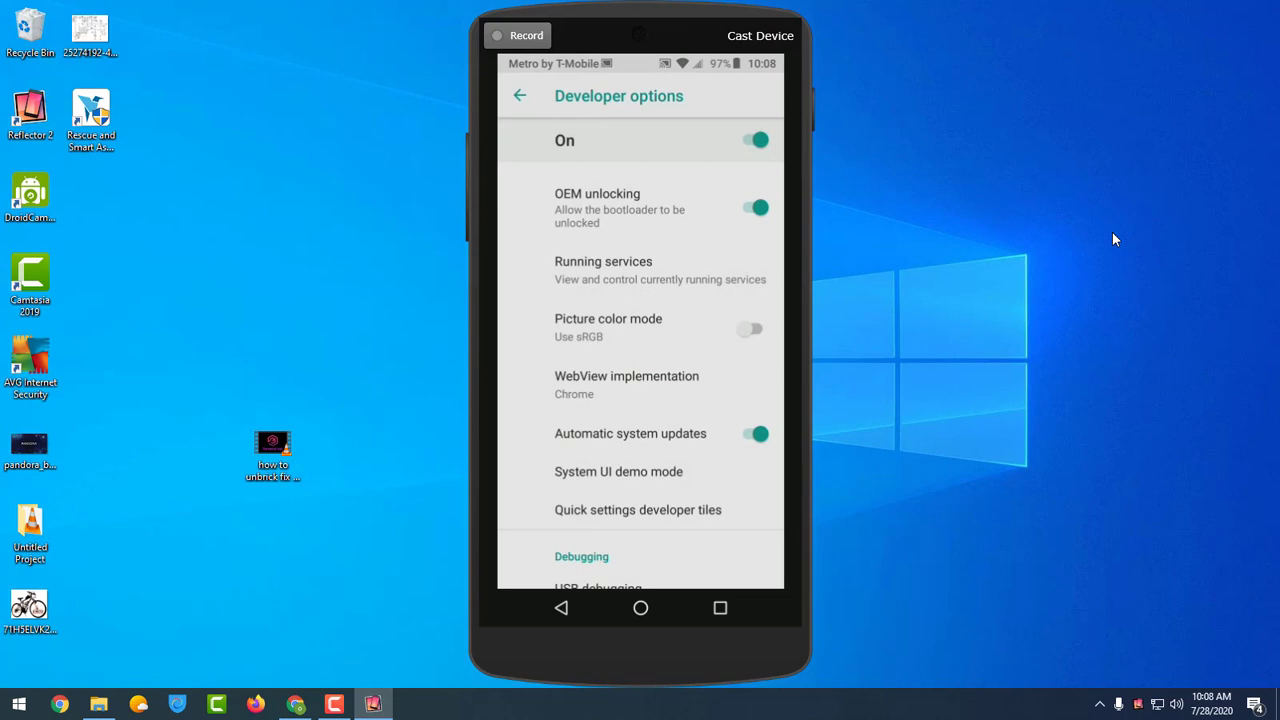
scroll("down", 3)
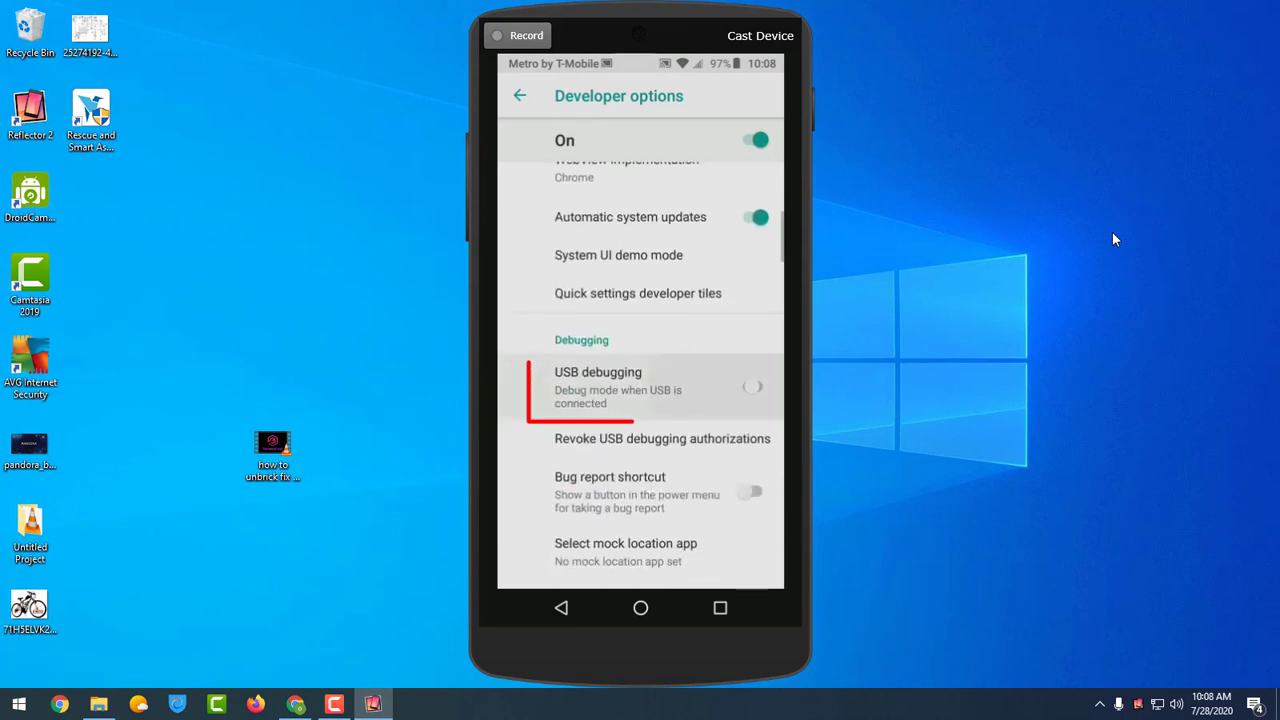
left_click(752, 388)
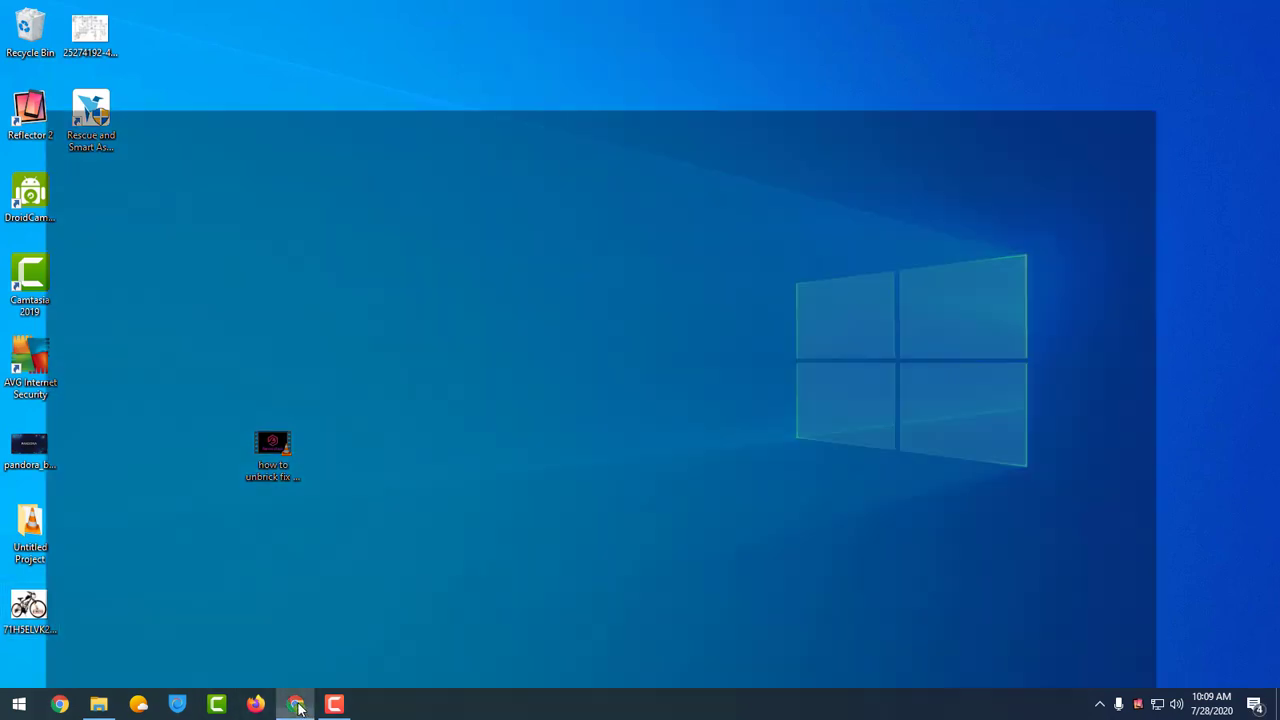
Back in Chrome, scroll the guide to the fastboot-mode and command-window steps.
left_click(296, 704)
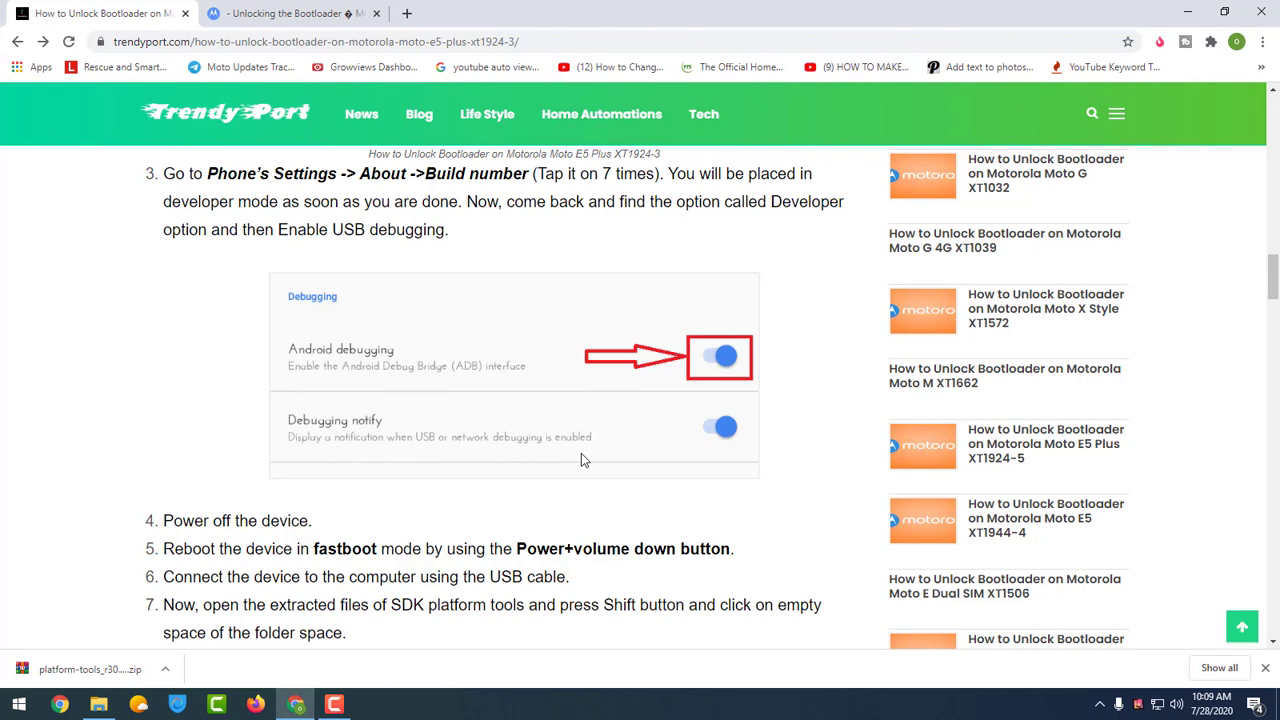
scroll("down", 3)
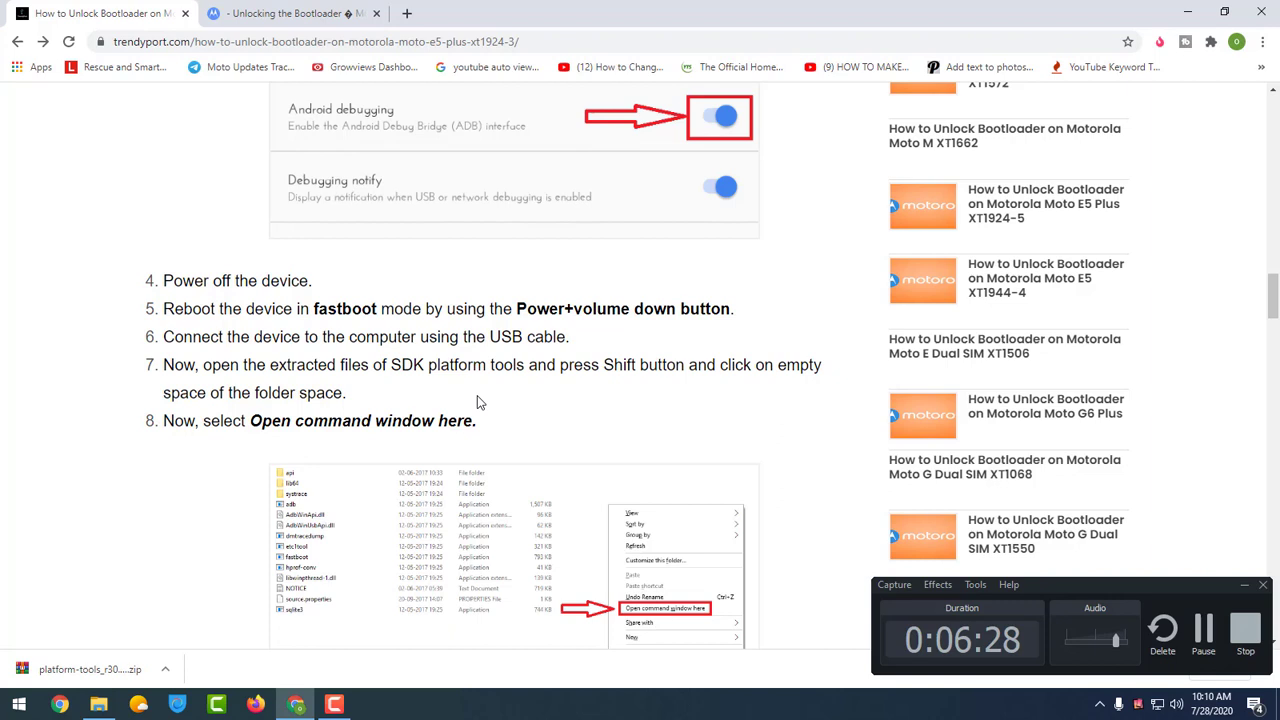
mouse_move(344, 604)
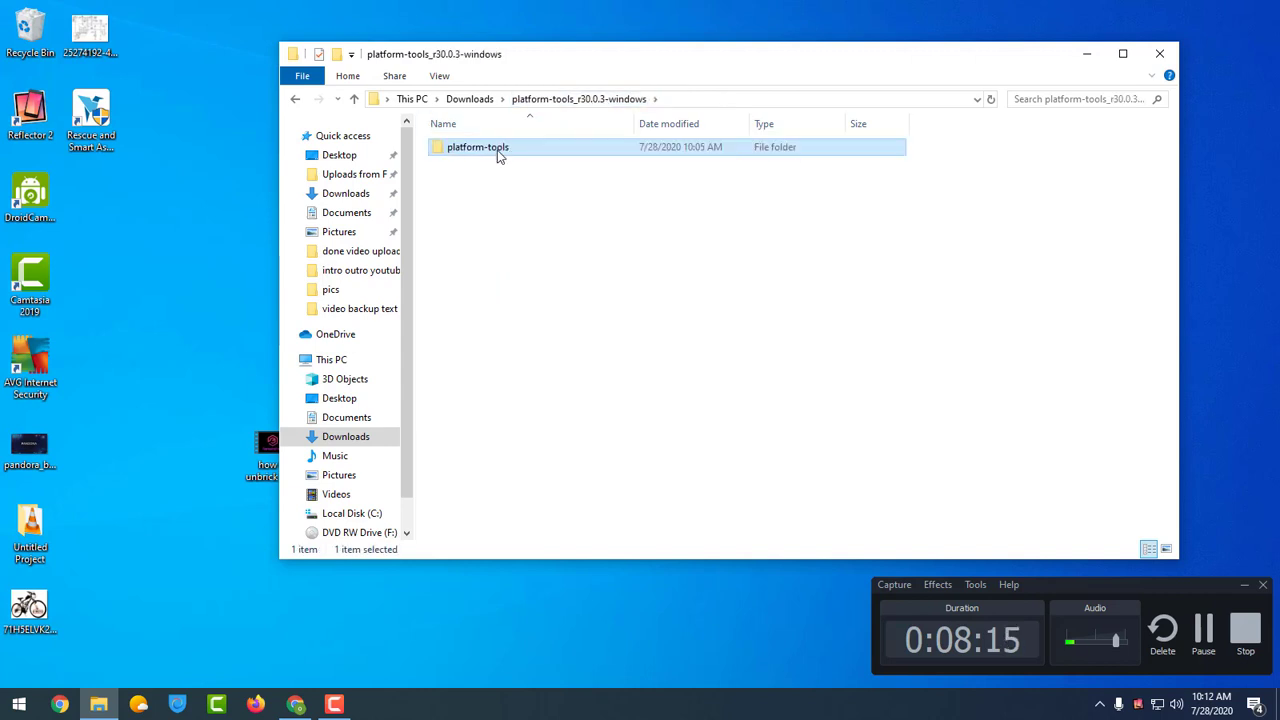
mouse_move(572, 156)
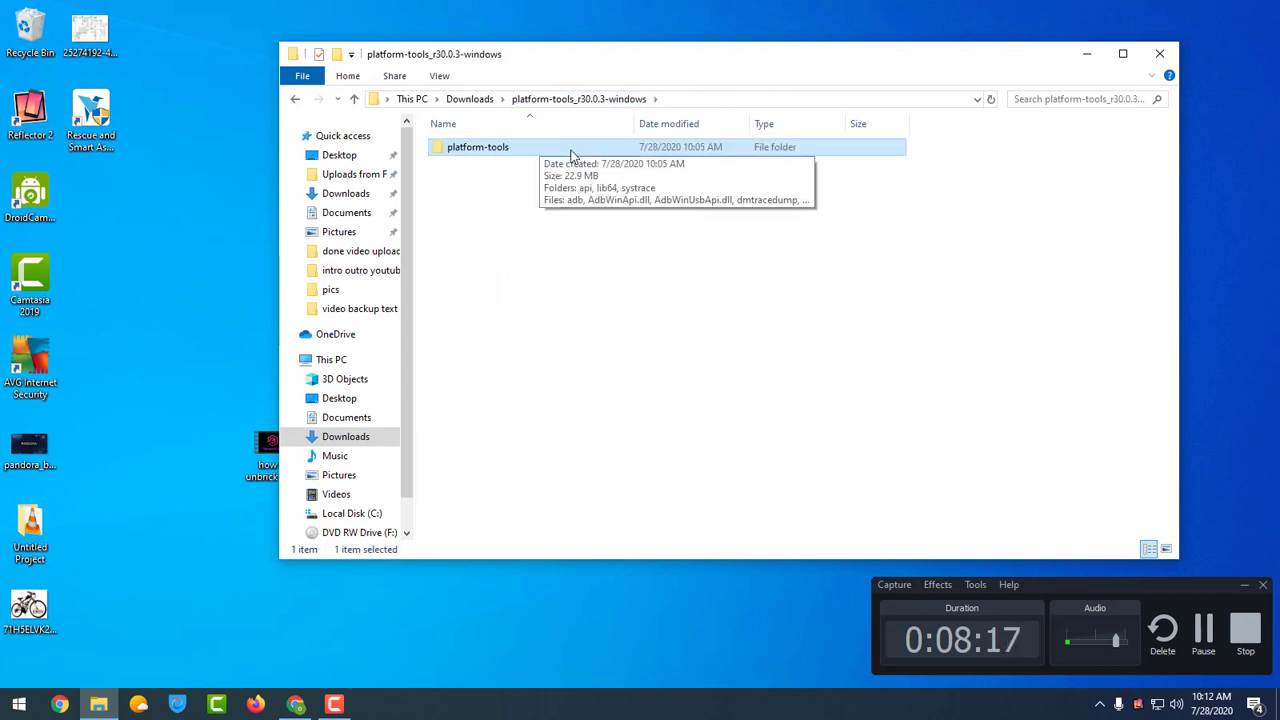
Copy platform-tools to C:\ and open a PowerShell window inside C:\platform-tools.
right_click(476, 148)
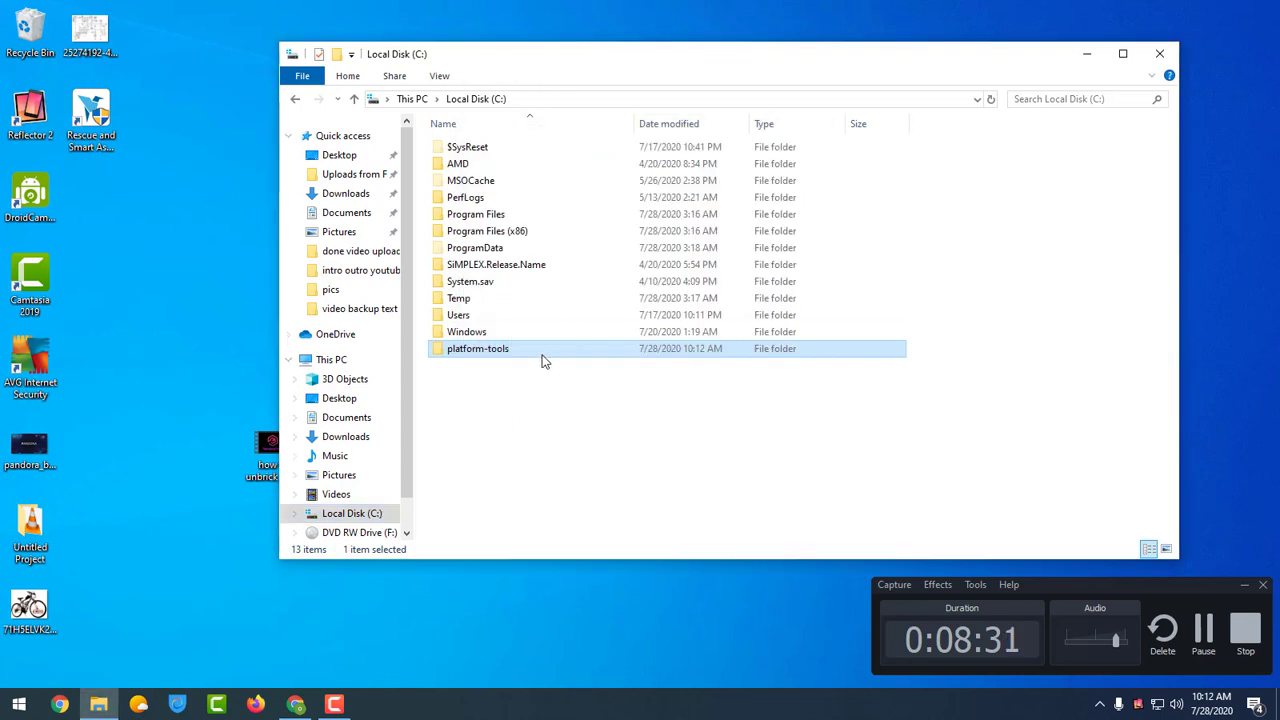
double_click(478, 348)
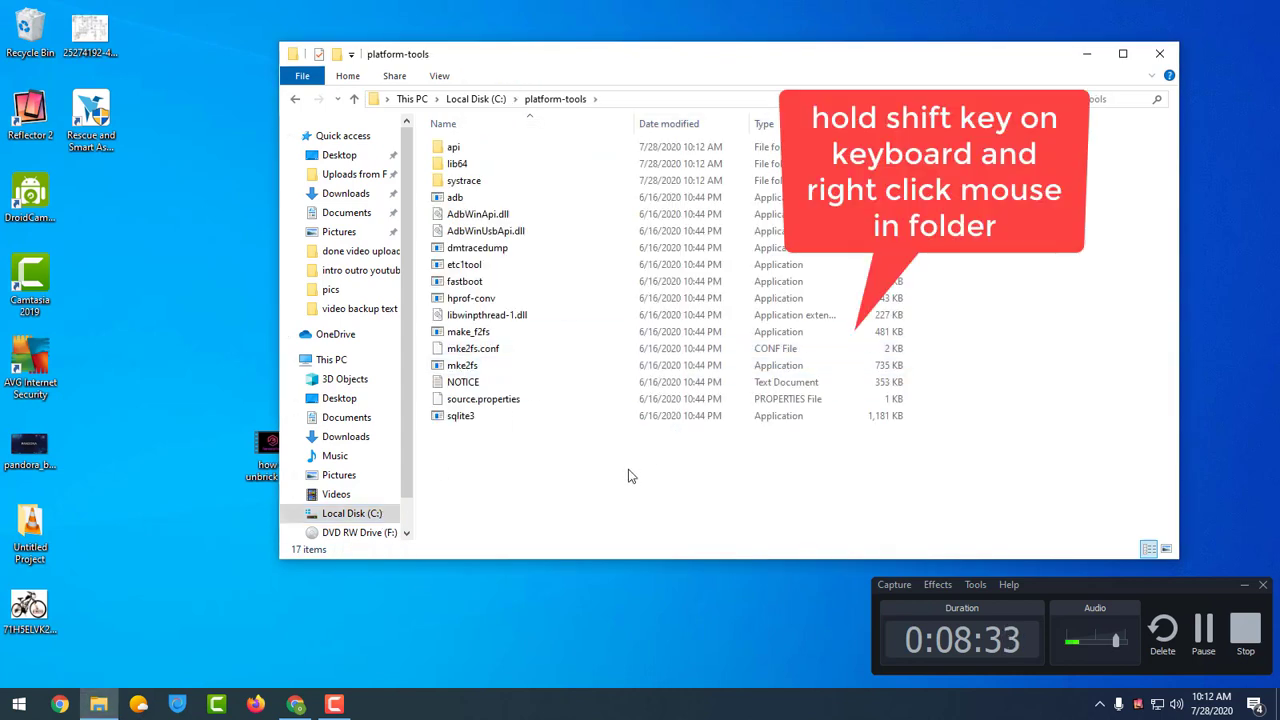
right_click(630, 476)
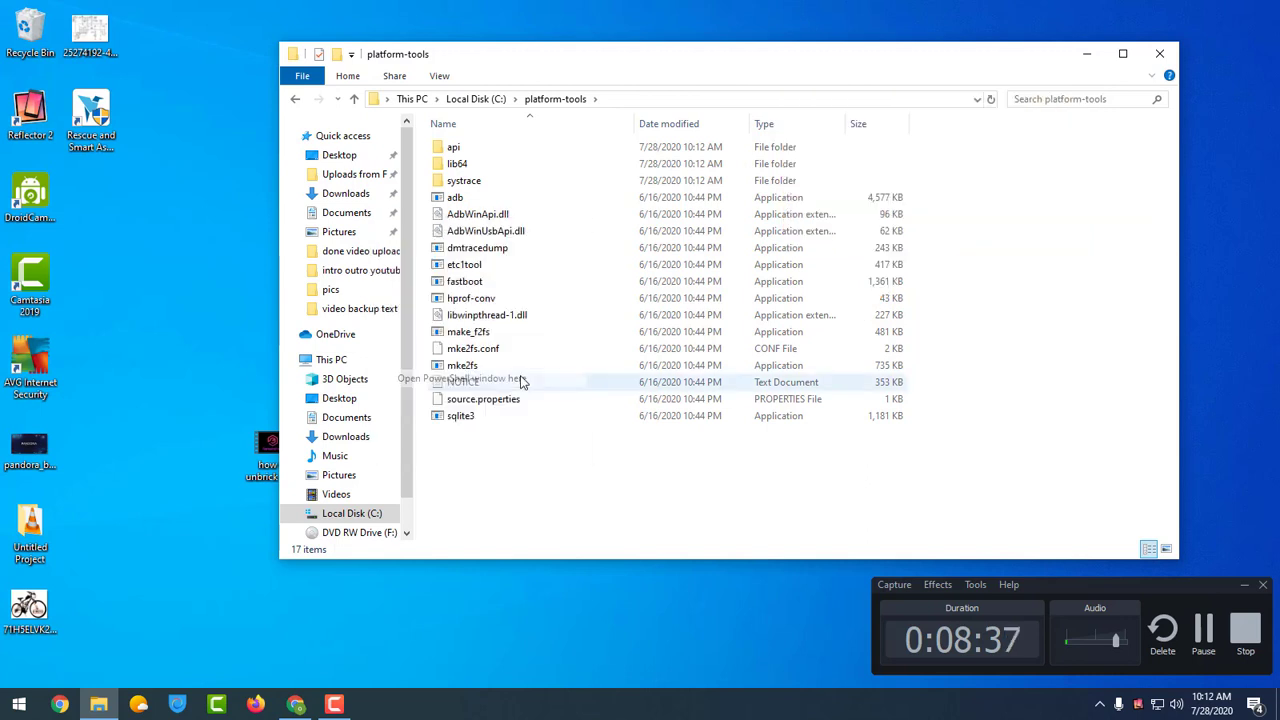
left_click(476, 378)
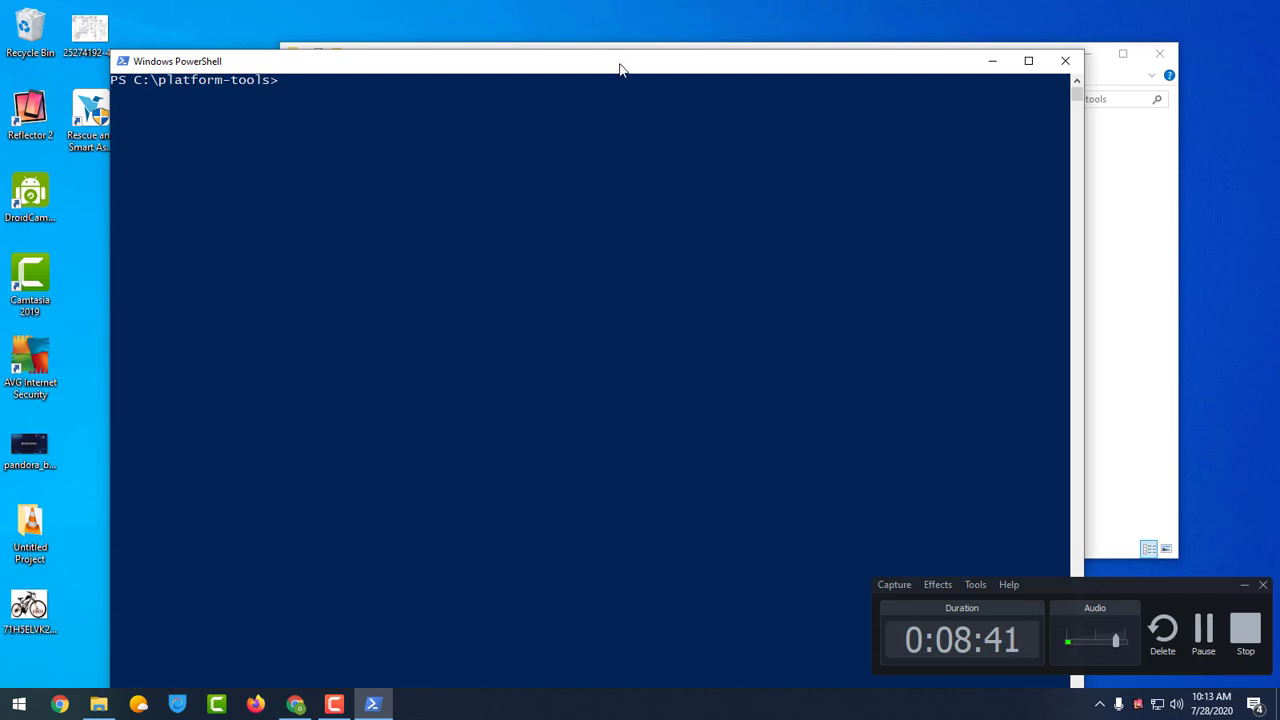
Maximize PowerShell and run .\fastboot devices to list the connected phone.
left_click_drag(620, 60, 620, 18)
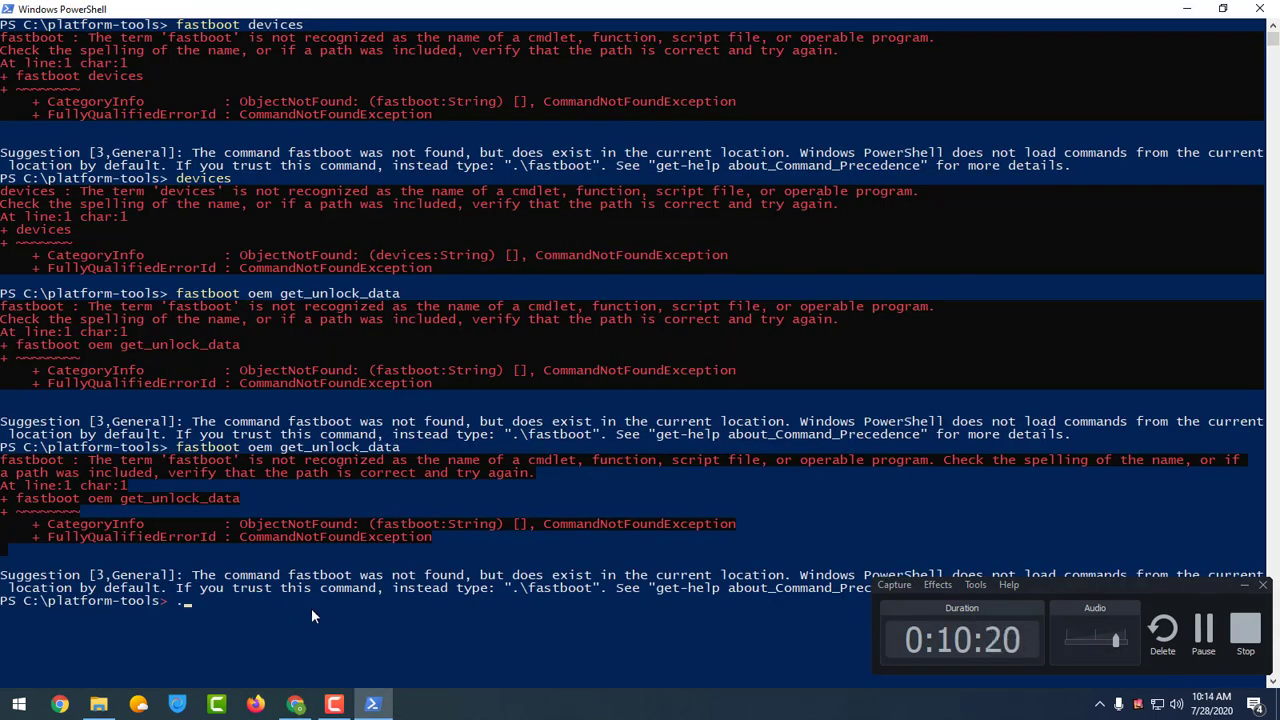
type(".\\fa")
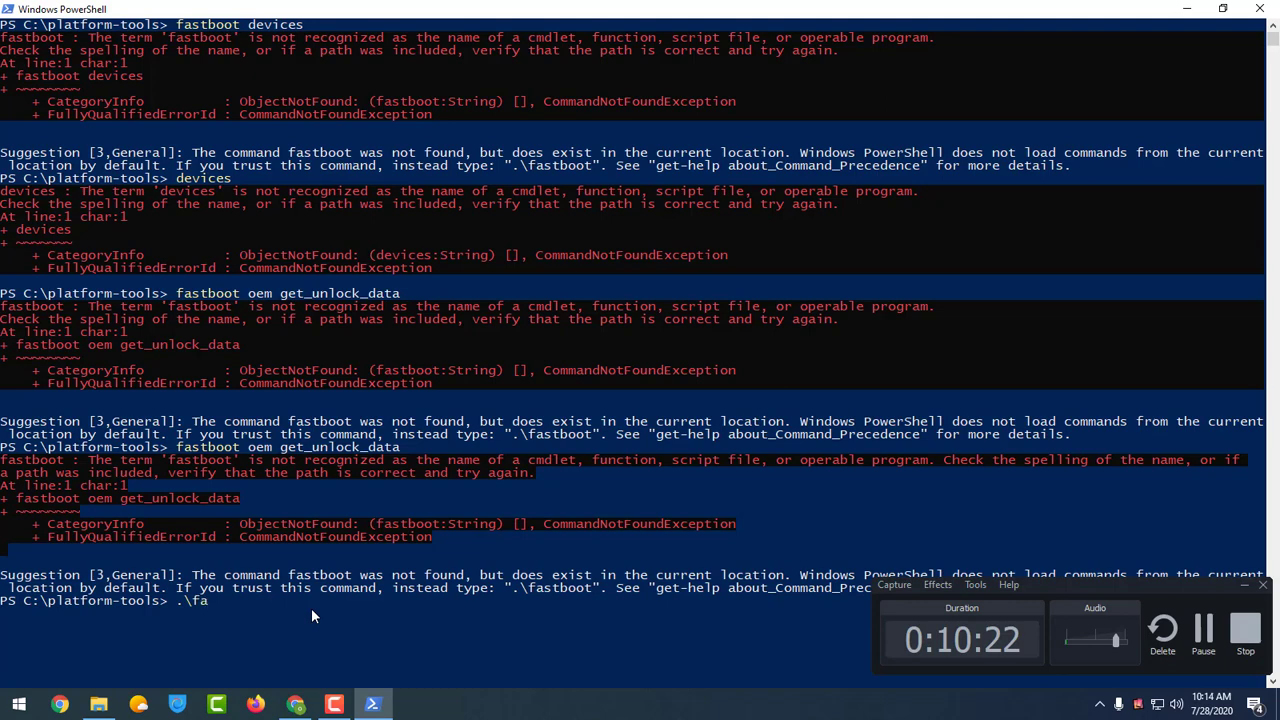
type("stboot")
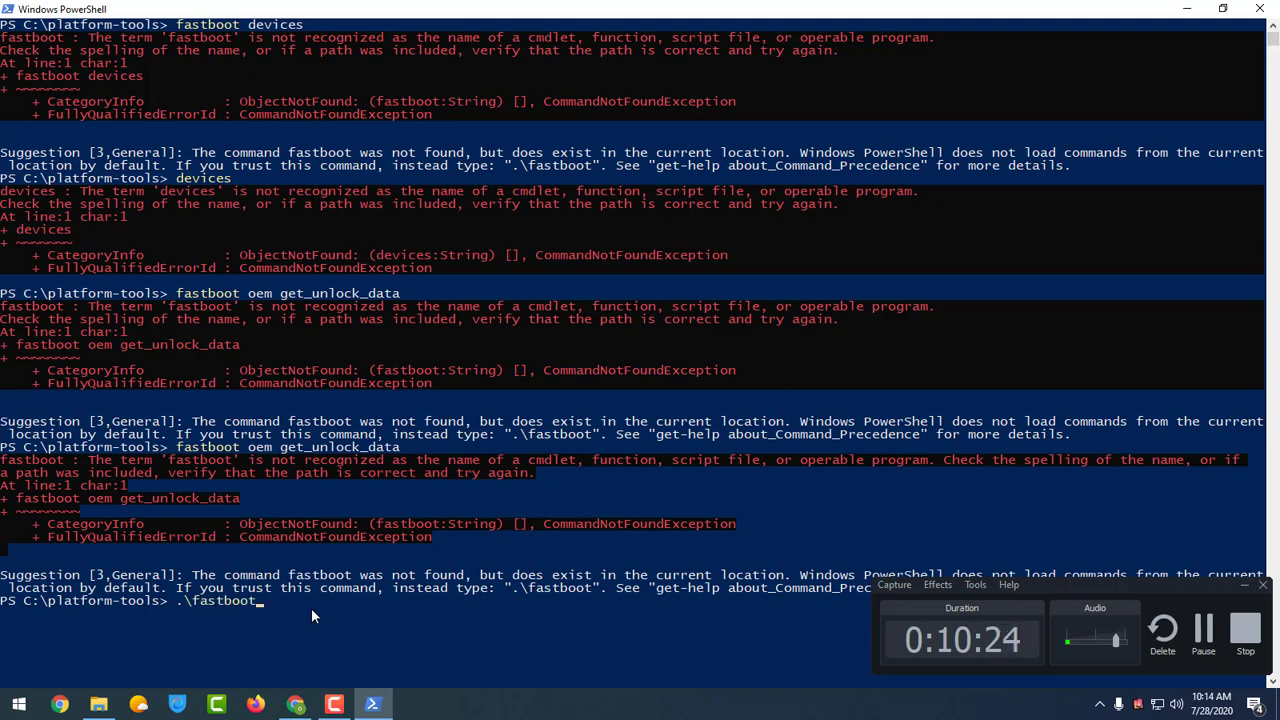
type("devices")
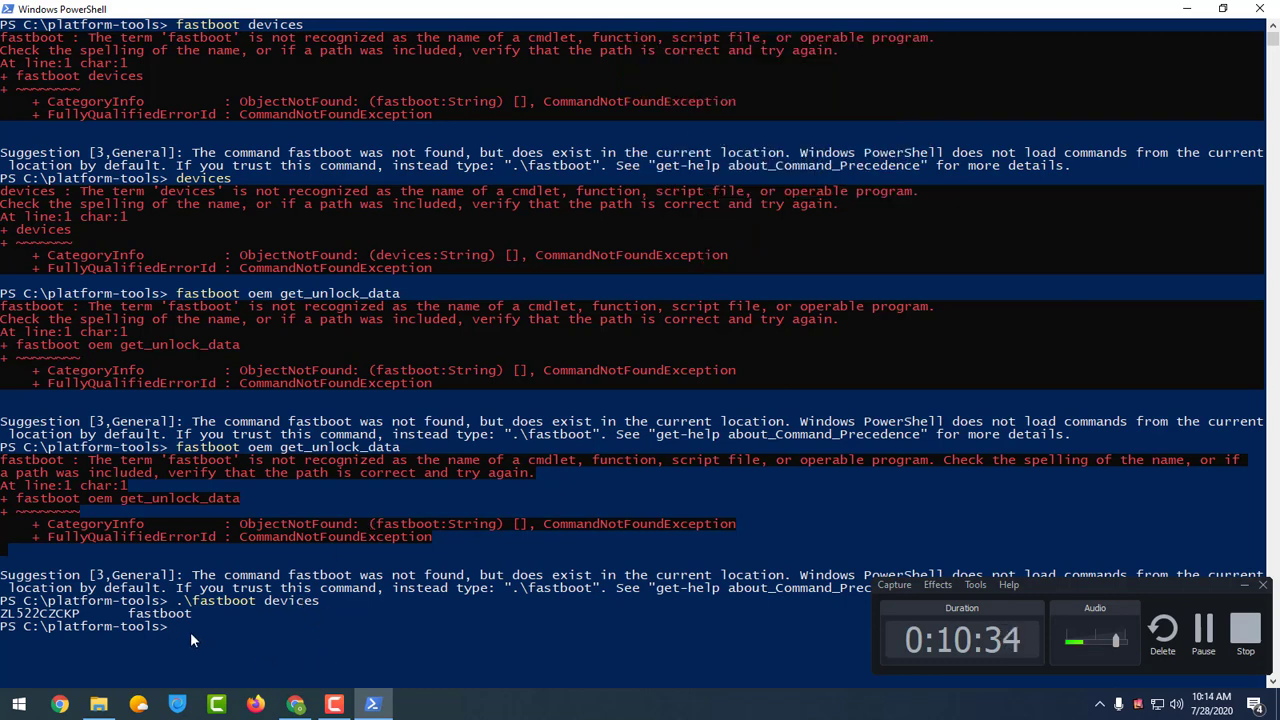
mouse_move(192, 610)
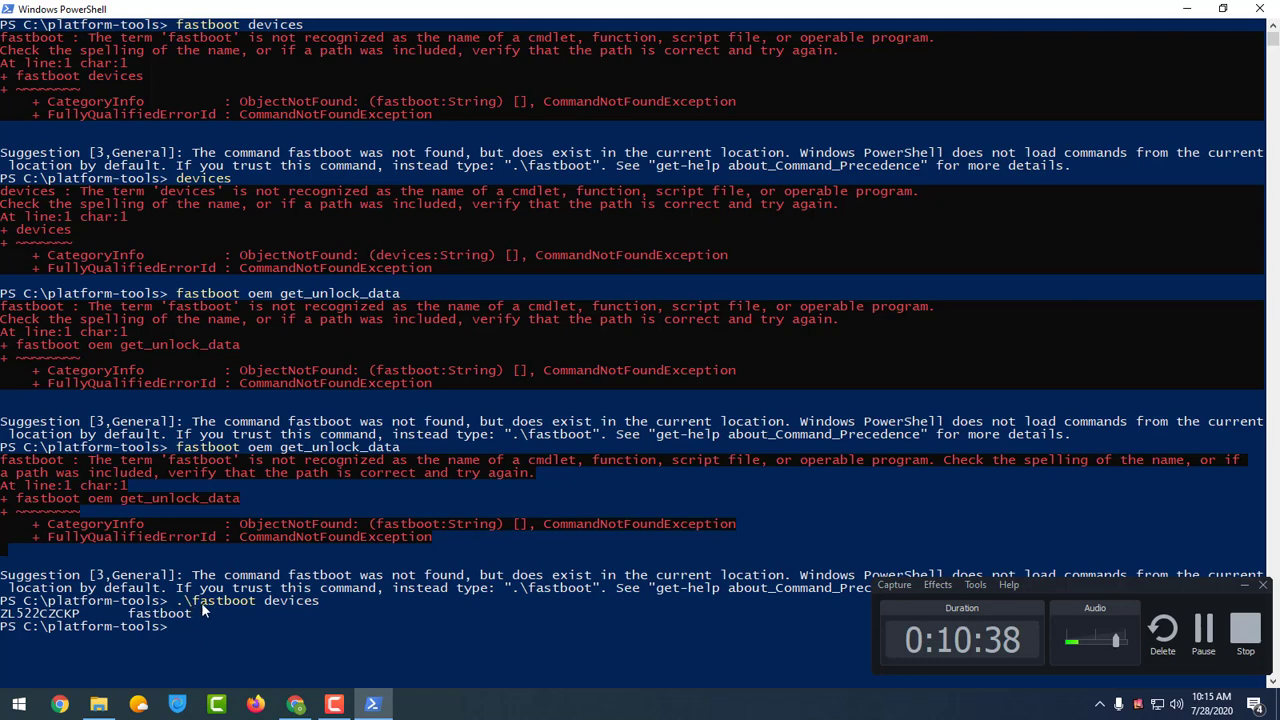
mouse_move(192, 658)
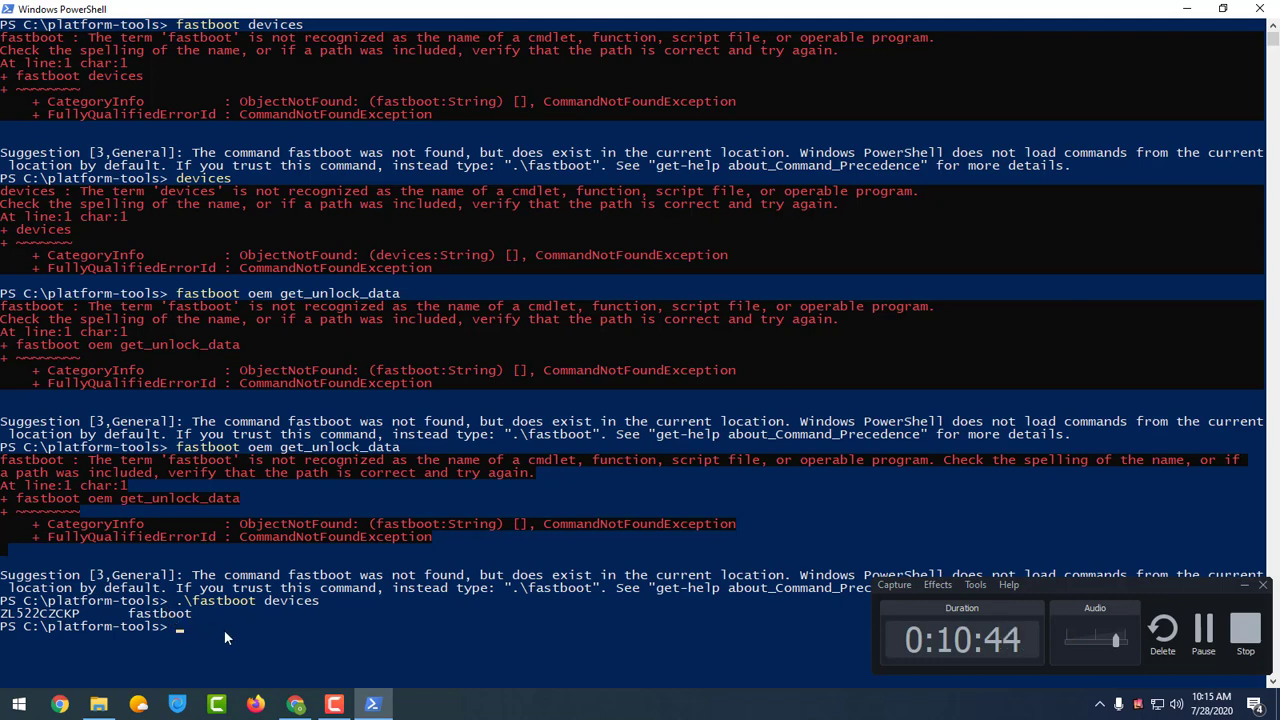
Switch back to the TrendyPort guide at the fastboot oem get_unlock_data step.
left_click(296, 704)
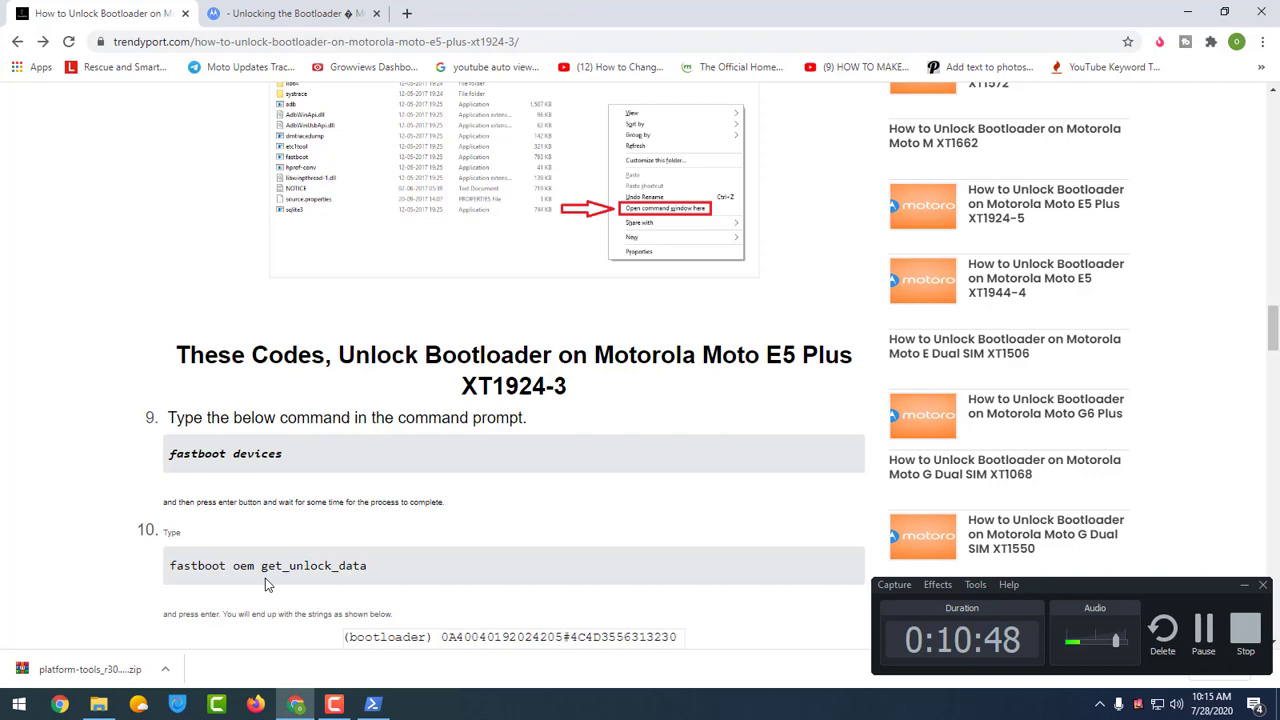
mouse_move(378, 584)
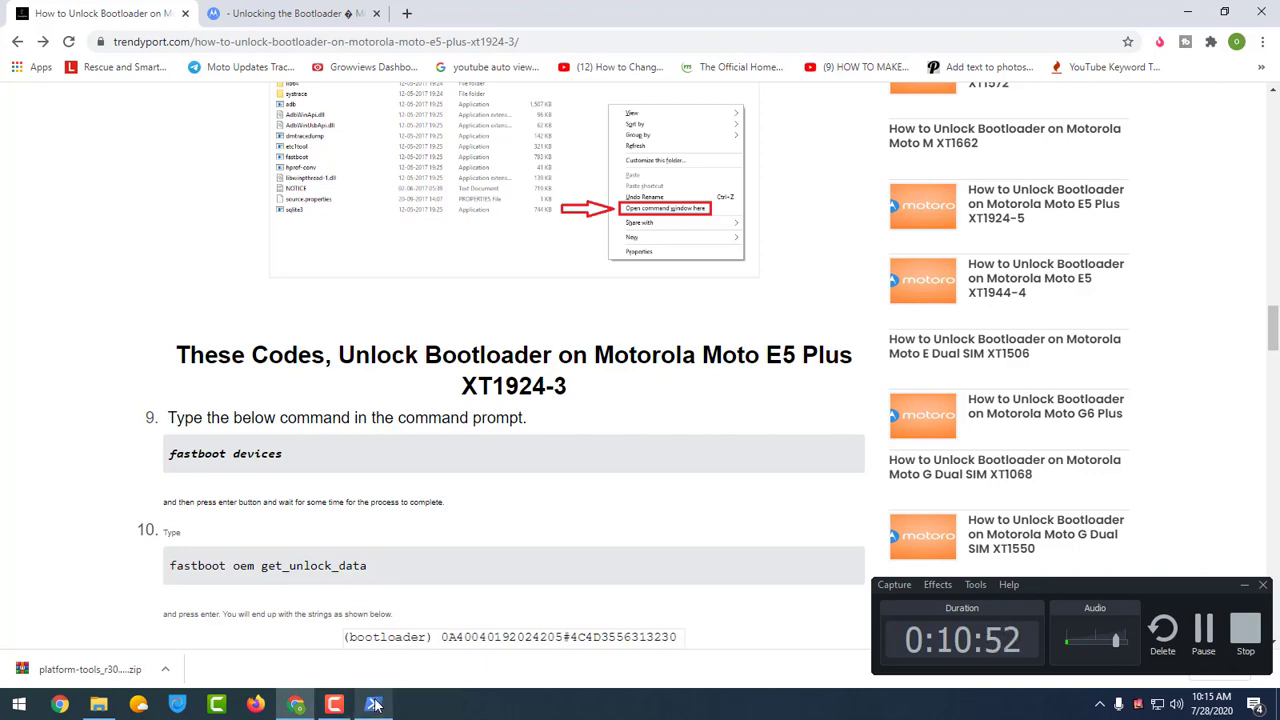
Start typing the .\fastboot command at the PowerShell prompt to query the phone.
left_click(372, 704)
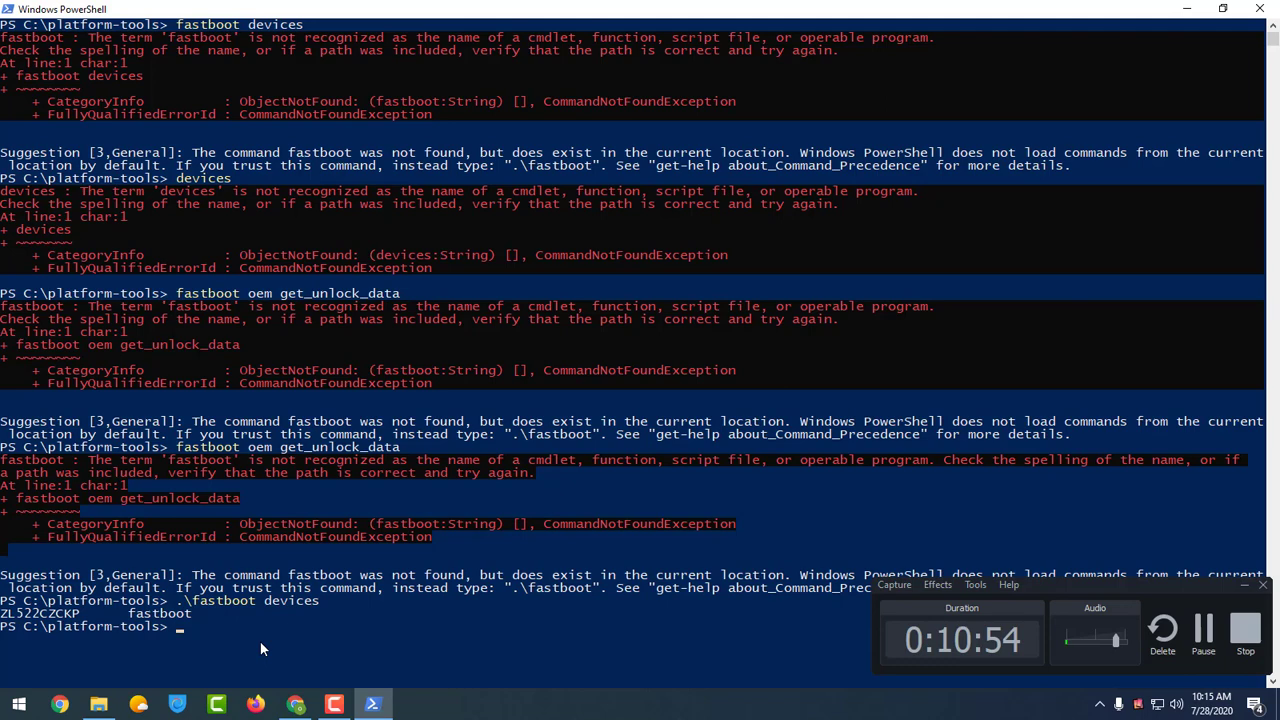
type(".")
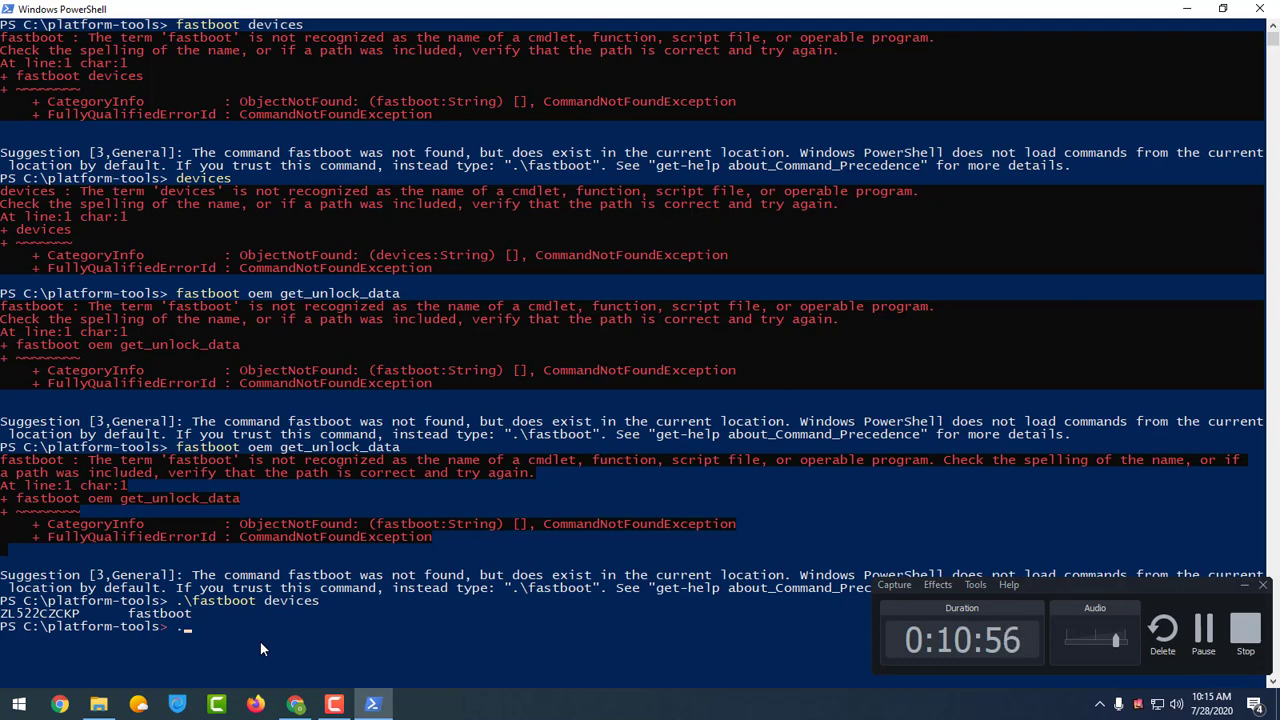
type(".\\fastboot oem get_unlock_data")
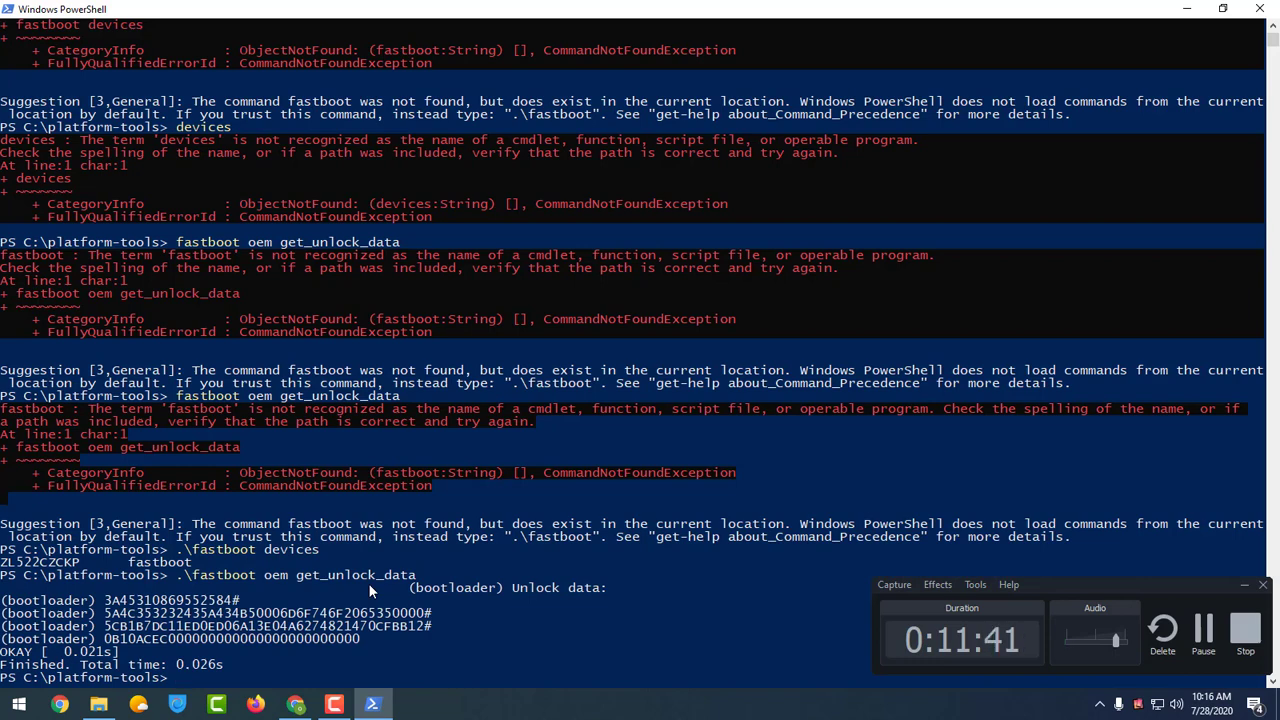
mouse_move(82, 538)
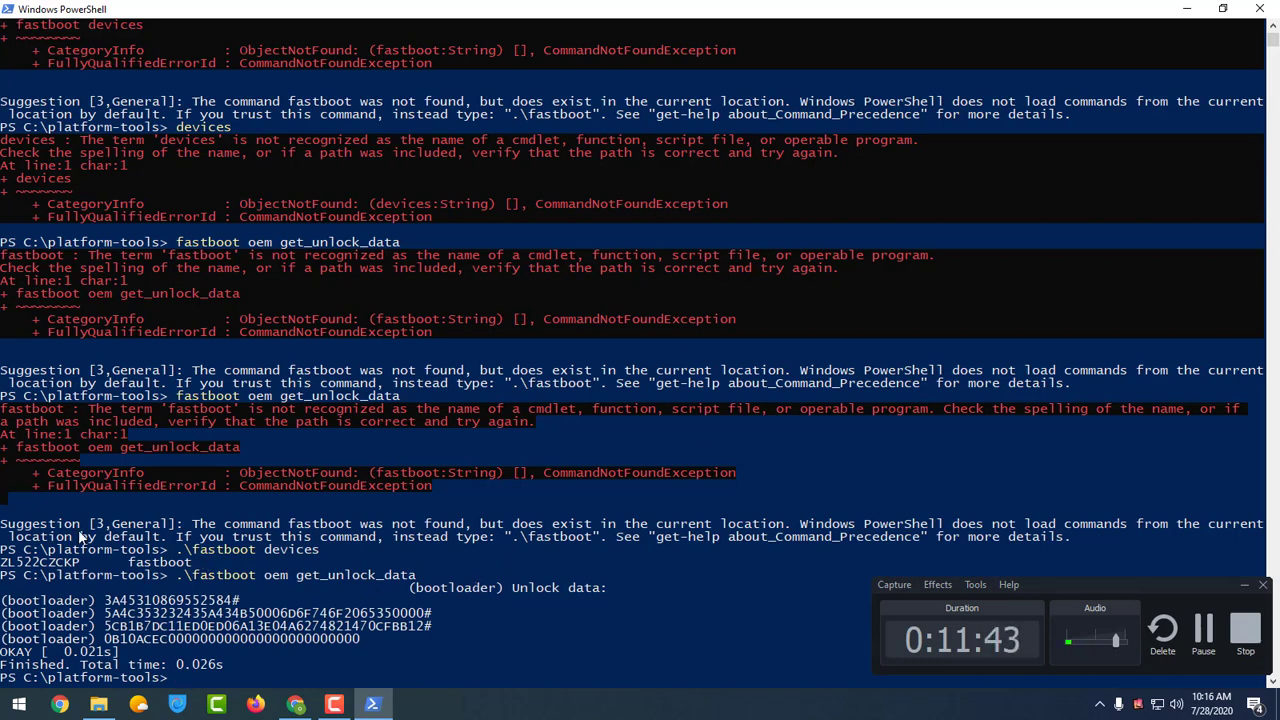
mouse_move(200, 538)
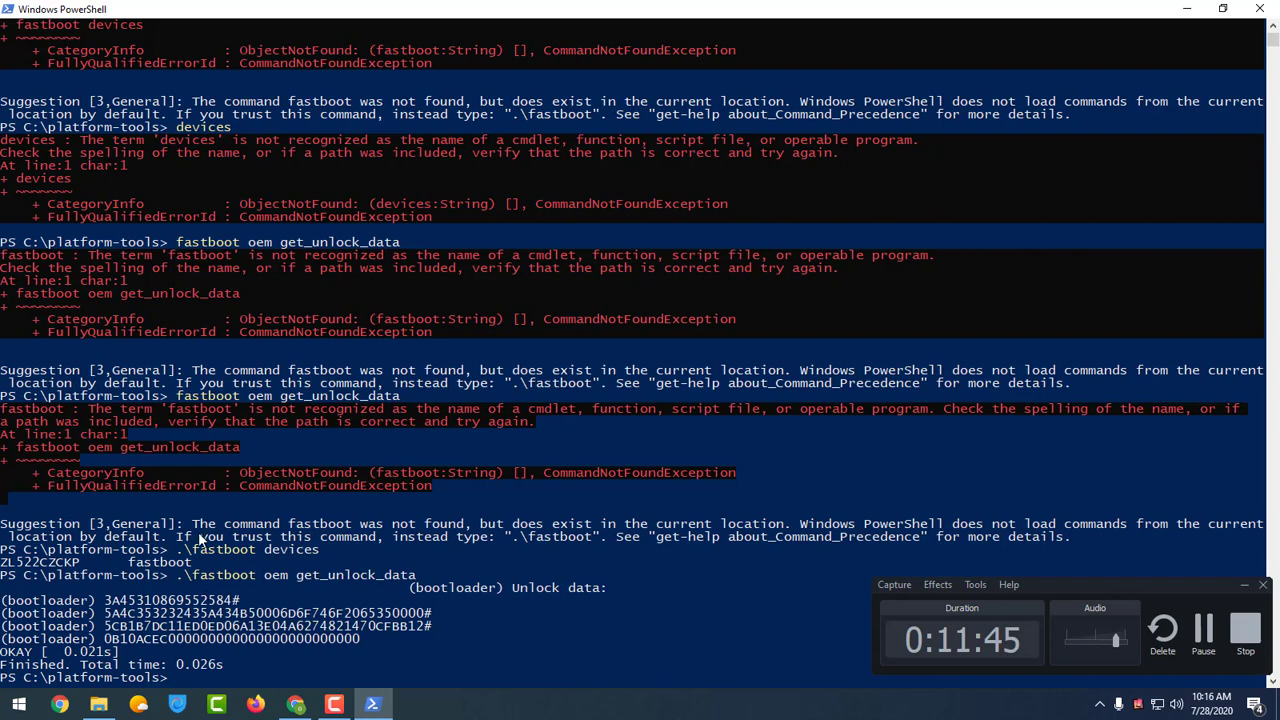
mouse_move(368, 660)
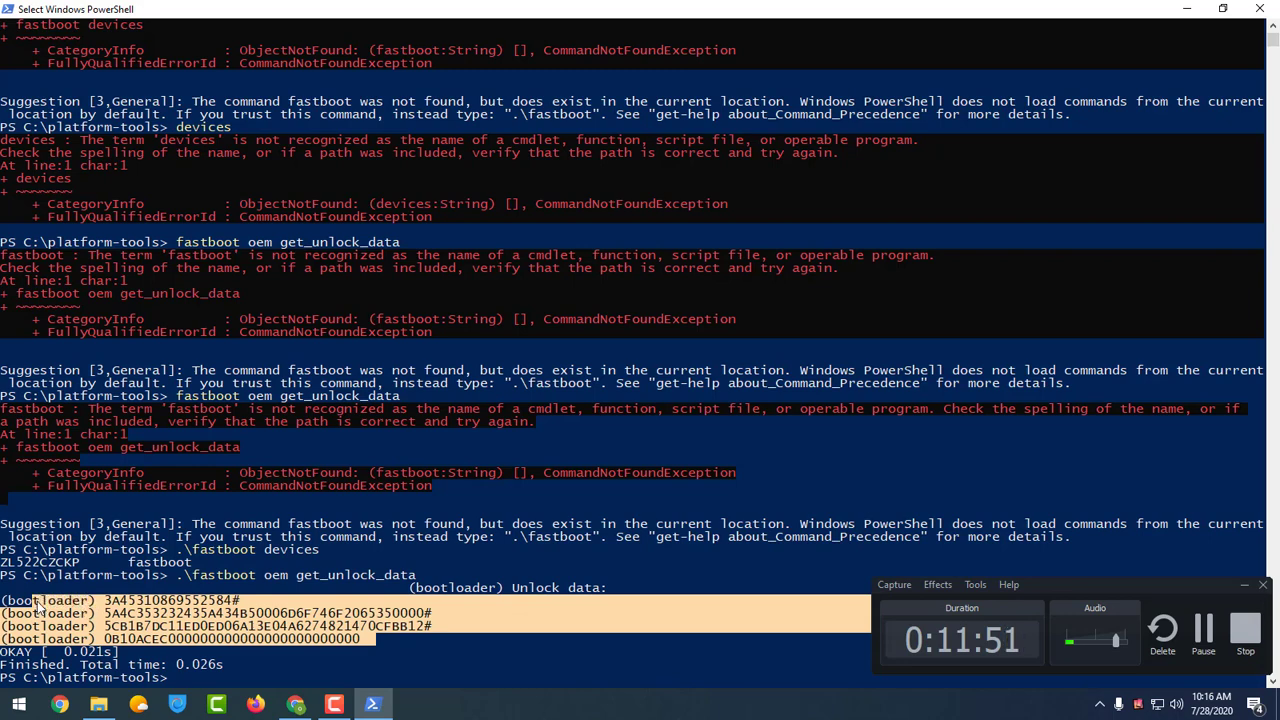
mouse_move(430, 668)
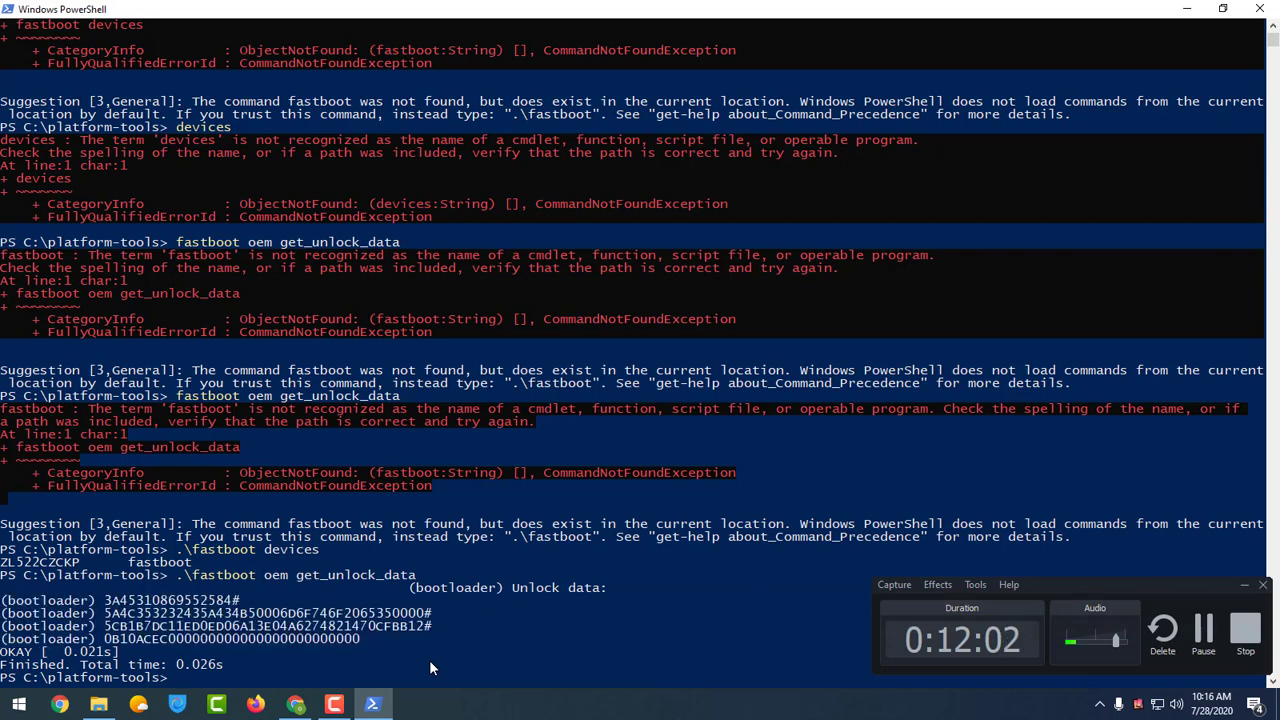
mouse_move(500, 620)
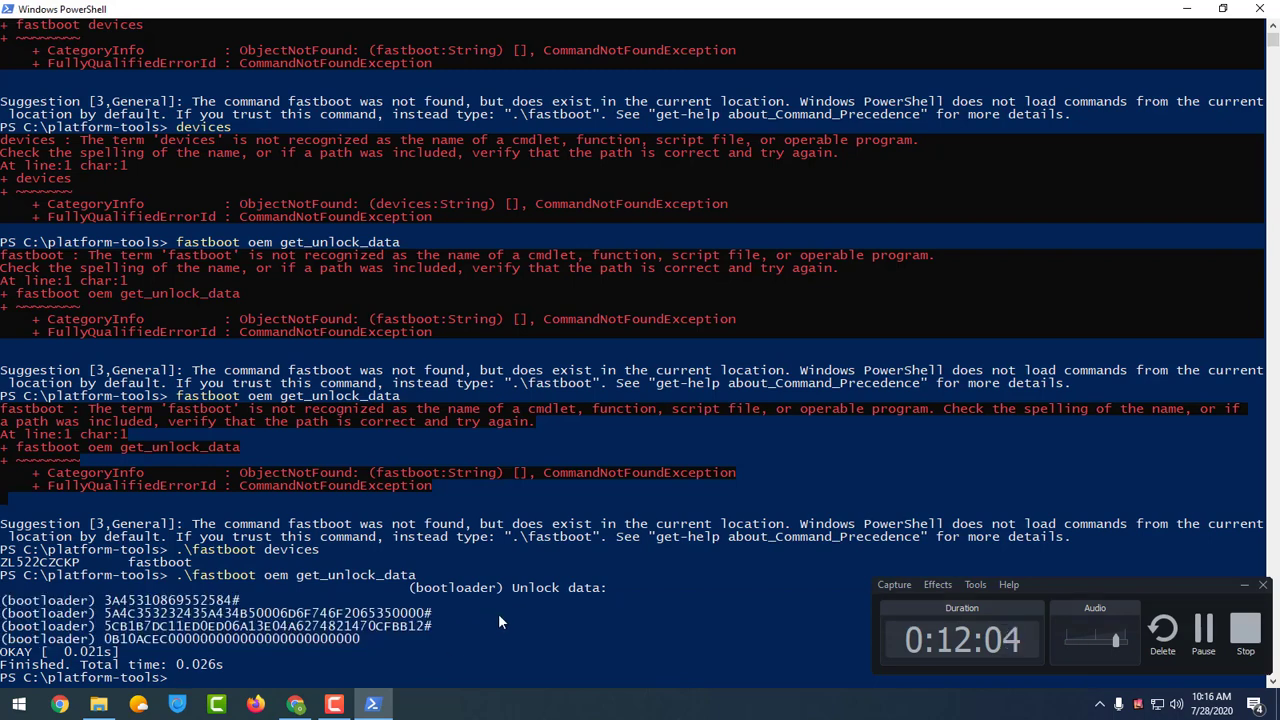
mouse_move(18, 704)
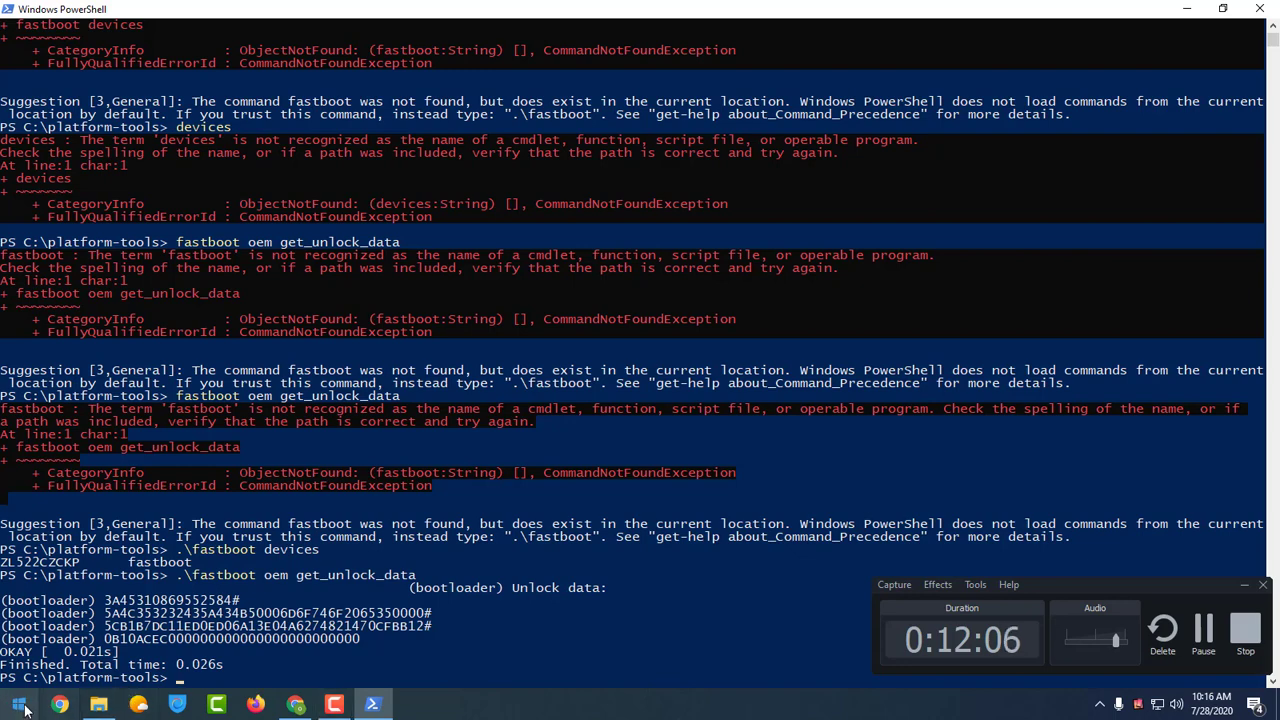
Search the Start menu for 'wordpad' to launch a text editor.
left_click(18, 704)
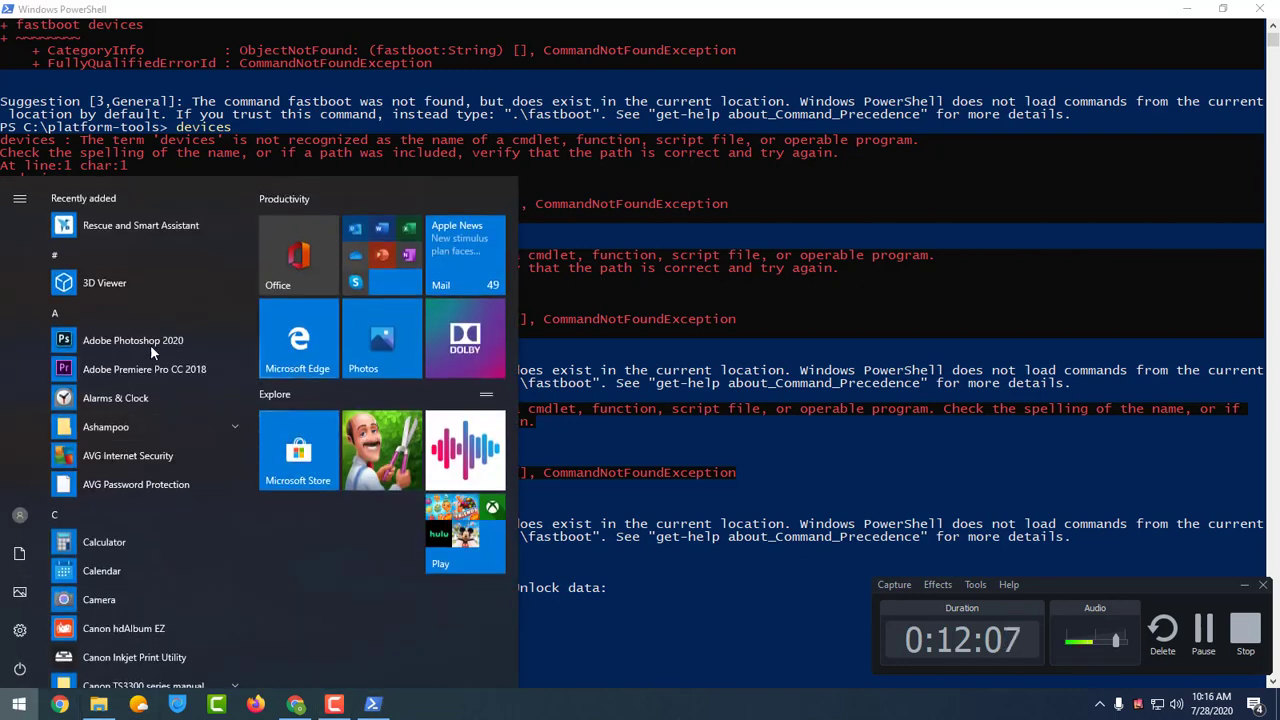
type("w")
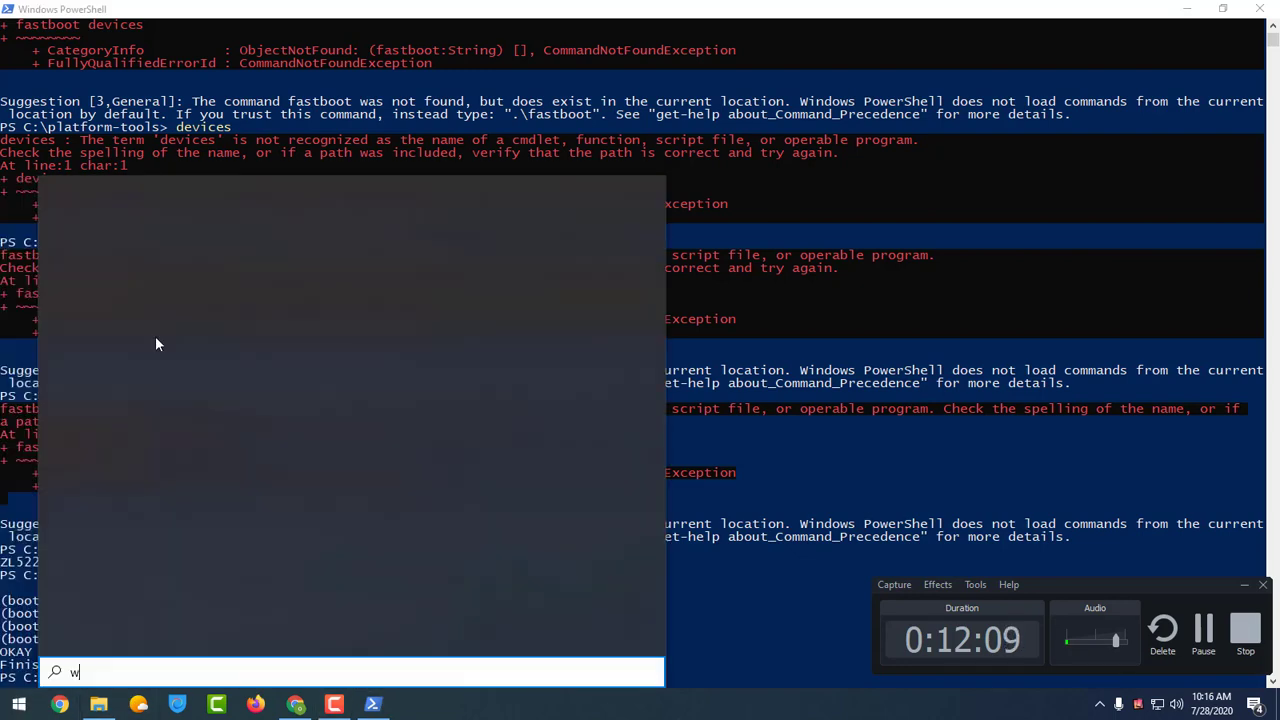
type("ordpad")
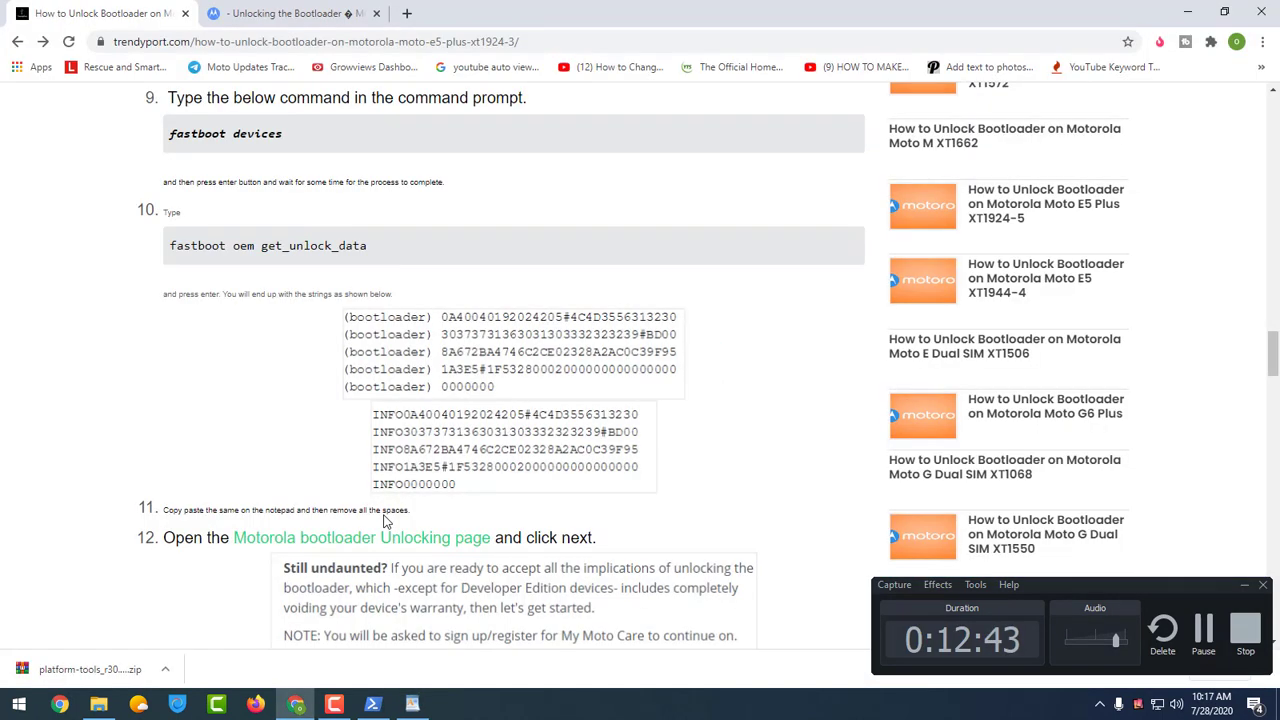
mouse_move(488, 370)
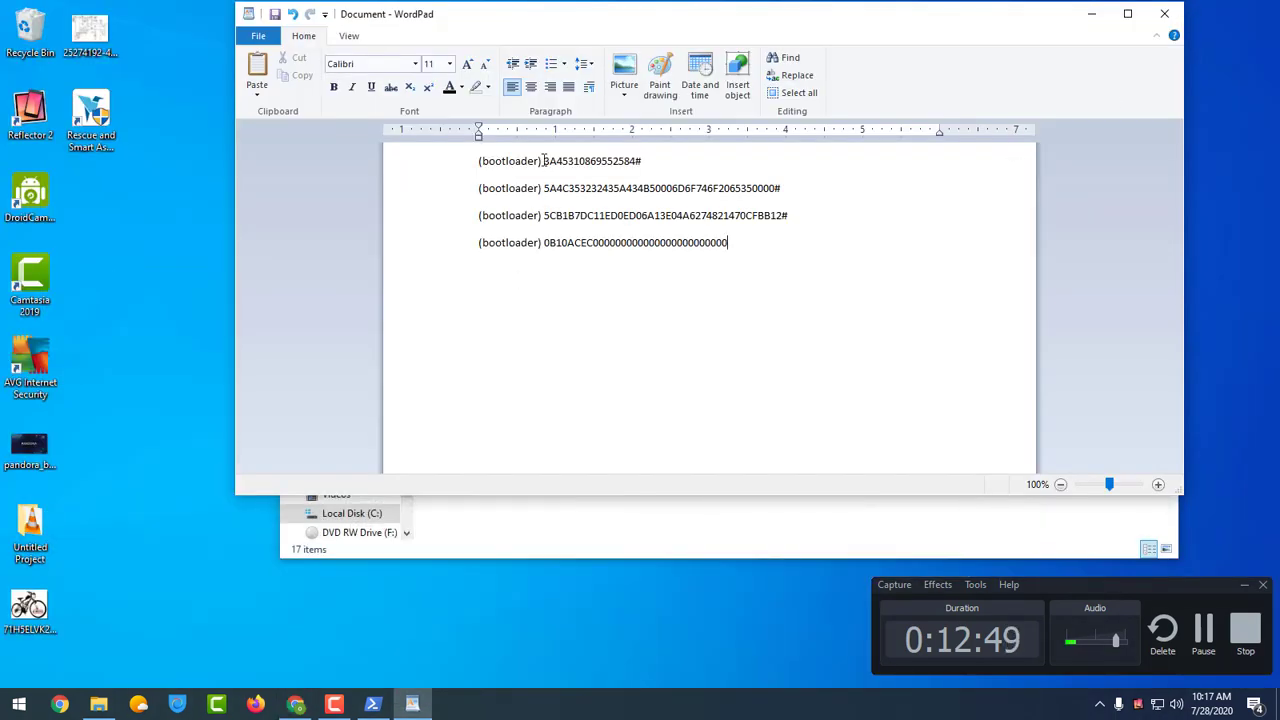
Delete the four (bootloader) prefixes so the unlock data becomes one continuous string.
double_click(510, 160)
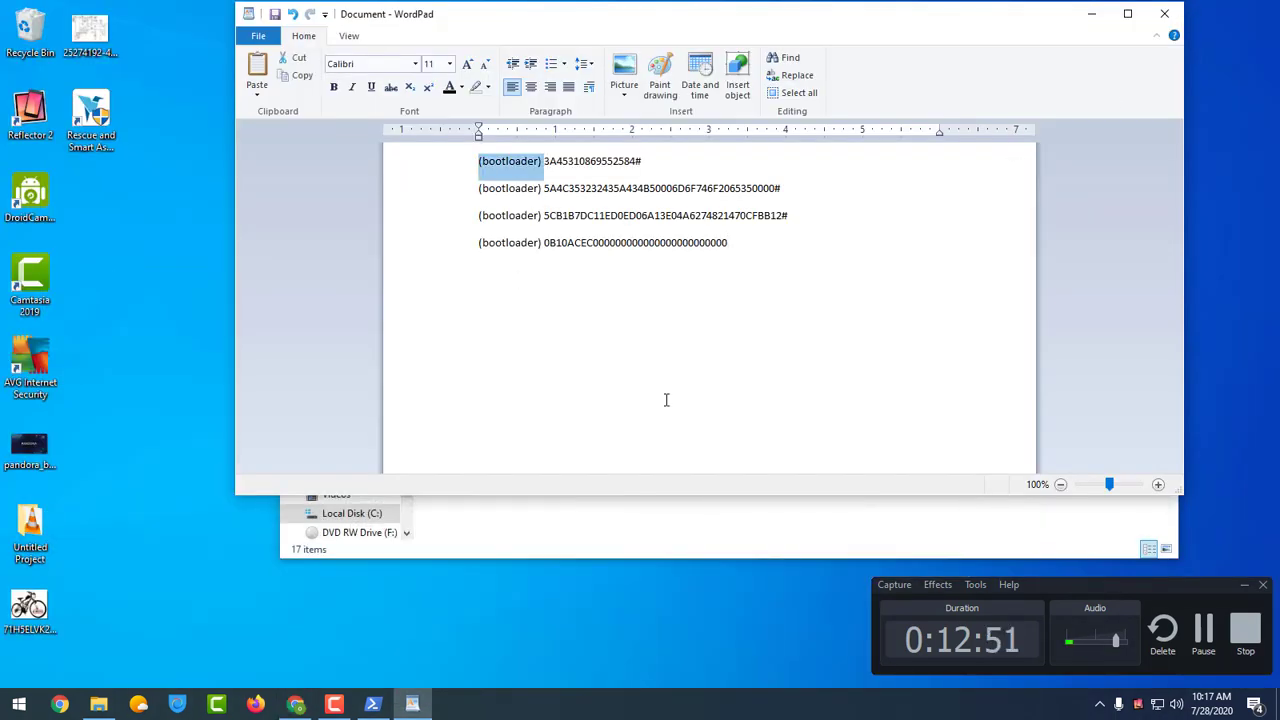
key("Delete")
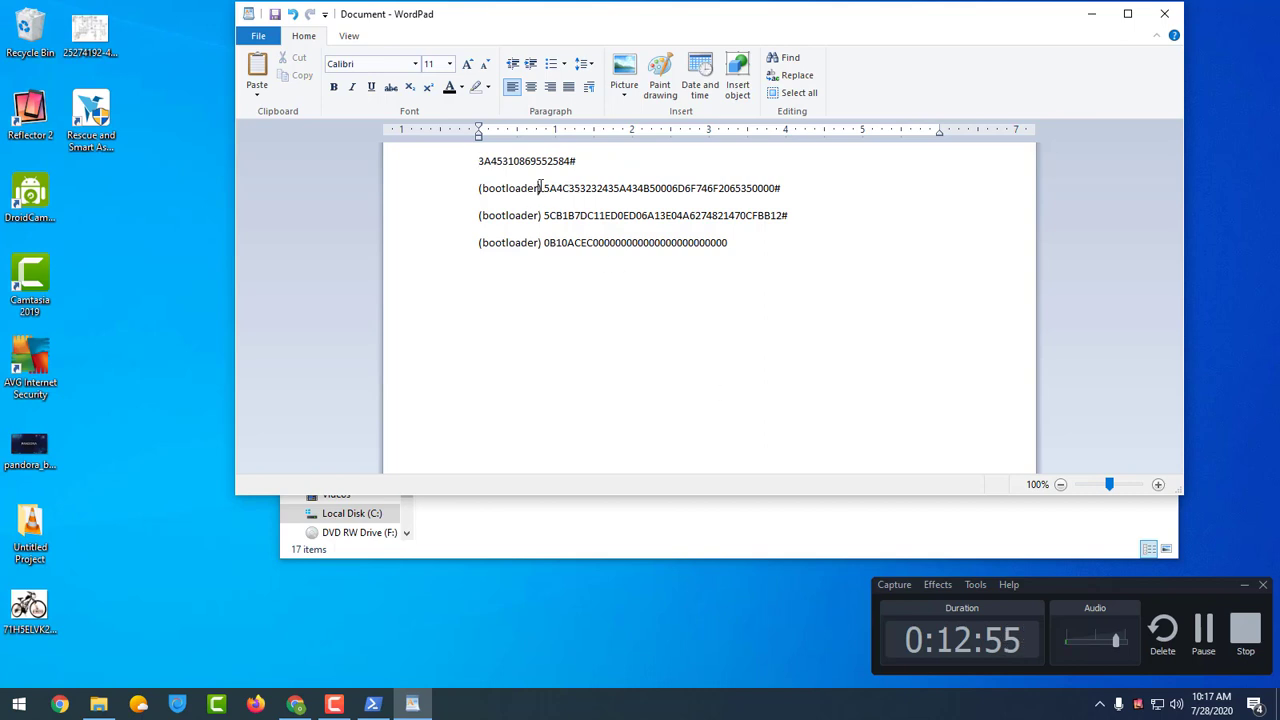
double_click(520, 188)
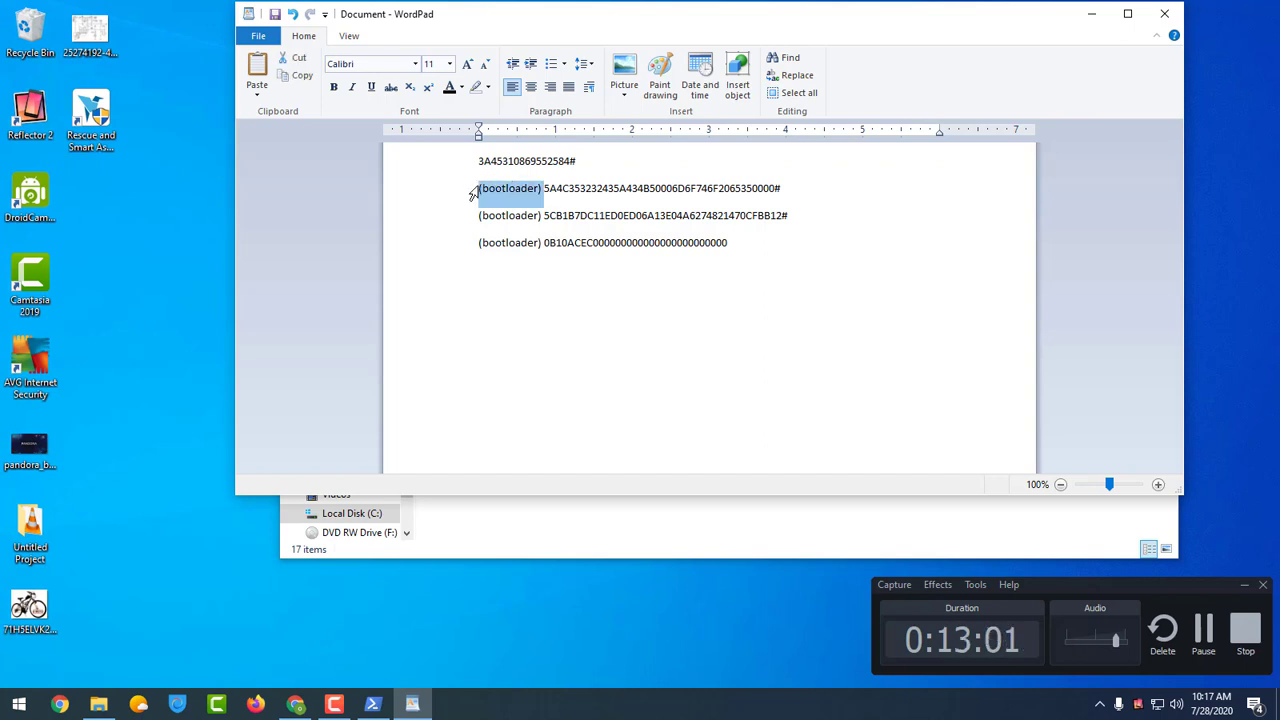
key("Delete")
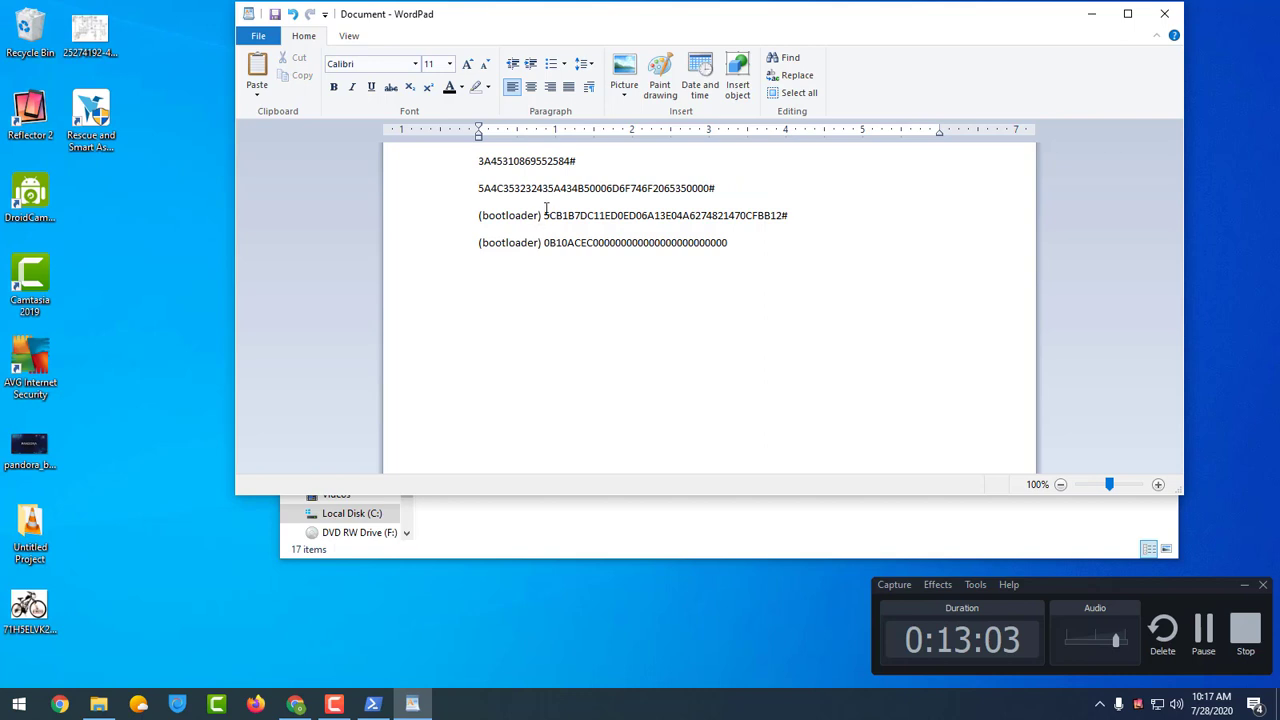
double_click(508, 216)
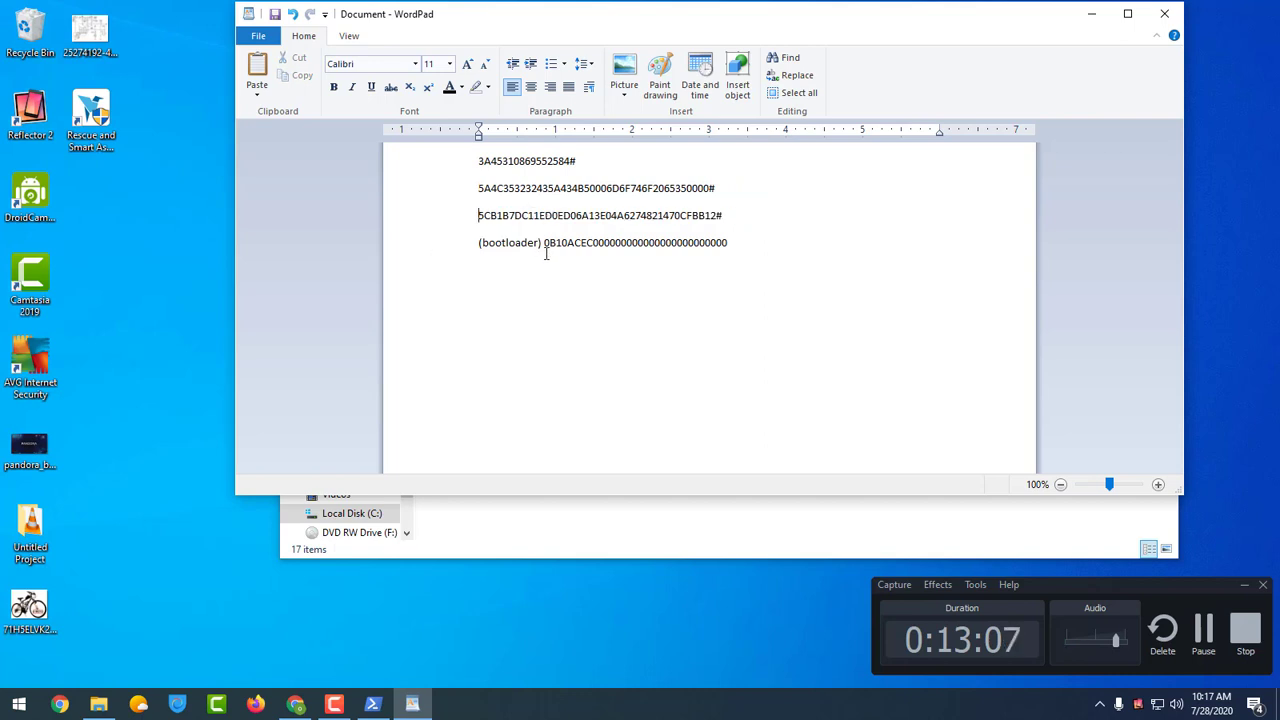
double_click(508, 242)
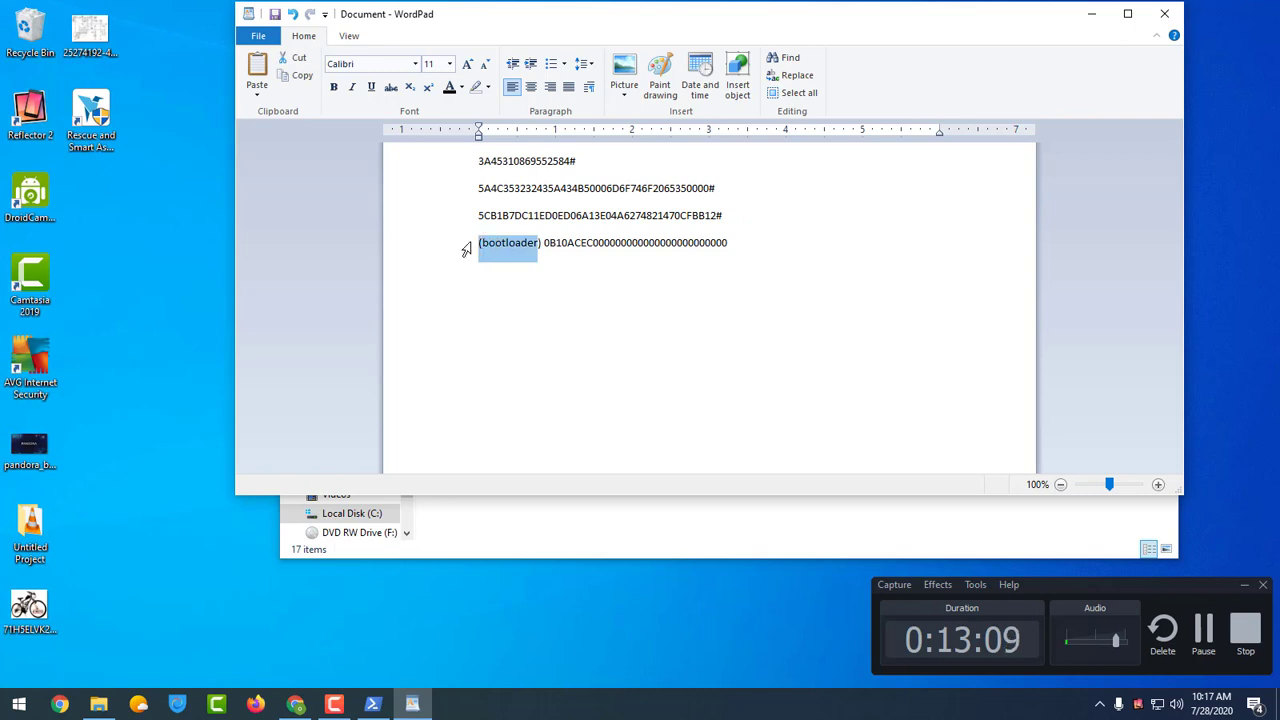
key("Delete")
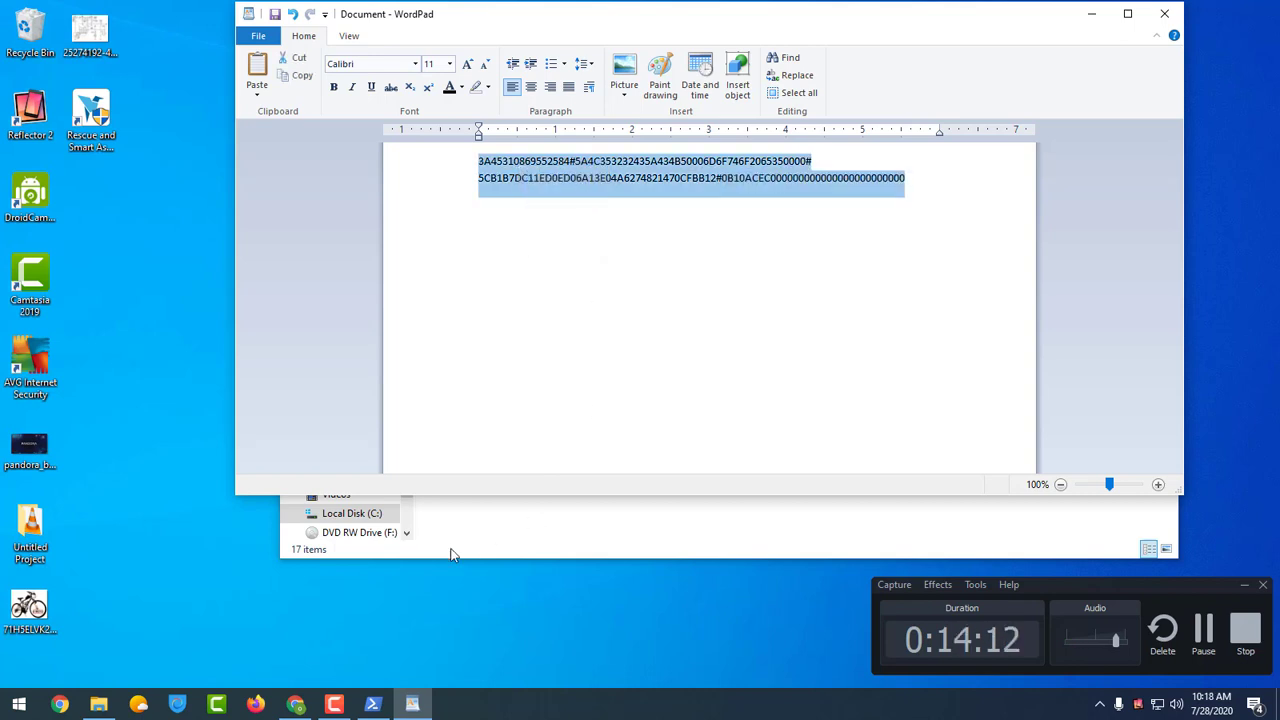
left_click(294, 704)
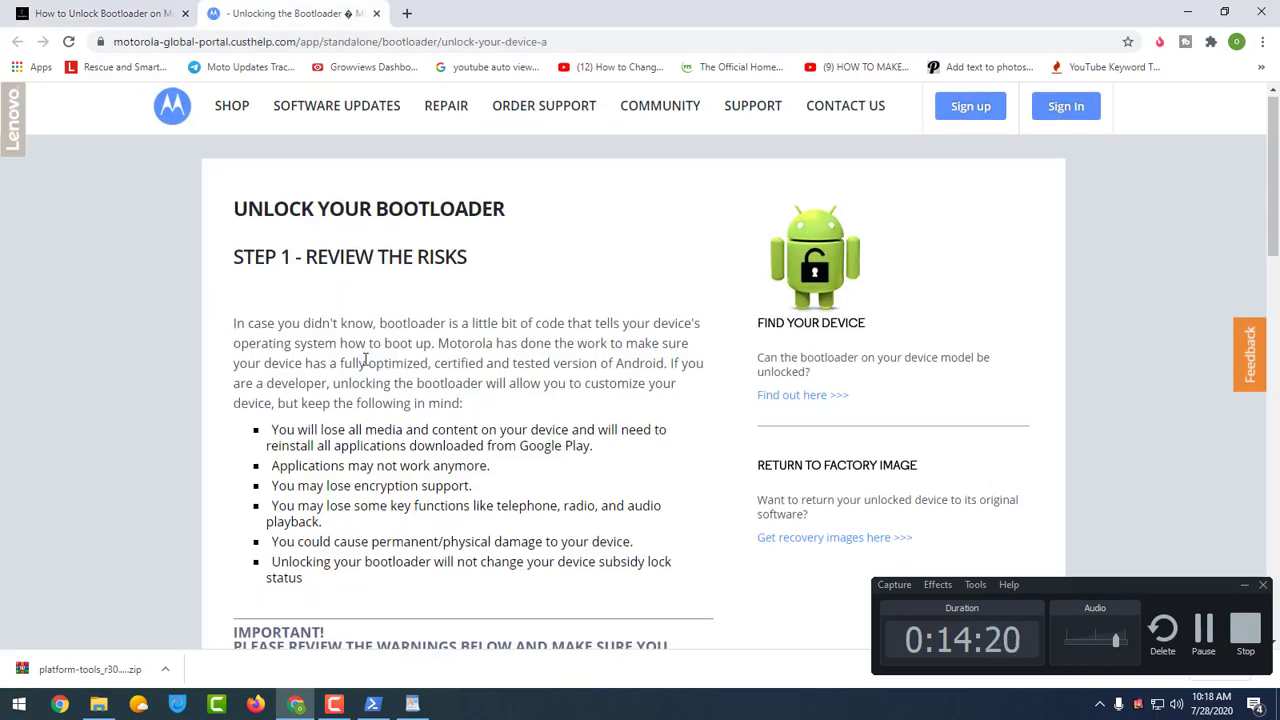
Scroll through the Step 1 bootloader-unlock risks and continue with NEXT to the sign-in page.
scroll("down", 3)
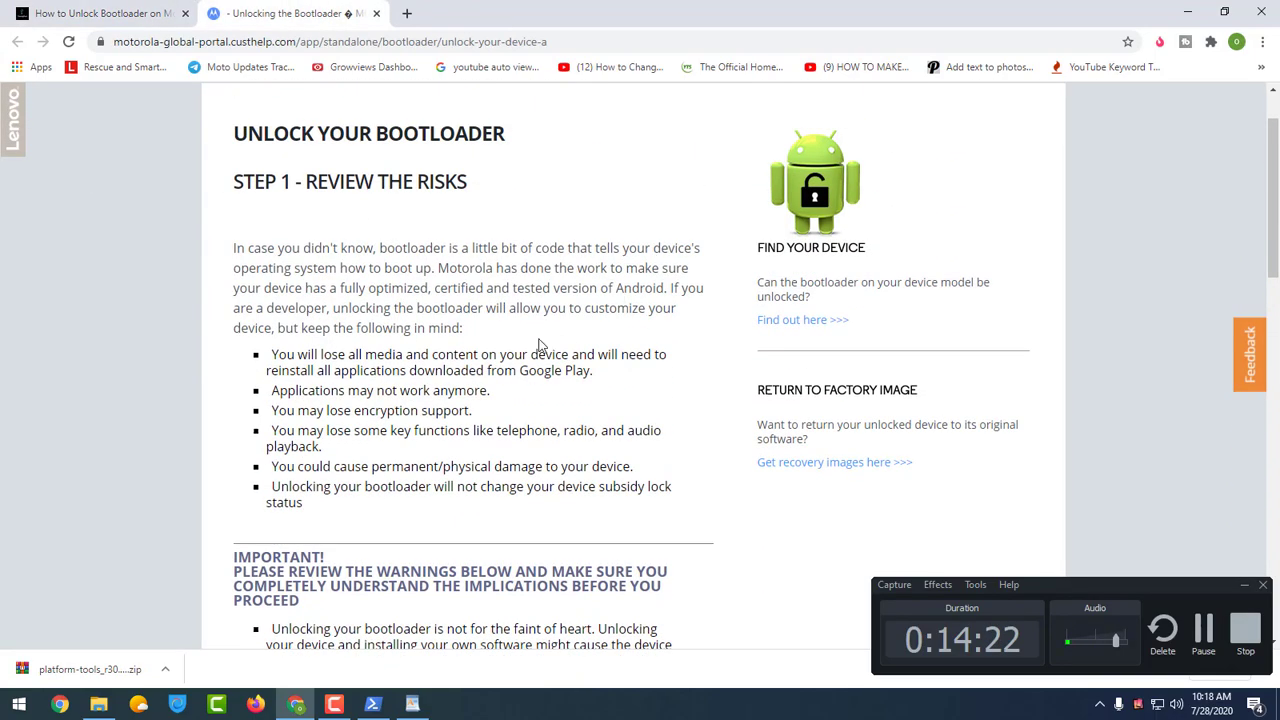
scroll("down", 3)
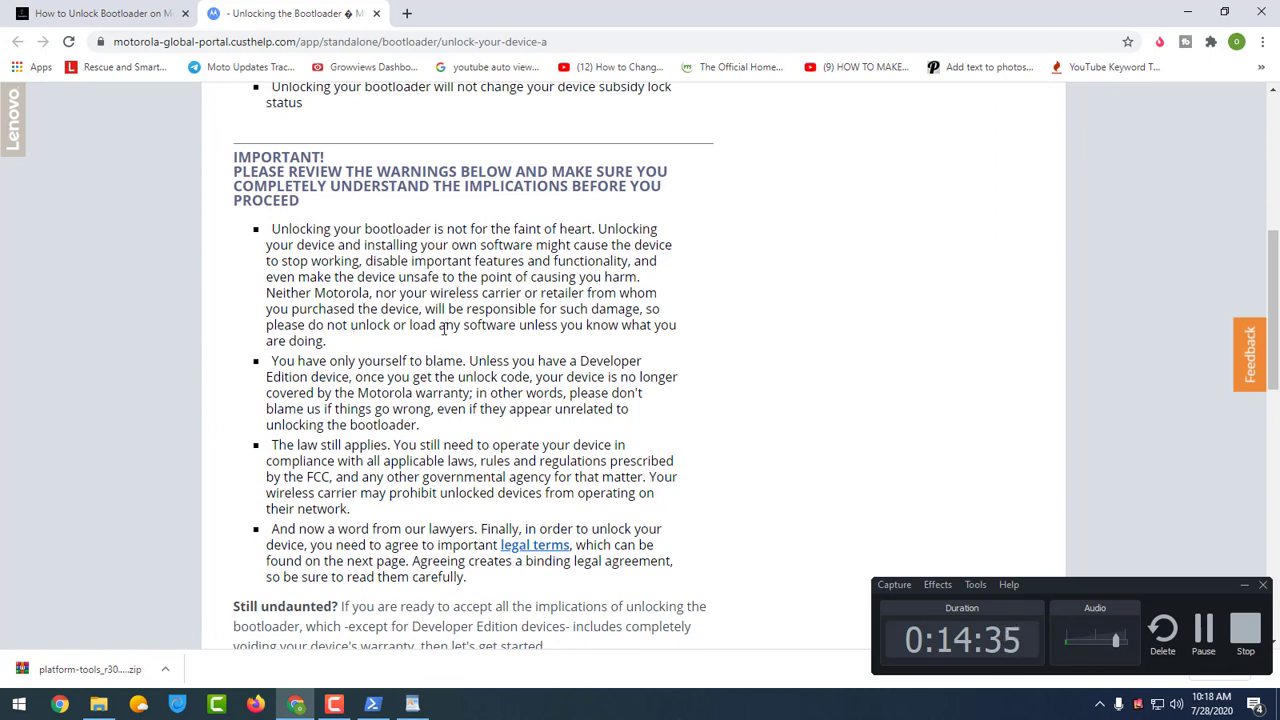
scroll("down", 3)
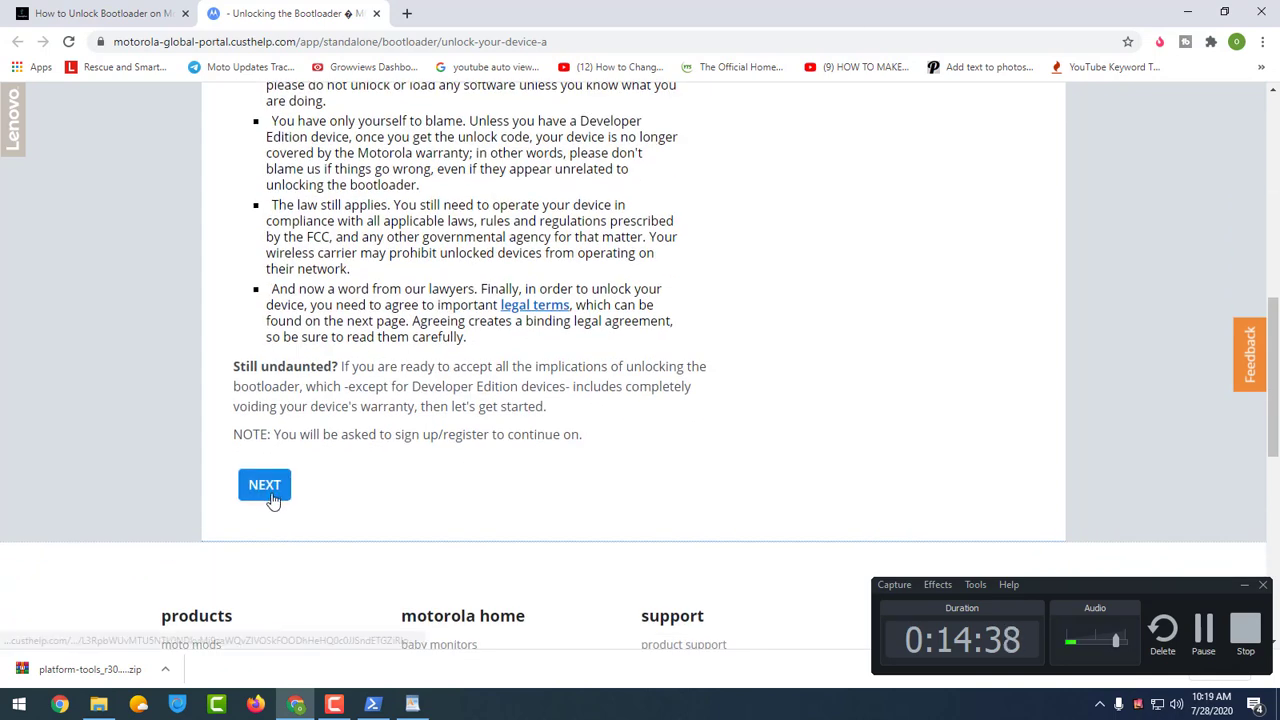
left_click(264, 484)
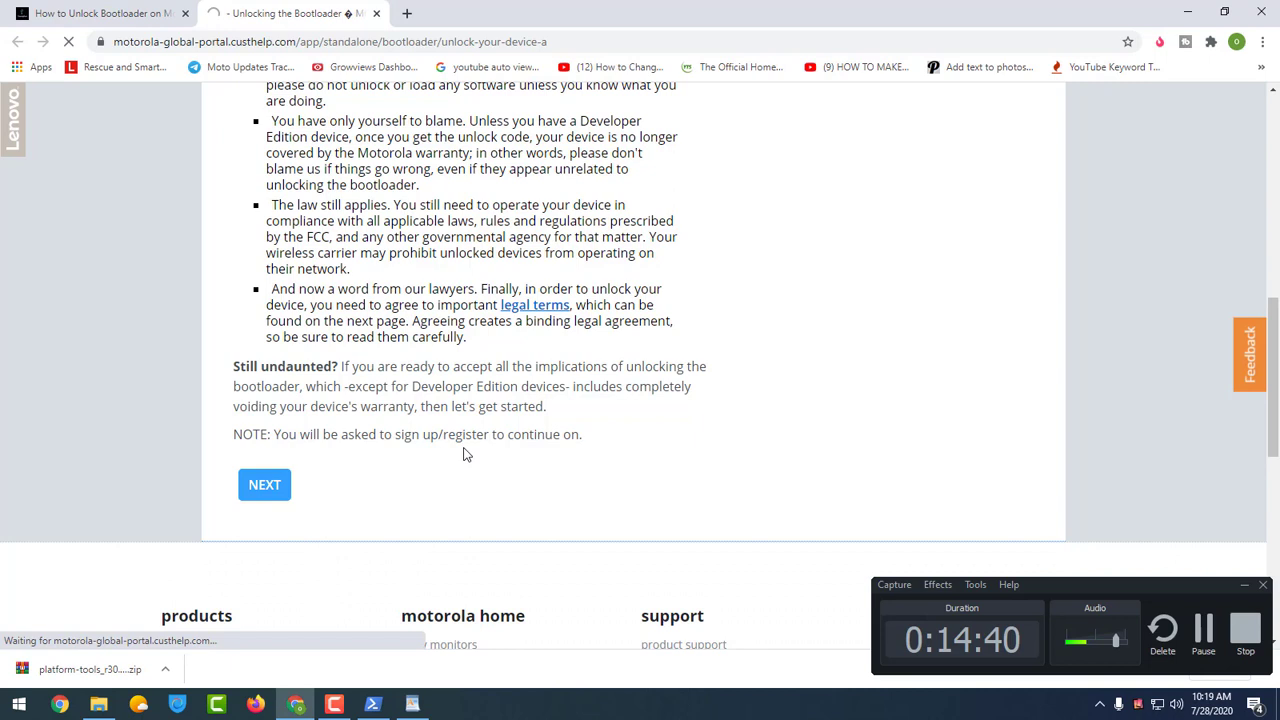
left_click(264, 484)
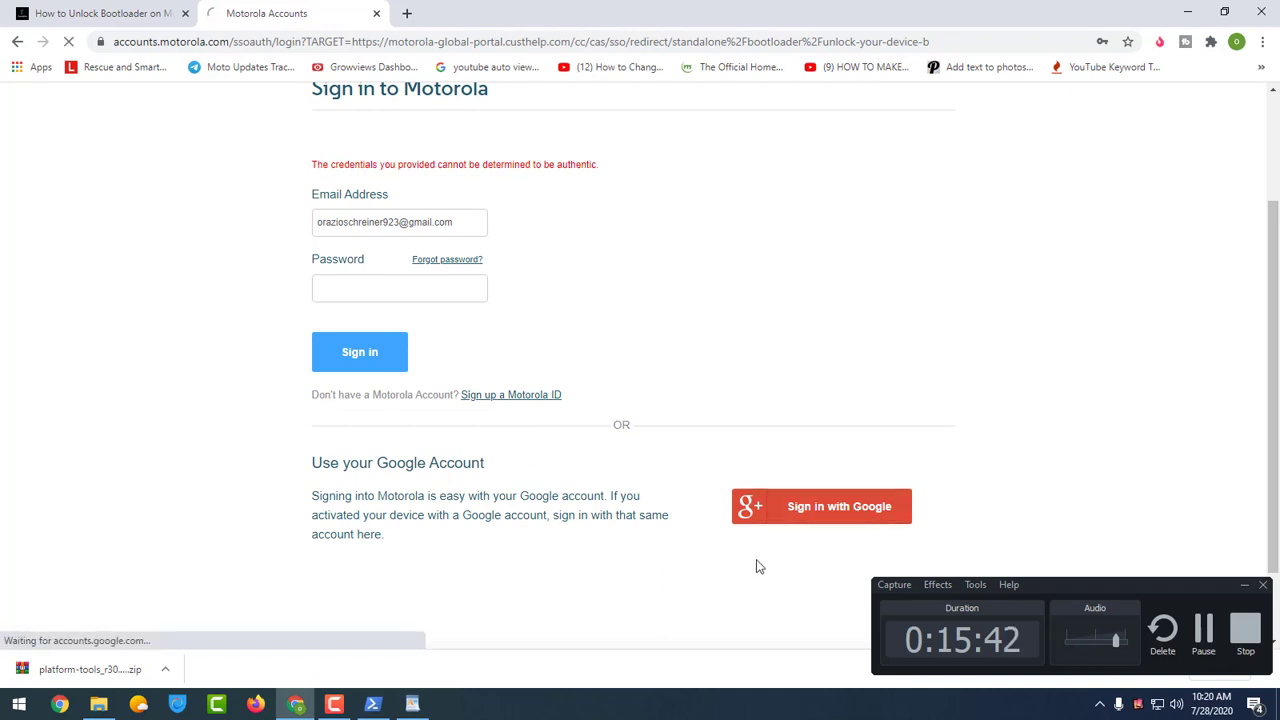
left_click(820, 506)
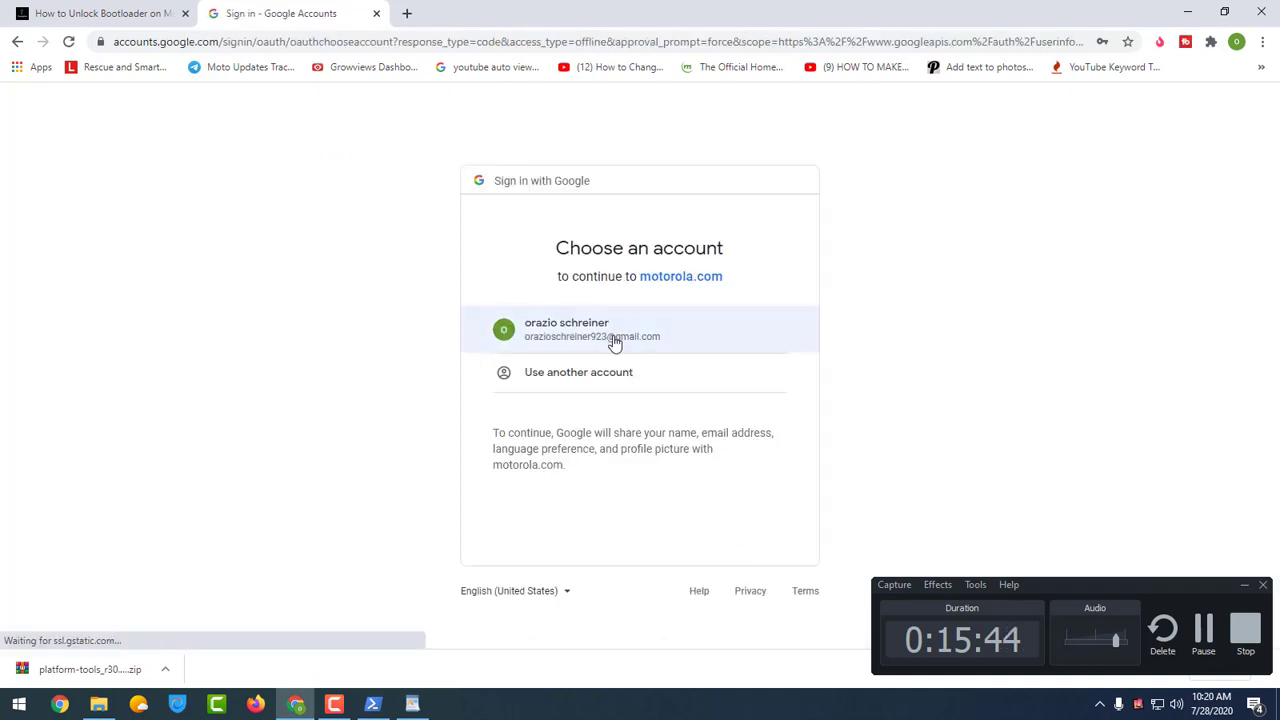
left_click(590, 330)
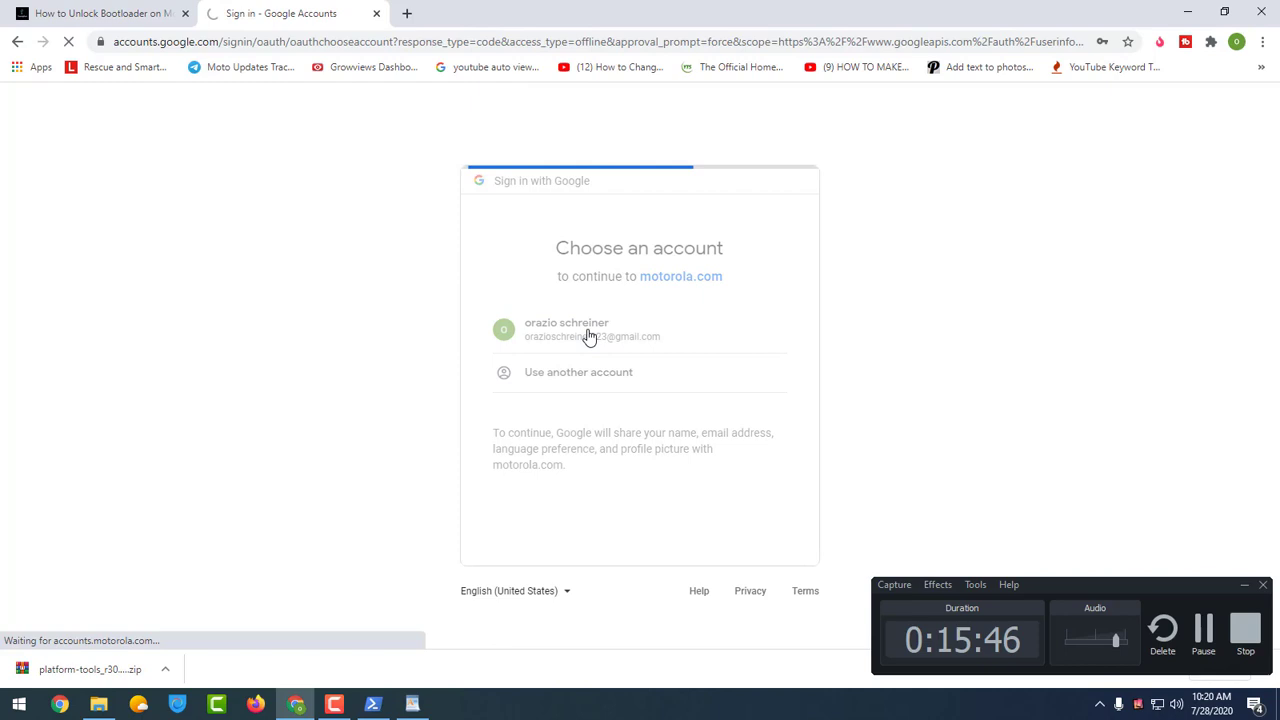
left_click(590, 330)
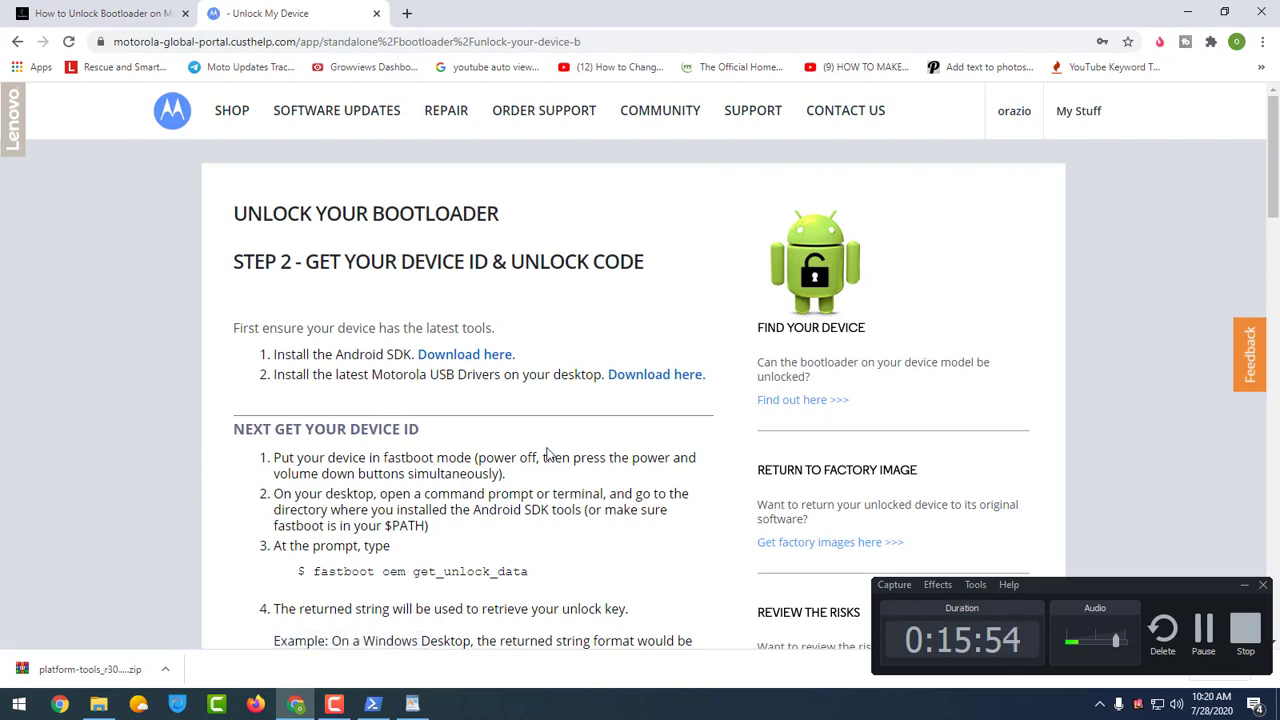
scroll("down", 3)
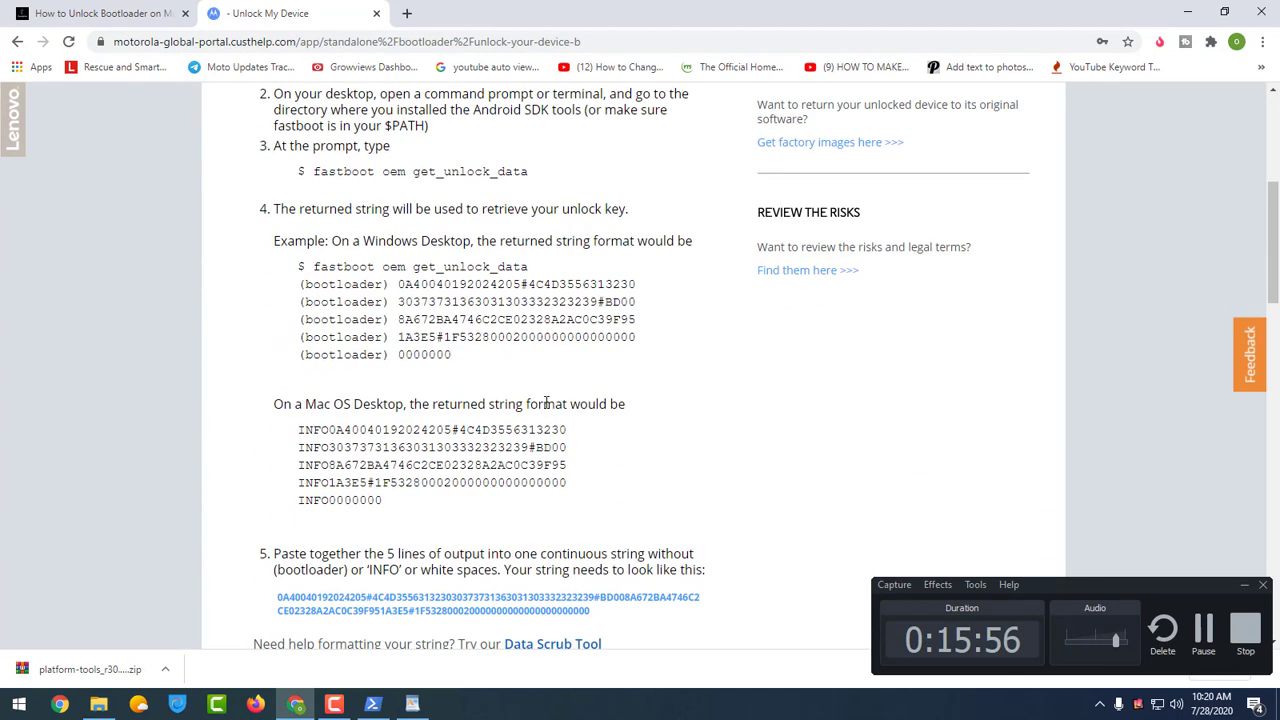
scroll("down", 3)
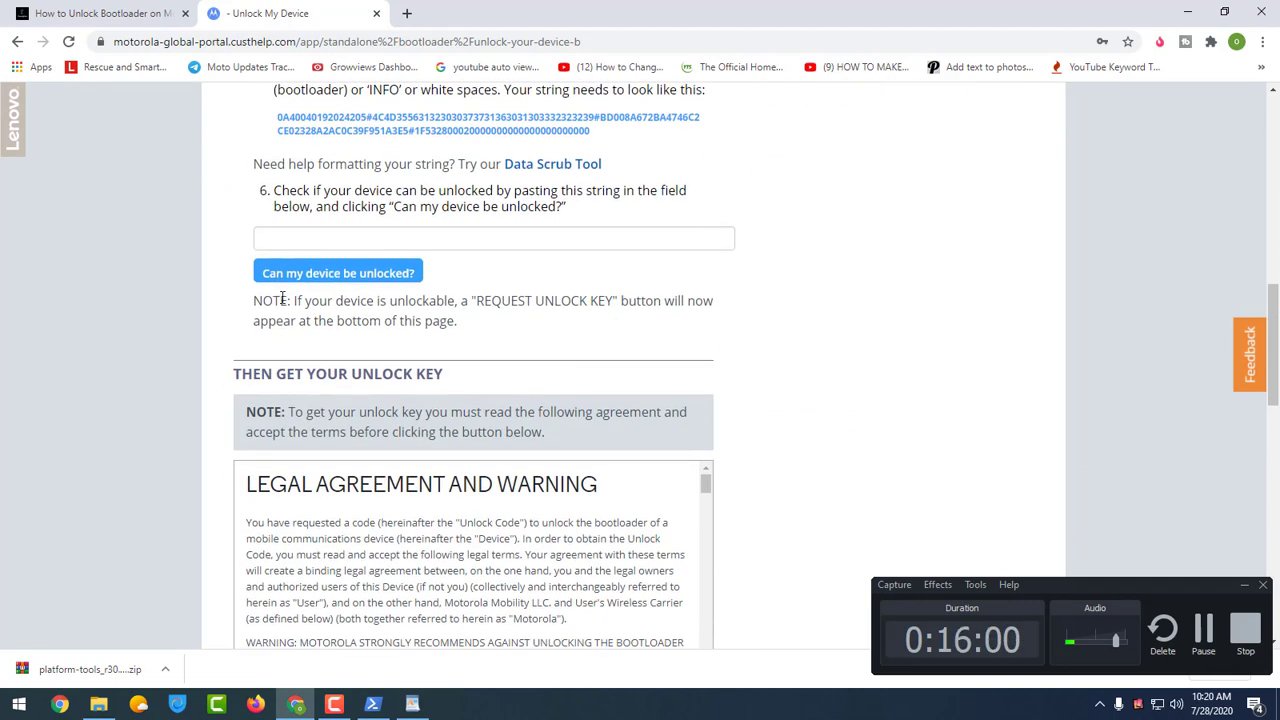
Paste the unlock string, tick I Agree, request the unlock key and confirm the warranty warning.
right_click(492, 238)
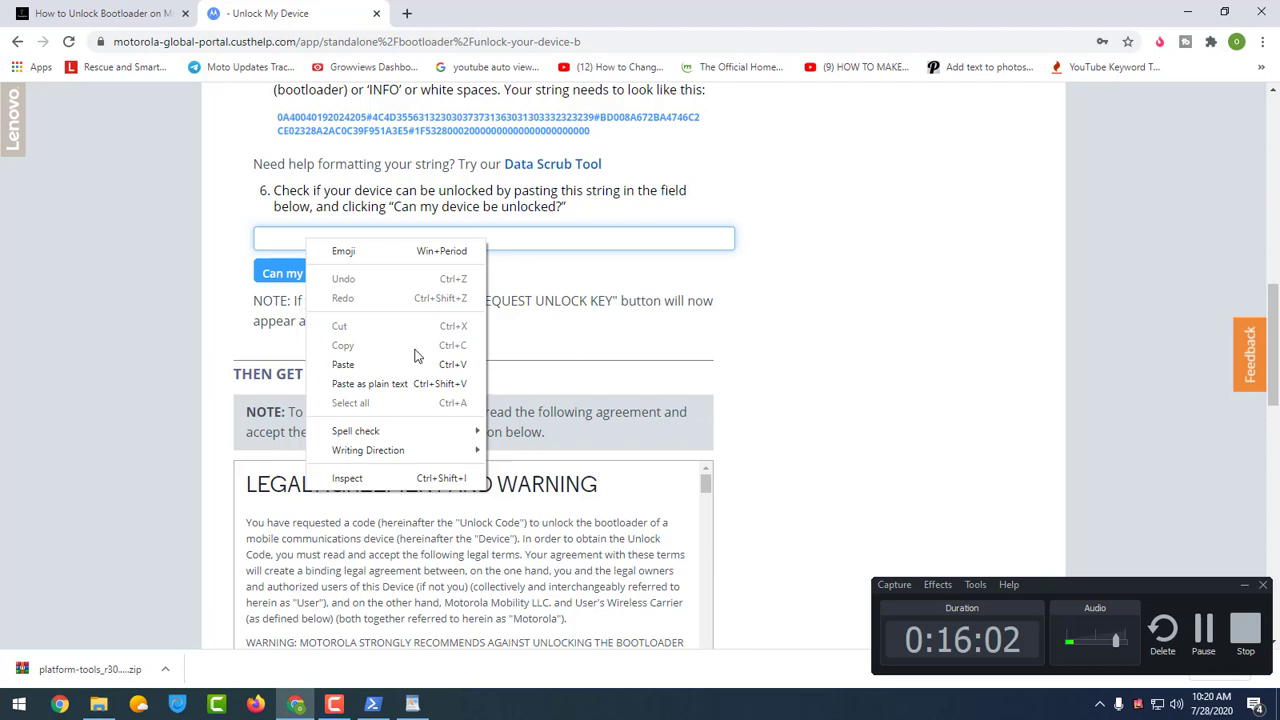
left_click(342, 364)
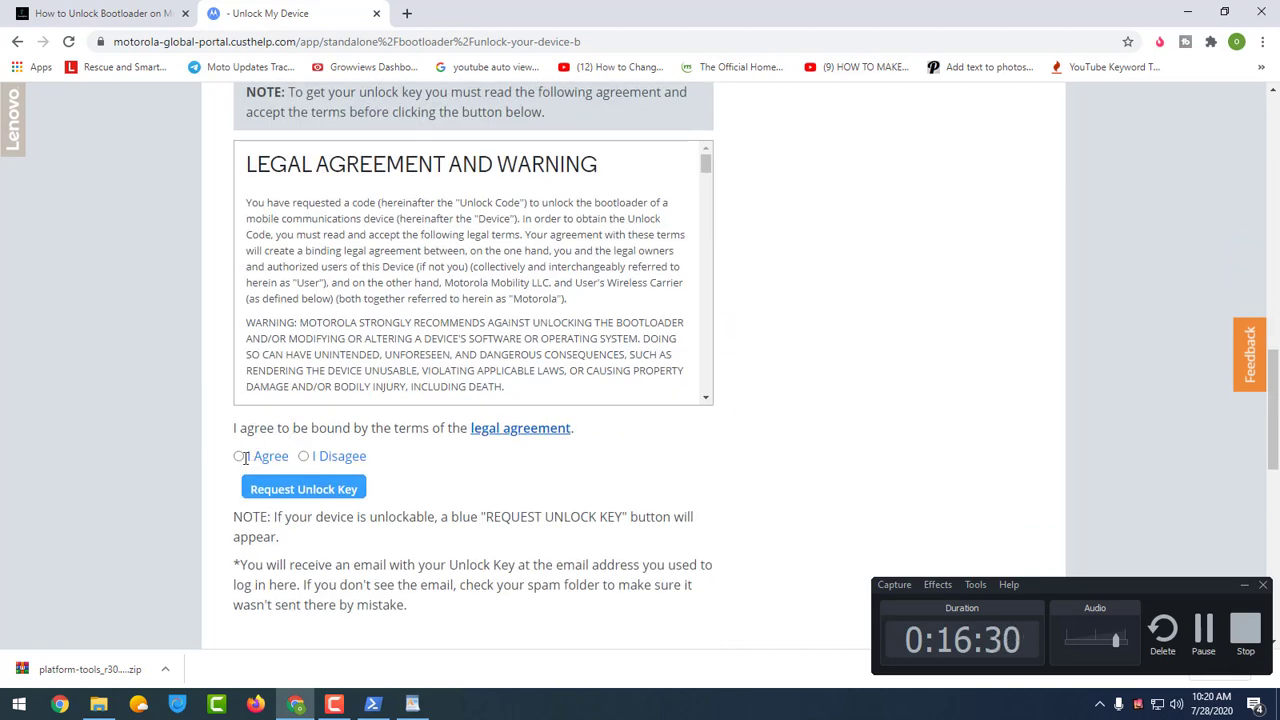
left_click(238, 456)
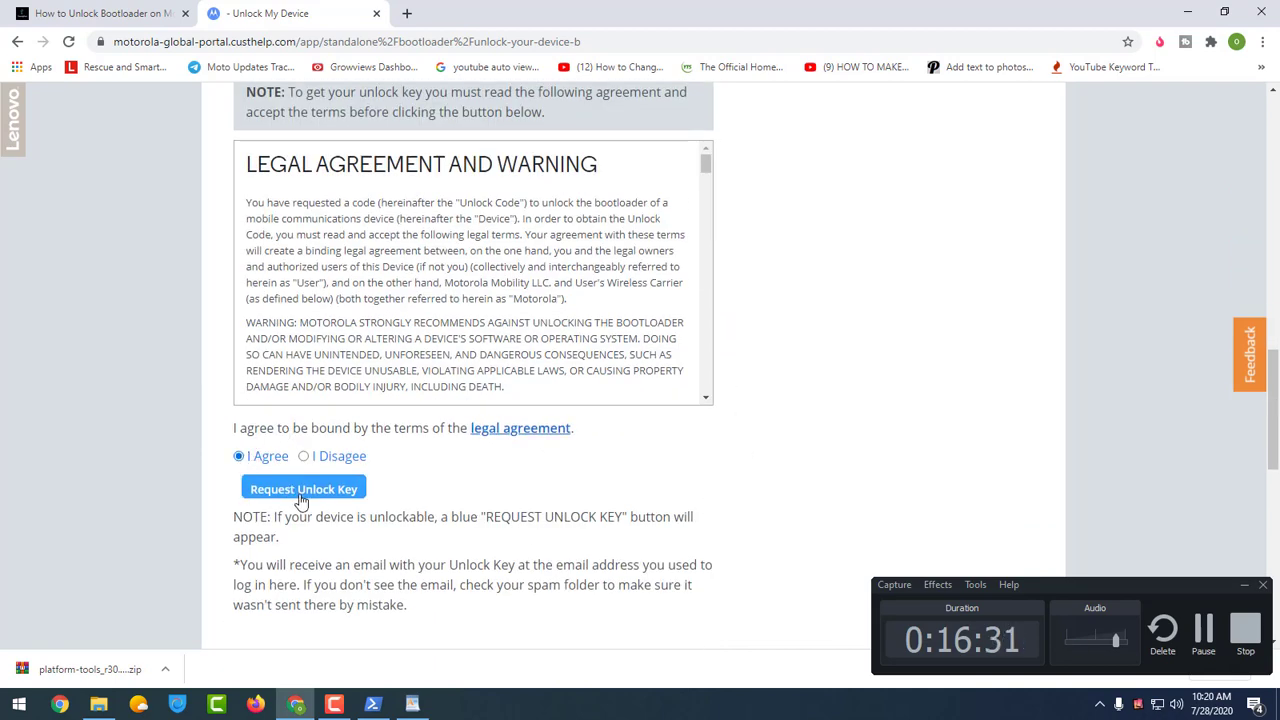
left_click(304, 488)
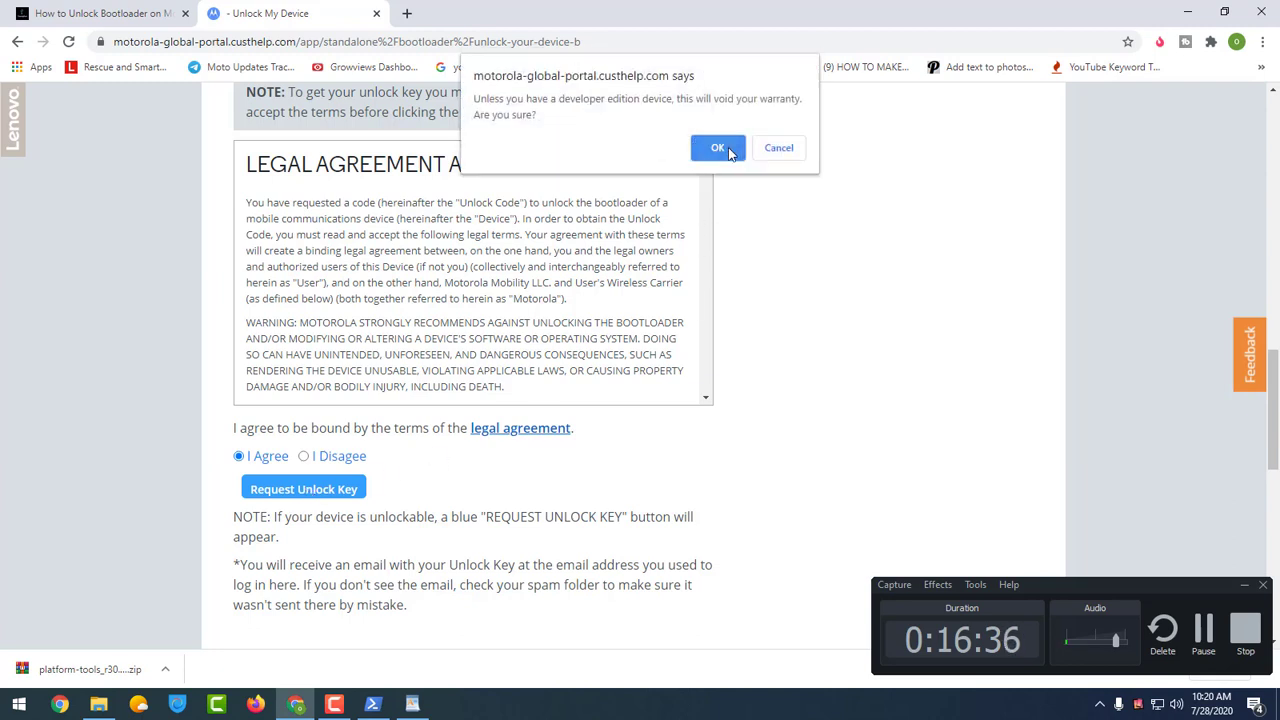
left_click(718, 148)
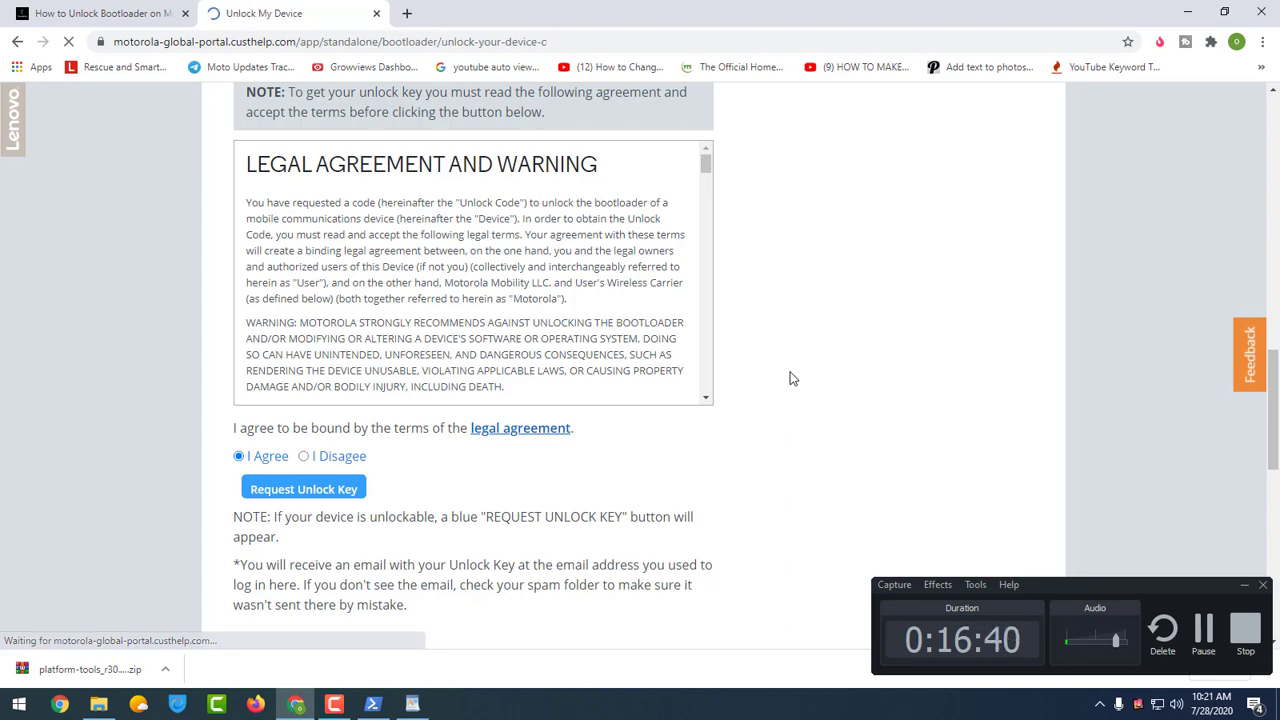
Scroll through Motorola's Step 3 unlock instructions before checking the Gmail inbox.
left_click(304, 488)
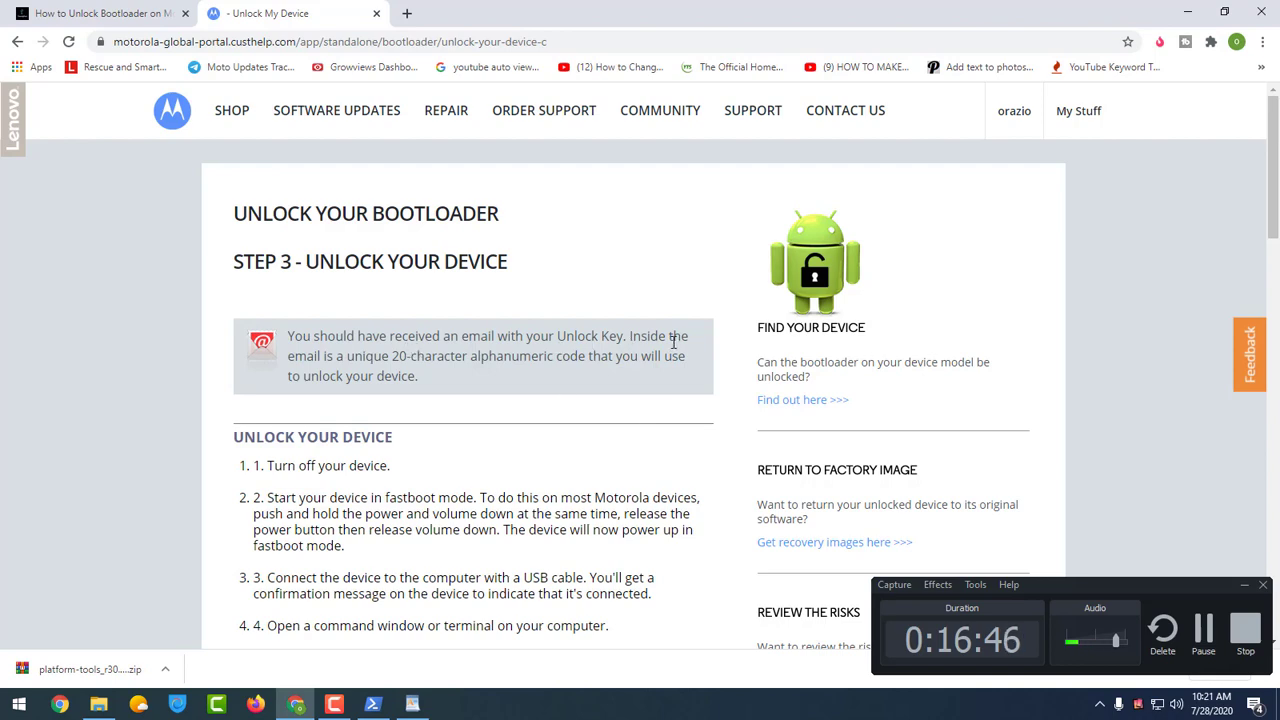
scroll("down", 3)
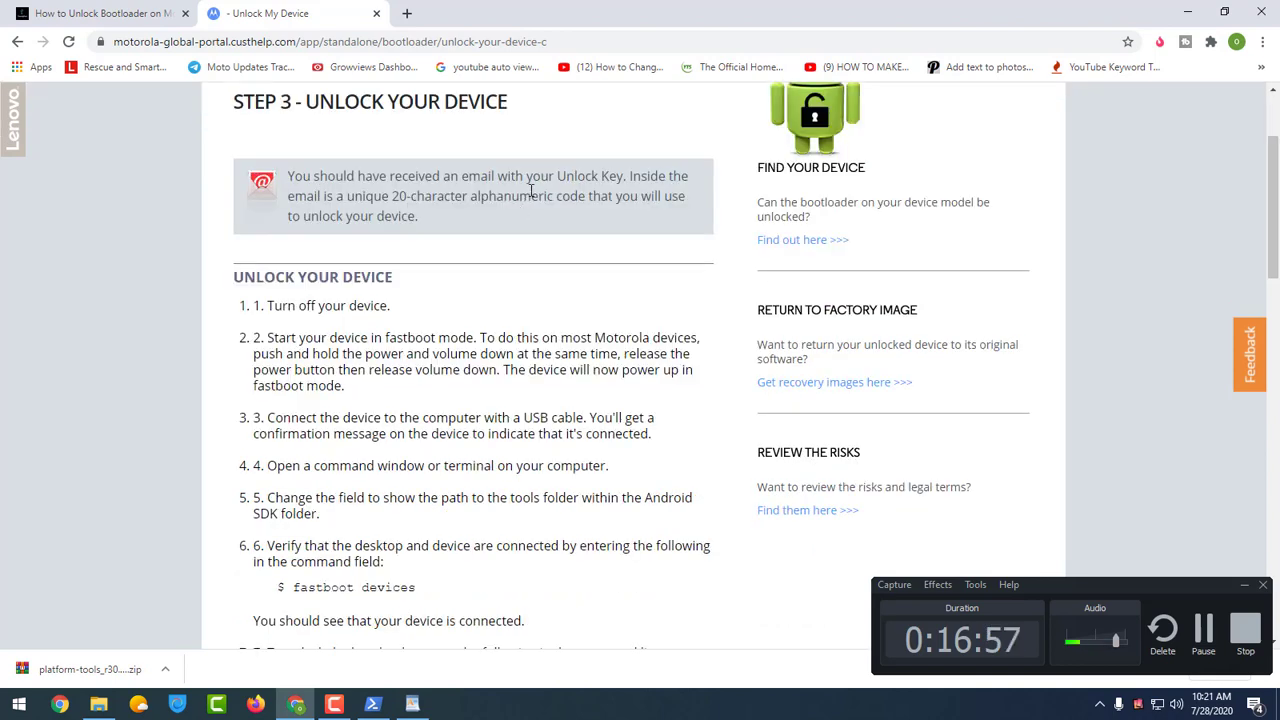
mouse_move(388, 222)
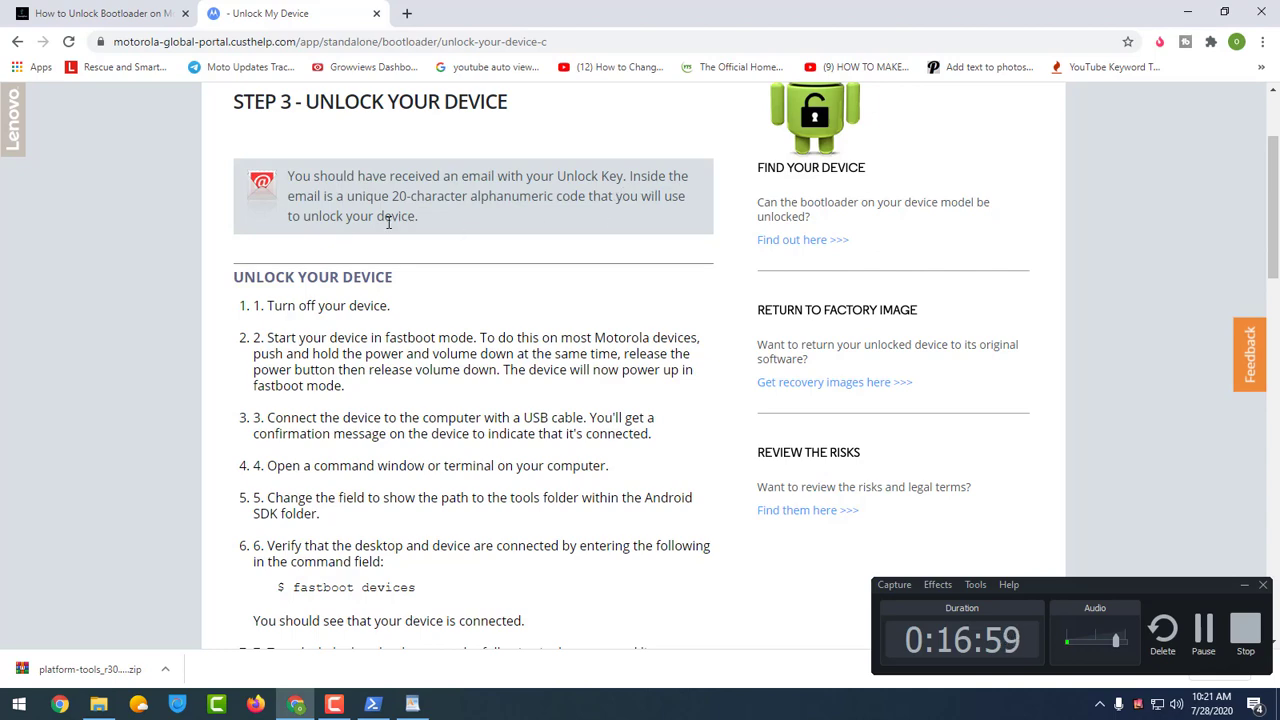
scroll("down", 3)
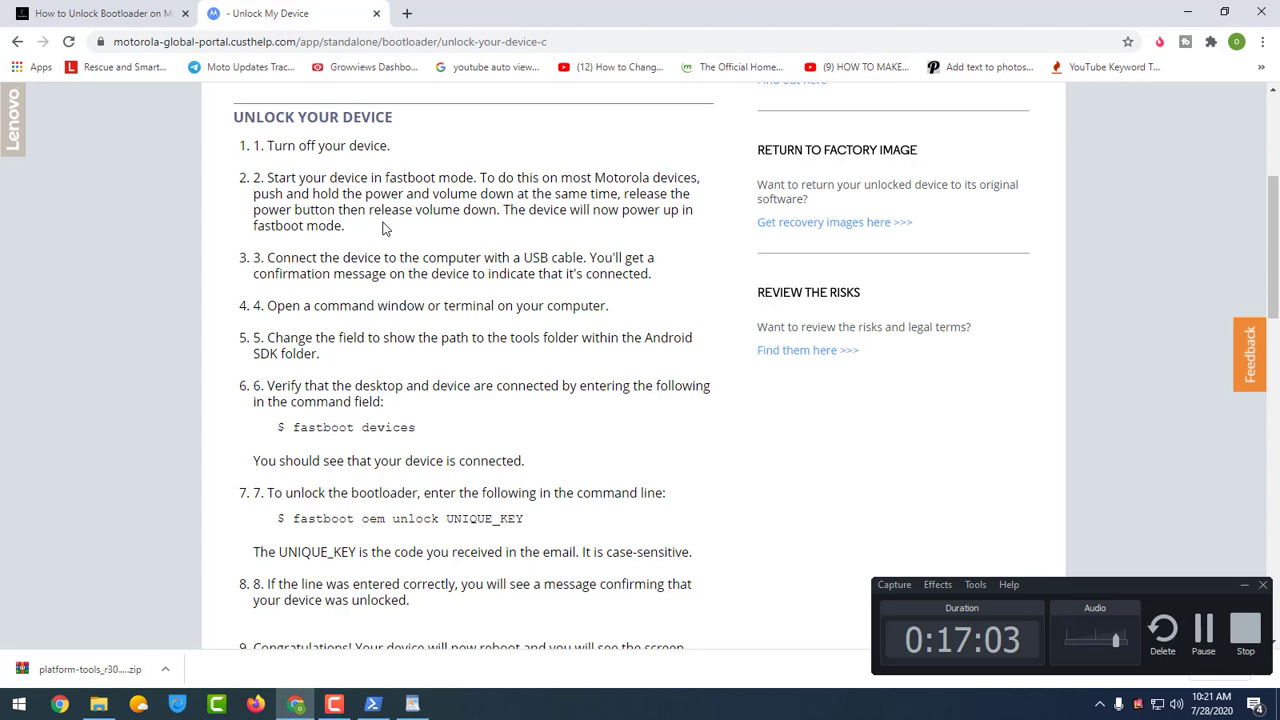
scroll("down", 3)
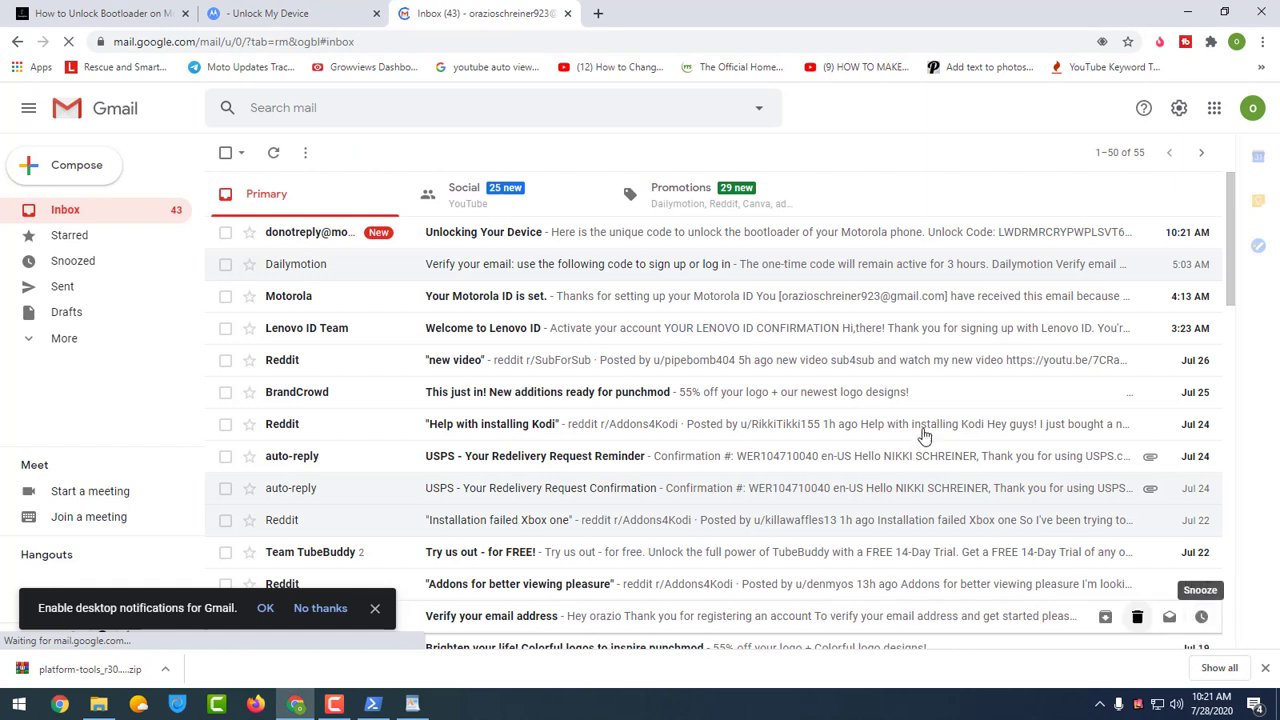
mouse_move(924, 424)
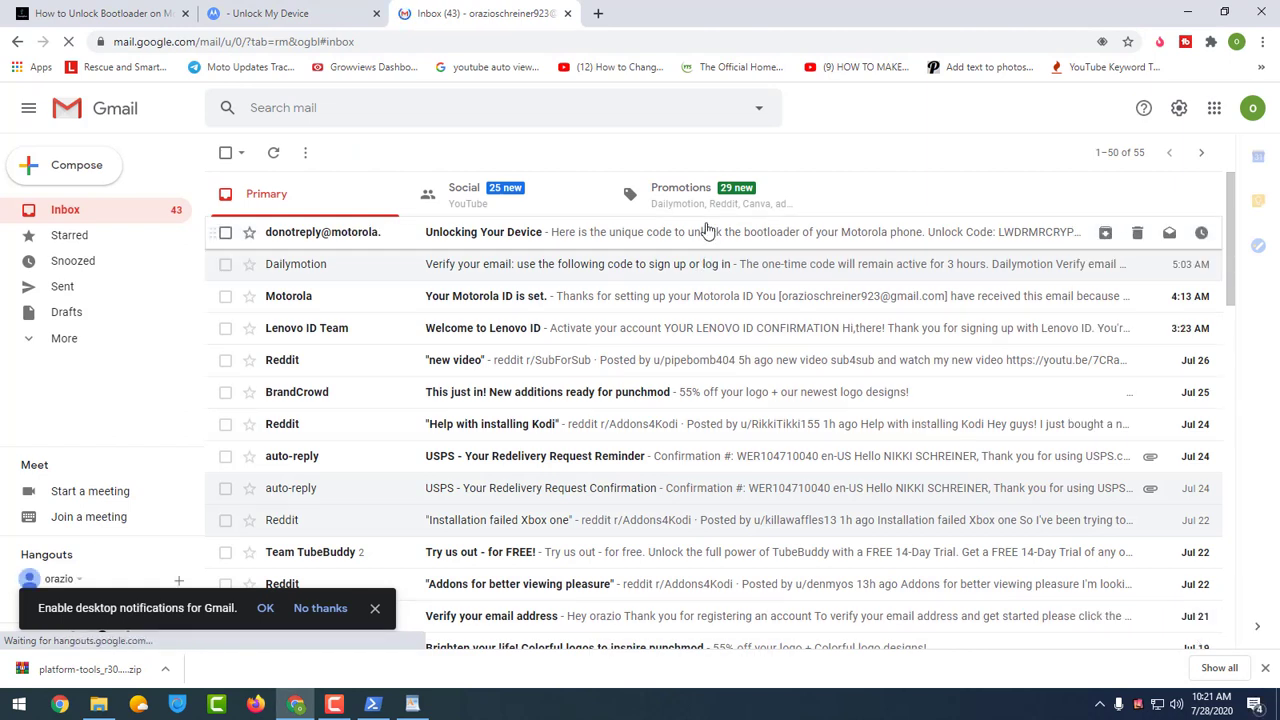
Open the Unlocking Your Device email and scroll to the bootloader unlock code.
left_click(700, 232)
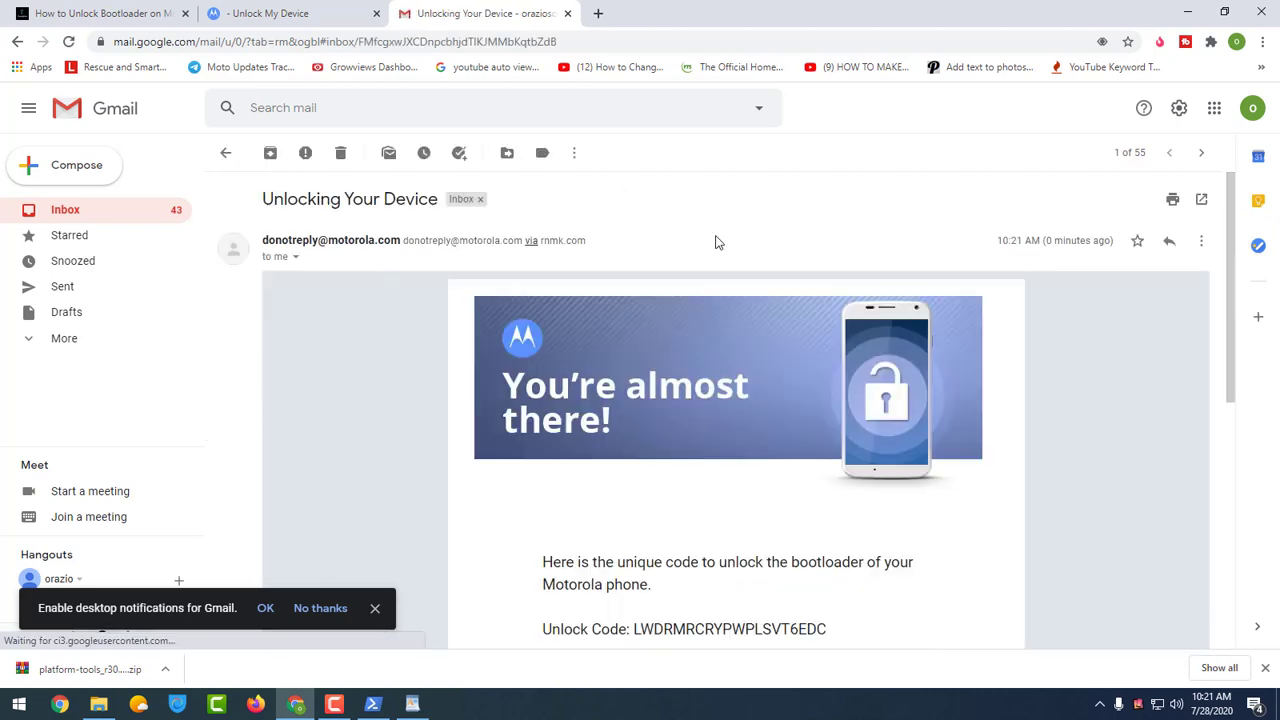
scroll("down", 3)
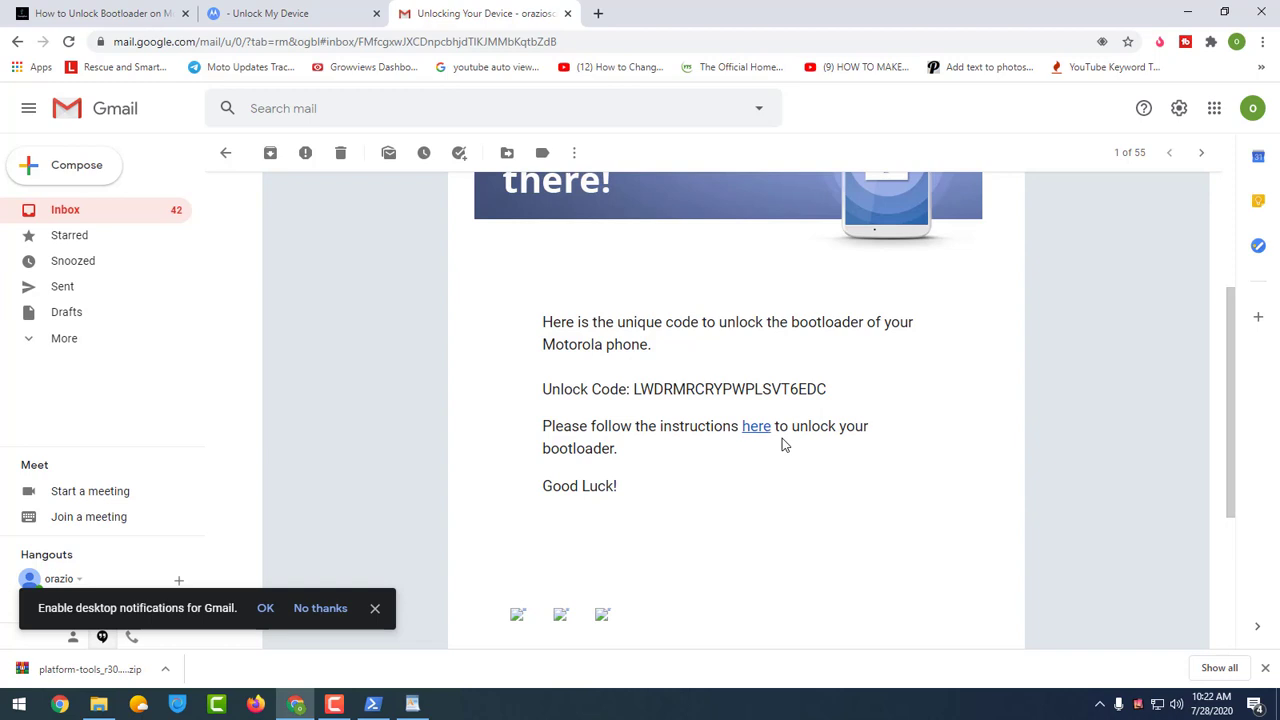
mouse_move(756, 426)
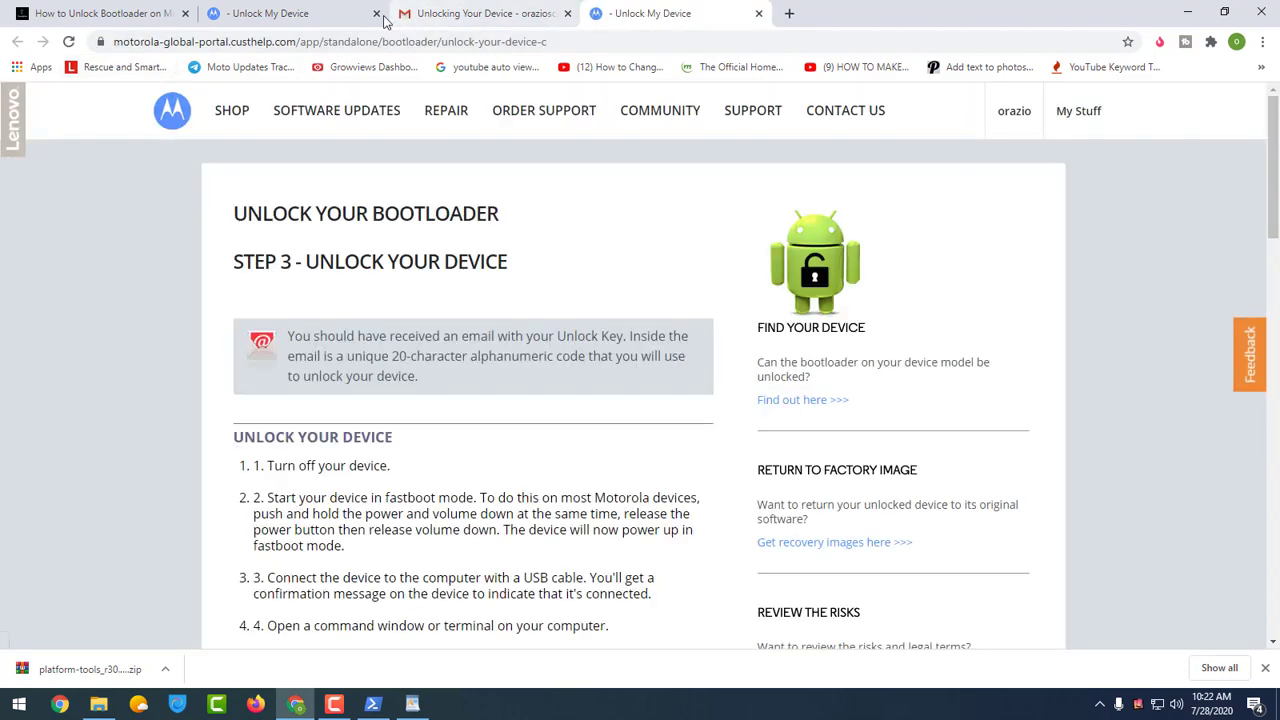
scroll("down", 3)
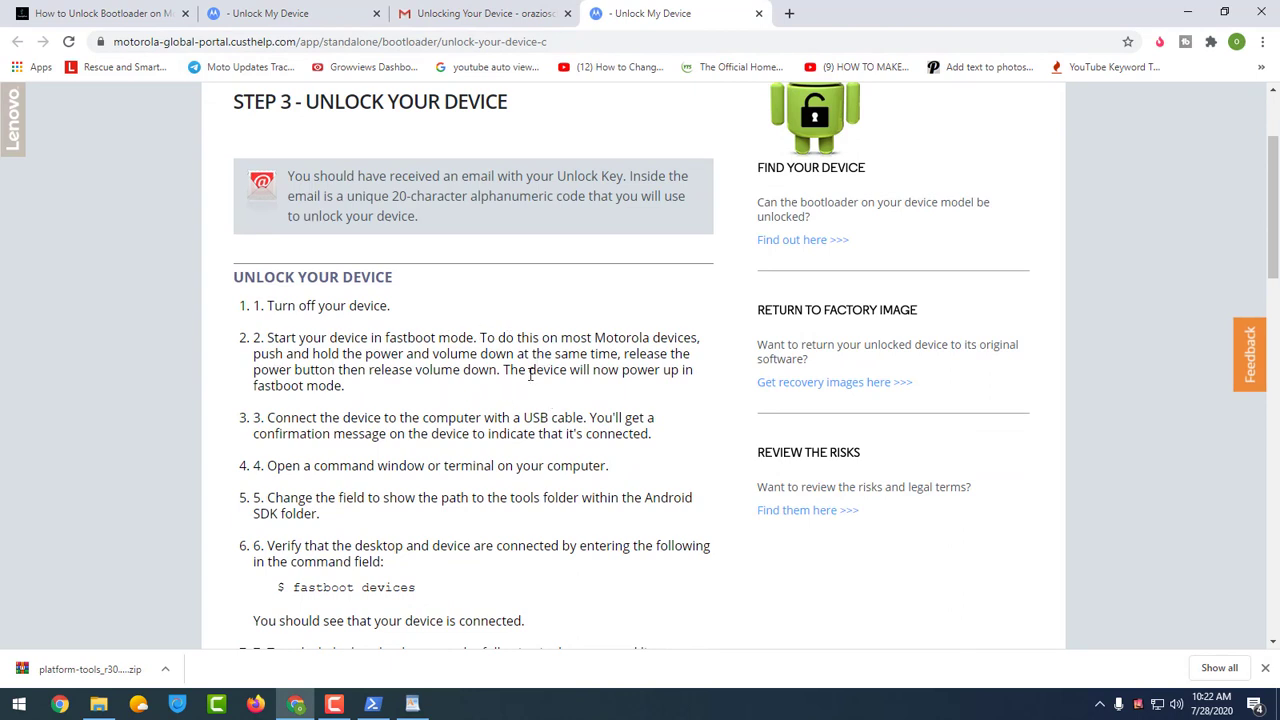
mouse_move(512, 476)
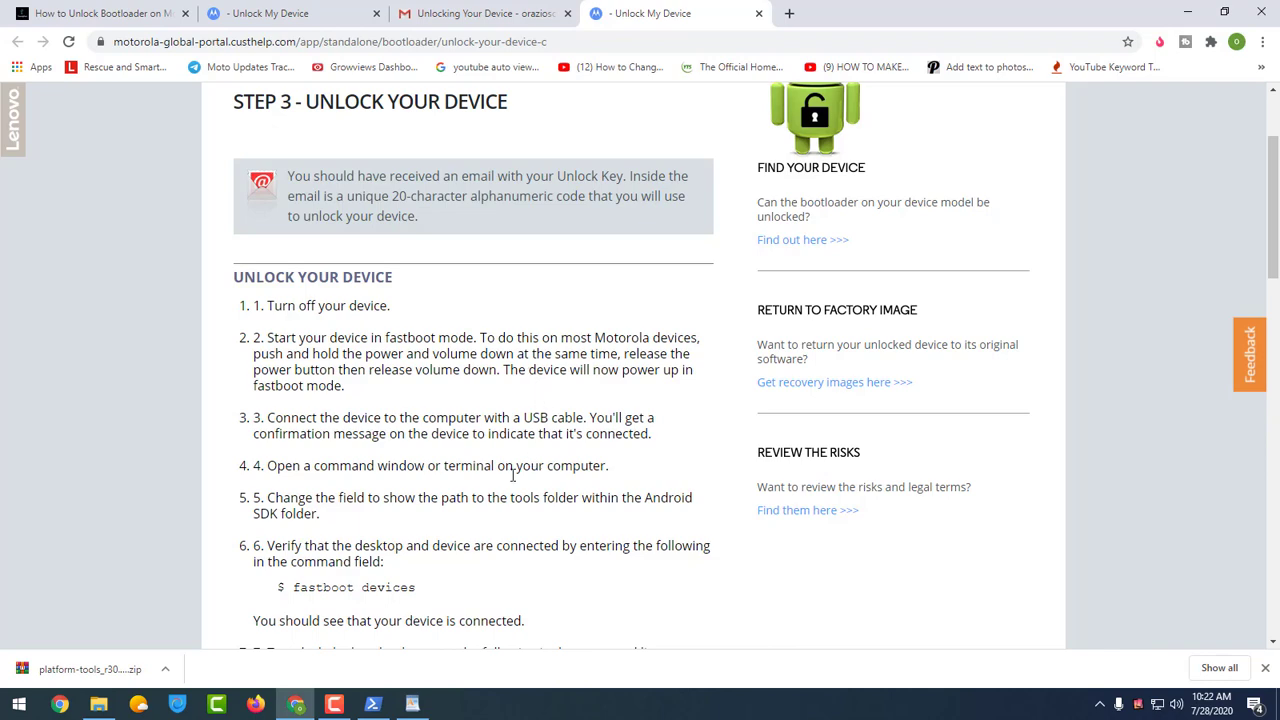
scroll("up", 3)
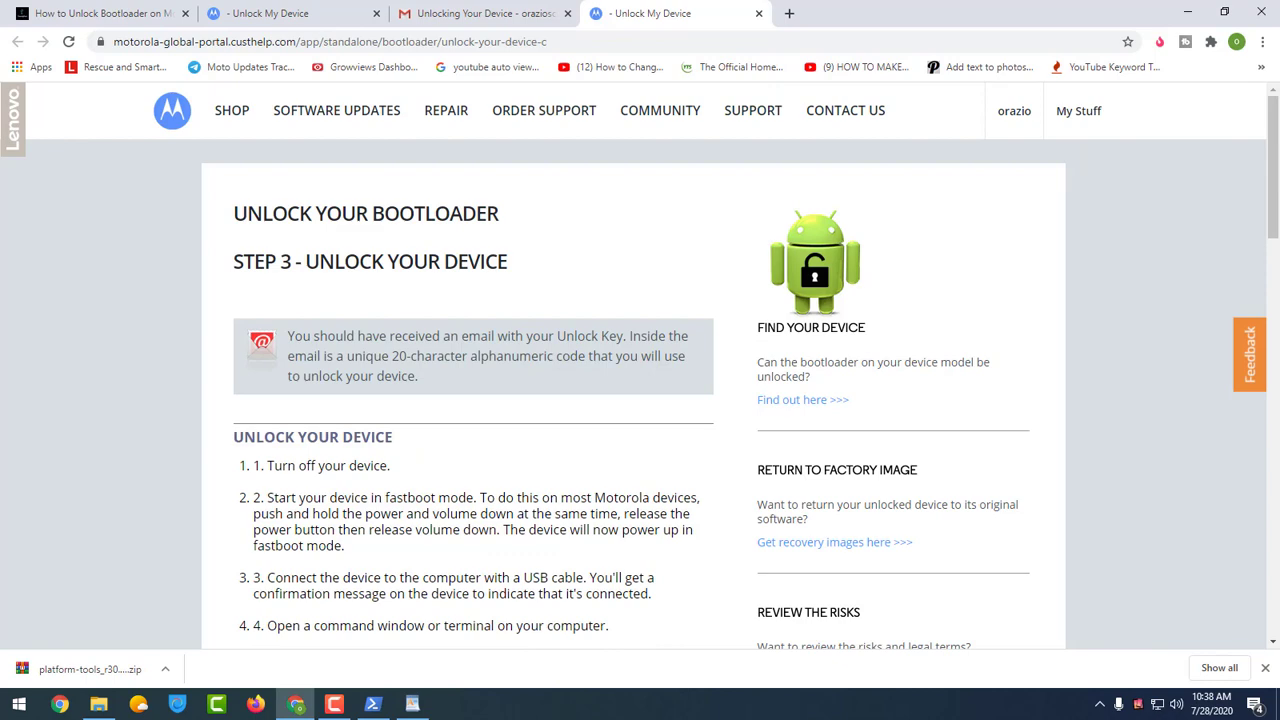
left_click(372, 704)
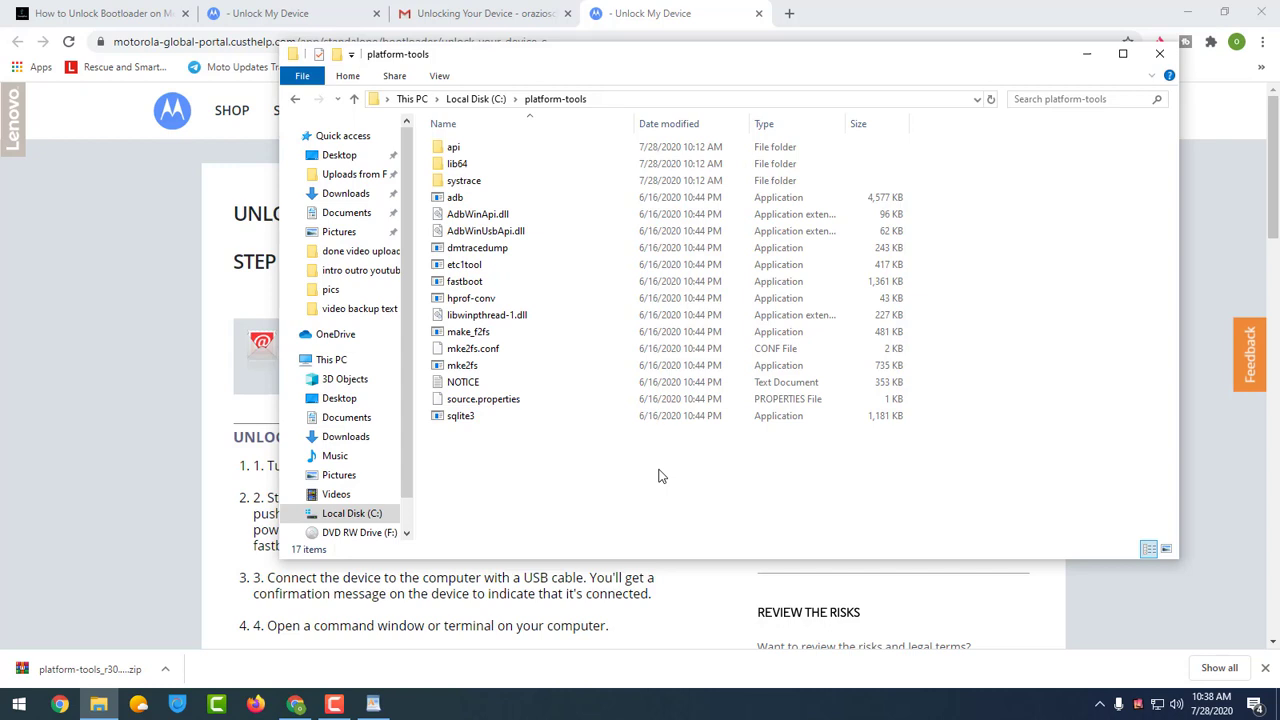
mouse_move(686, 464)
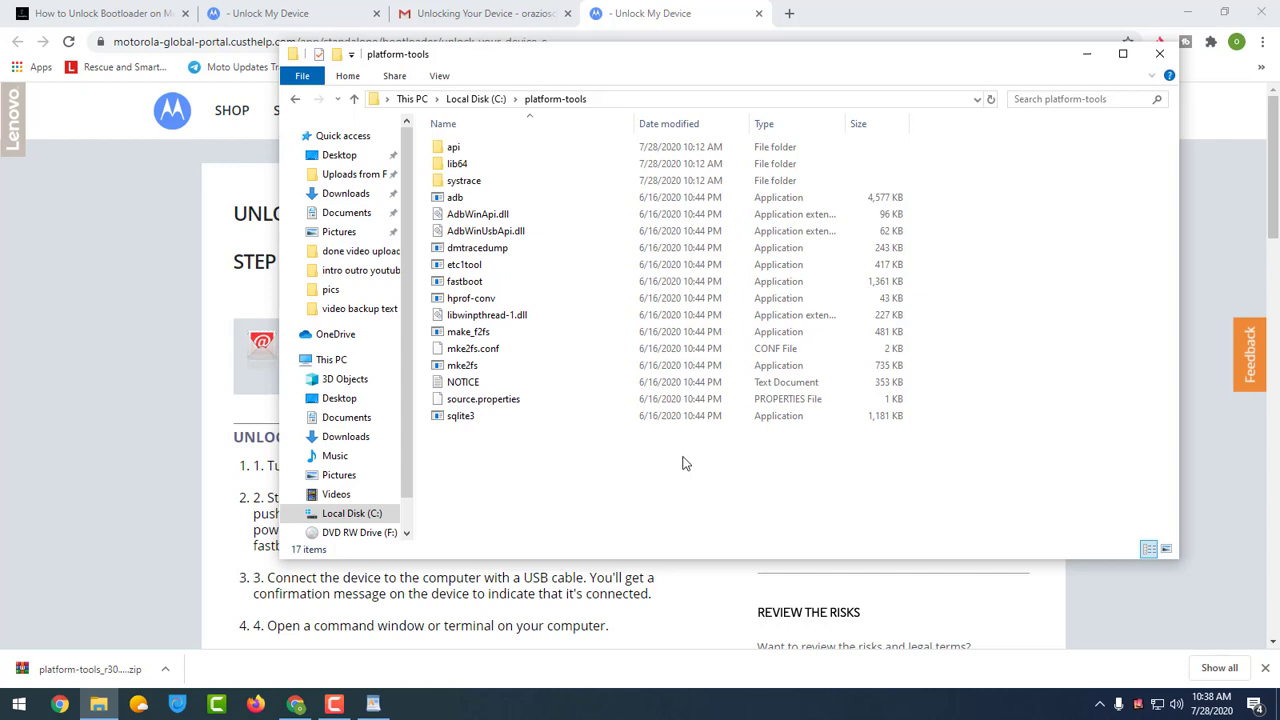
mouse_move(630, 456)
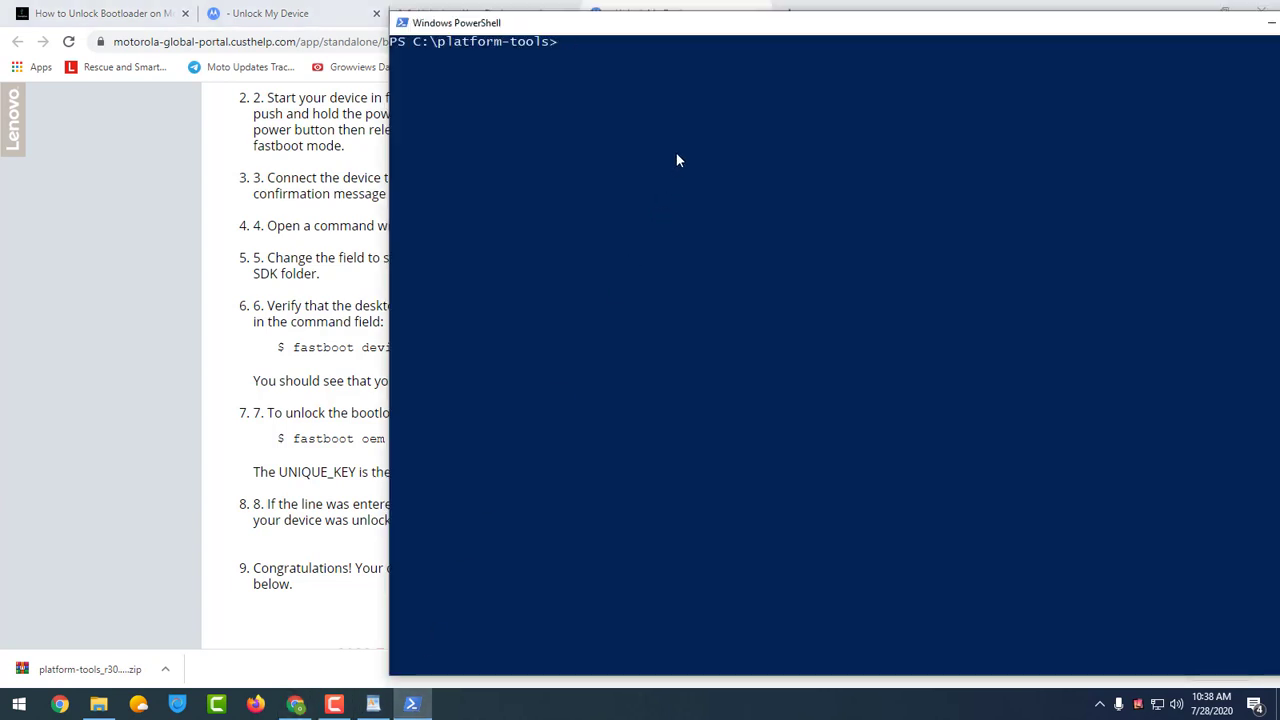
Type .\fastboot devices at the PowerShell prompt to list connected devices.
type(".")
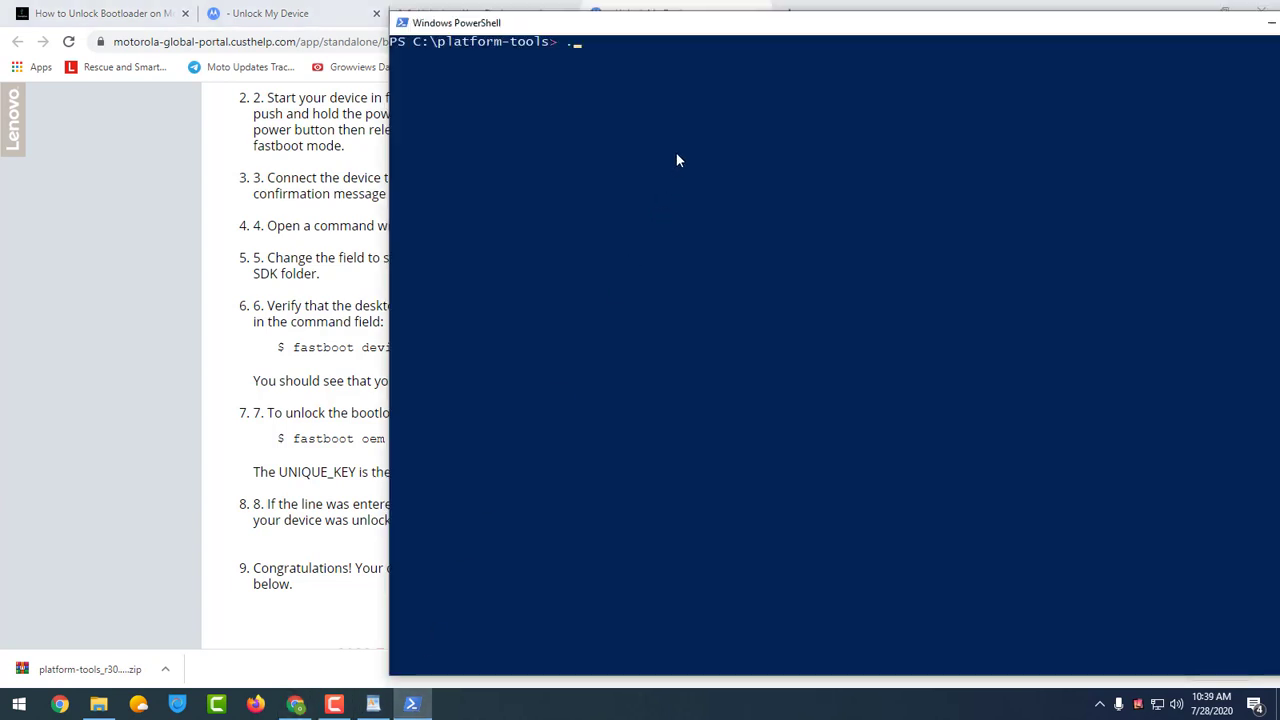
type("\\f")
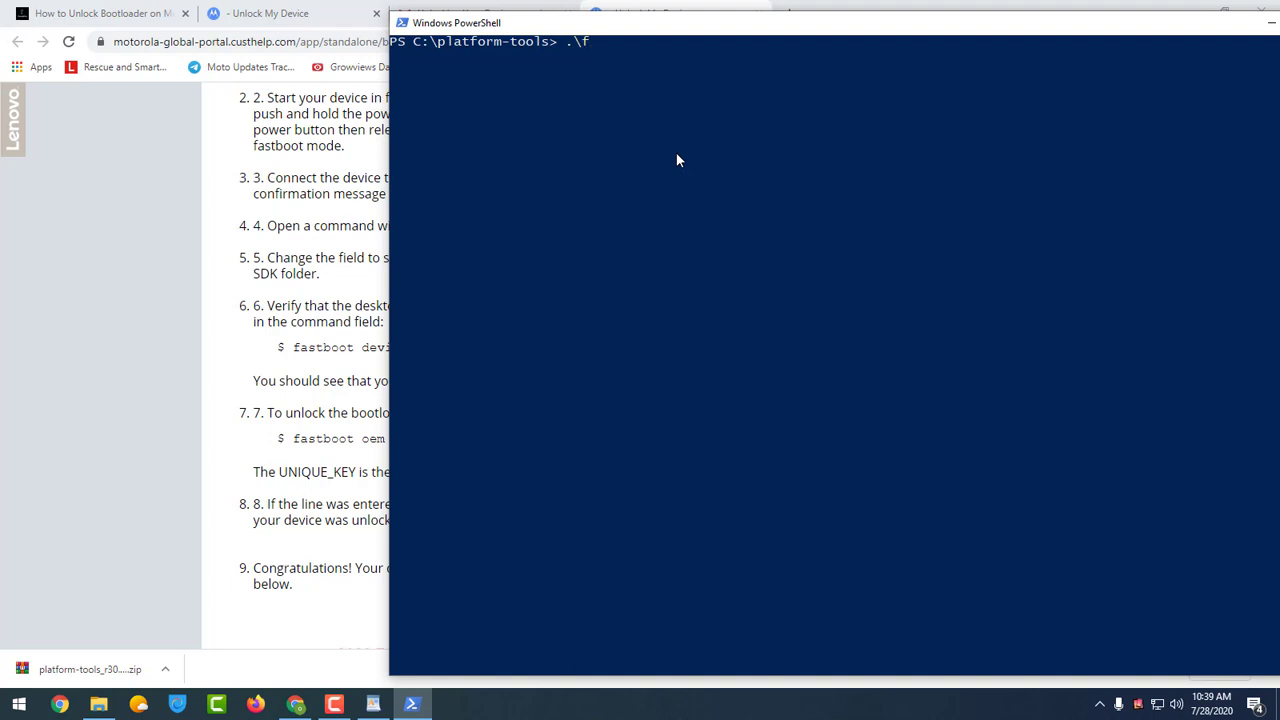
type("astboot")
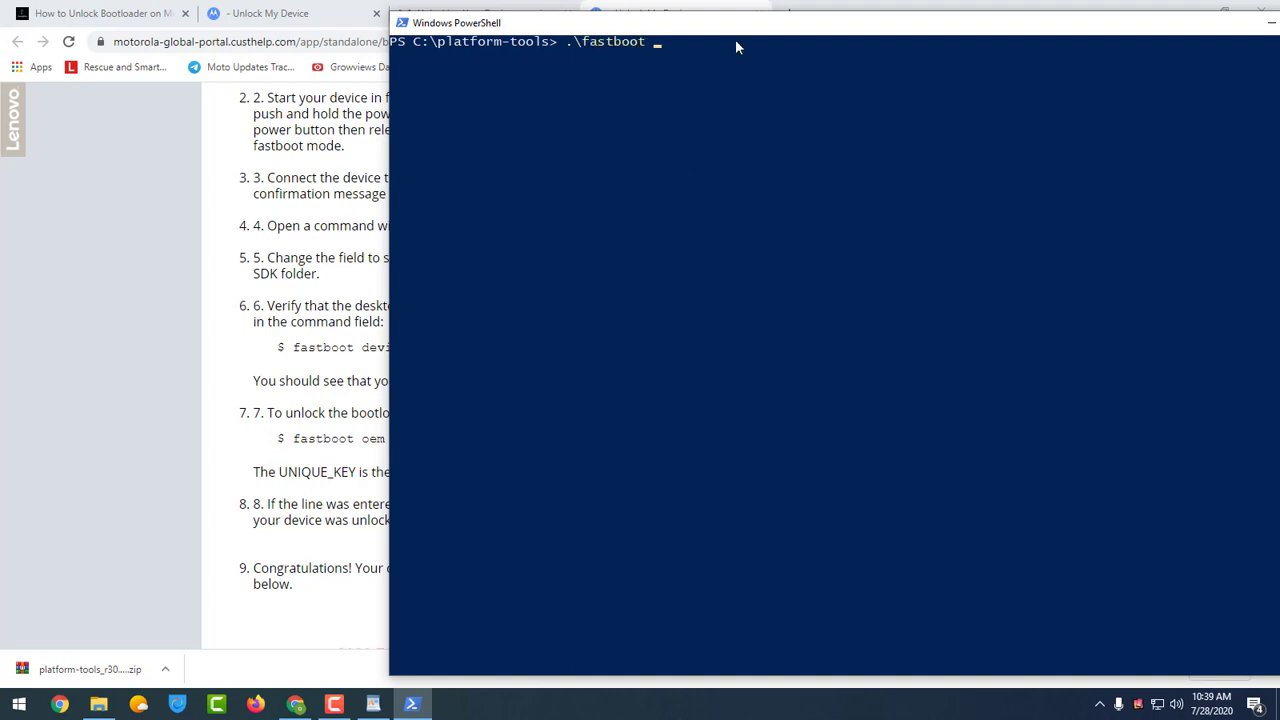
type("devi")
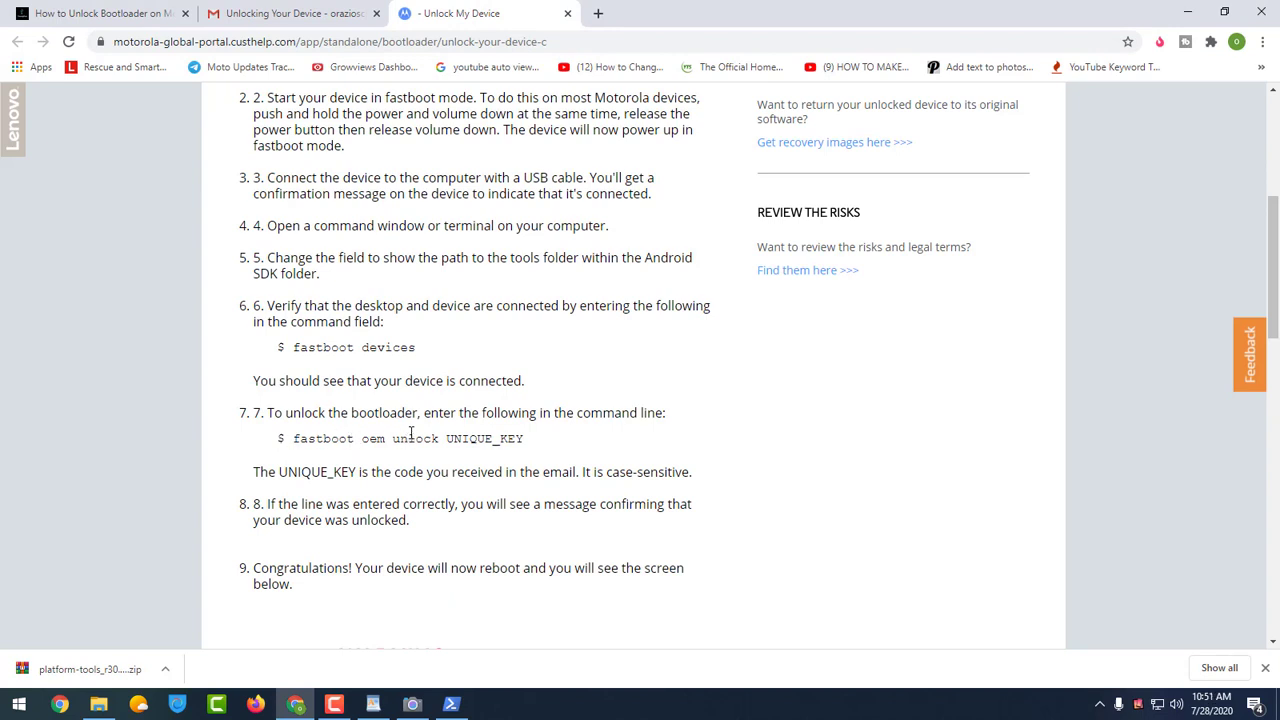
mouse_move(356, 452)
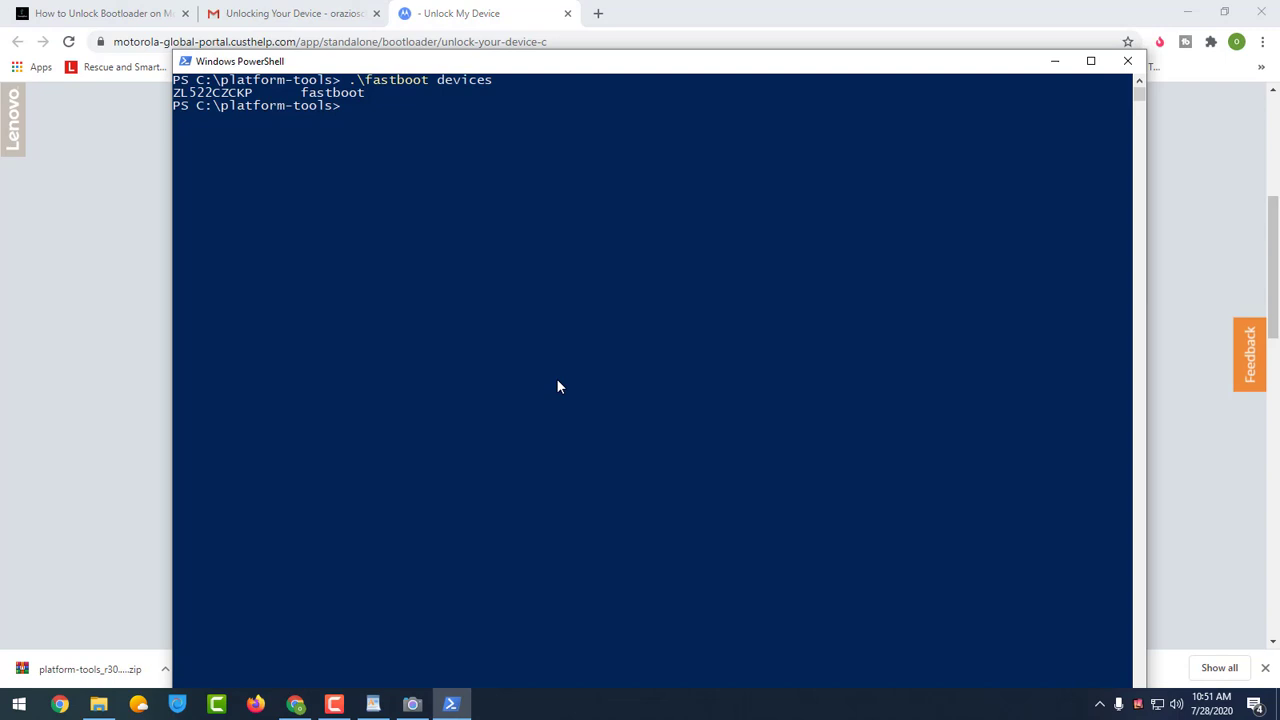
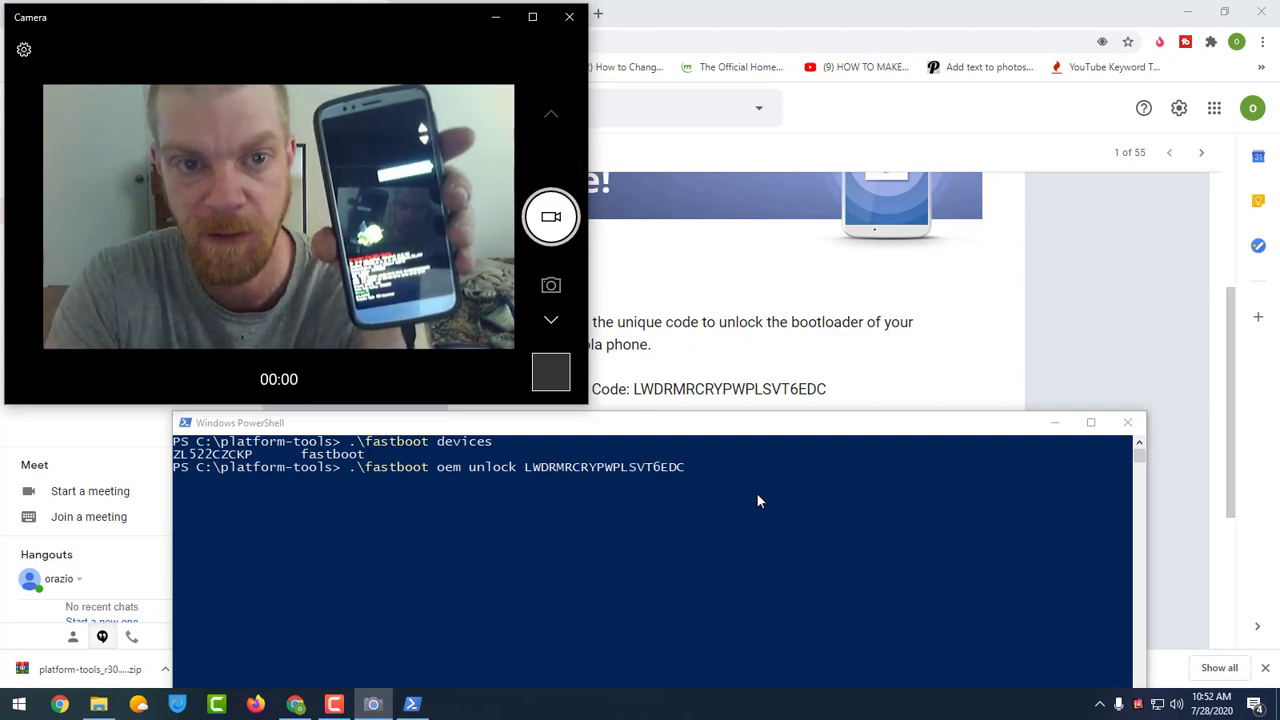
Type .\fastboot oem unlock at the prompt, ready for the emailed unlock code.
left_click(552, 216)
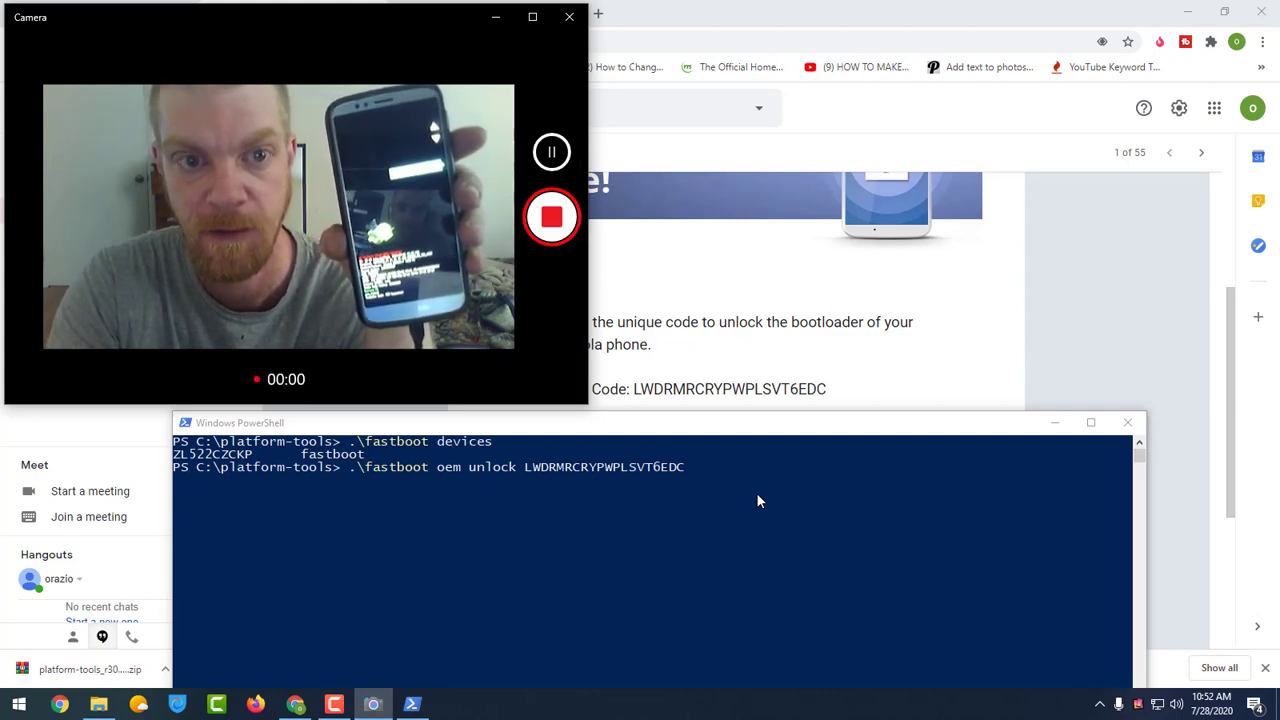
left_click(552, 216)
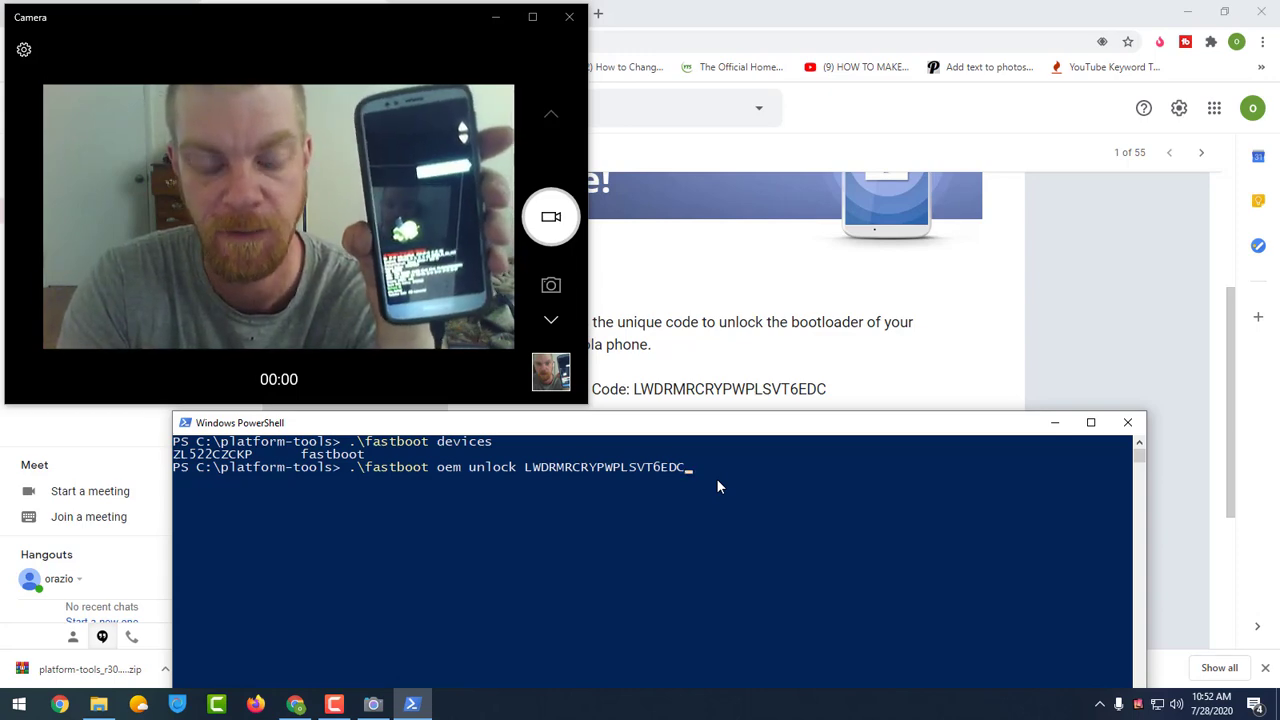
key("enter")
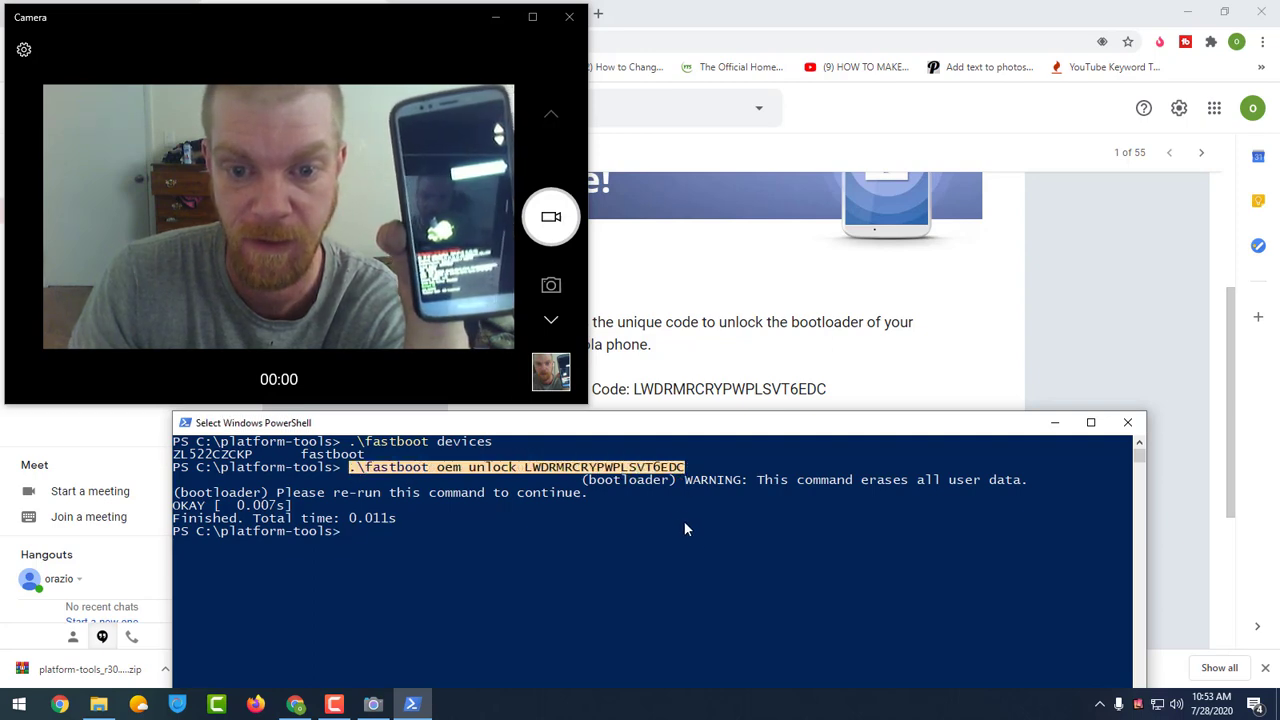
mouse_move(688, 544)
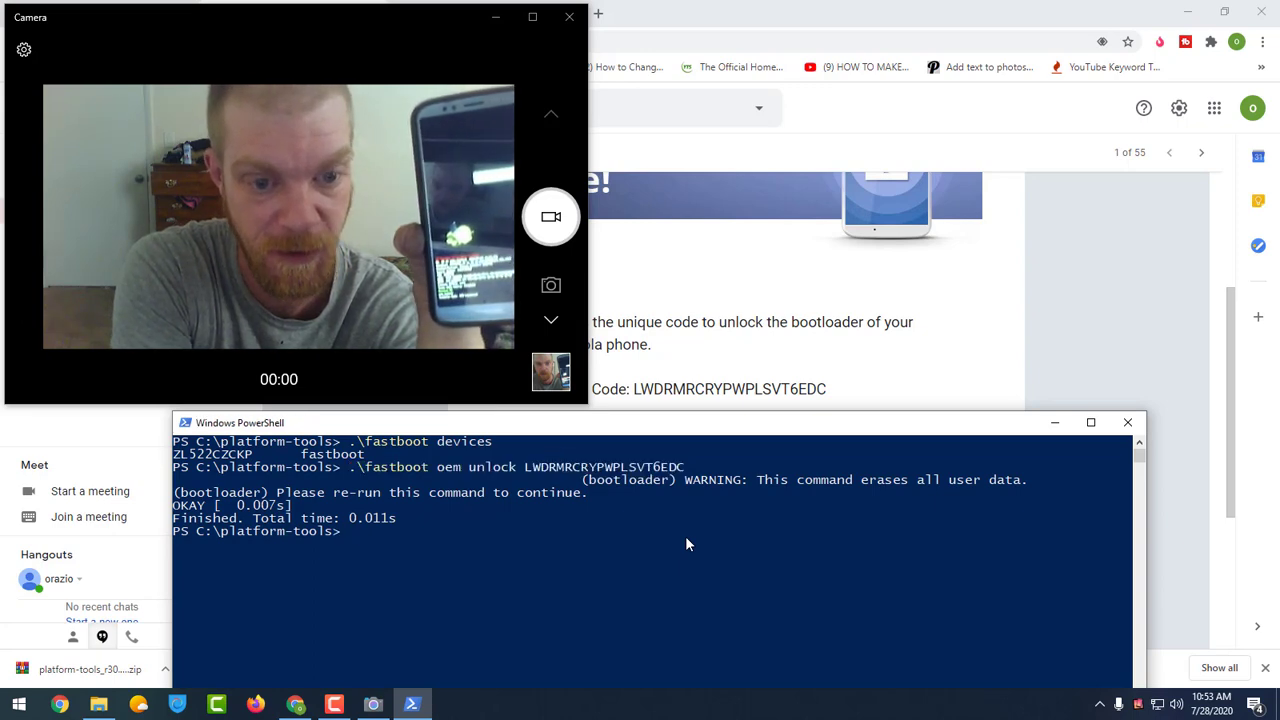
mouse_move(480, 576)
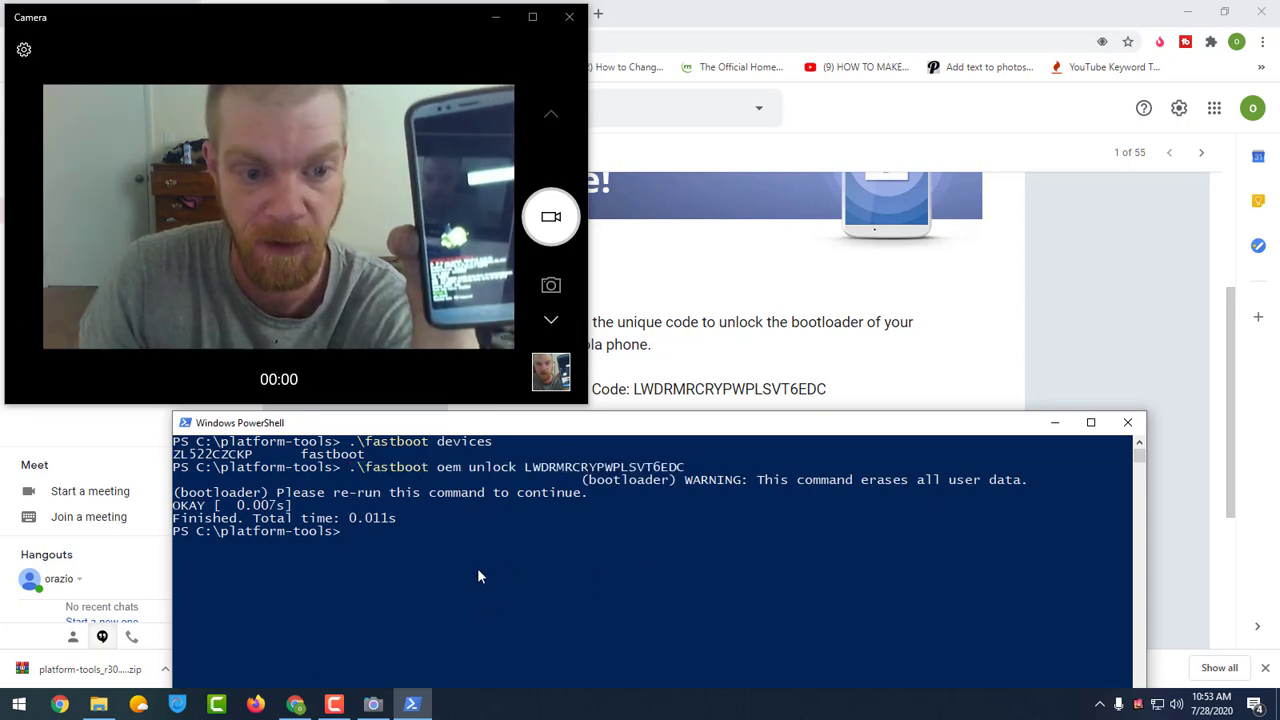
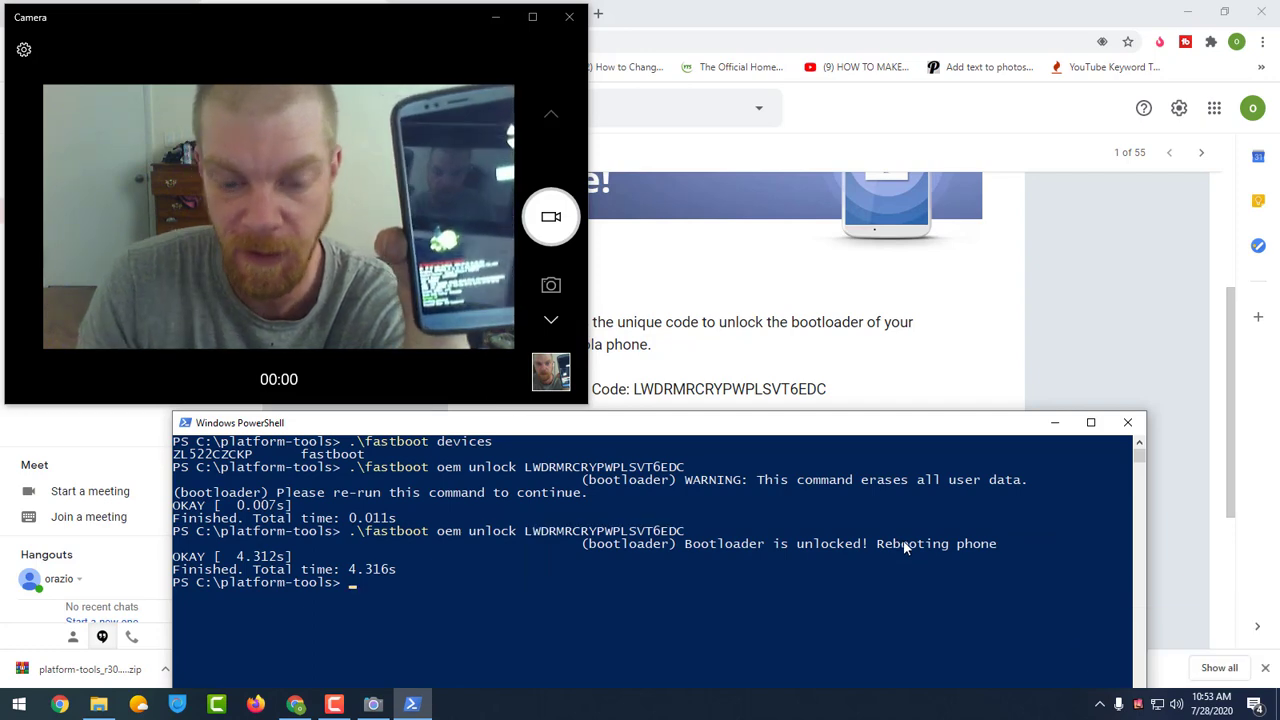
mouse_move(850, 564)
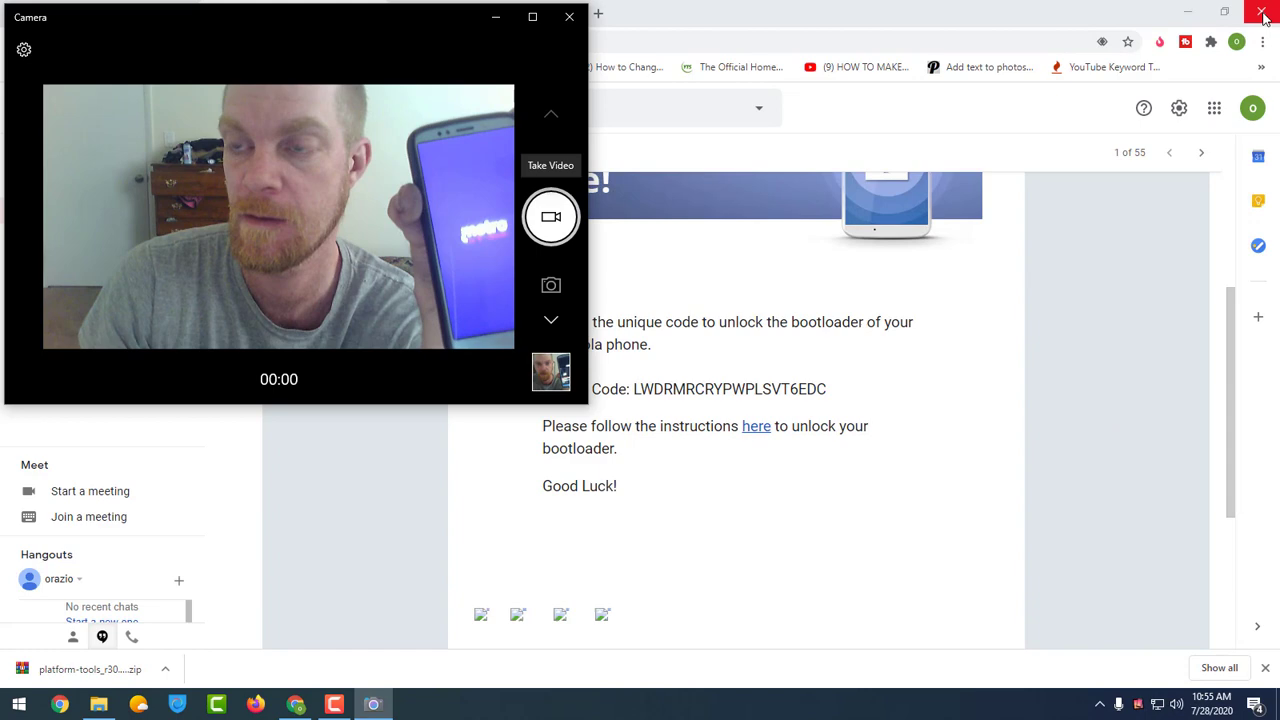
Close the browser window so the rebooted phone shows in the Camera preview.
left_click(1264, 12)
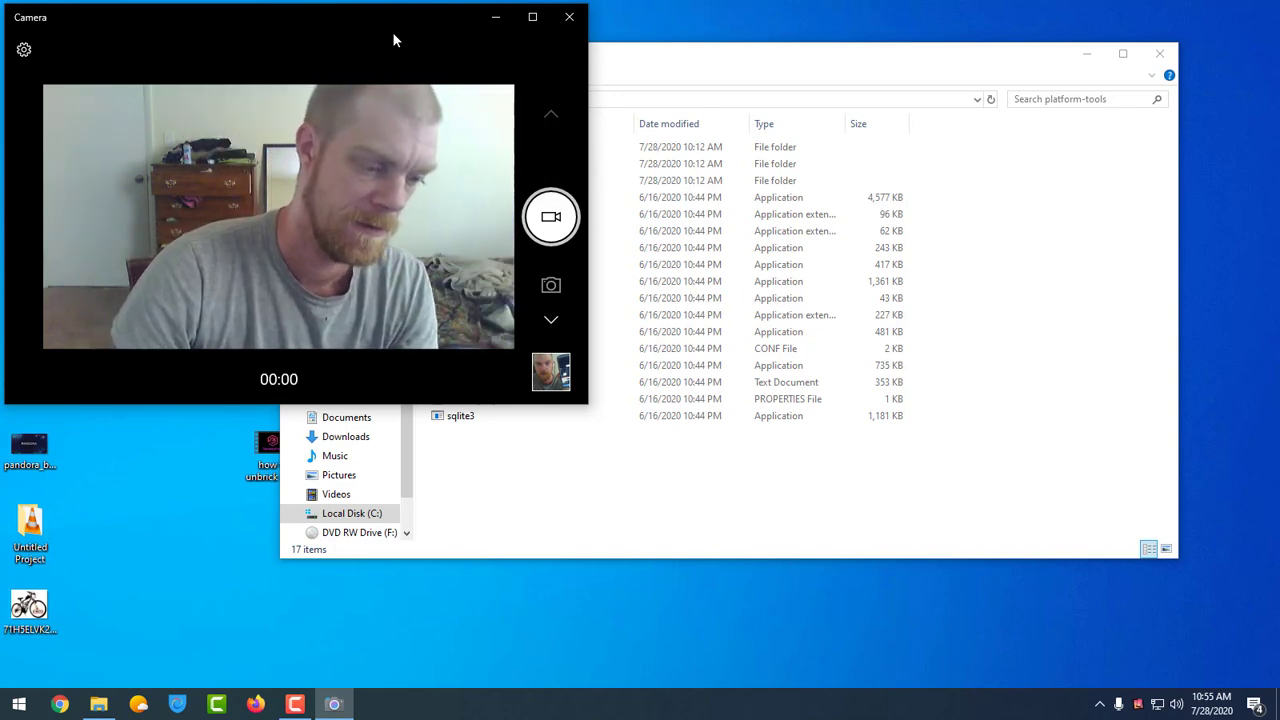
mouse_move(576, 624)
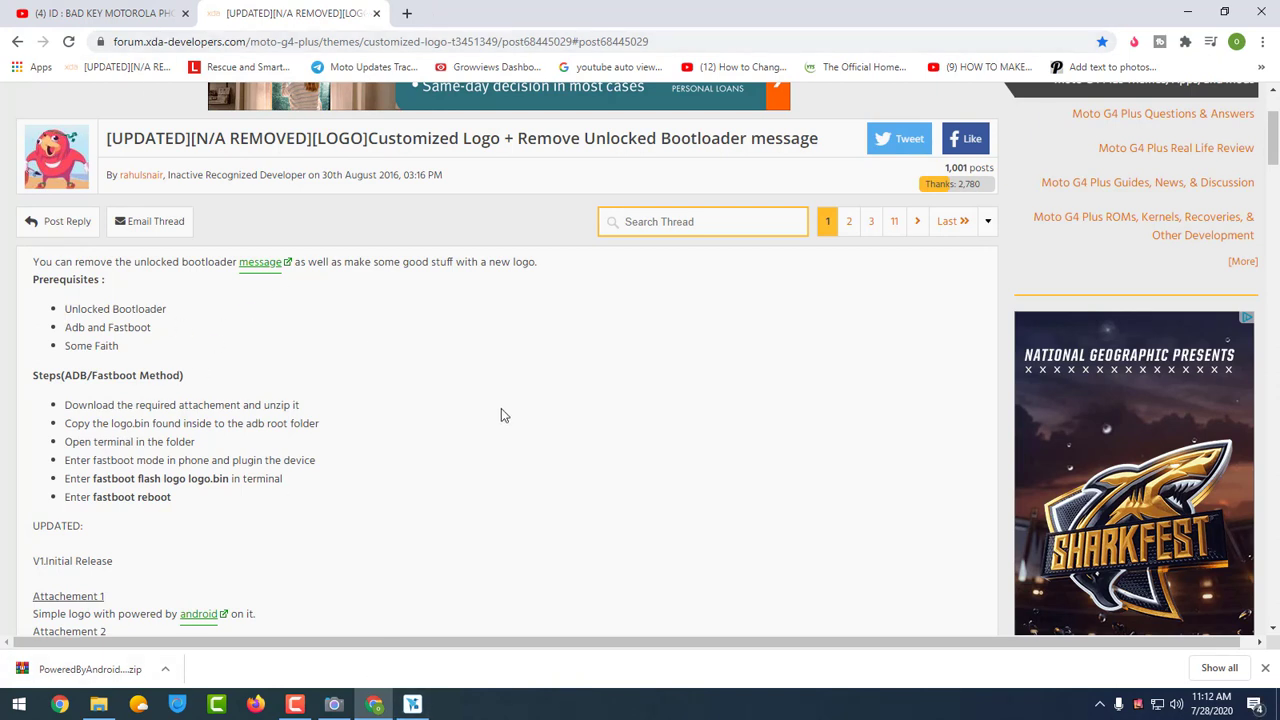
mouse_move(474, 632)
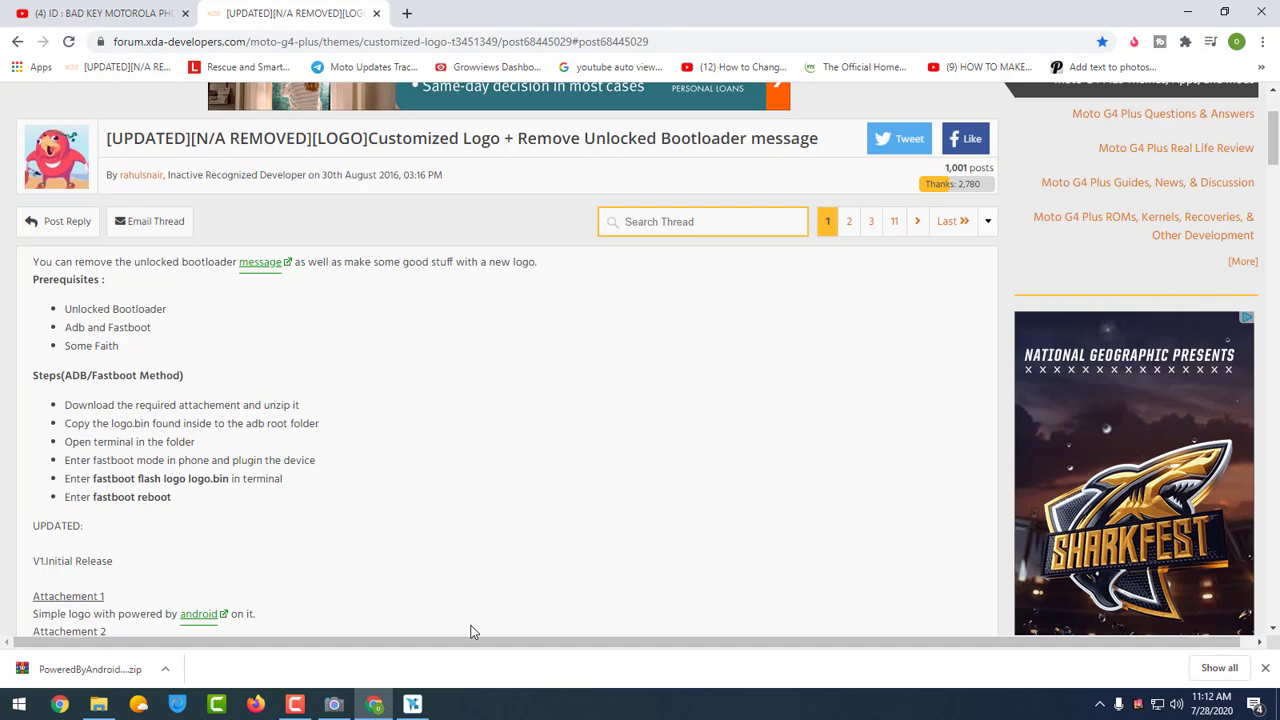
mouse_move(184, 664)
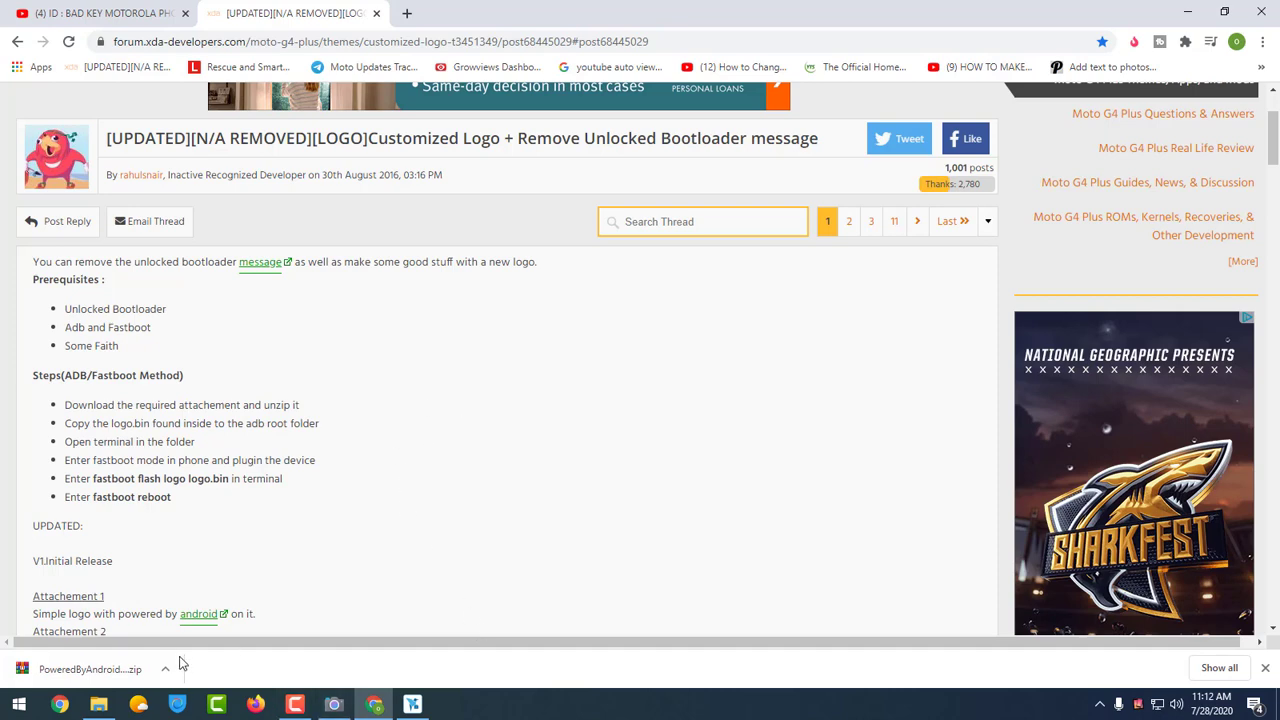
mouse_move(200, 416)
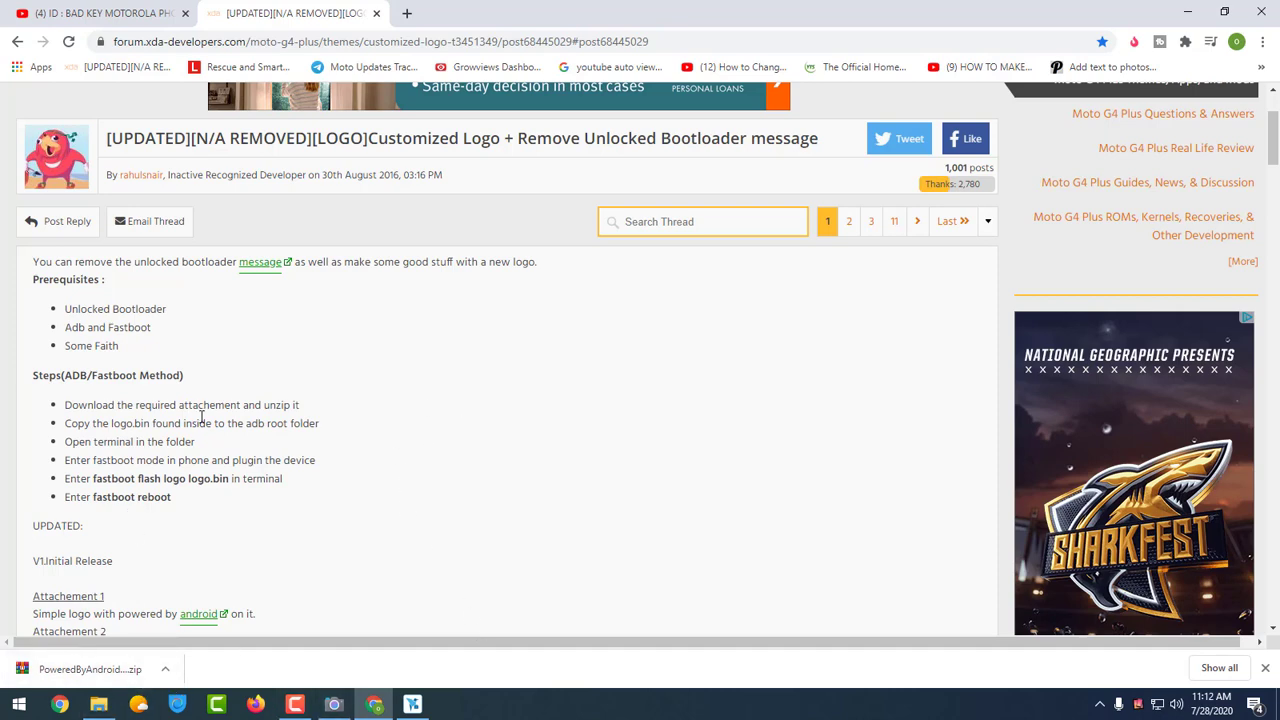
Scroll the XDA thread down to its Attached Files list of logo zips.
scroll("down", 3)
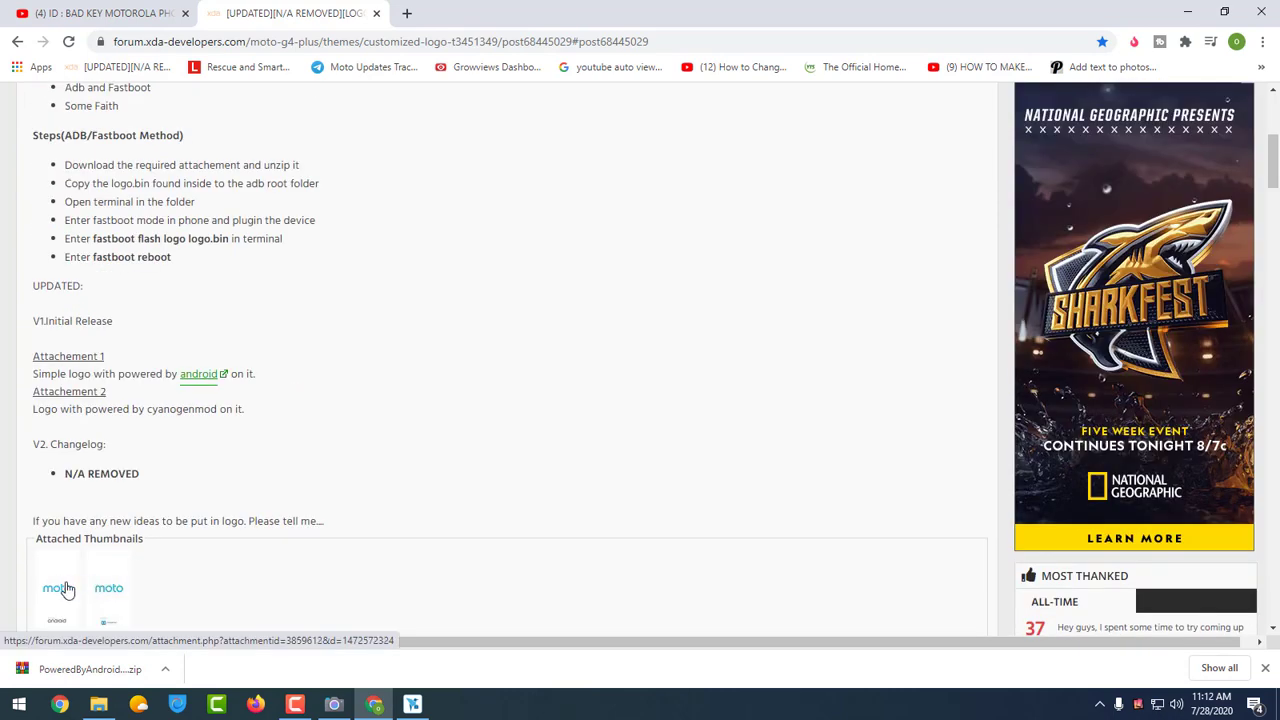
scroll("down", 3)
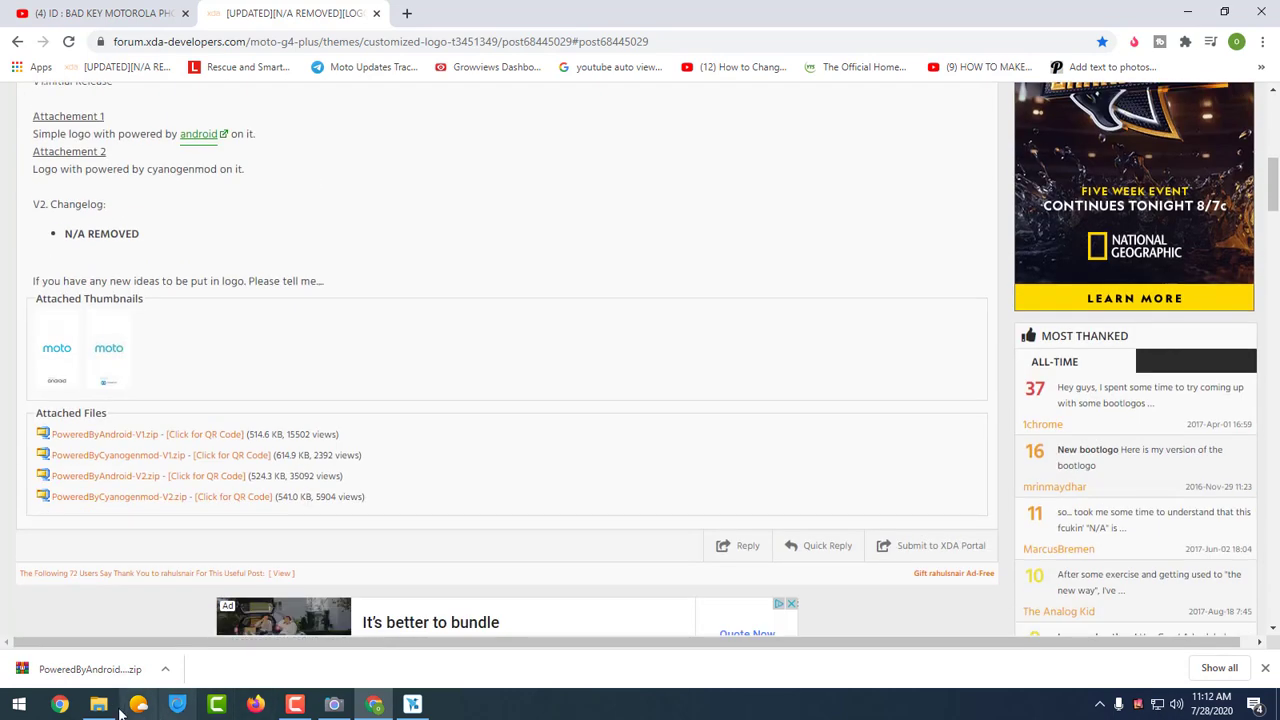
Extract PoweredByAndroid-V1.zip in Downloads and enter the extracted folder.
left_click(98, 704)
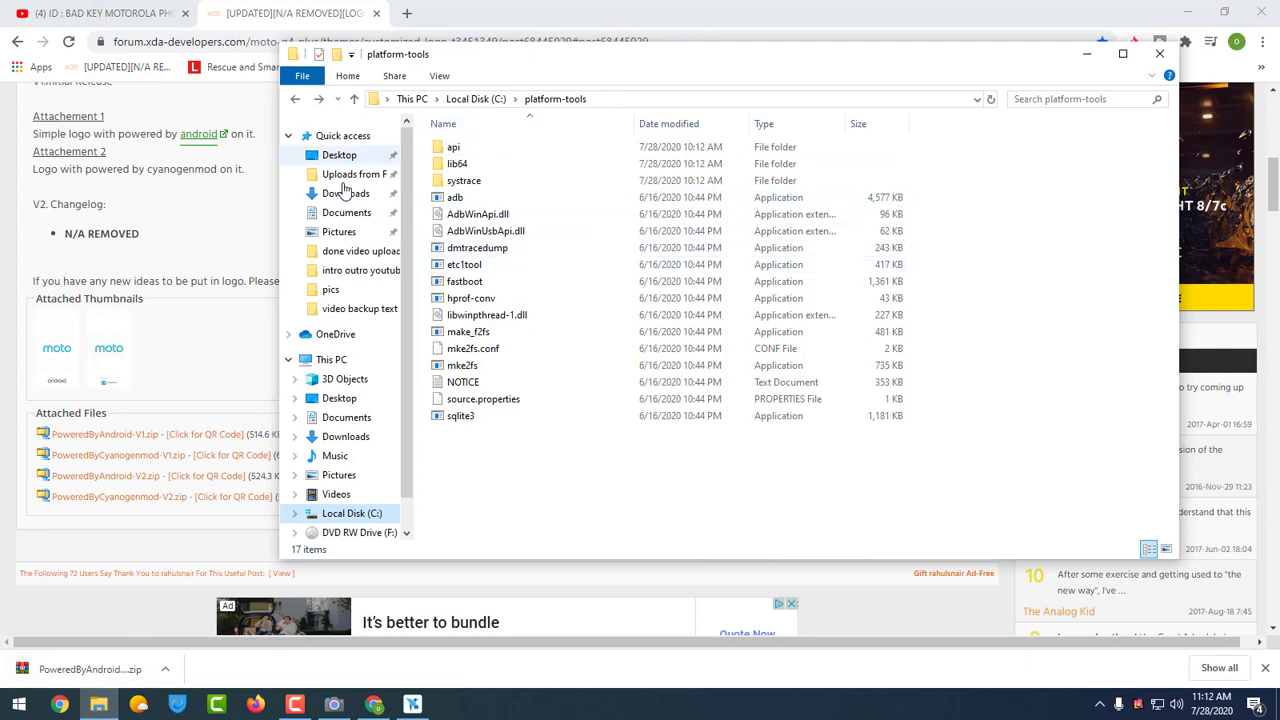
left_click(344, 192)
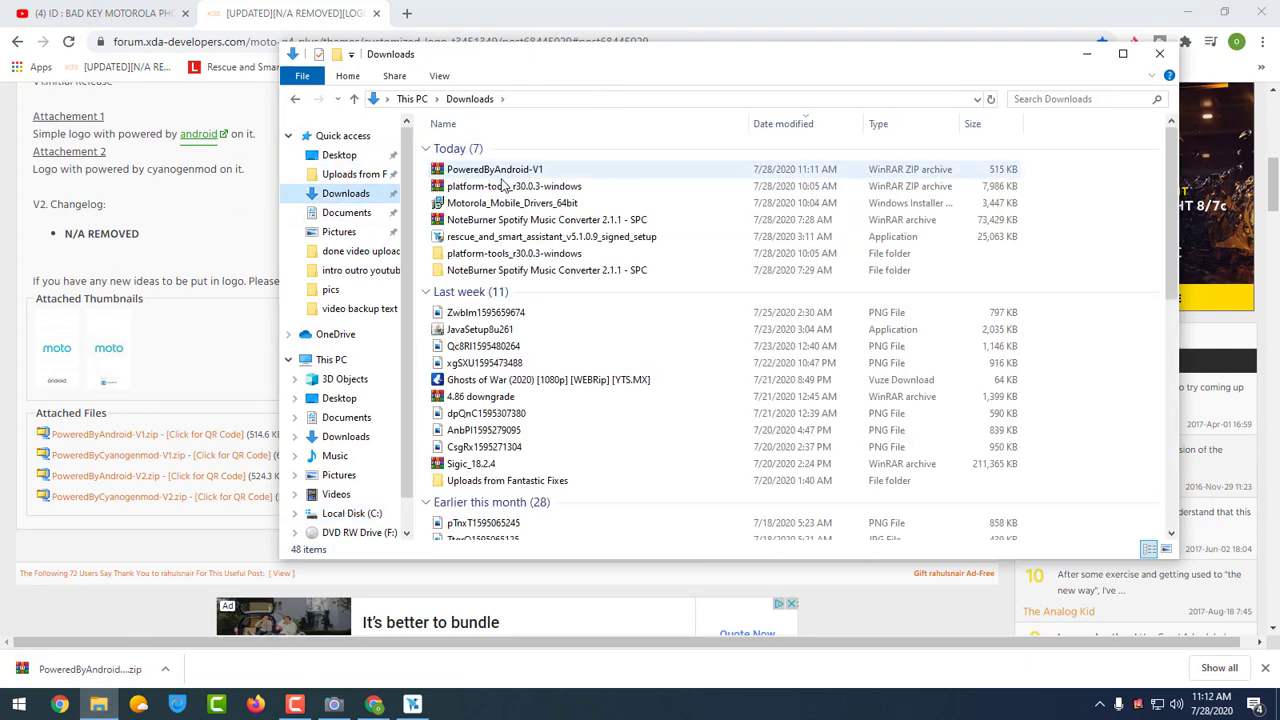
right_click(494, 168)
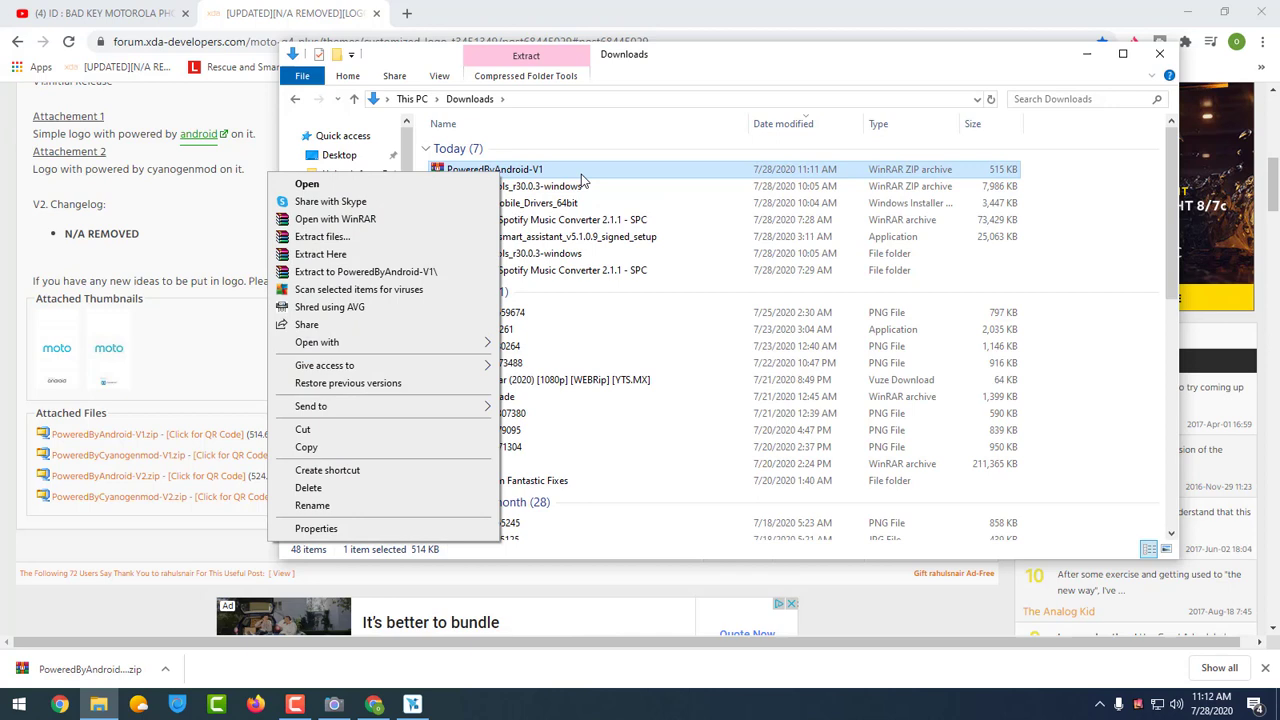
mouse_move(384, 272)
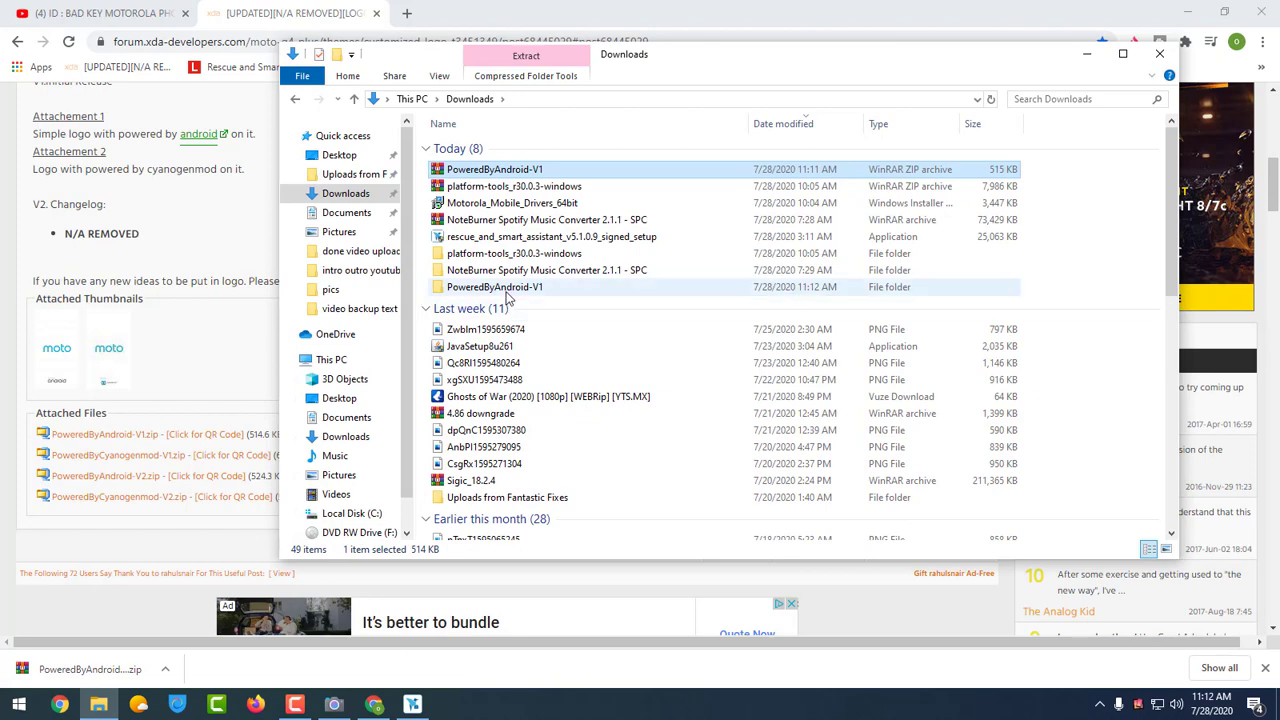
double_click(496, 288)
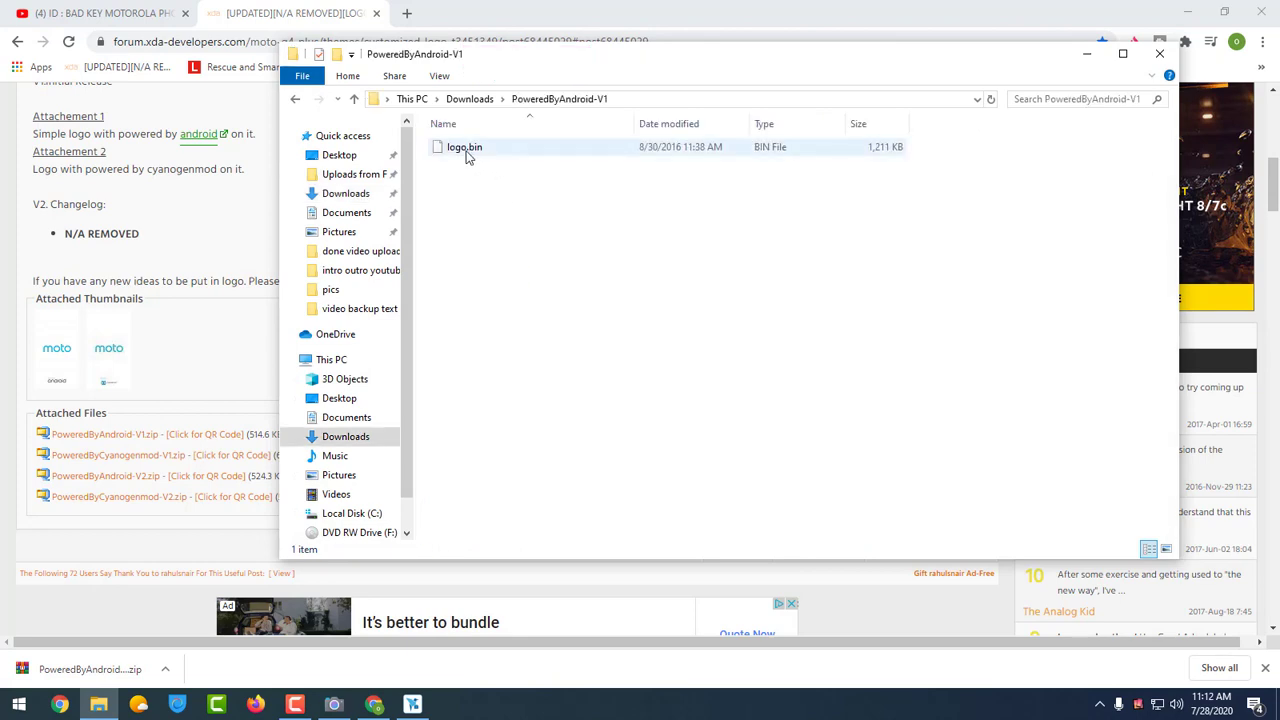
mouse_move(464, 148)
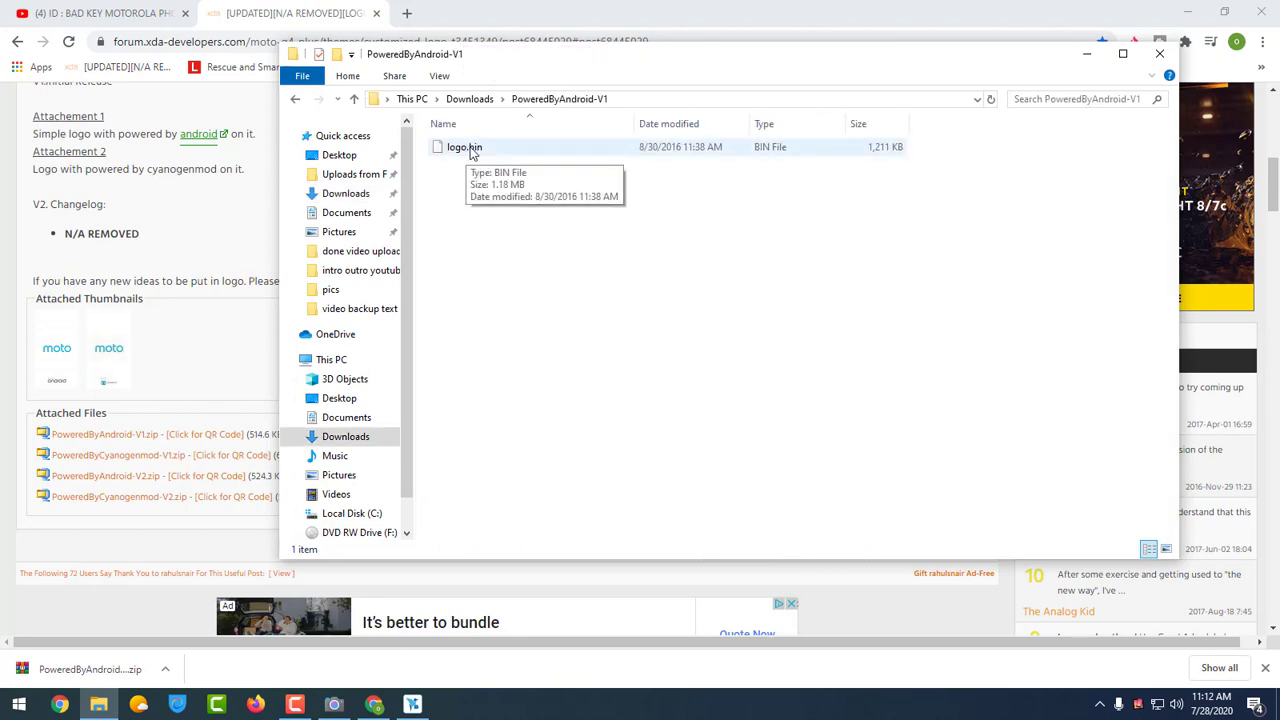
Copy logo.bin from the extracted PoweredByAndroid-V1 folder.
right_click(464, 148)
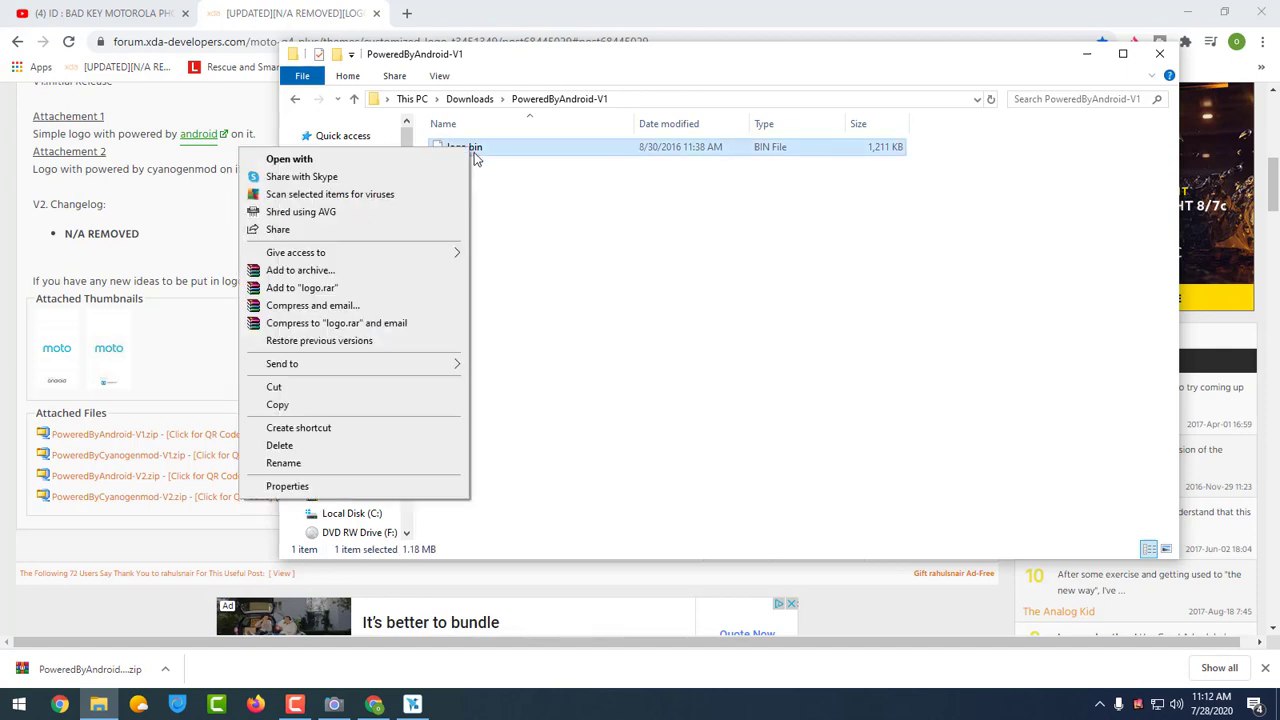
left_click(576, 218)
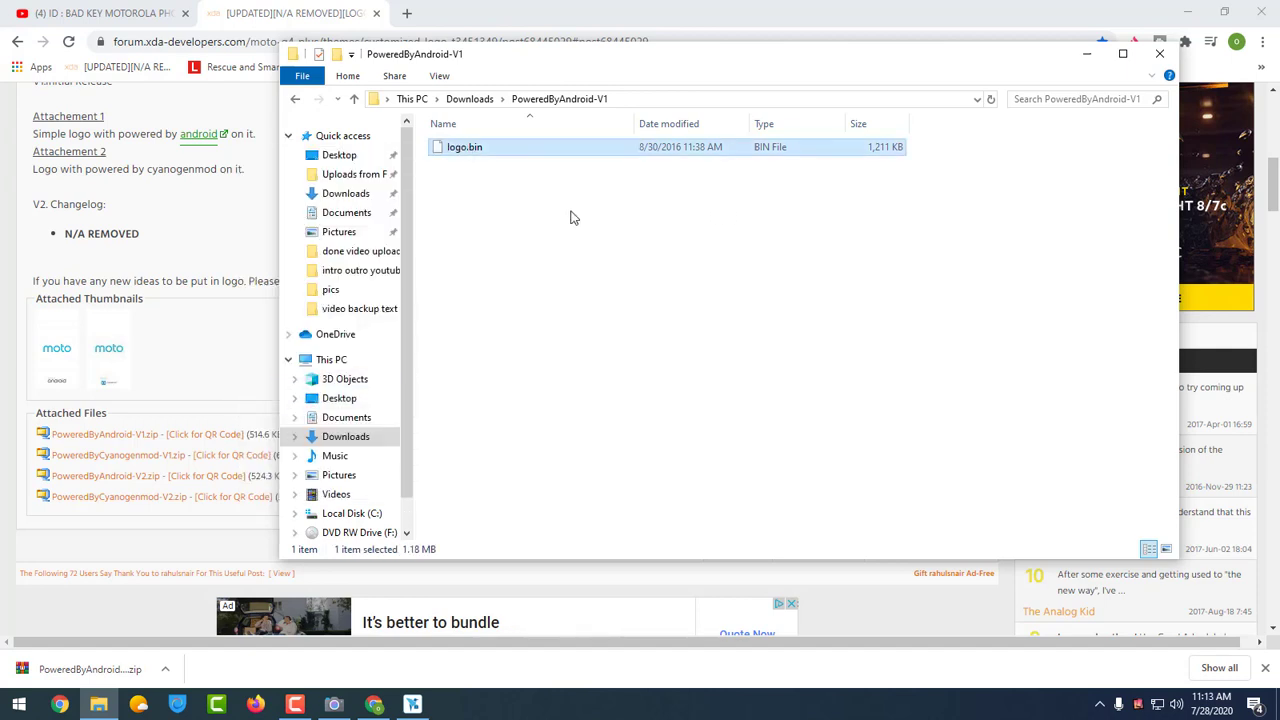
left_click(352, 512)
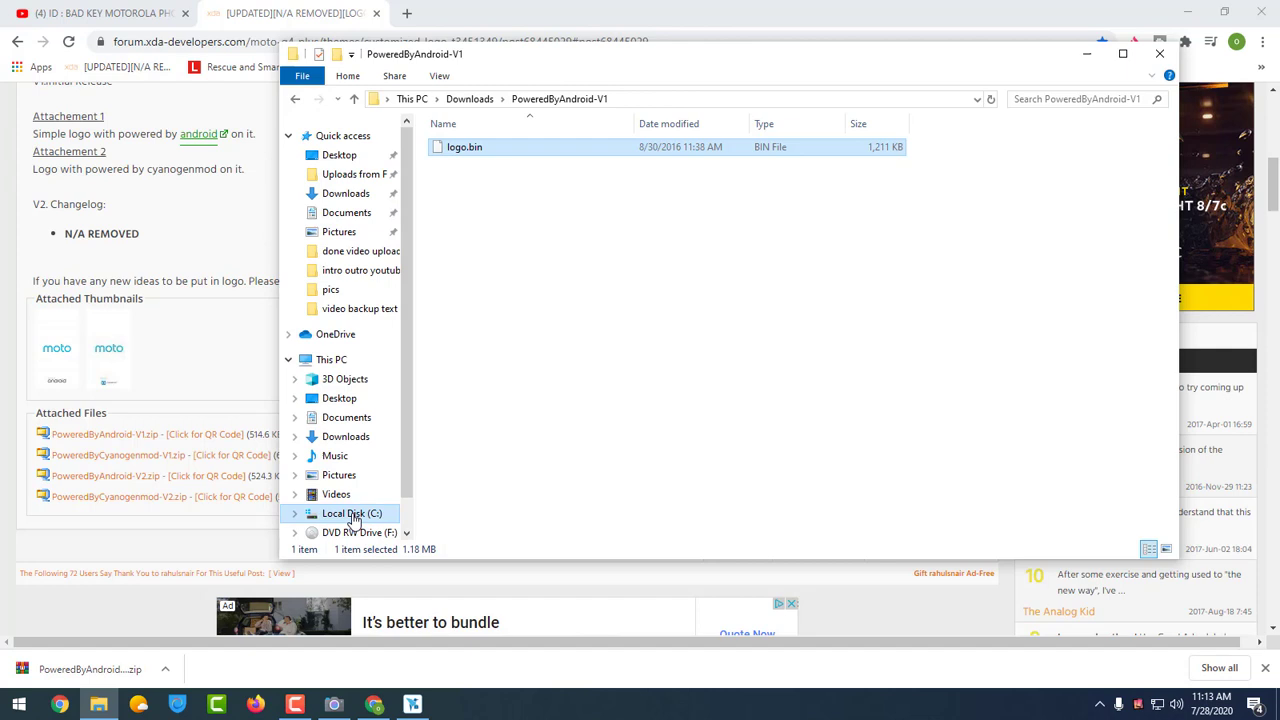
Paste logo.bin into C:\platform-tools.
left_click(352, 512)
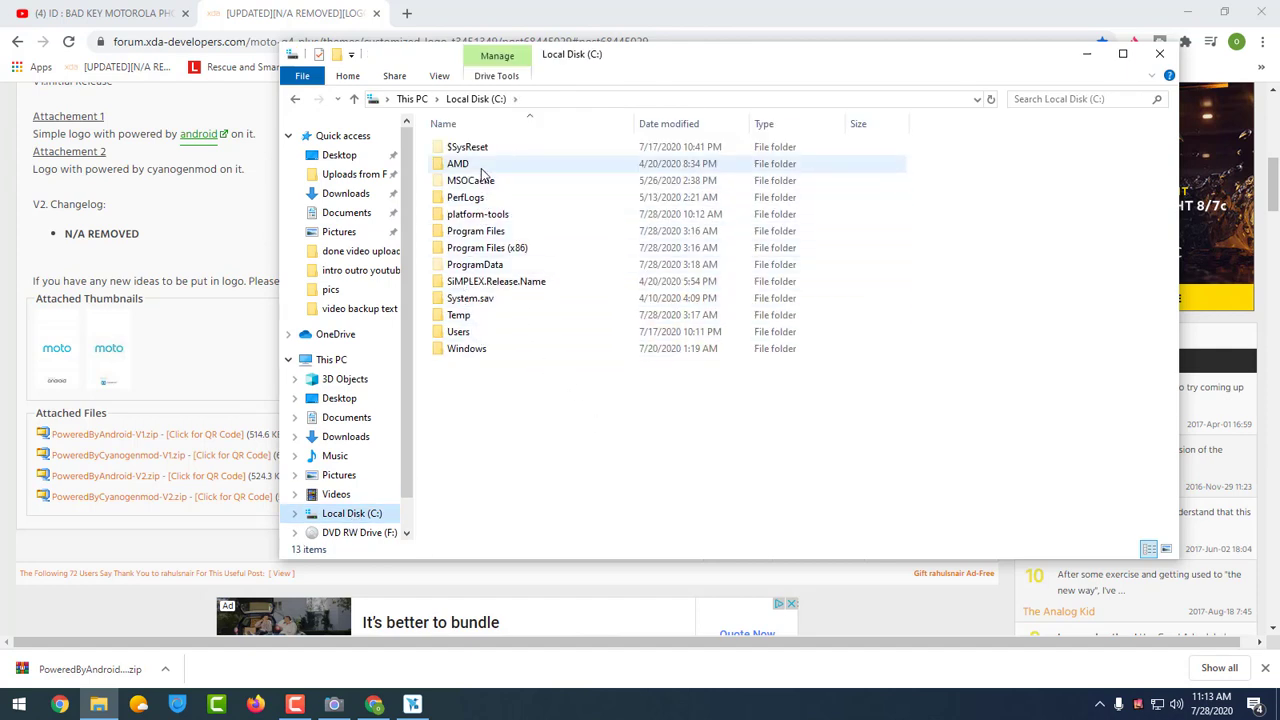
left_click(476, 214)
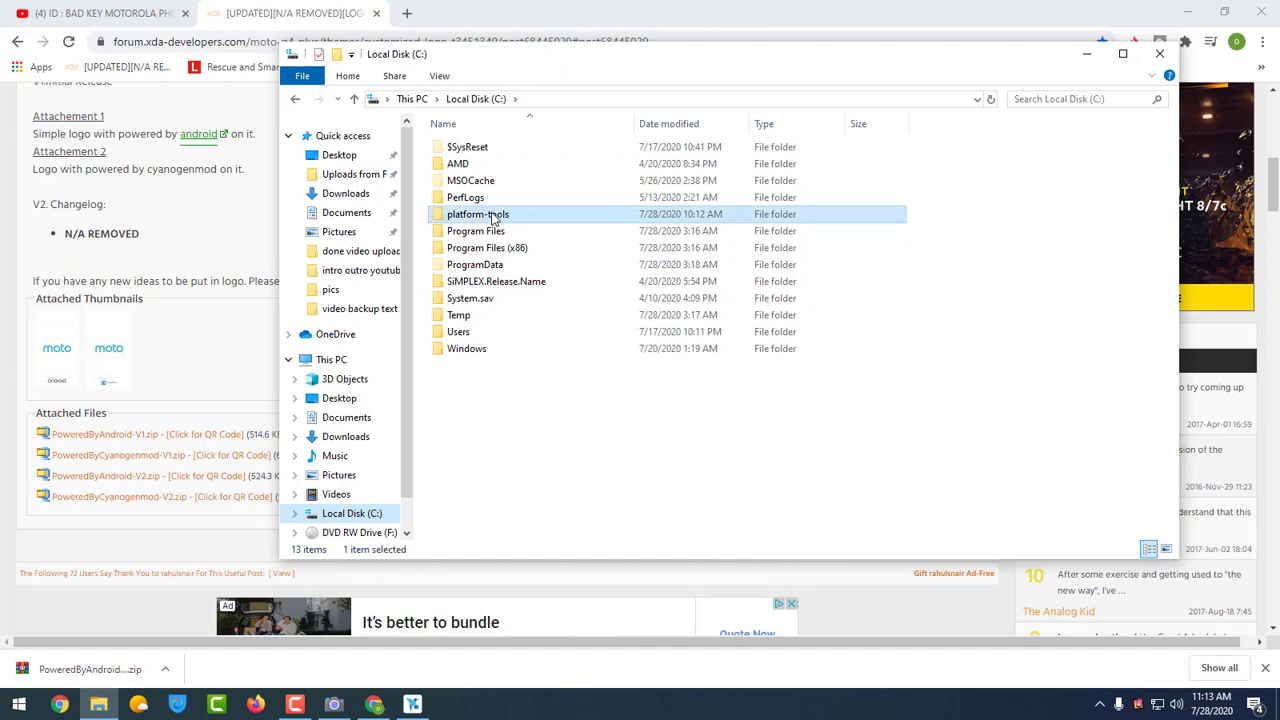
double_click(476, 214)
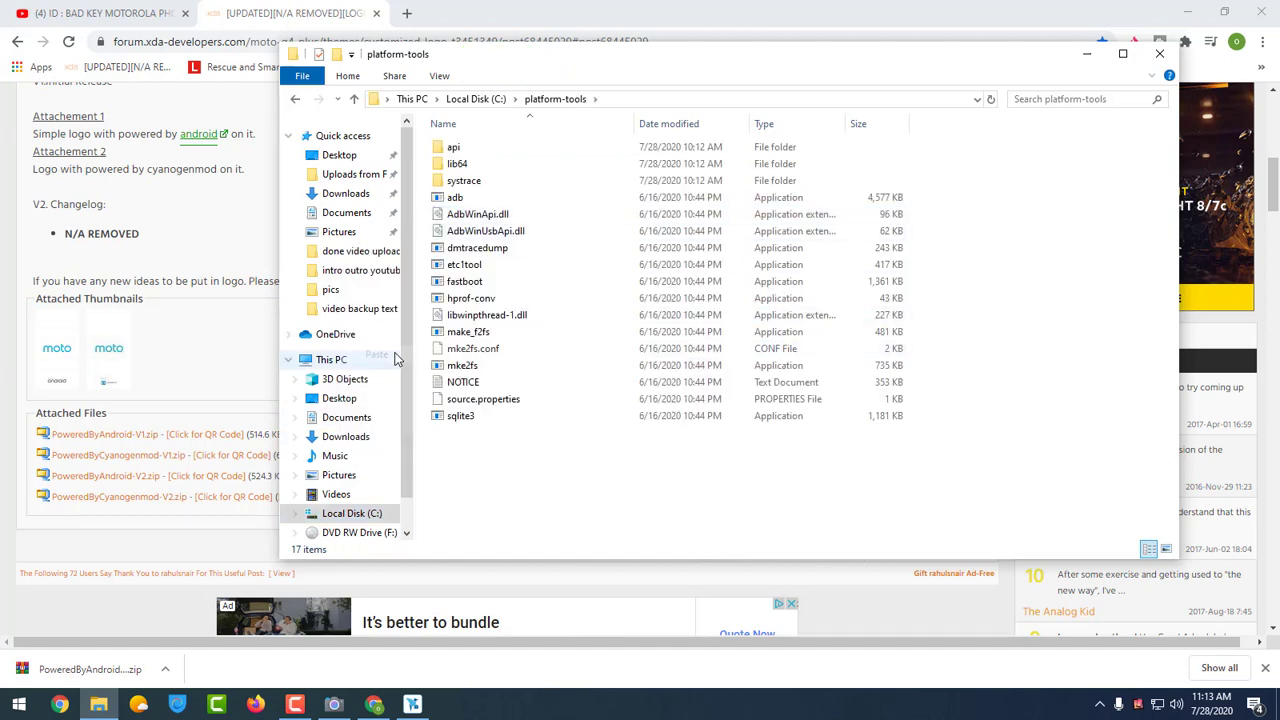
left_click(464, 332)
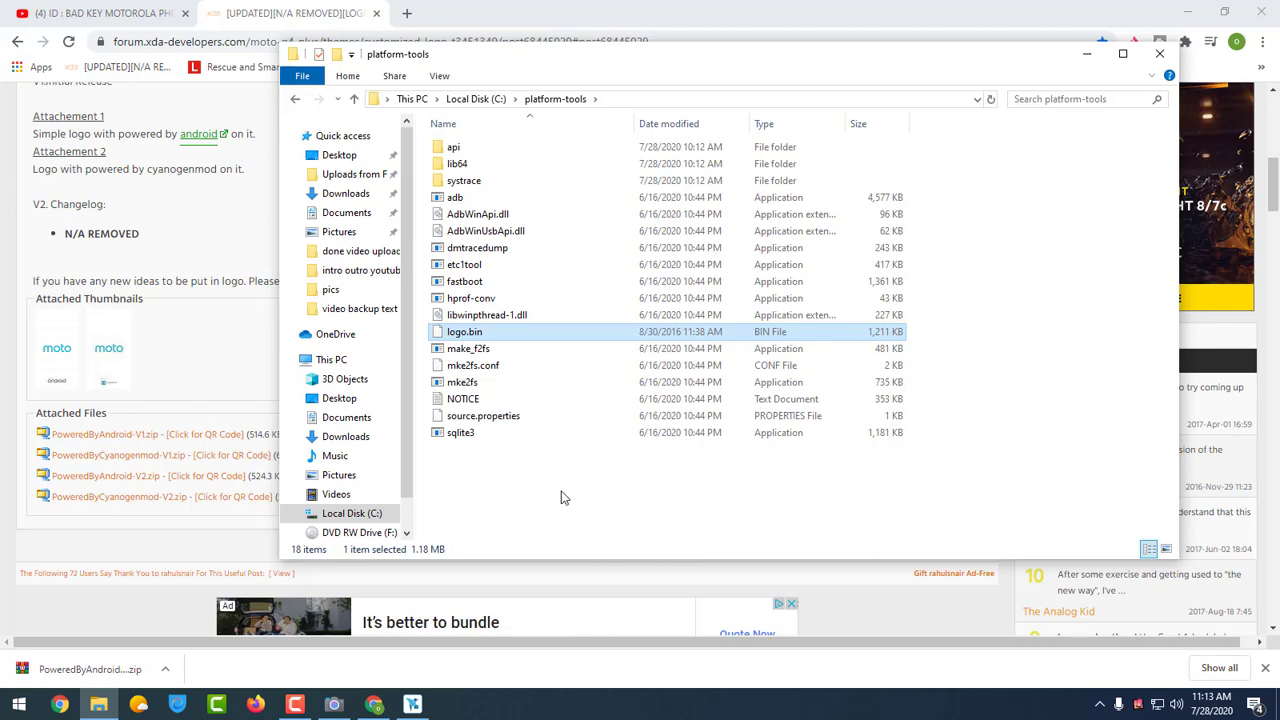
Start a PowerShell window in the platform-tools folder from its context menu.
right_click(464, 332)
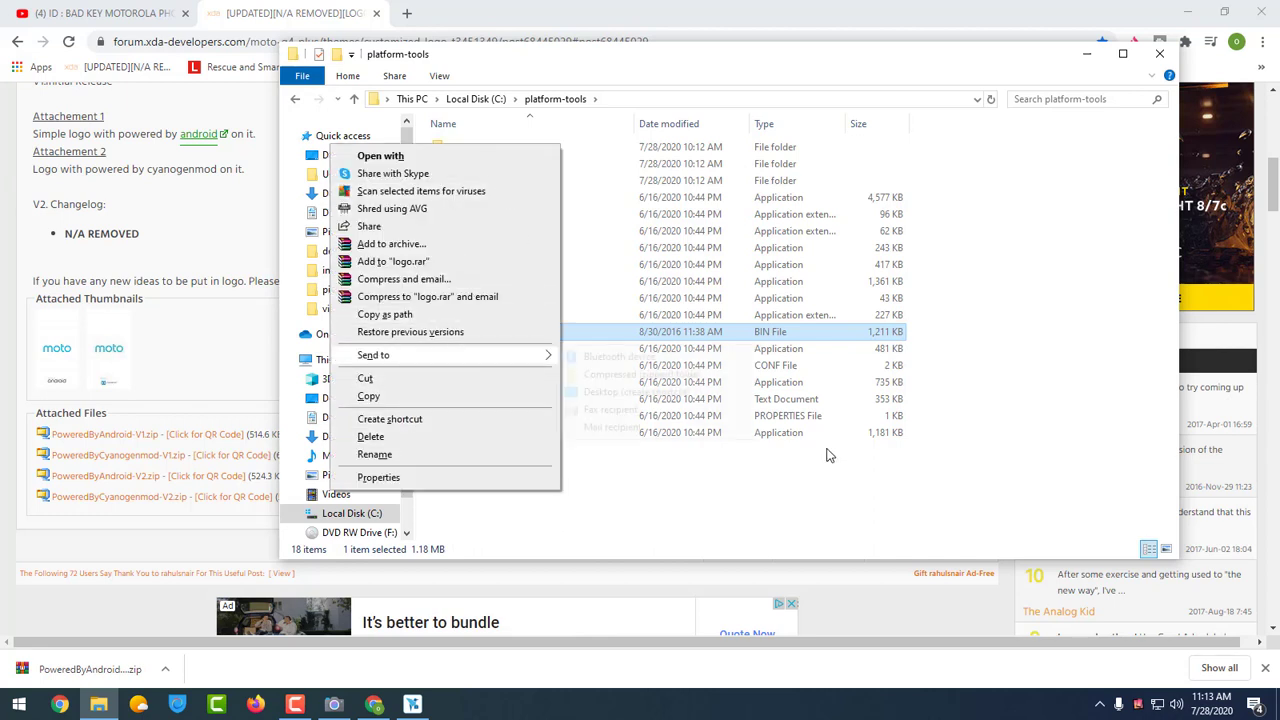
left_click(568, 452)
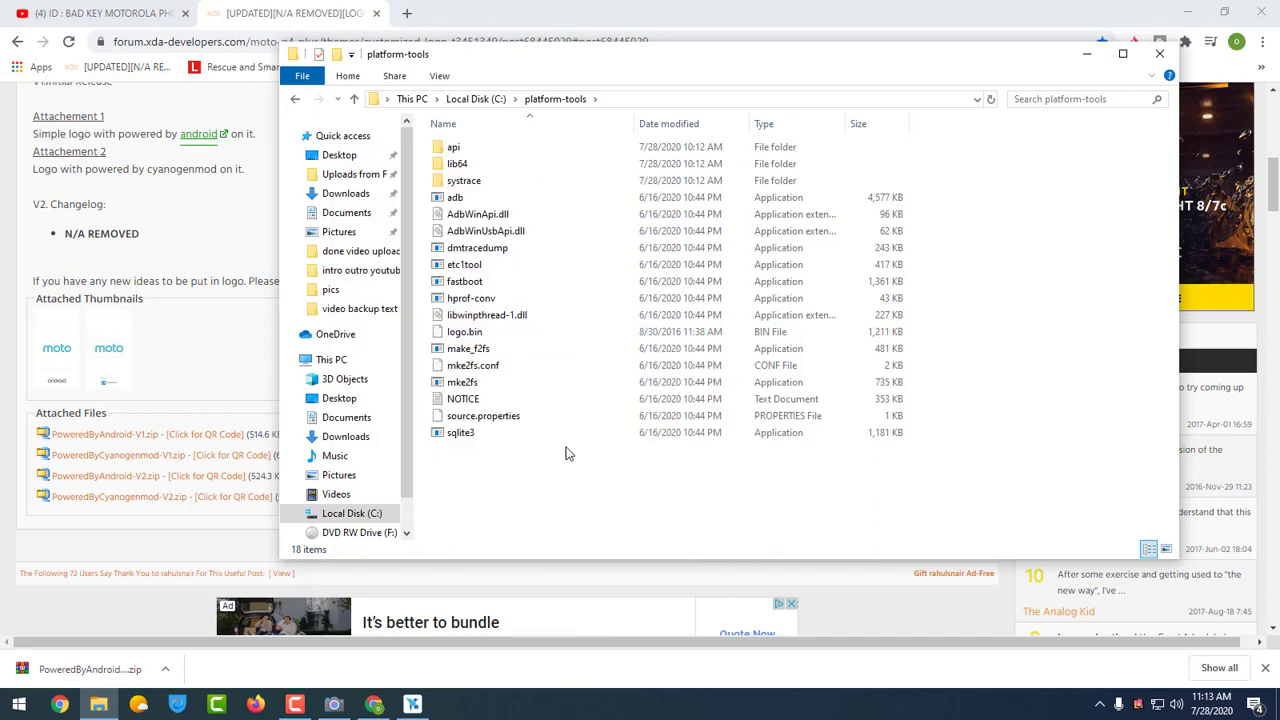
right_click(568, 452)
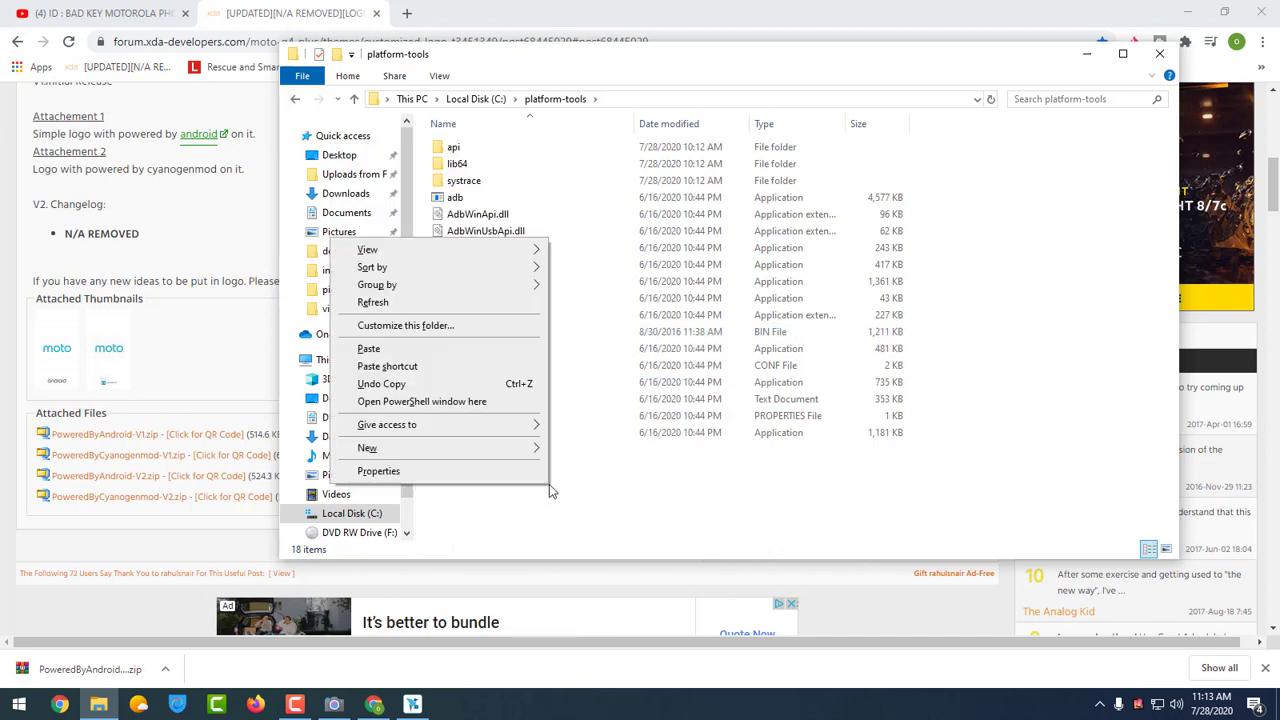
left_click(490, 382)
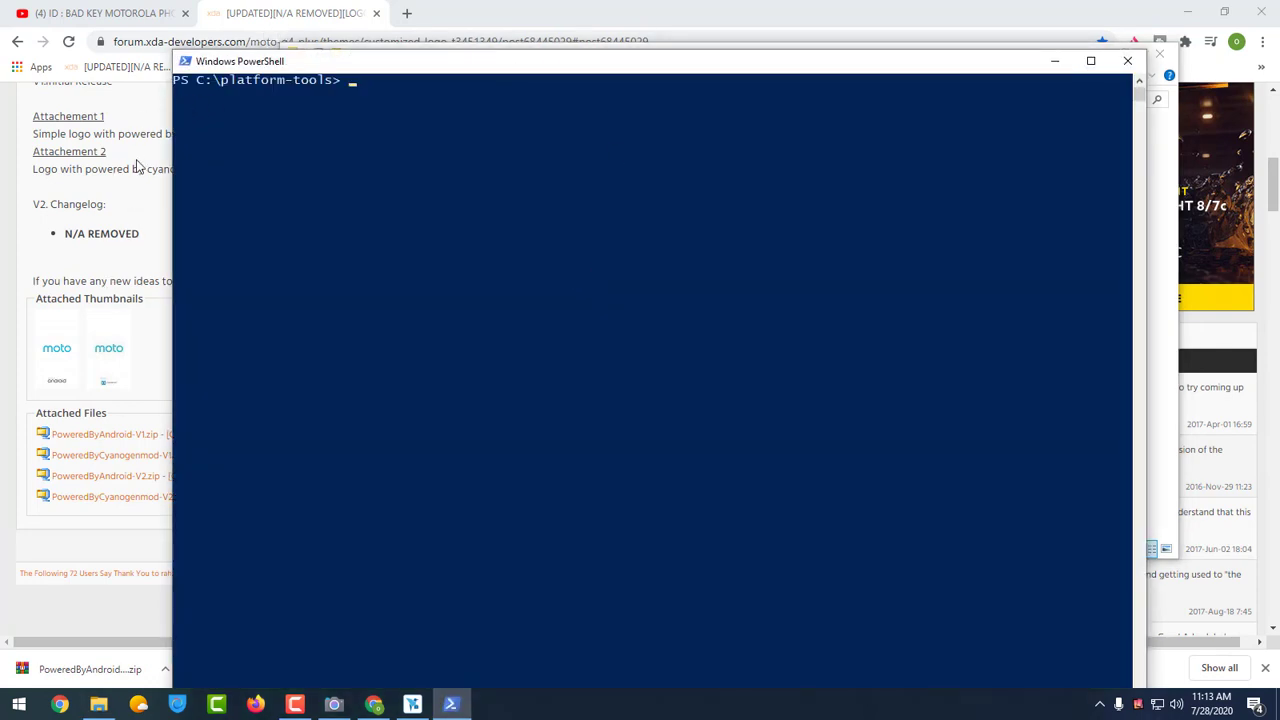
Check the guide's fastboot steps and run '.\fastboot devices' to confirm the phone is detected.
left_click(1128, 60)
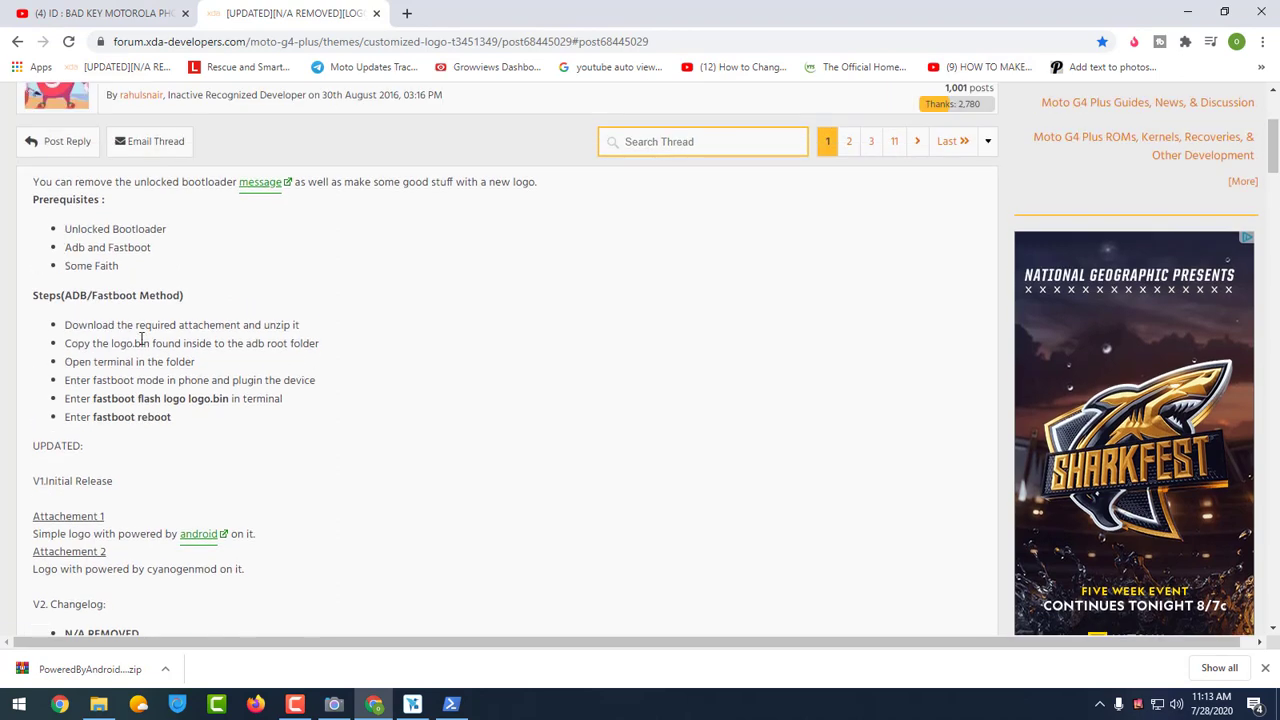
scroll("down", 3)
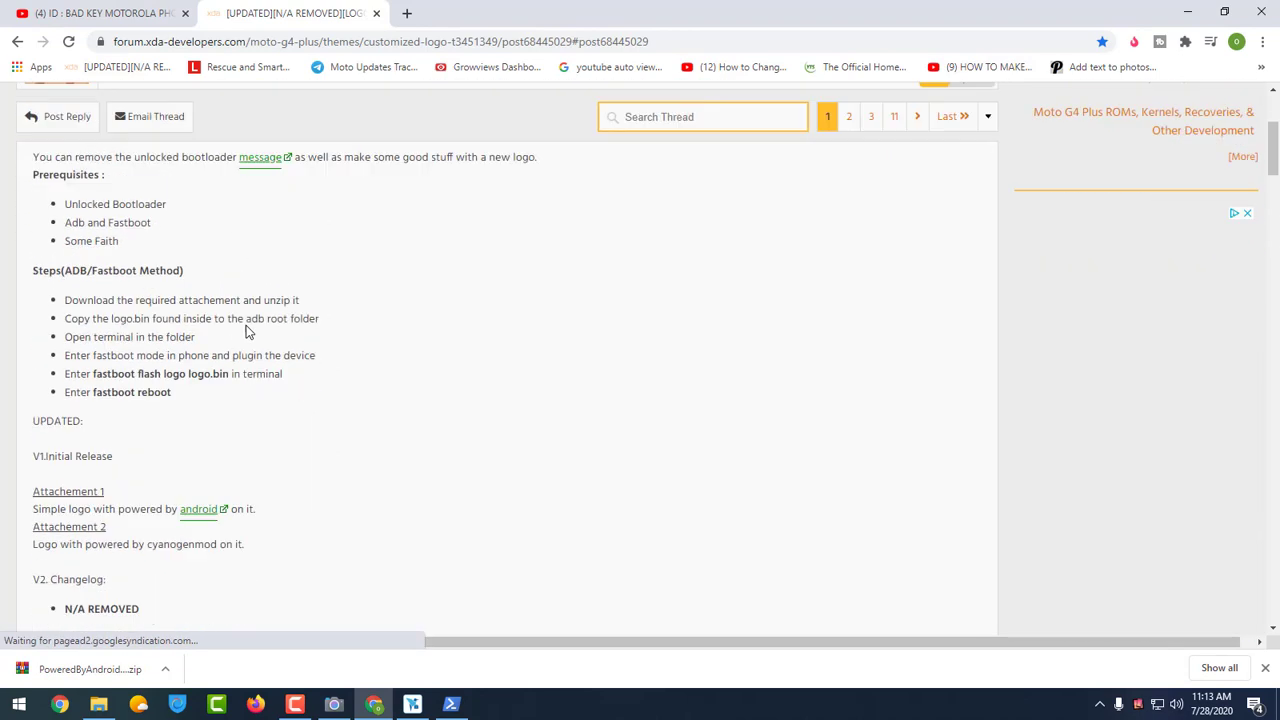
scroll("down", 3)
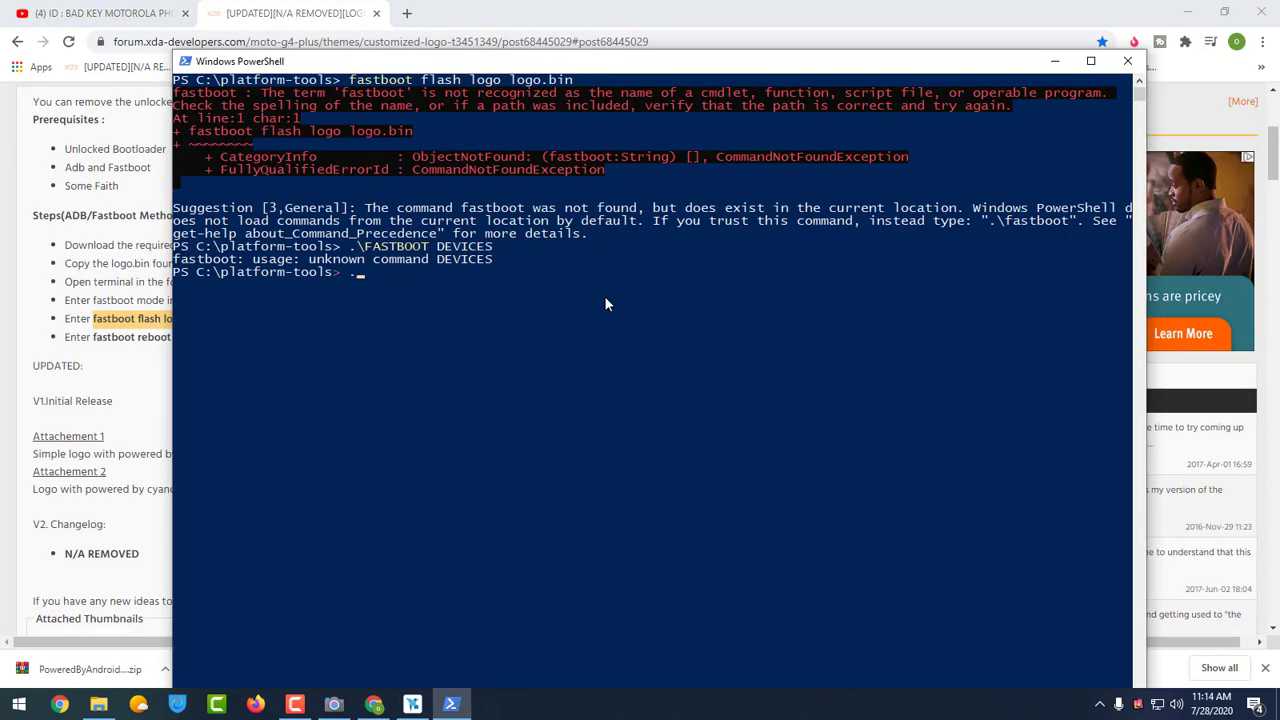
type("\\")
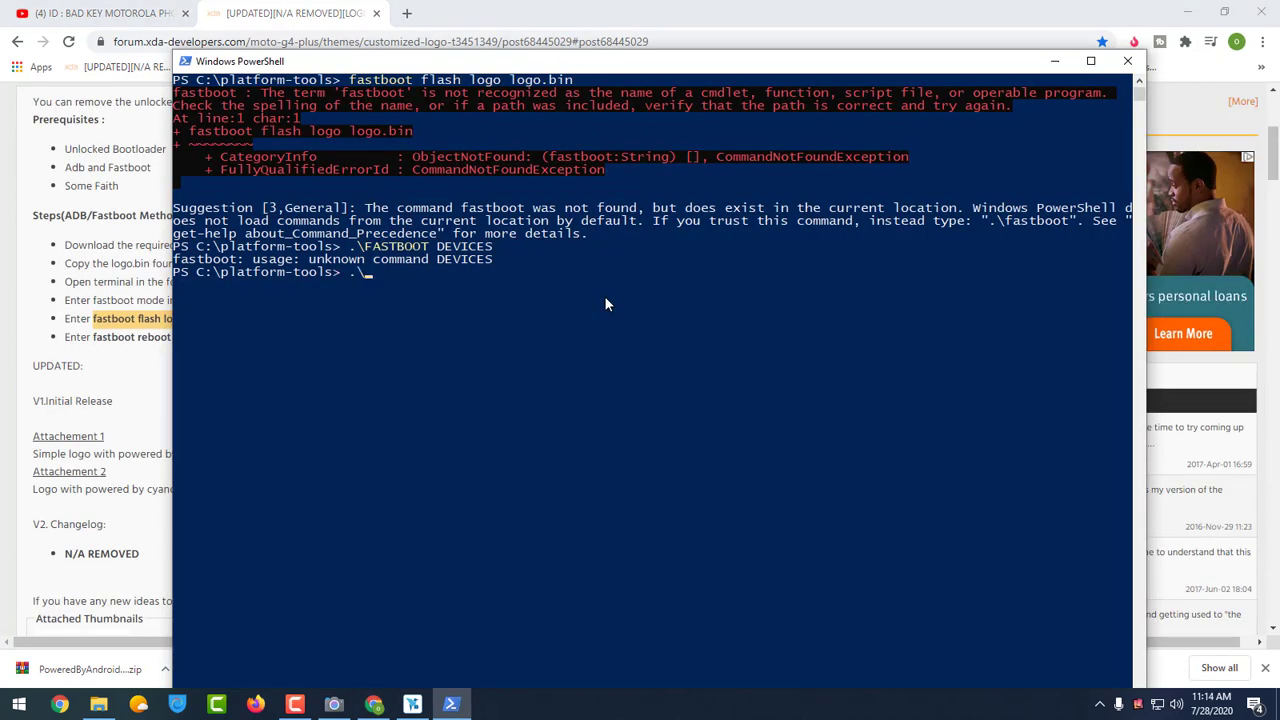
type("fast")
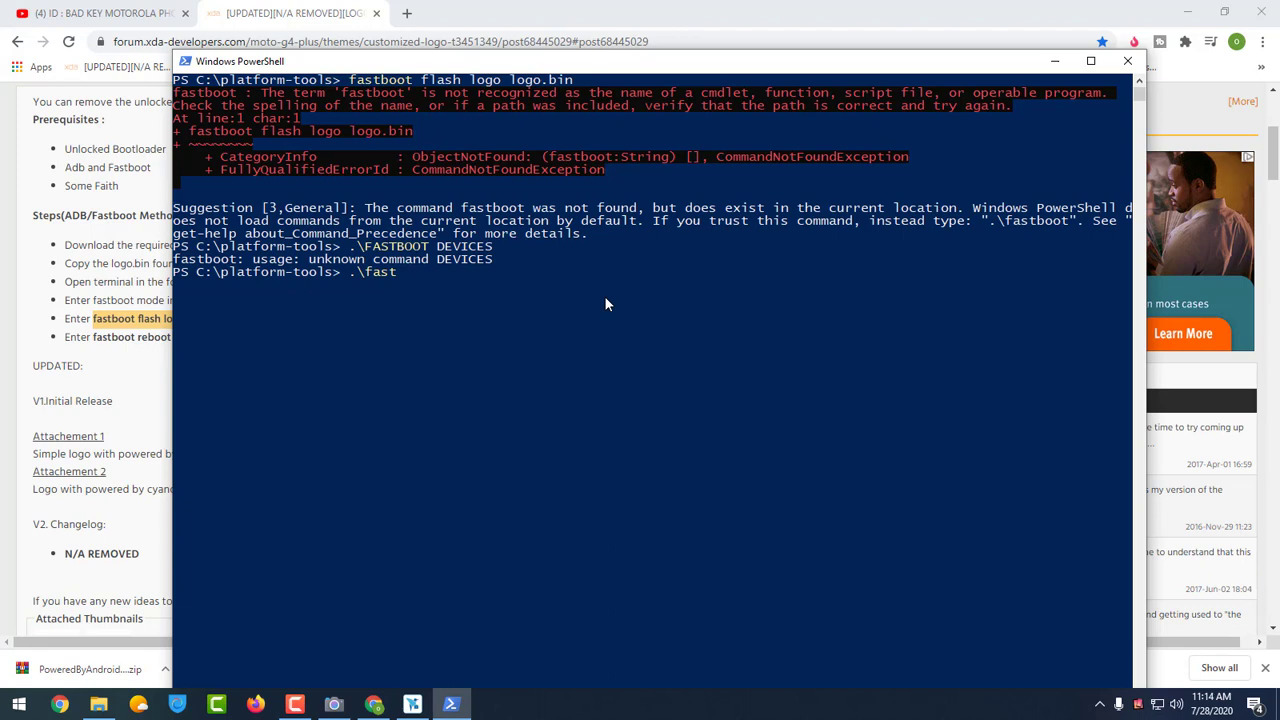
type("boot de")
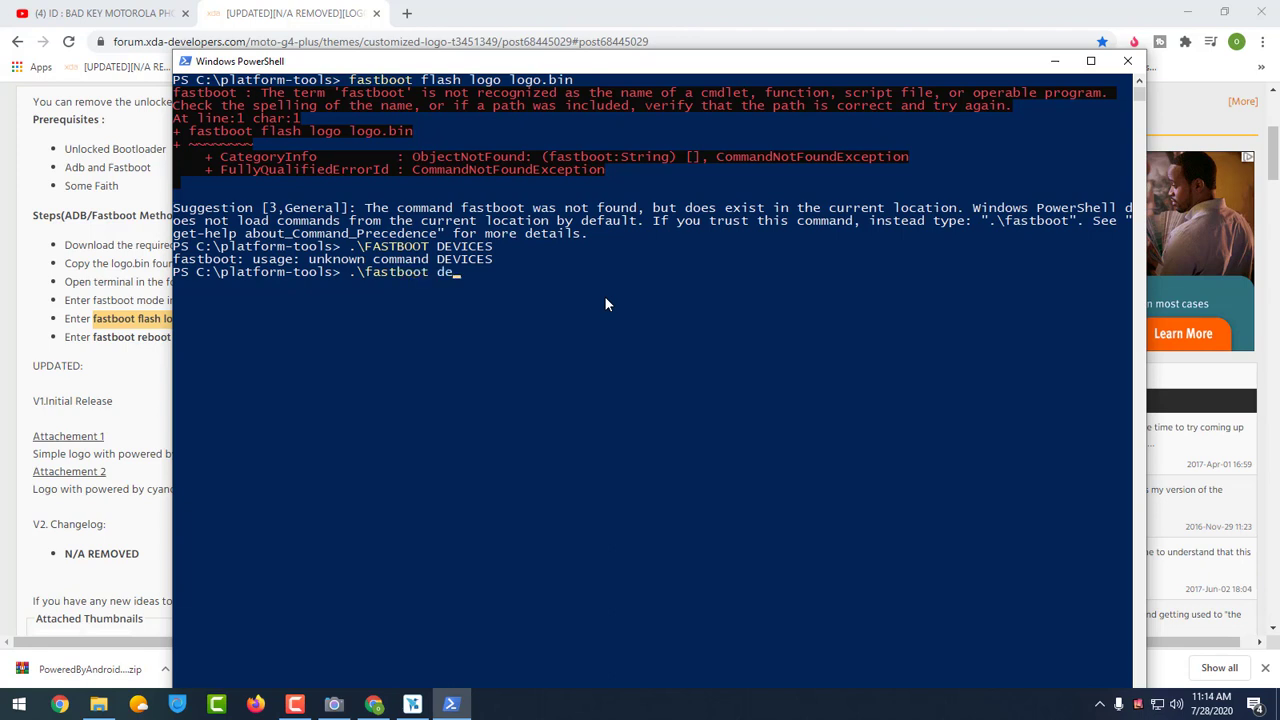
type("vices")
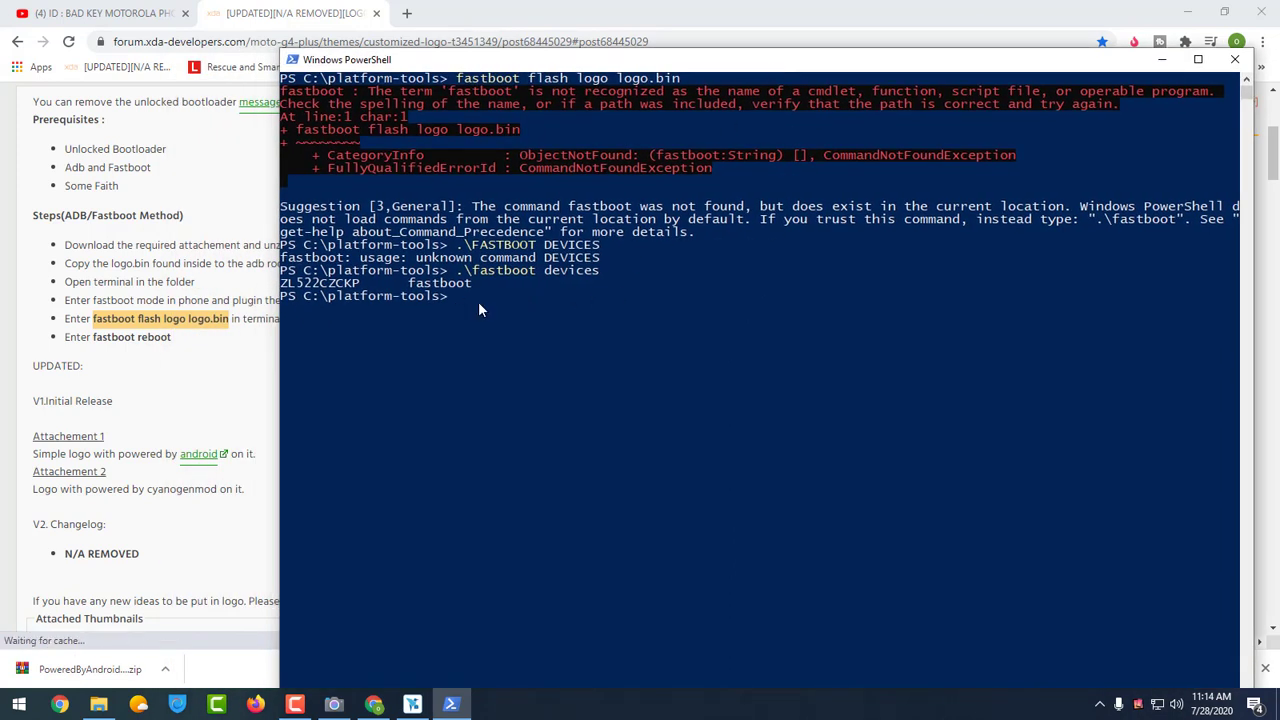
type(".")
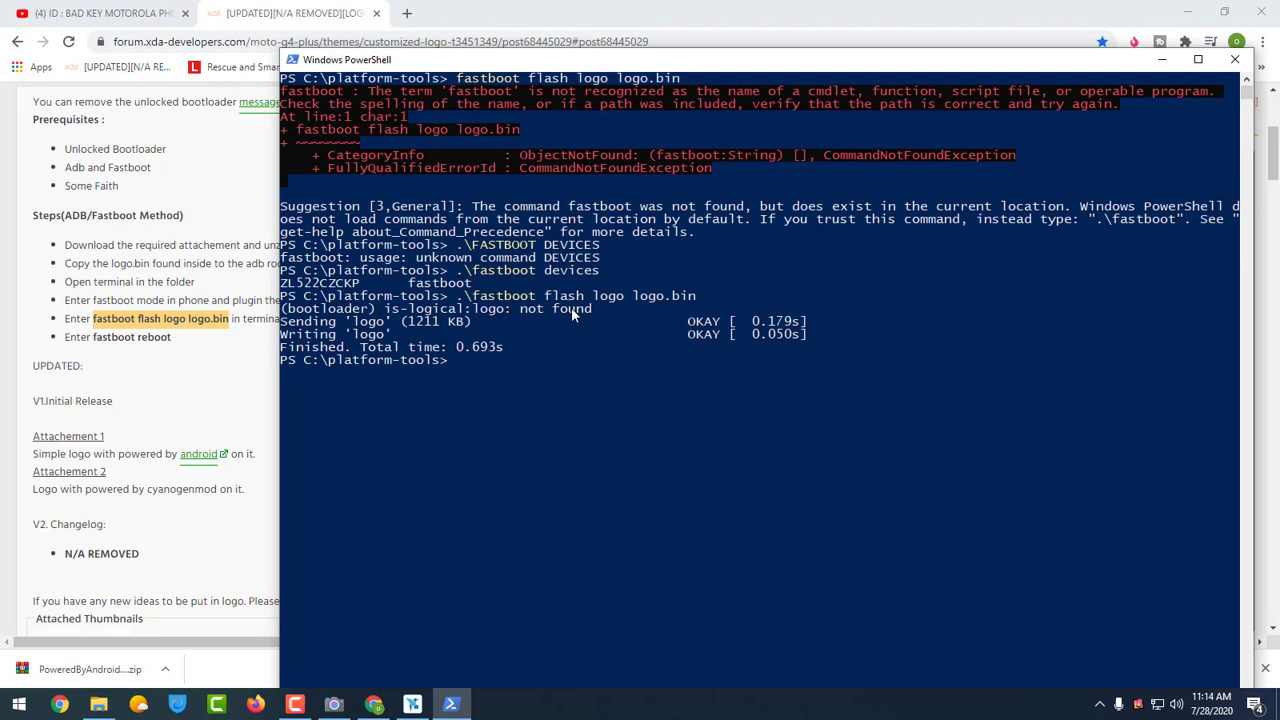
mouse_move(384, 360)
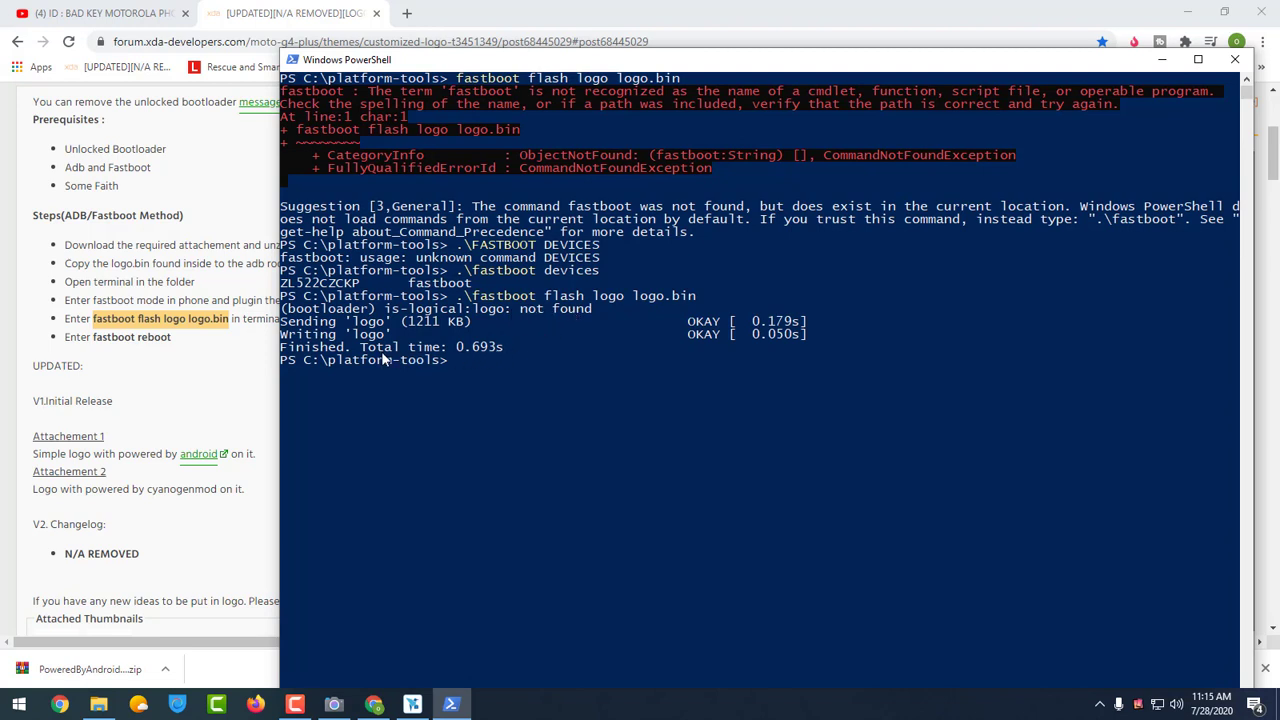
mouse_move(432, 344)
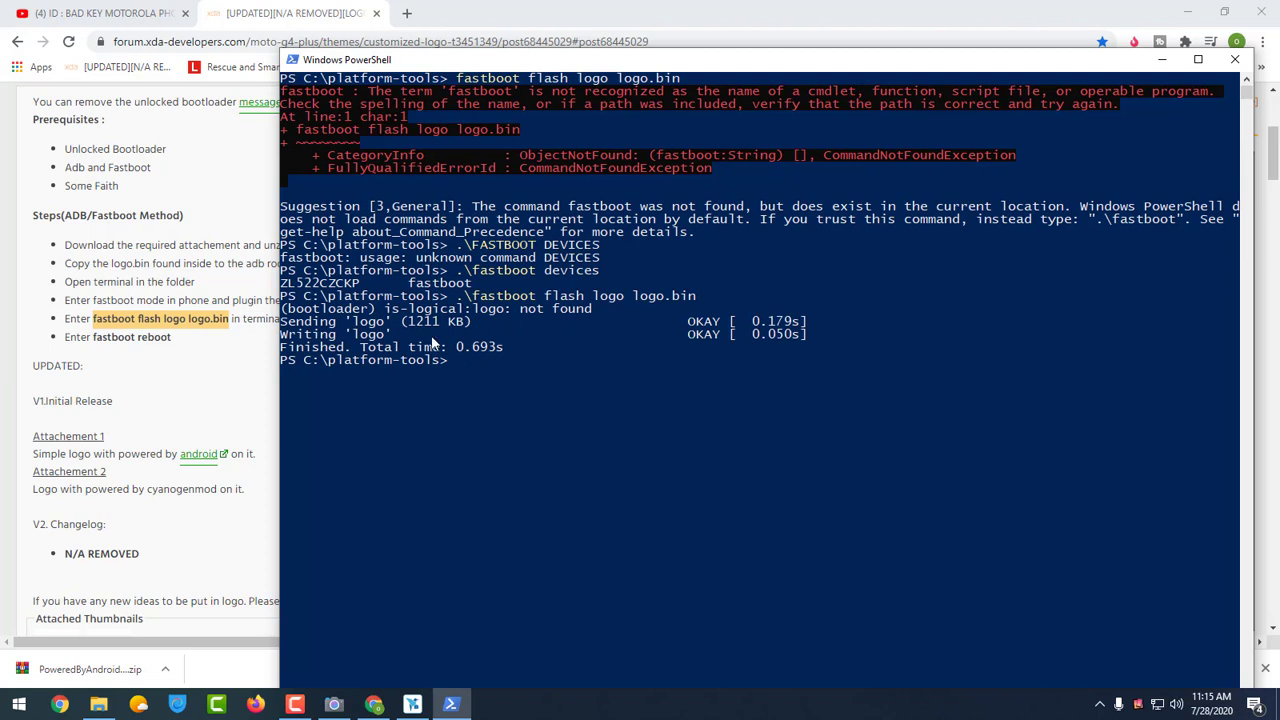
mouse_move(398, 360)
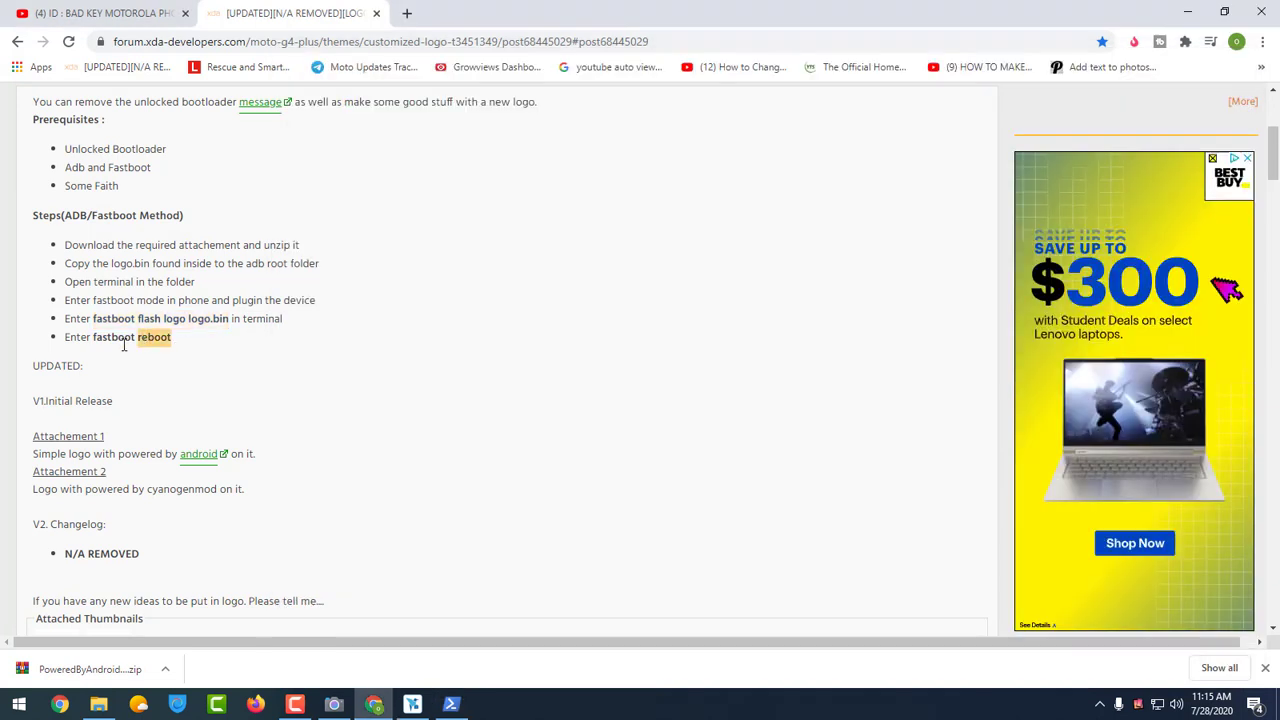
Take the reboot command from the guide and run '.\fastboot reboot' in PowerShell.
right_click(130, 336)
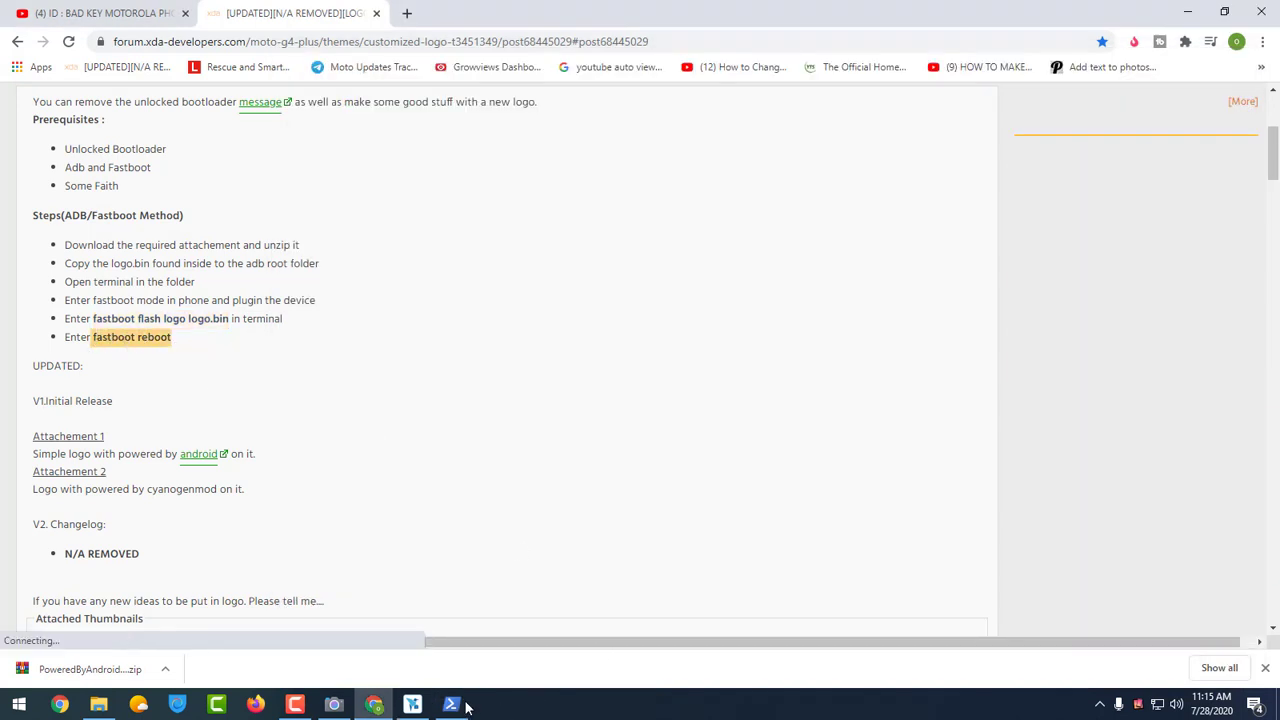
left_click(452, 704)
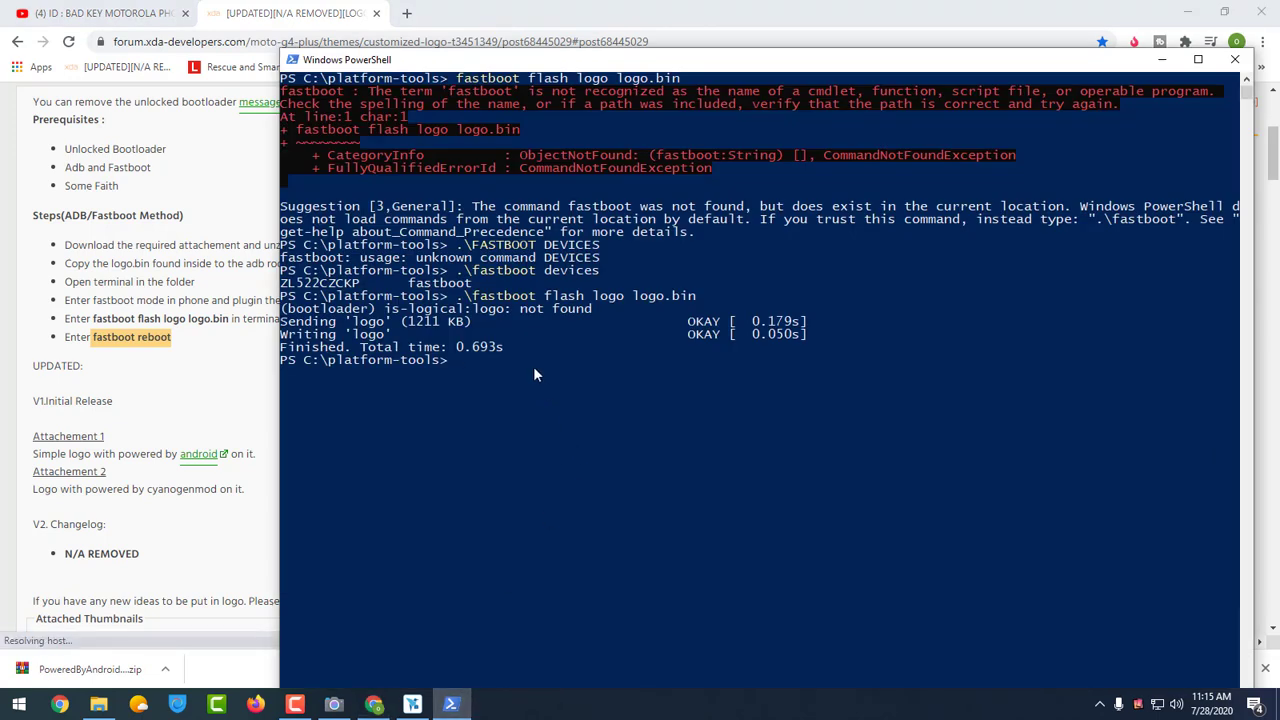
type(".")
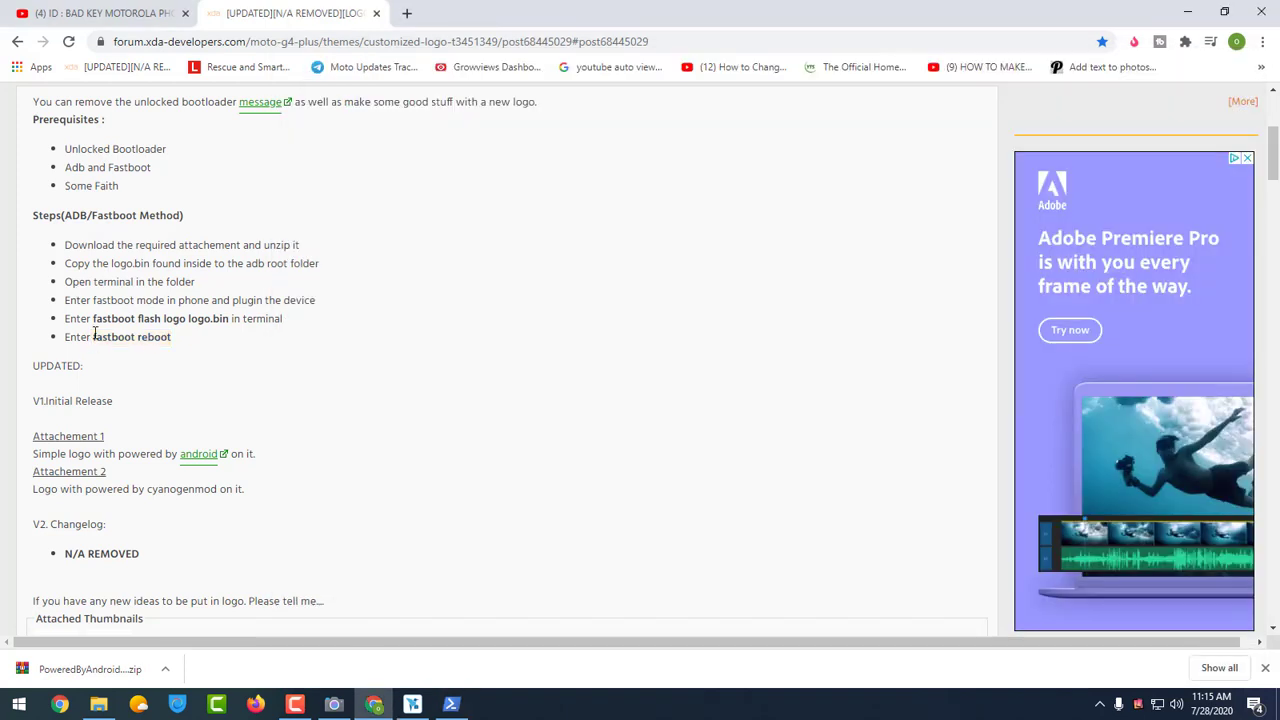
double_click(132, 336)
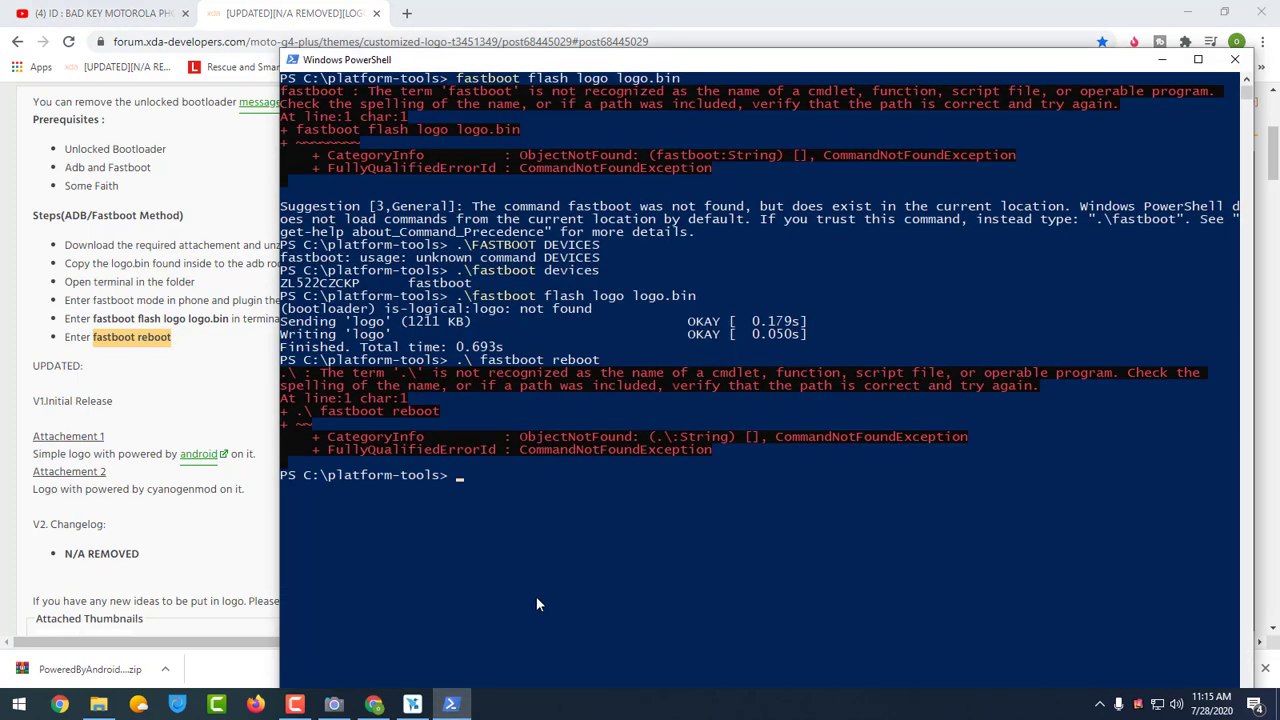
type(".")
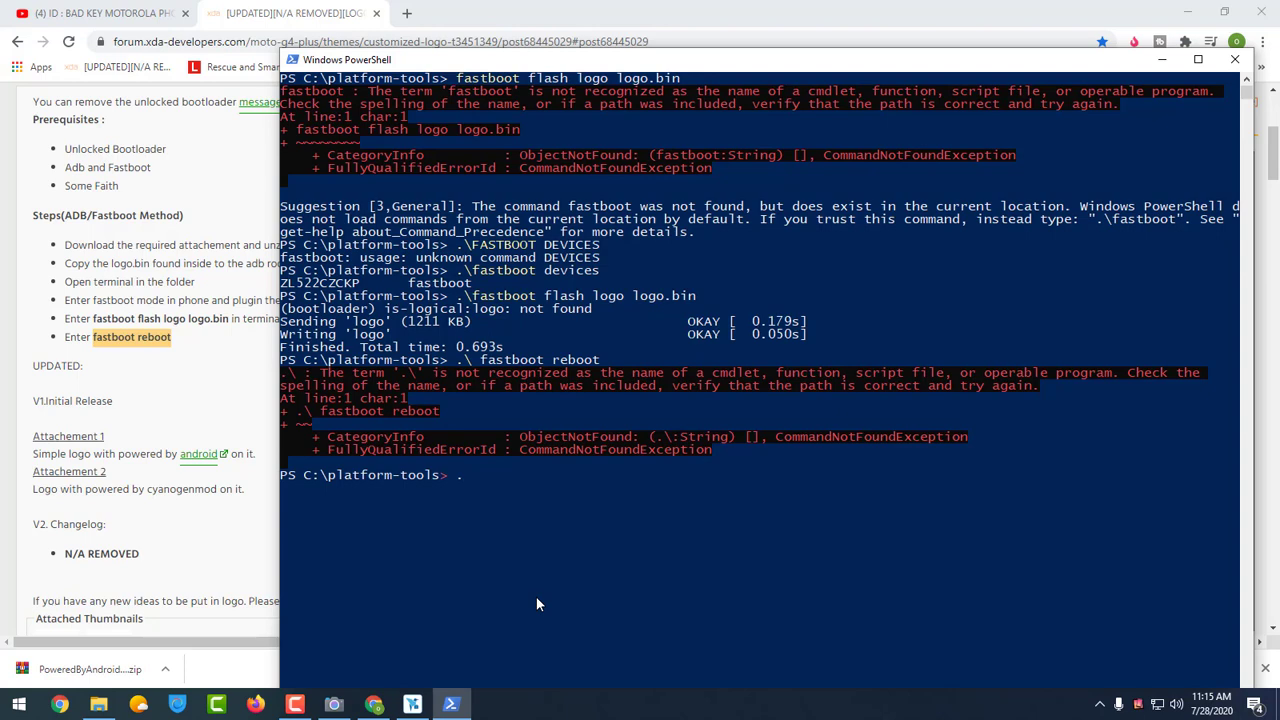
type(".\\fastboot reboot")
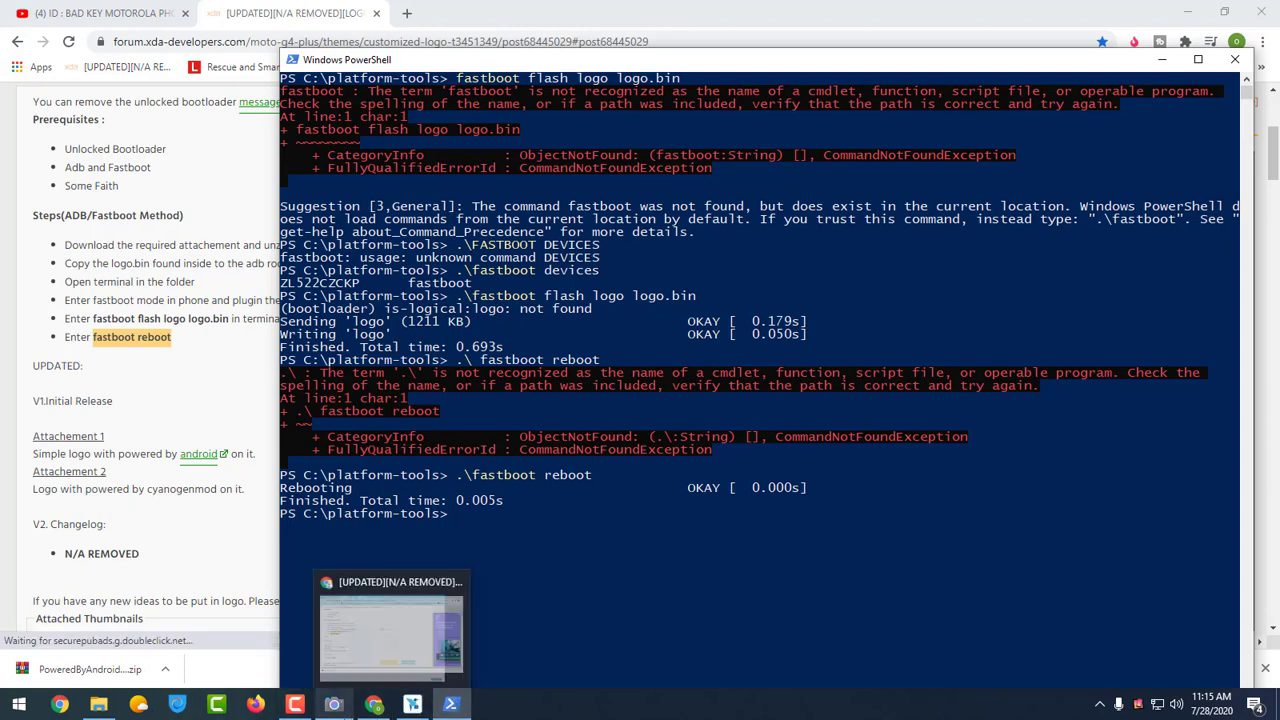
Show the phone in the Camera app twice, then close it to leave the desktop.
left_click(332, 704)
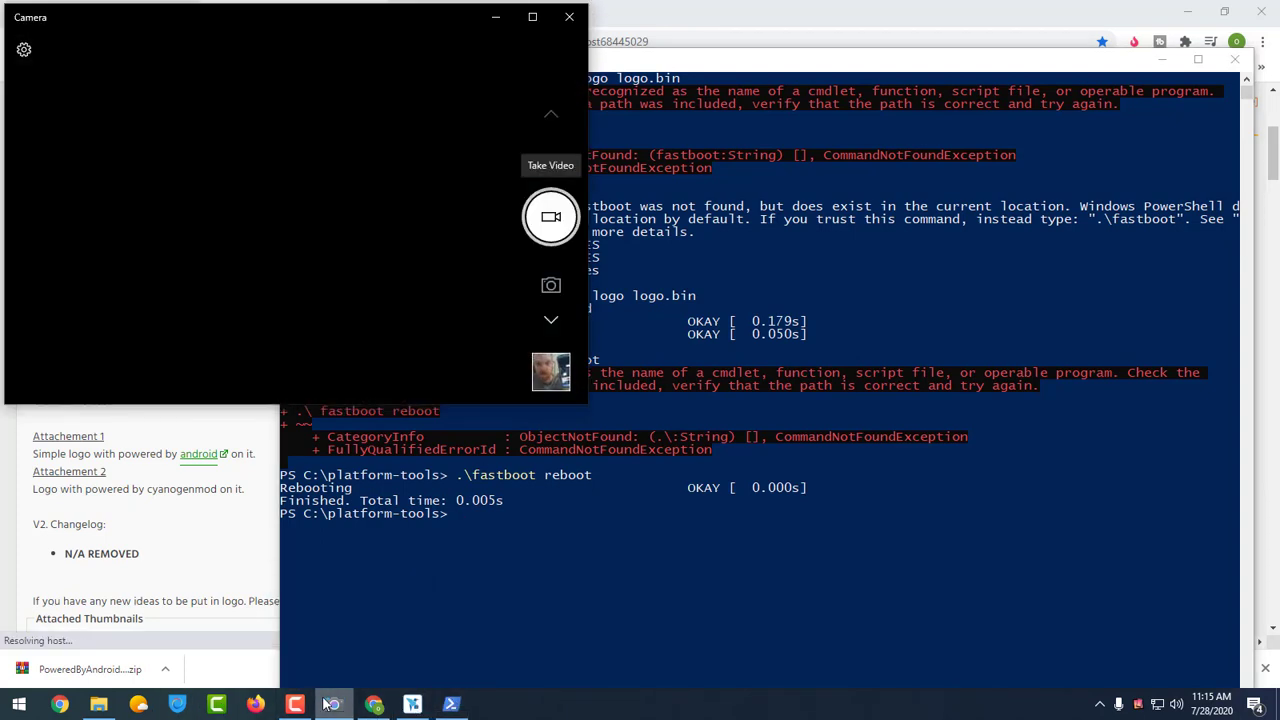
left_click(550, 216)
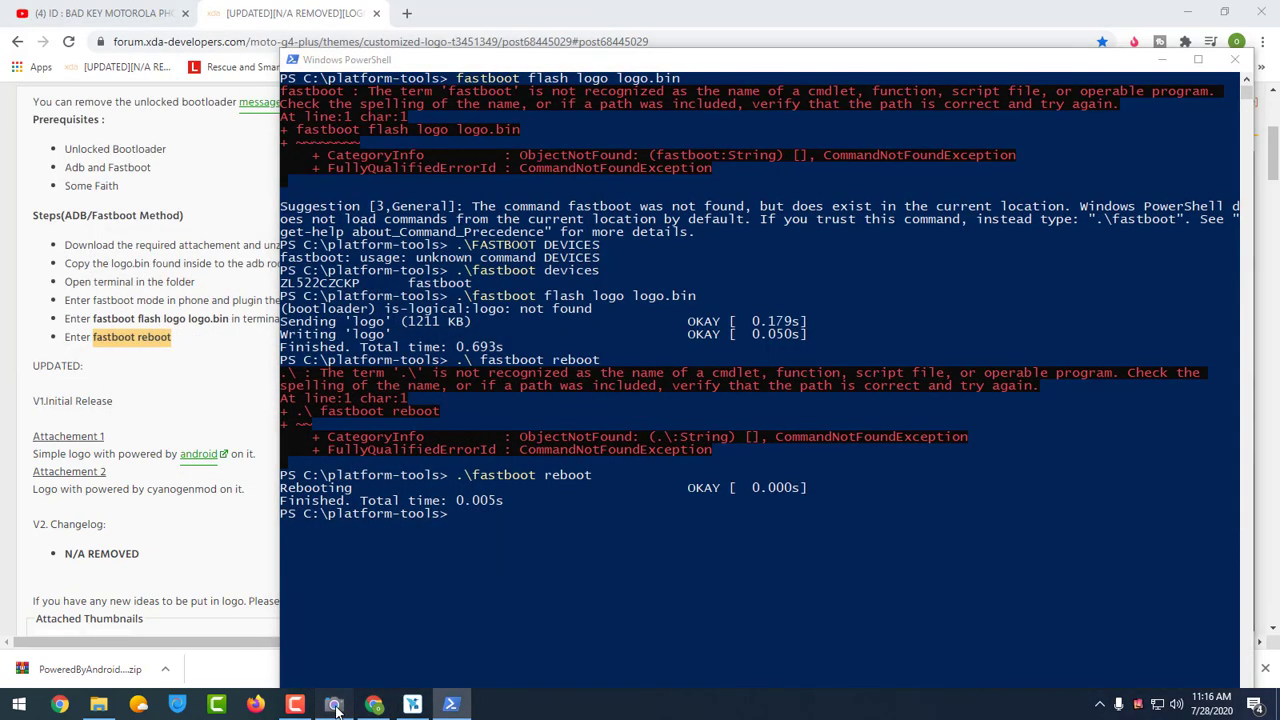
left_click(334, 704)
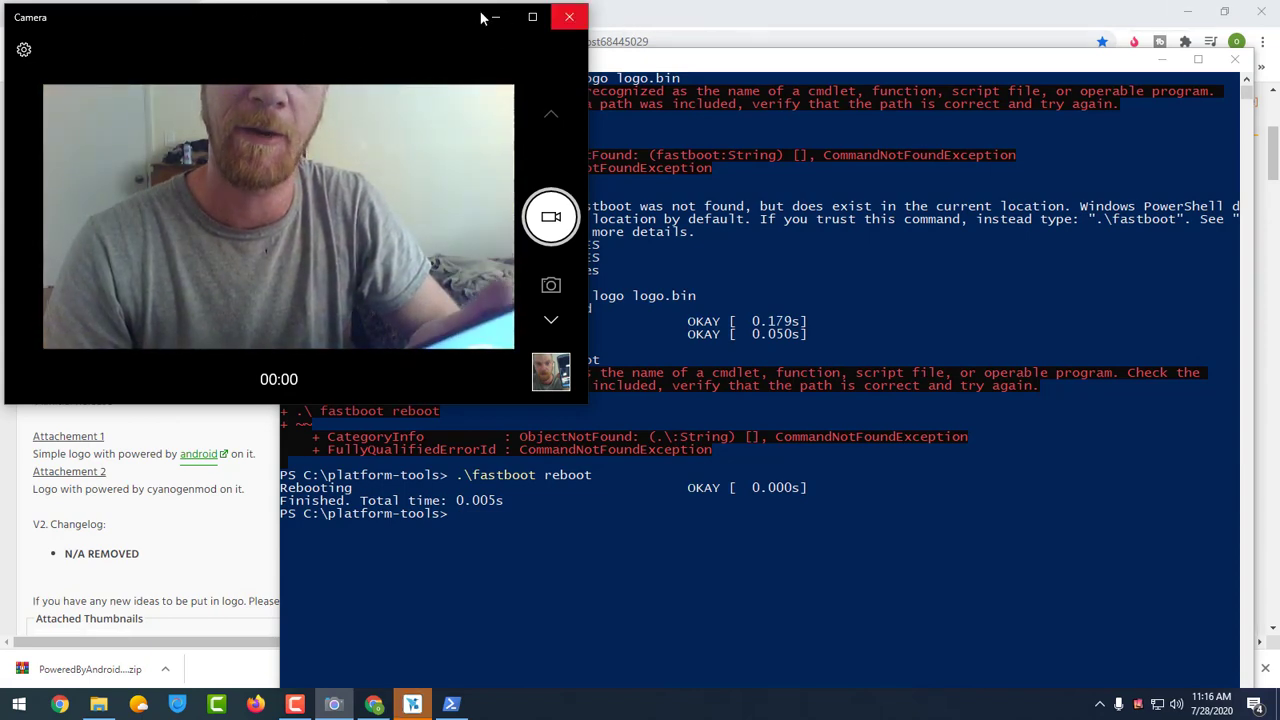
left_click(568, 16)
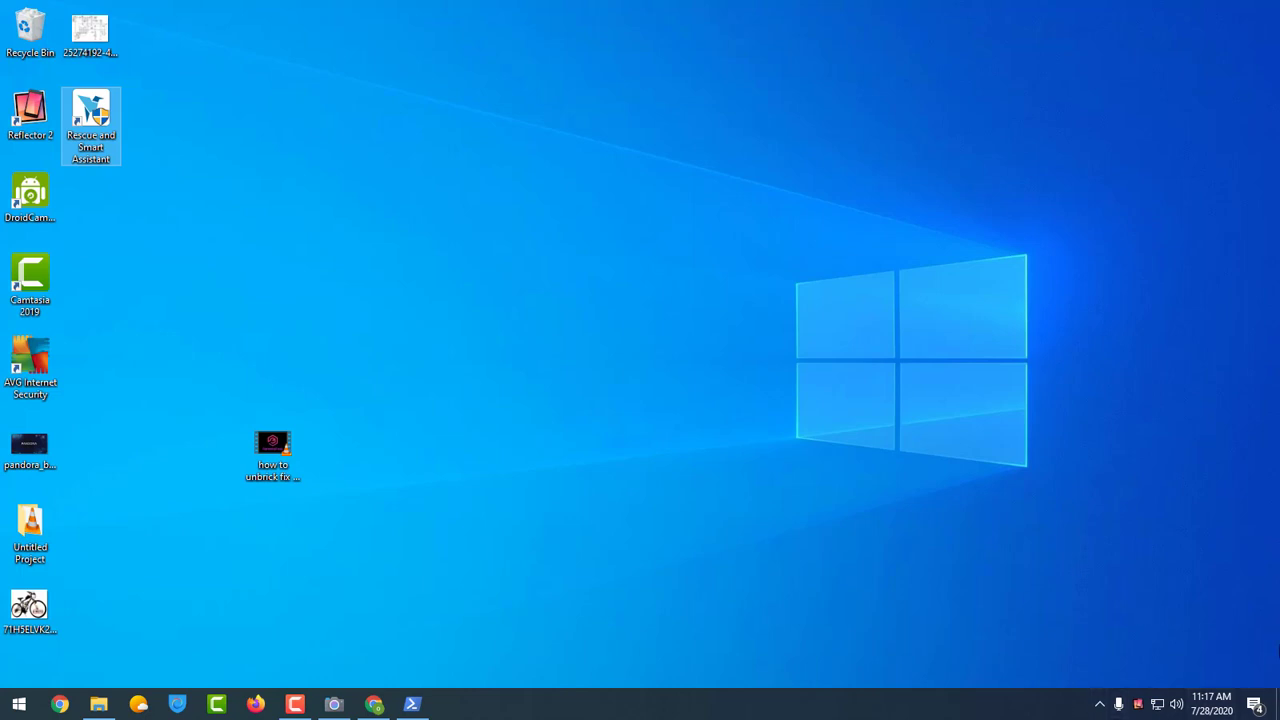
left_click(412, 704)
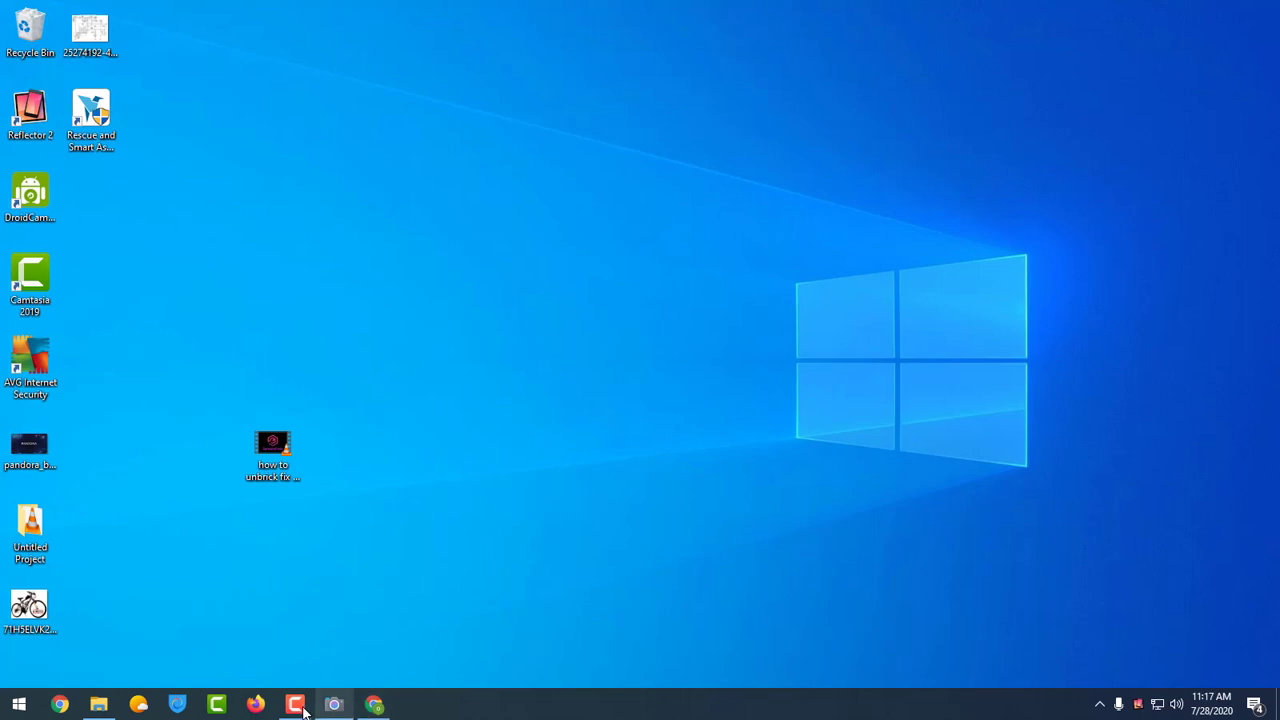
left_click(294, 704)
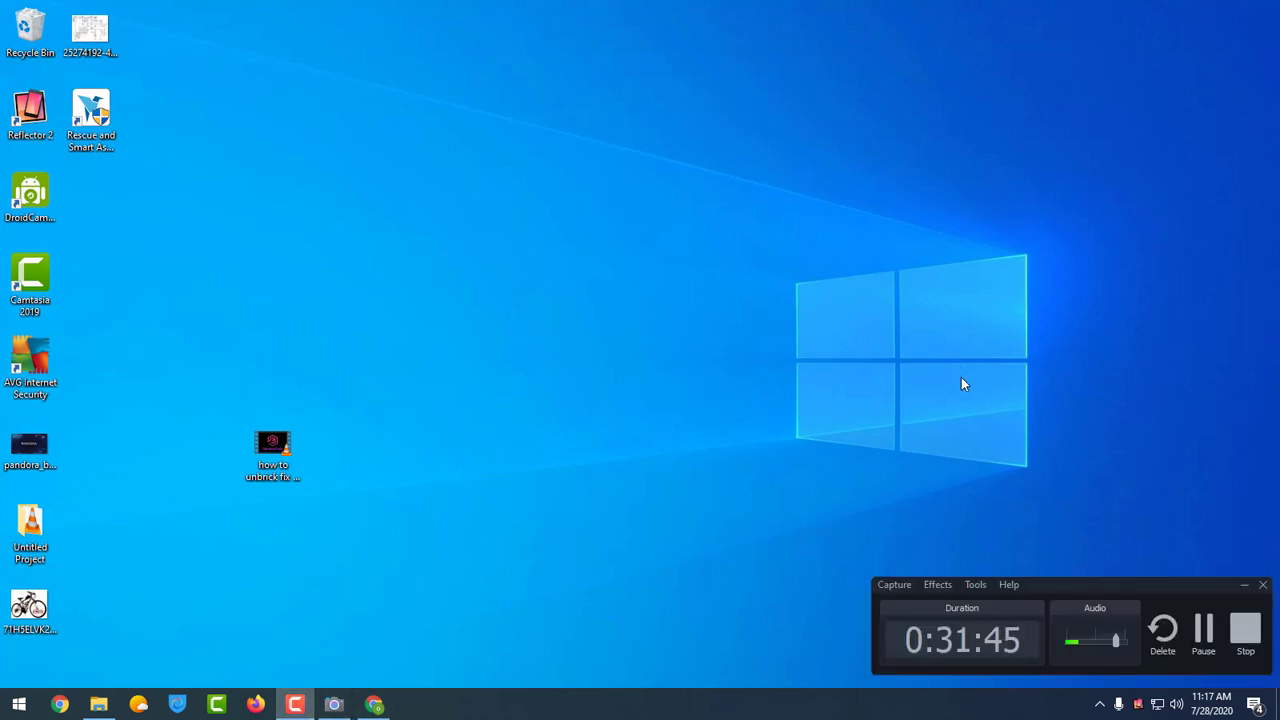